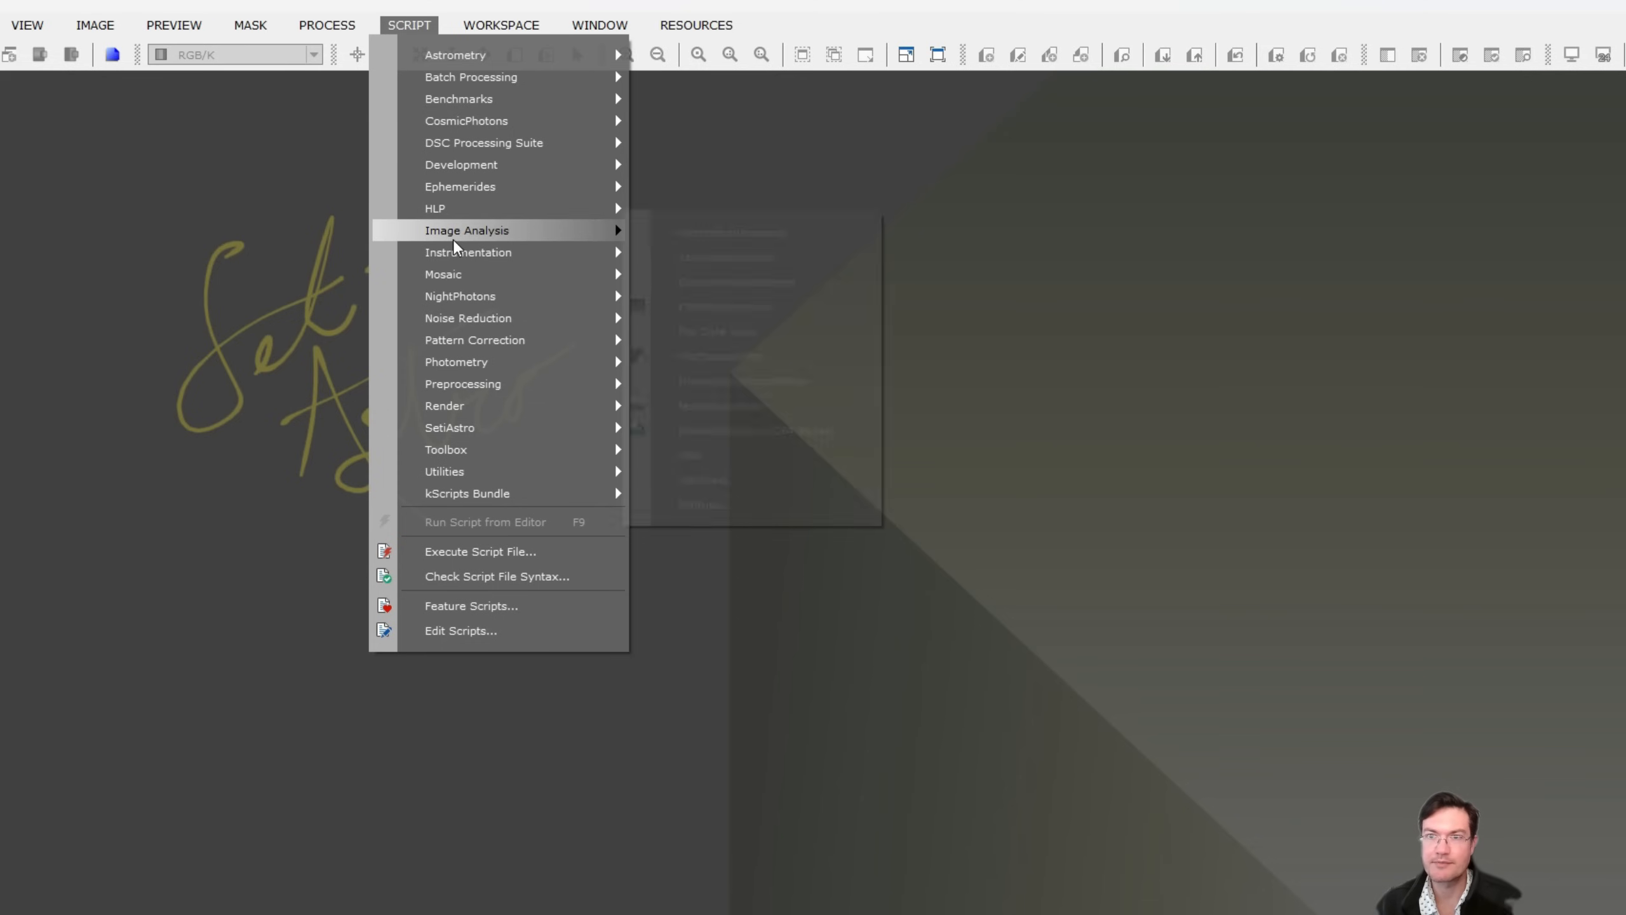
{"action": "mouse_move", "coordinate": [467, 230]}
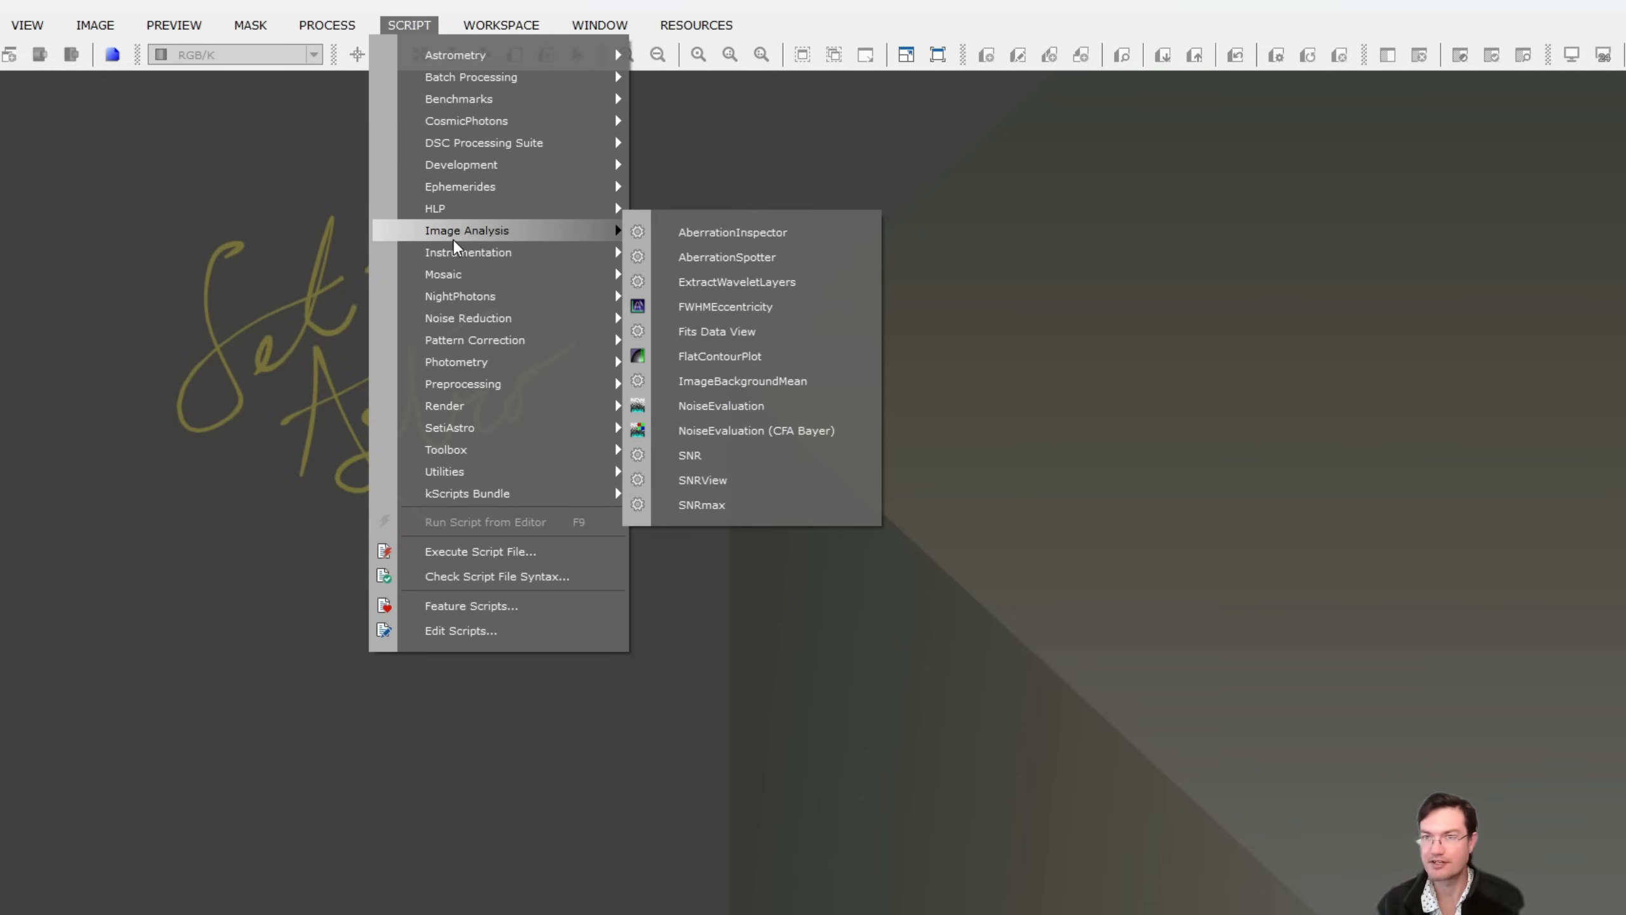
{"action": "mouse_move", "coordinate": [454, 54]}
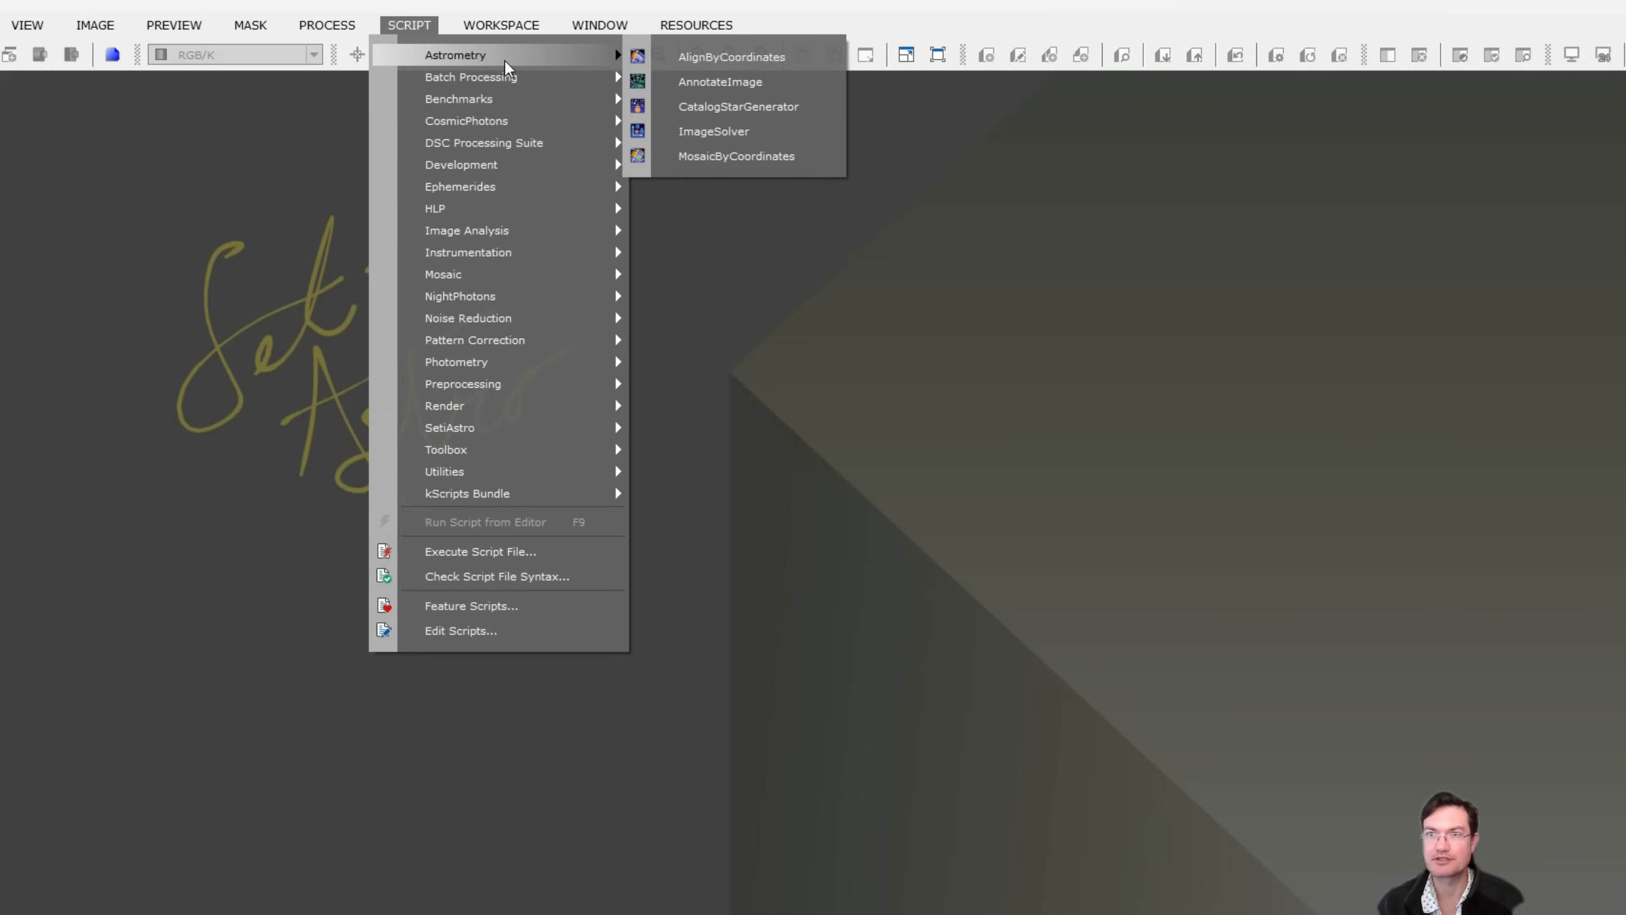
{"action": "mouse_move", "coordinate": [713, 131]}
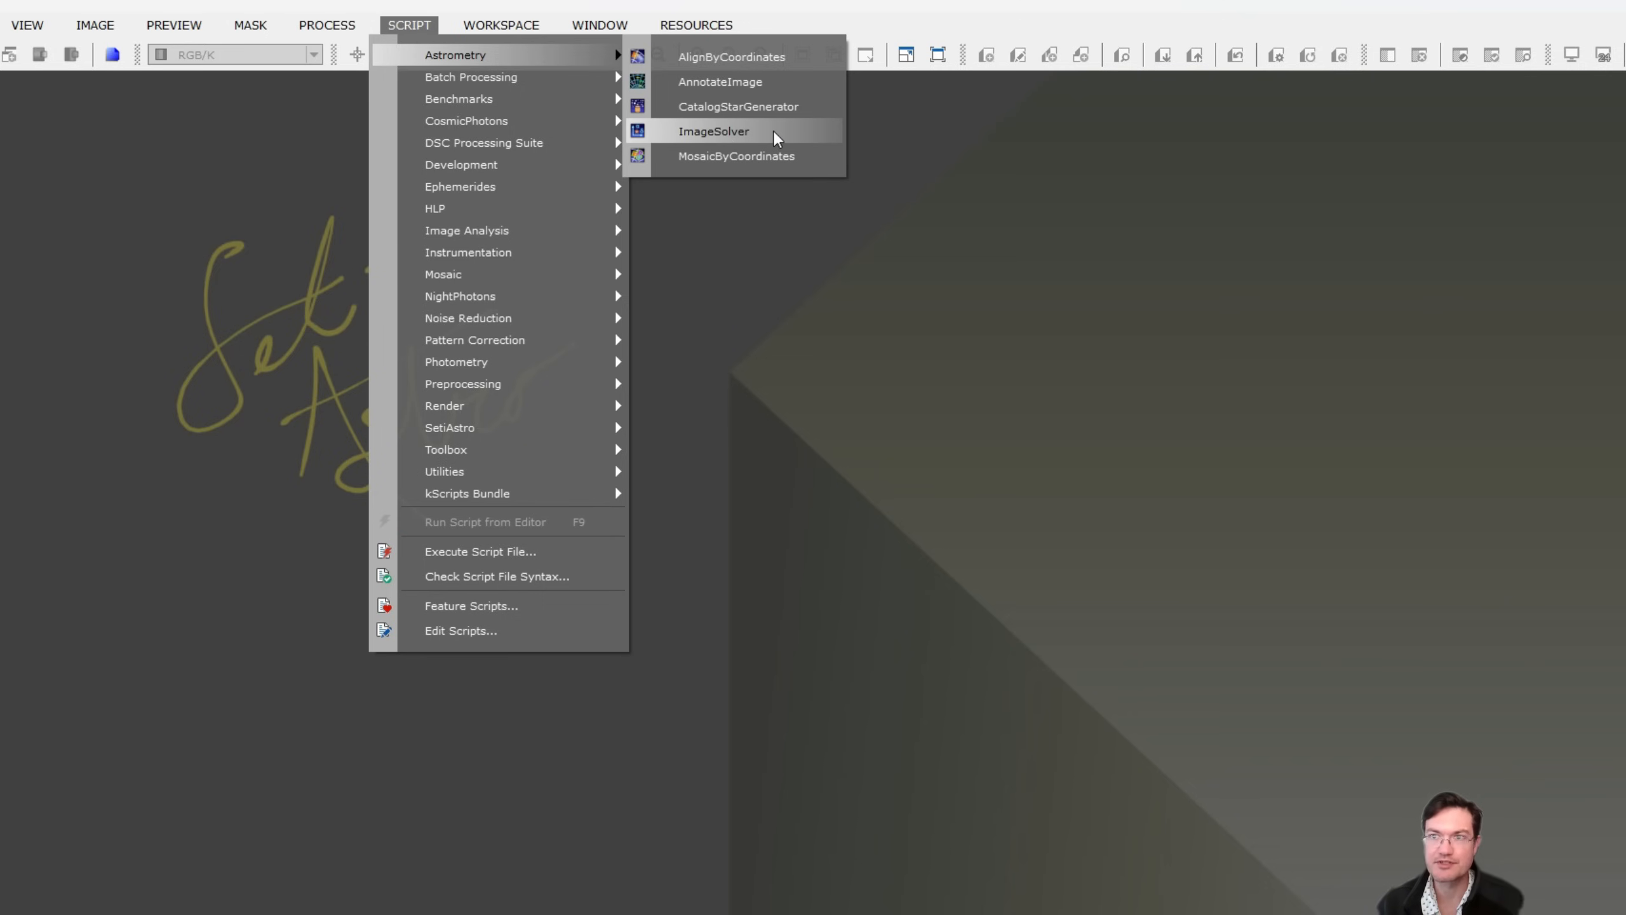
{"action": "mouse_move", "coordinate": [769, 138]}
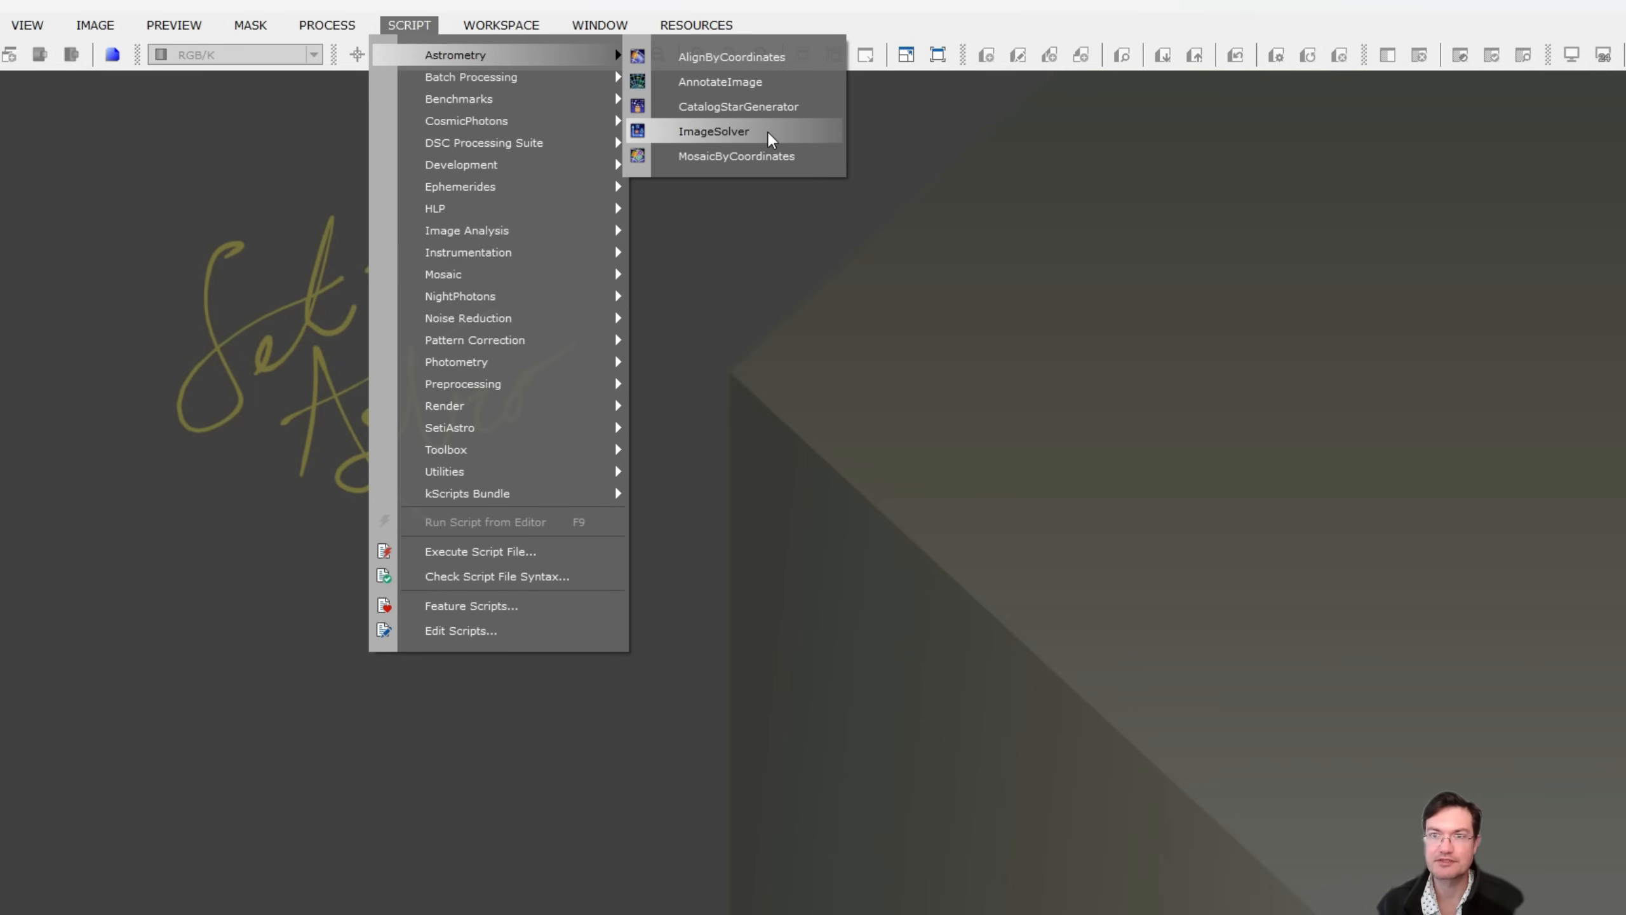
{"action": "mouse_move", "coordinate": [737, 156]}
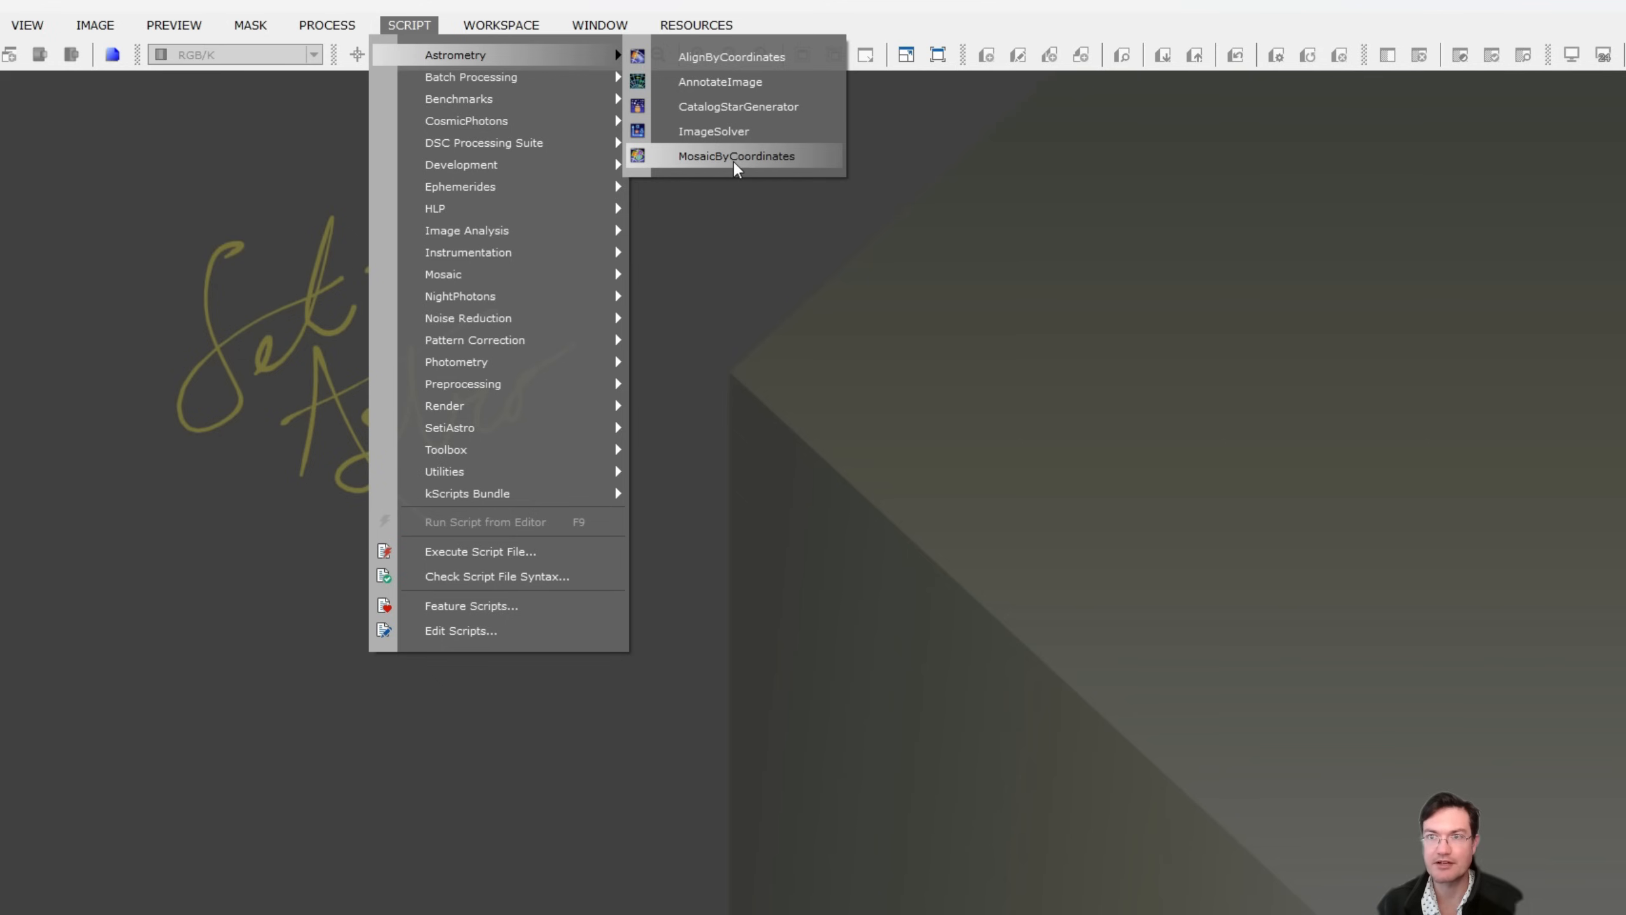
{"action": "mouse_move", "coordinate": [443, 274]}
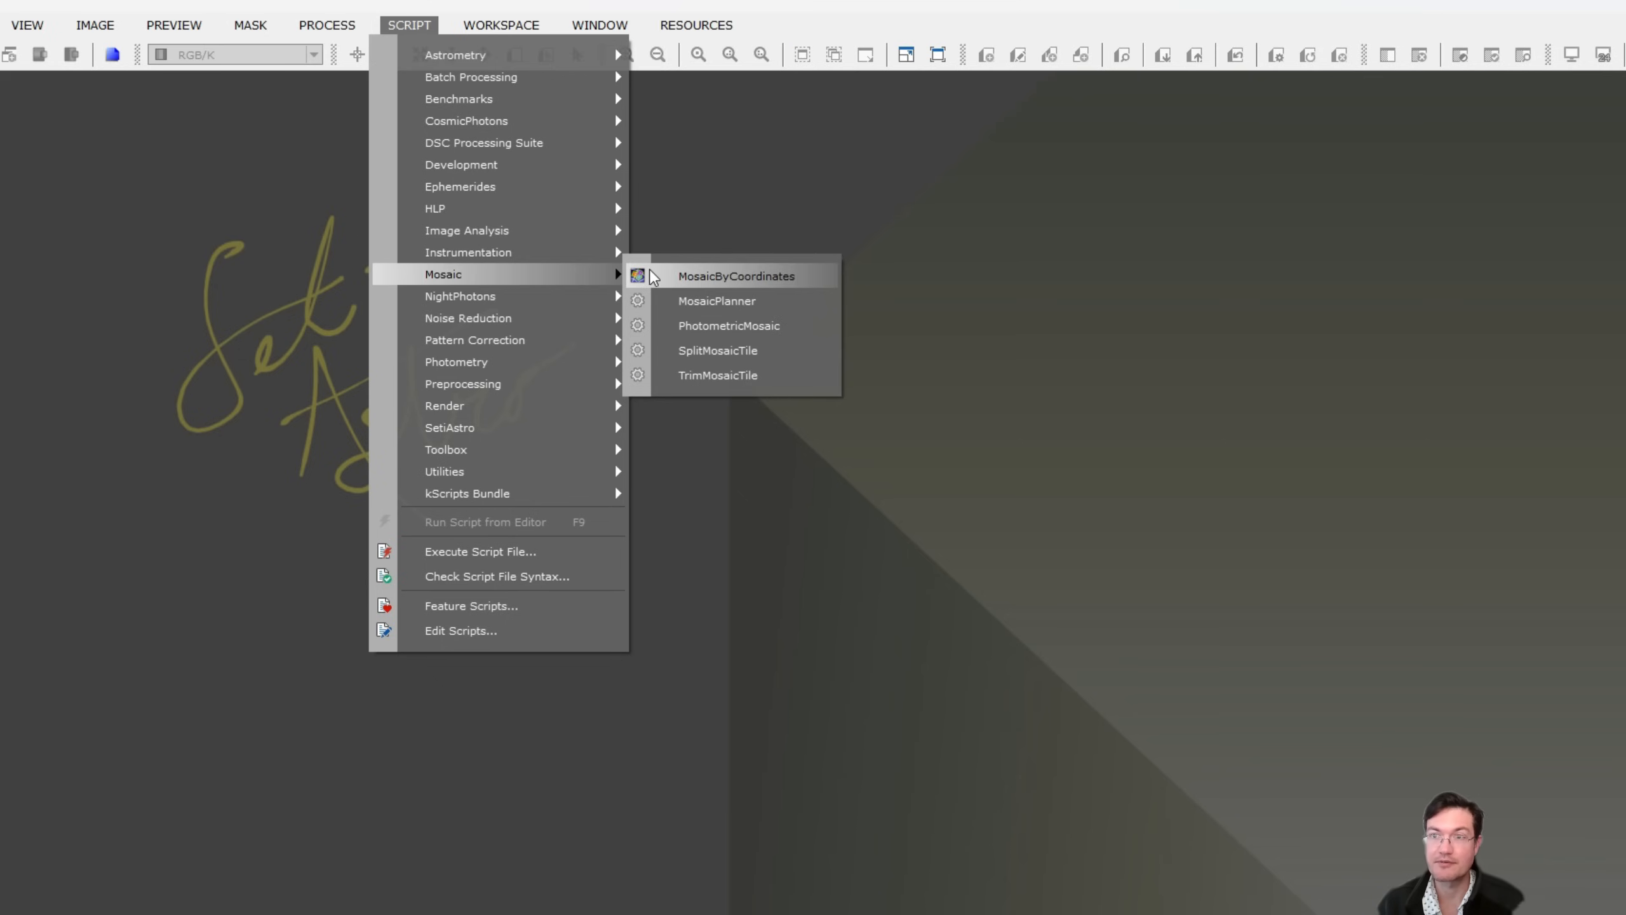
{"action": "mouse_move", "coordinate": [544, 276]}
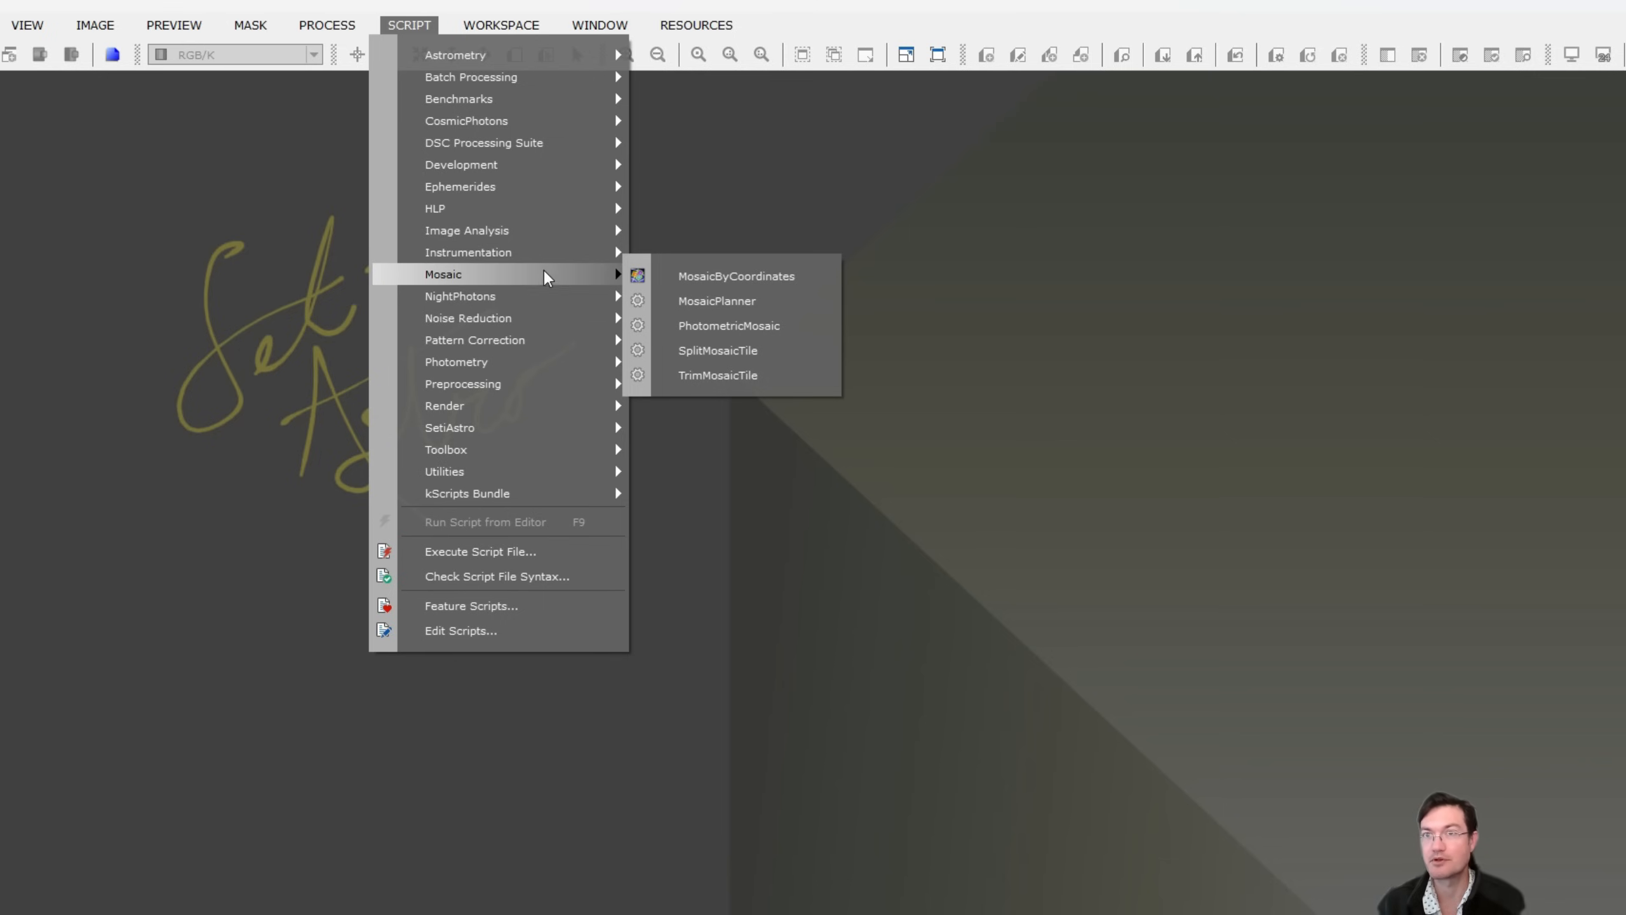
{"action": "mouse_move", "coordinate": [455, 55]}
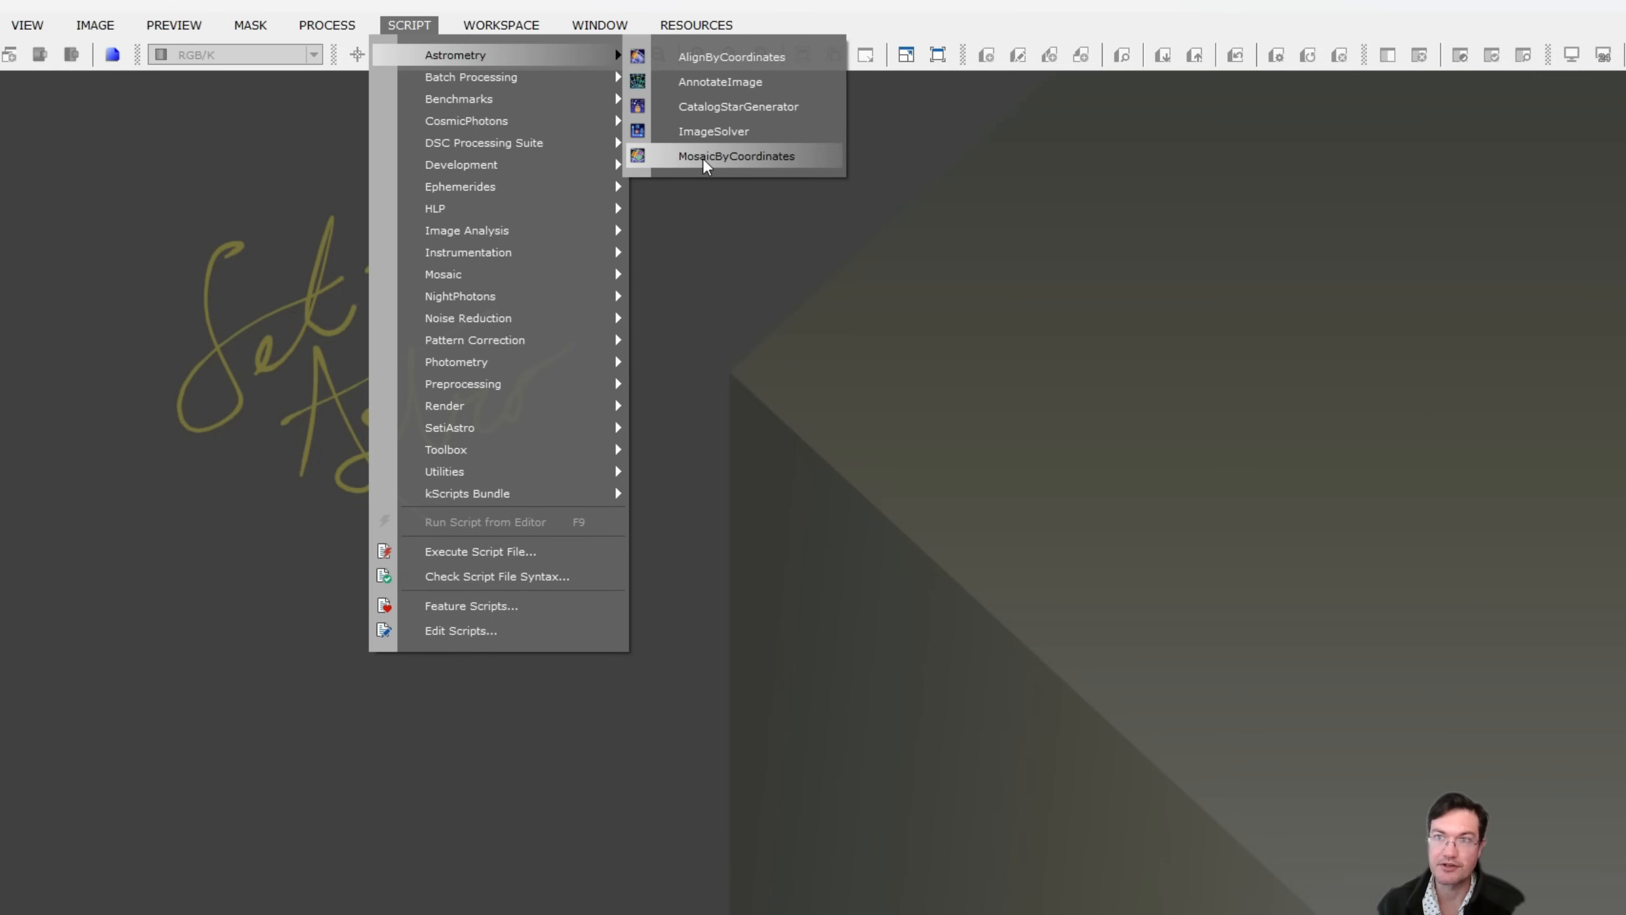
{"action": "mouse_move", "coordinate": [462, 164]}
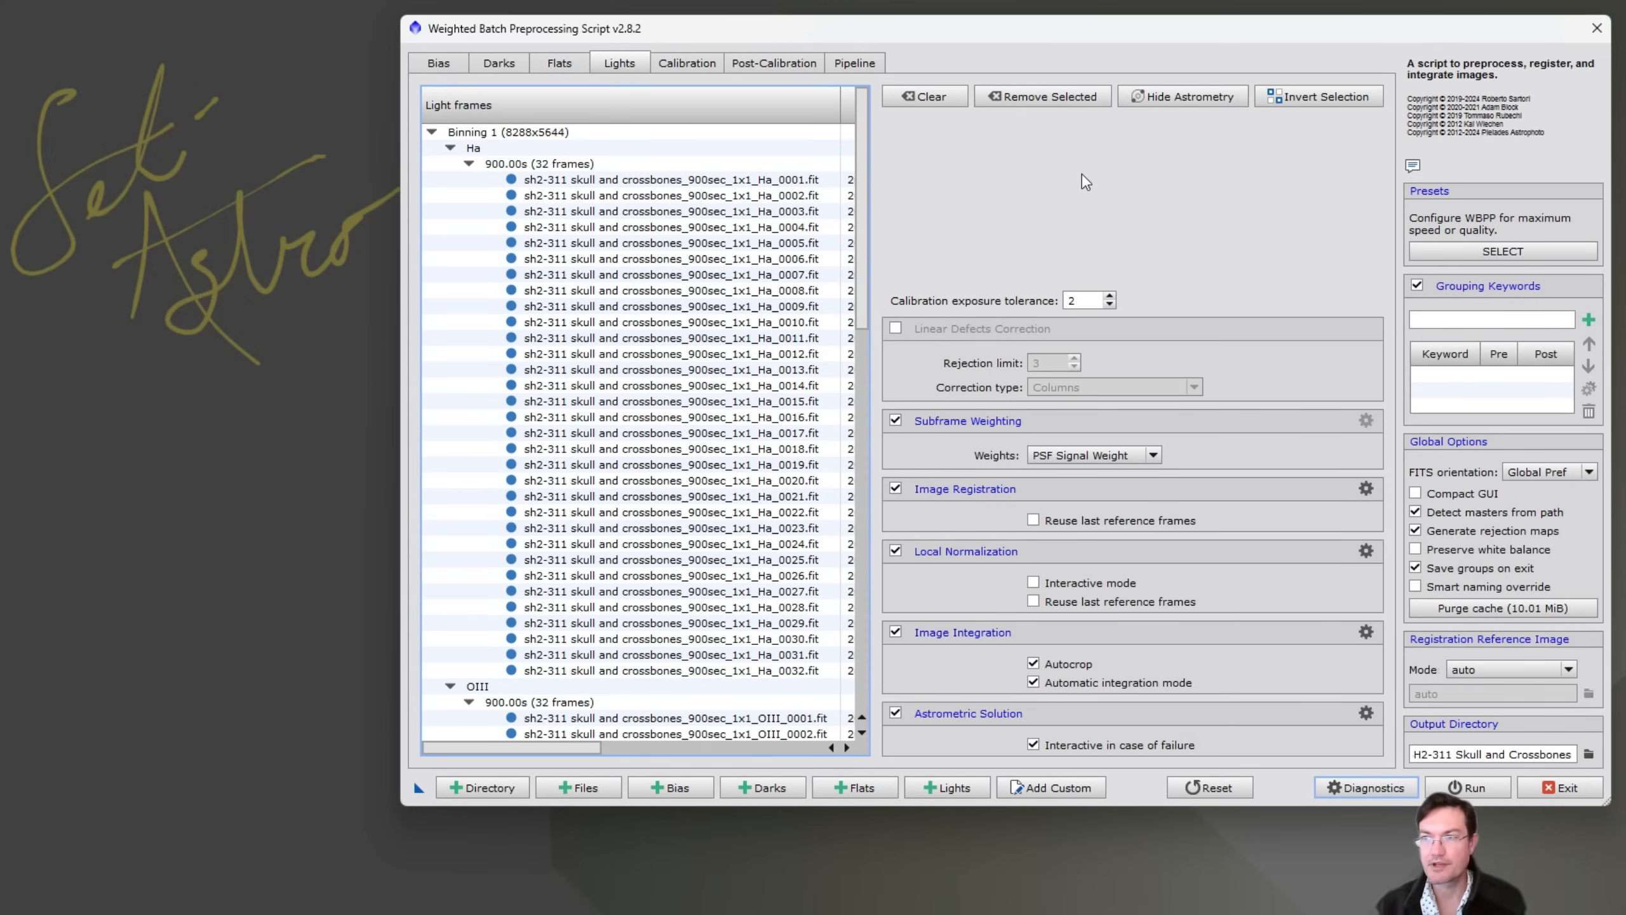
{"action": "mouse_move", "coordinate": [1004, 193]}
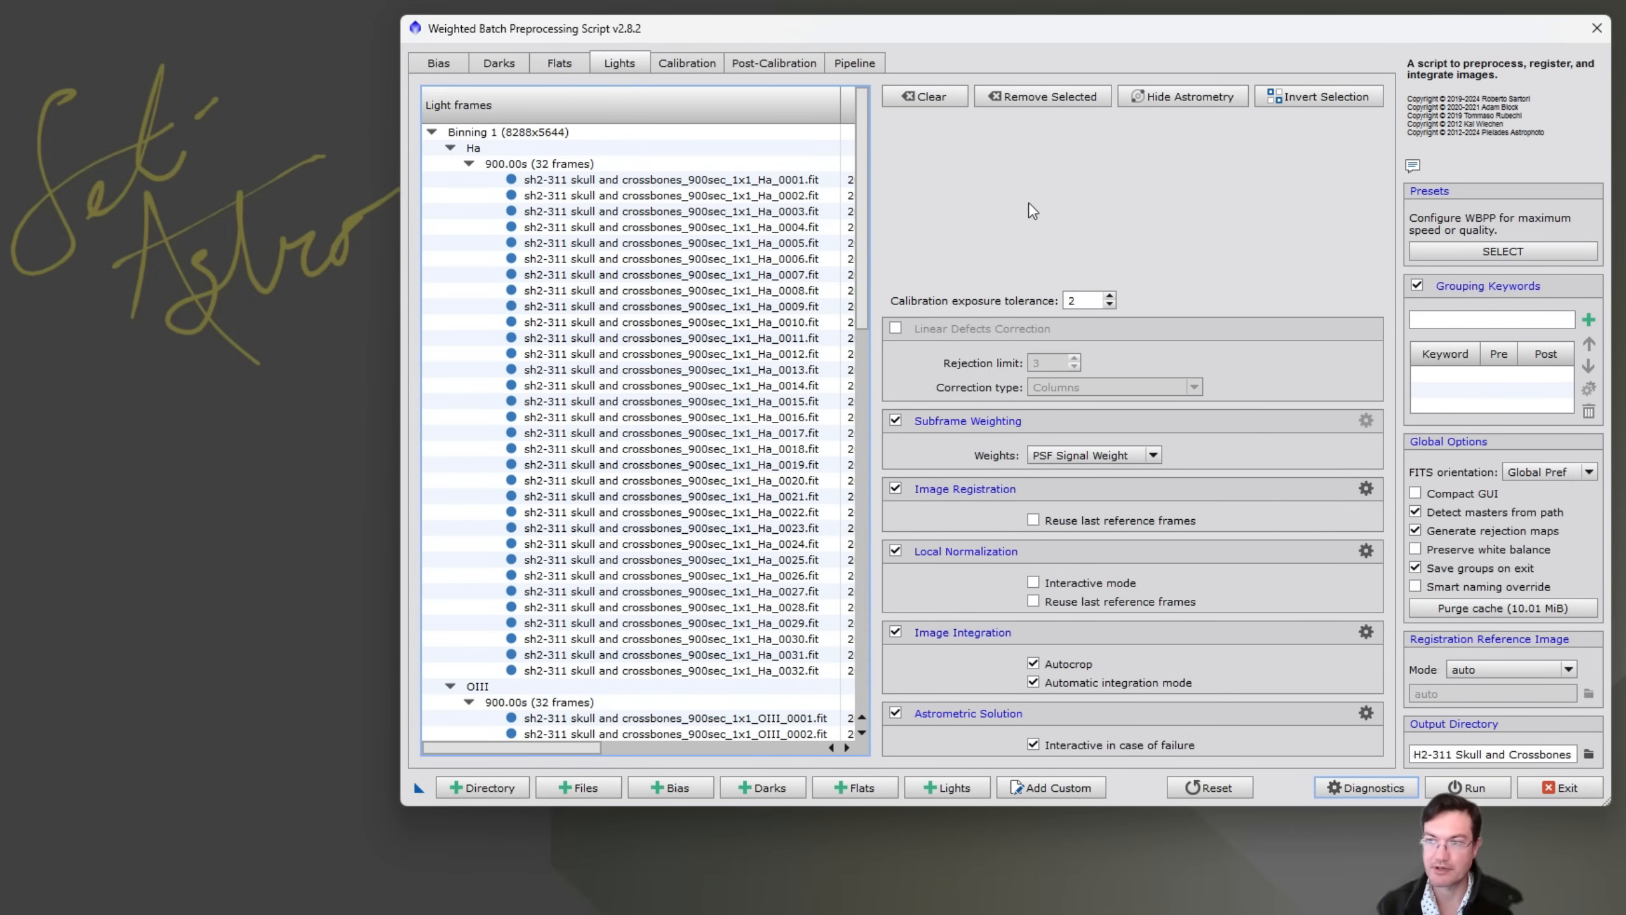
{"action": "mouse_move", "coordinate": [1042, 303]}
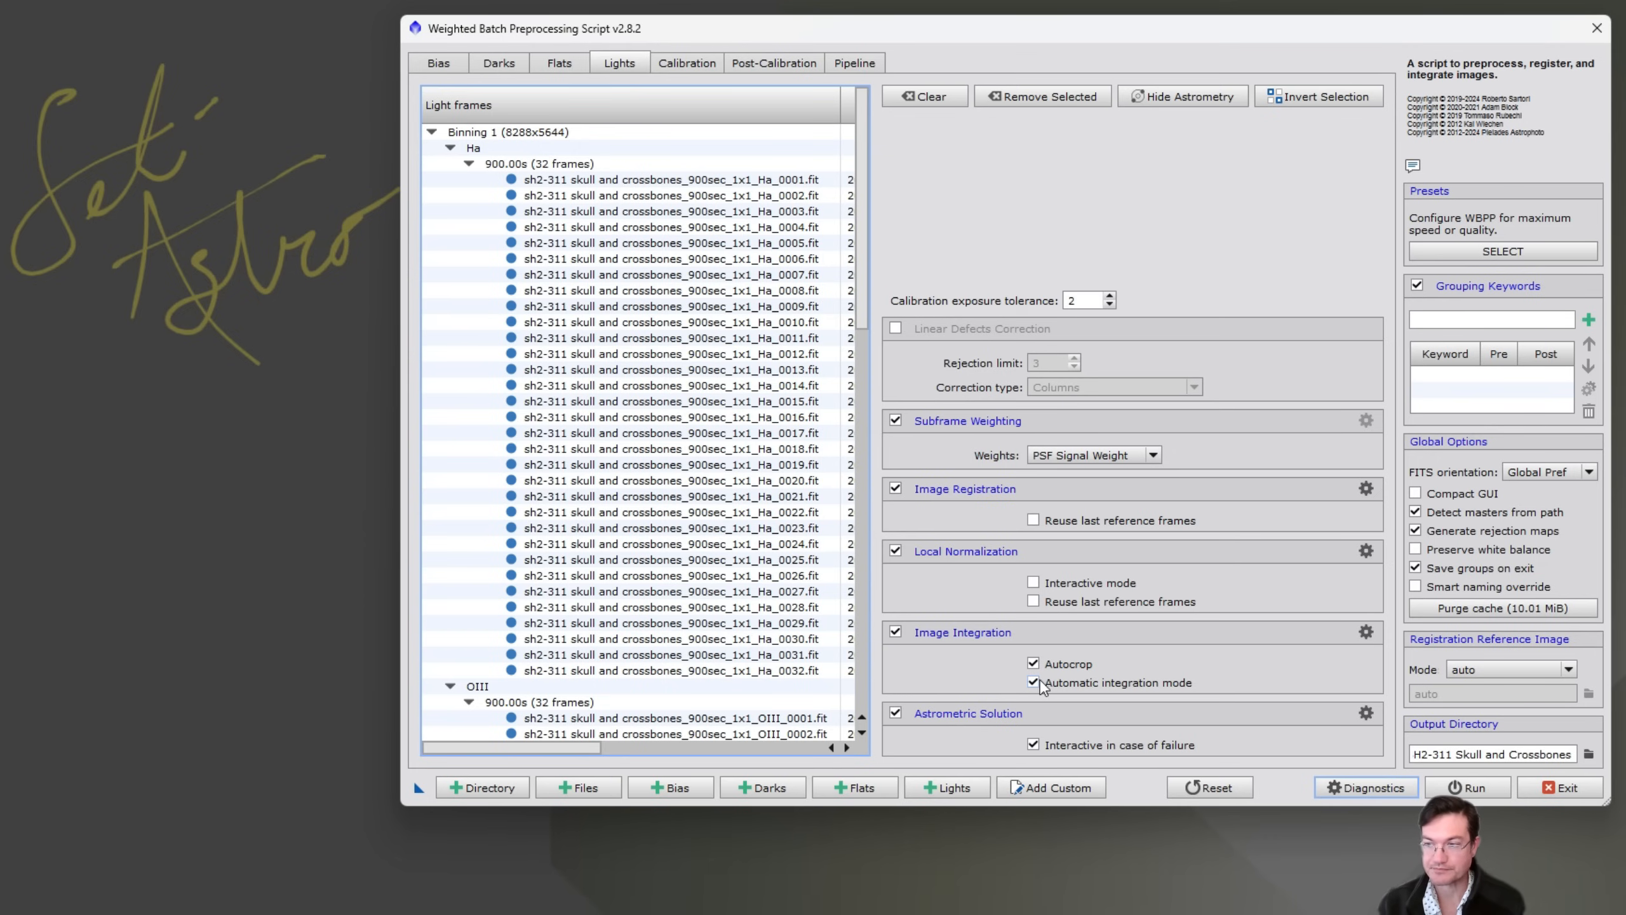
{"action": "mouse_move", "coordinate": [1034, 682]}
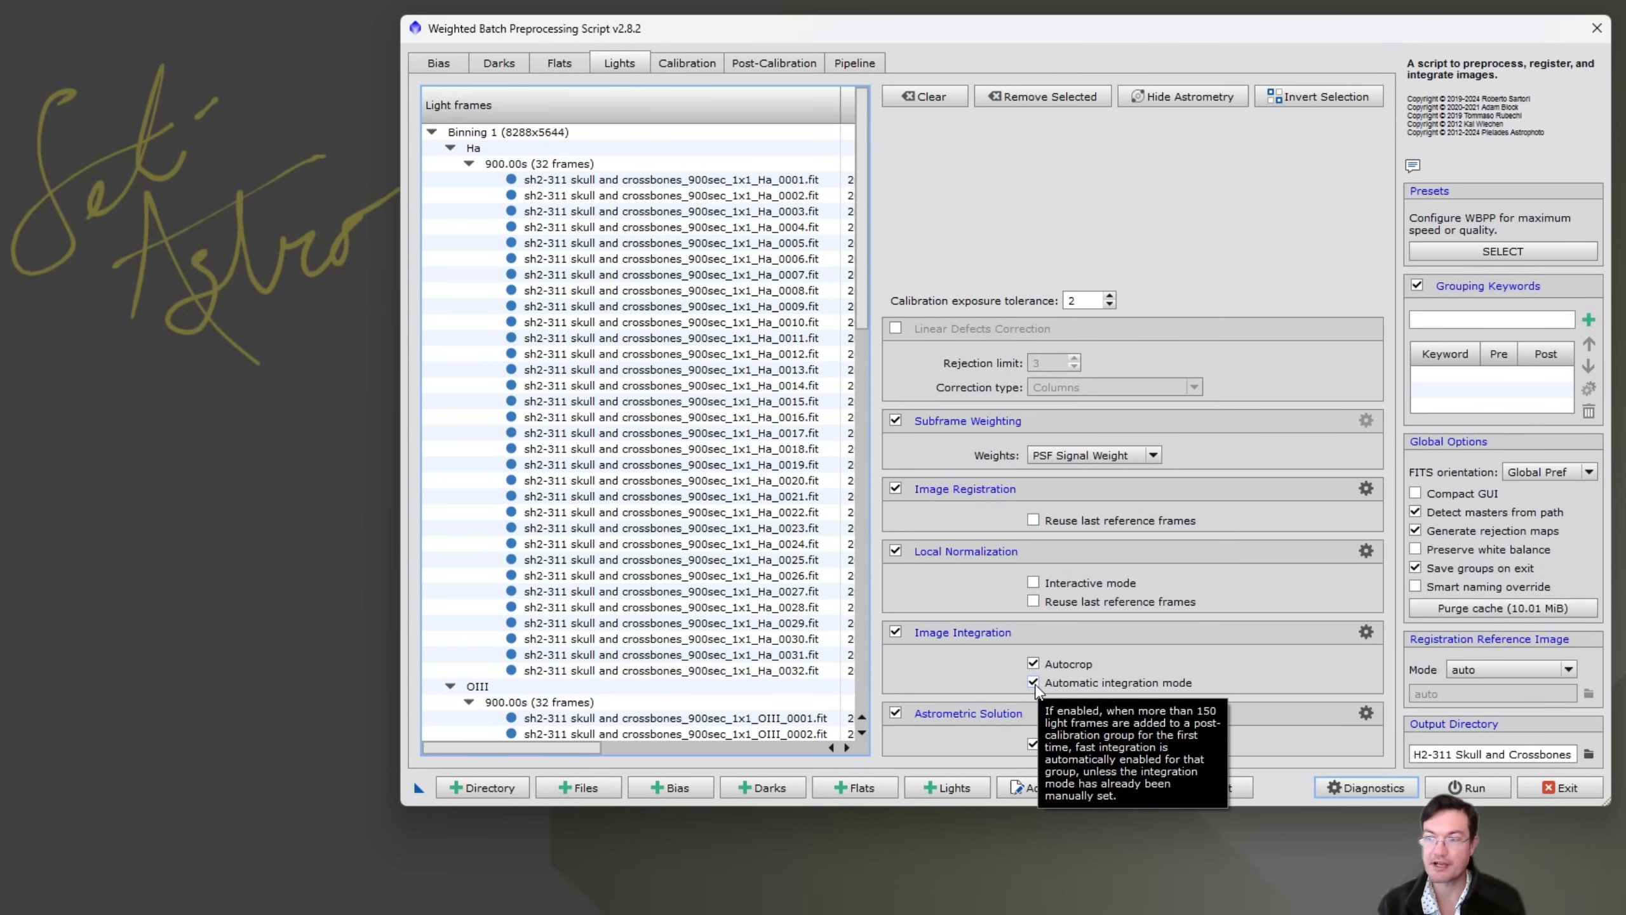
- Uncheck Automatic integration mode under Image Integration on the Lights tab, leaving autocrop enabled
{"action": "left_click", "coordinate": [1034, 682]}
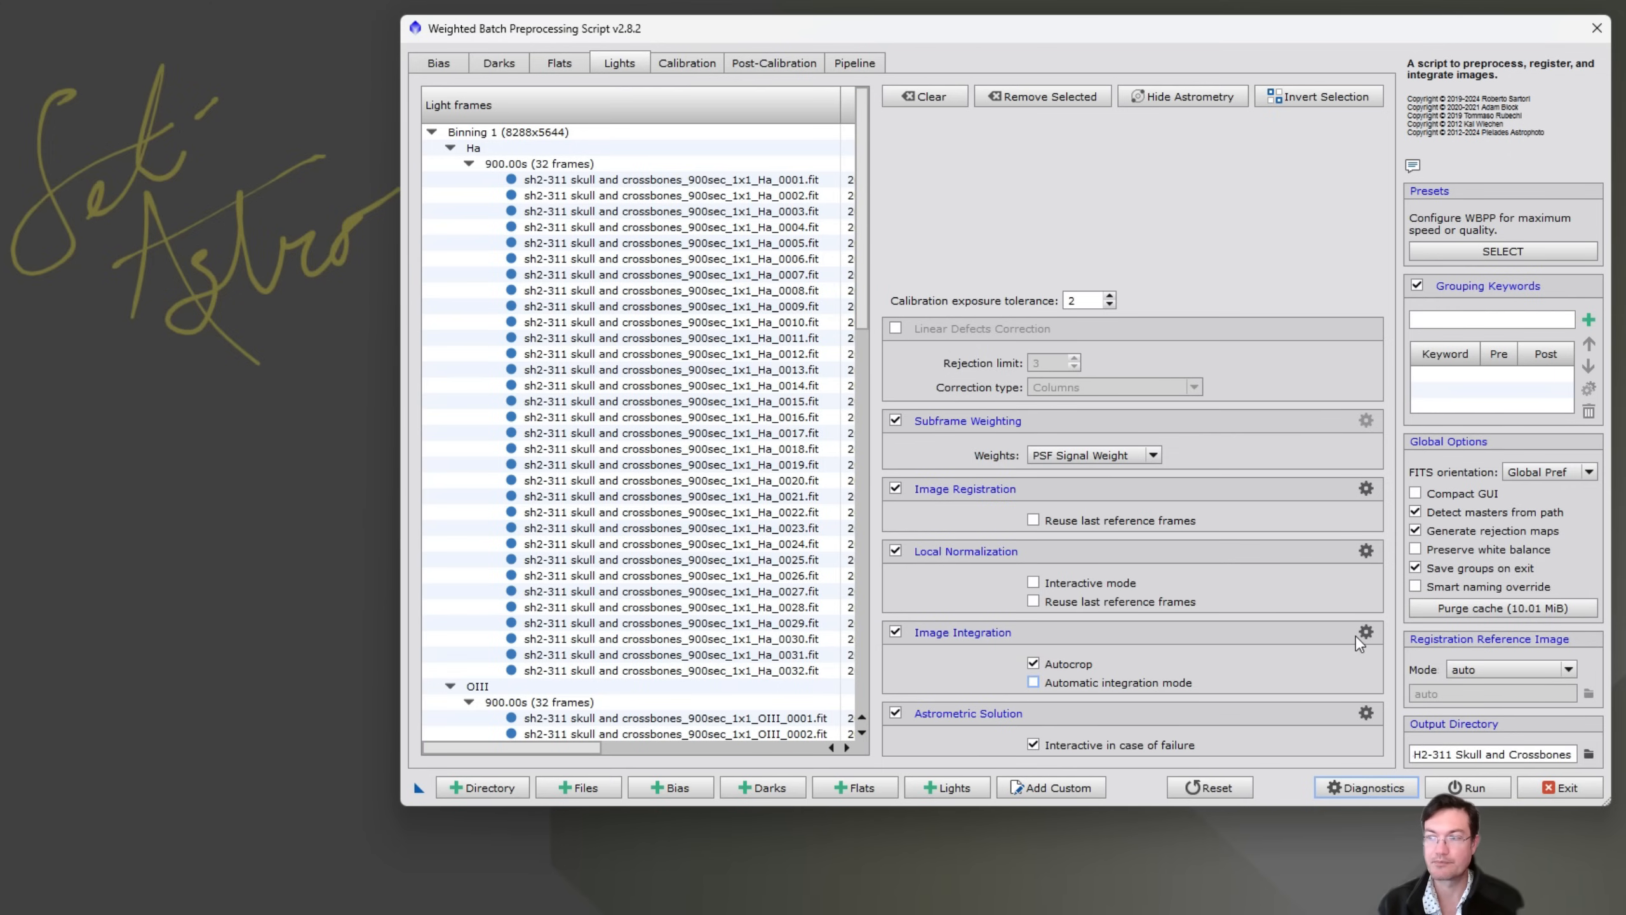
- In Image Integration settings, change rejection from Generalized Extreme Studentized Deviate to Linear Fit Clipping
{"action": "left_click", "coordinate": [1366, 632]}
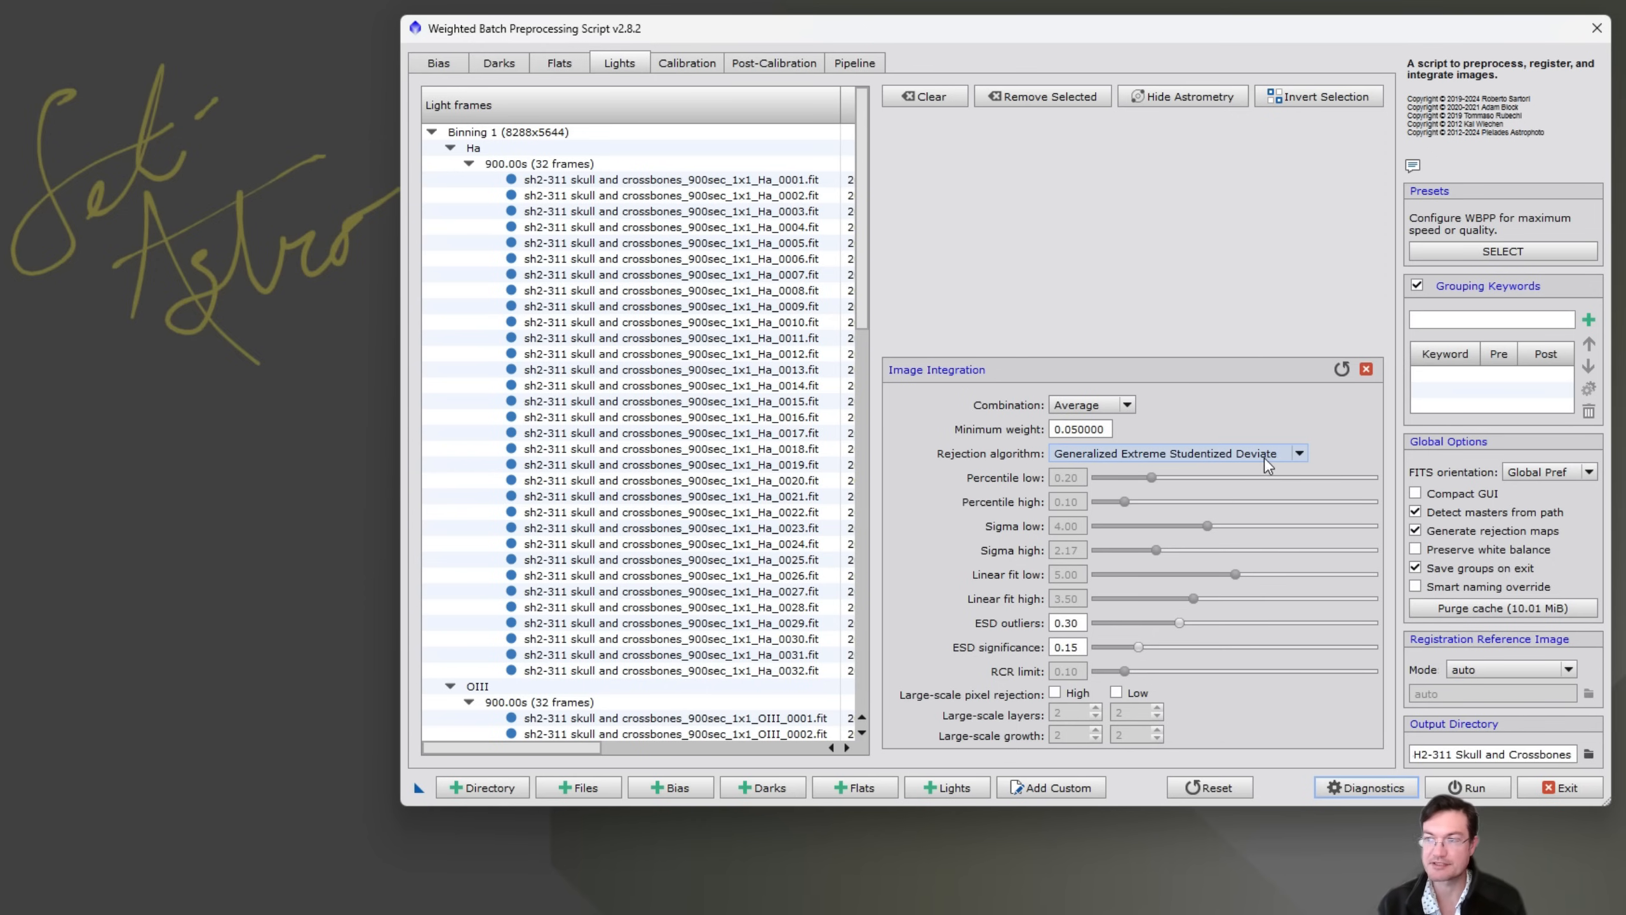
{"action": "mouse_move", "coordinate": [1272, 464]}
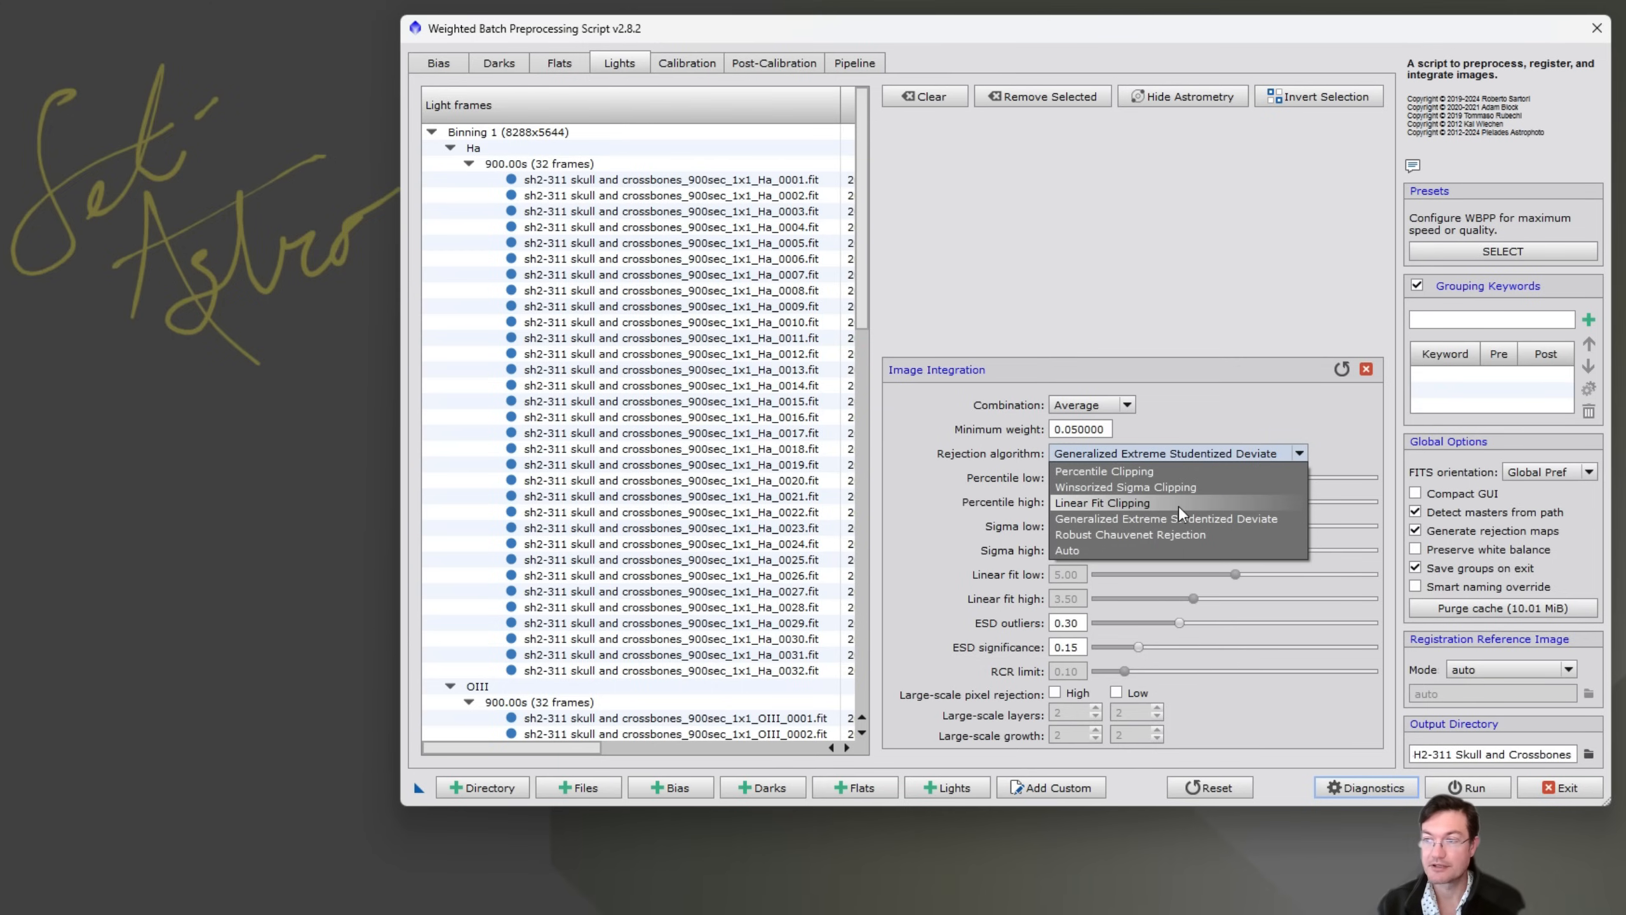
{"action": "left_click", "coordinate": [1103, 503]}
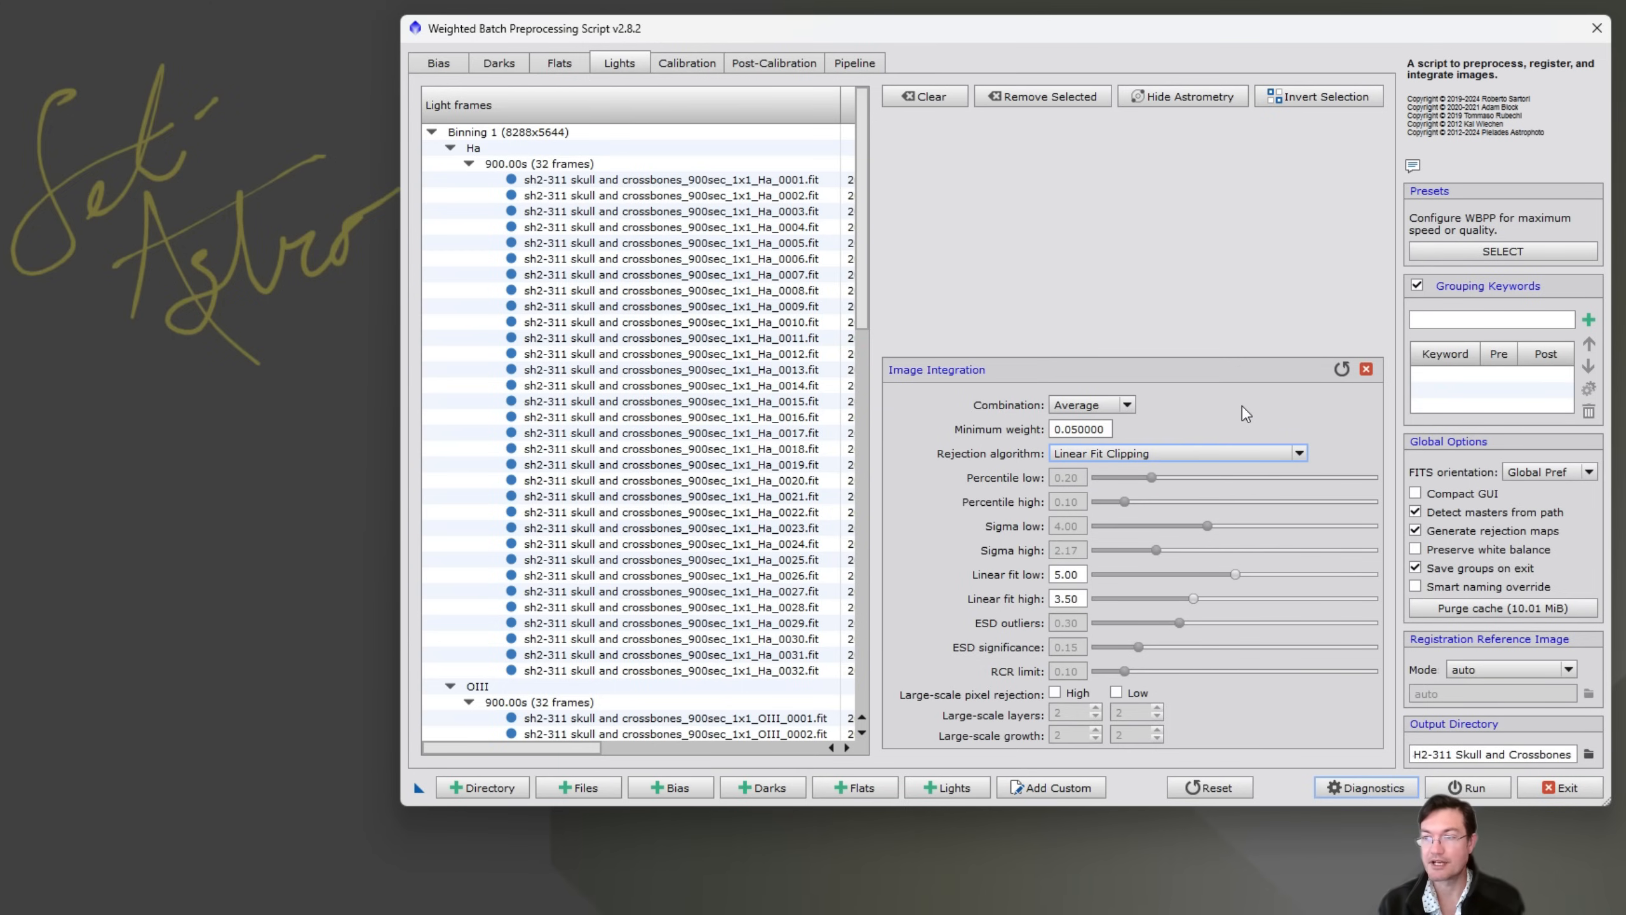
{"action": "mouse_move", "coordinate": [994, 472]}
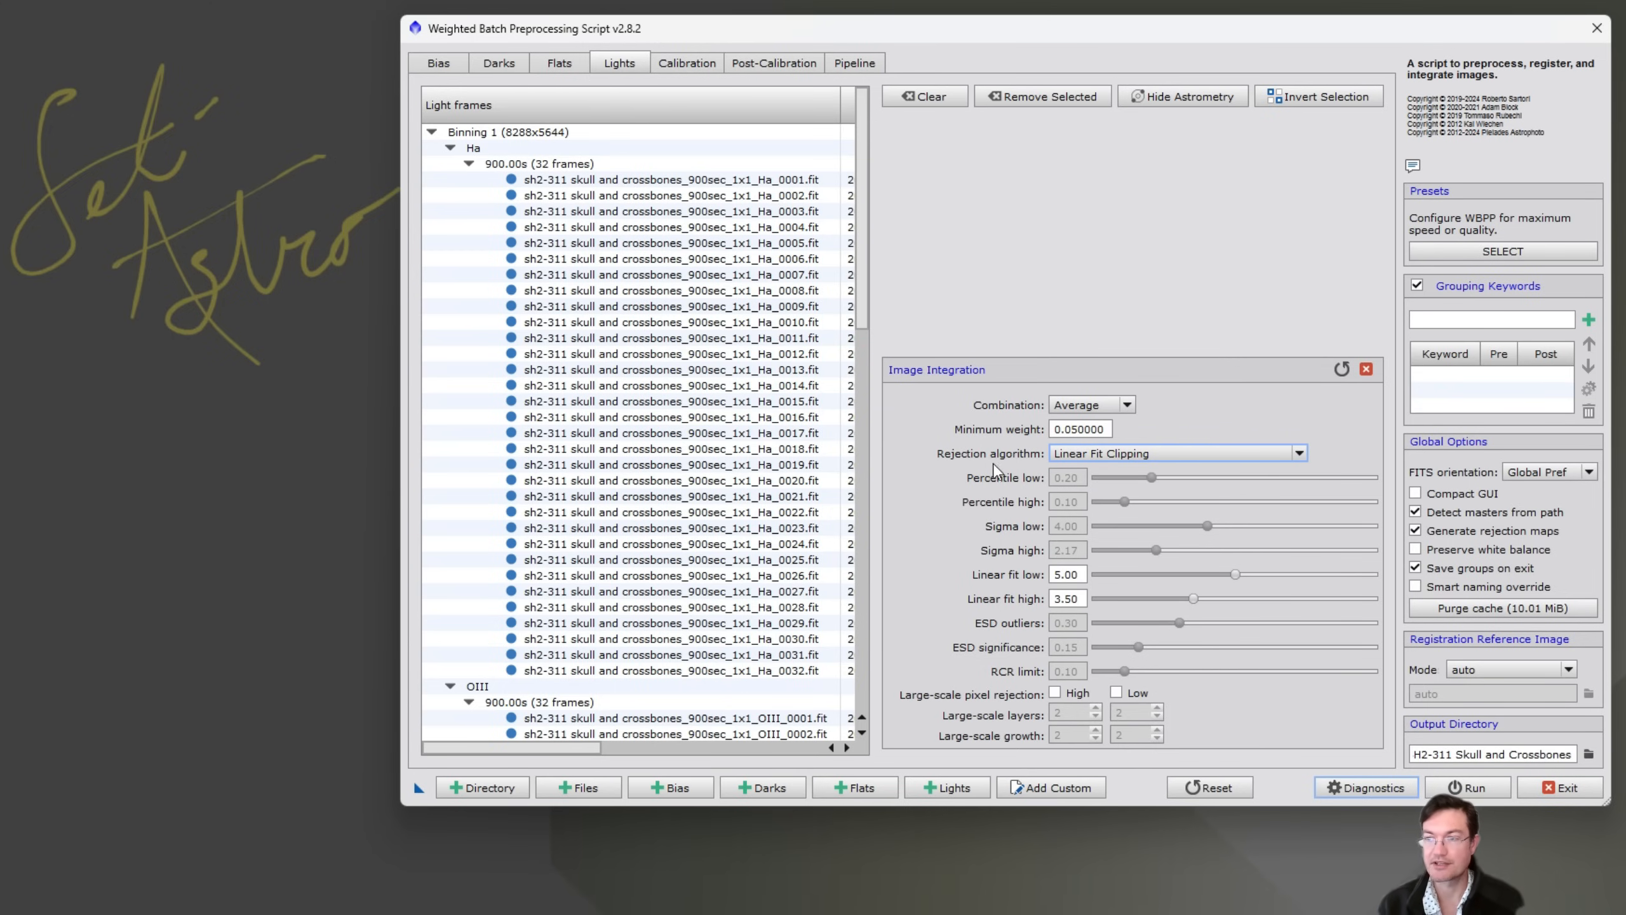
{"action": "mouse_move", "coordinate": [1029, 472]}
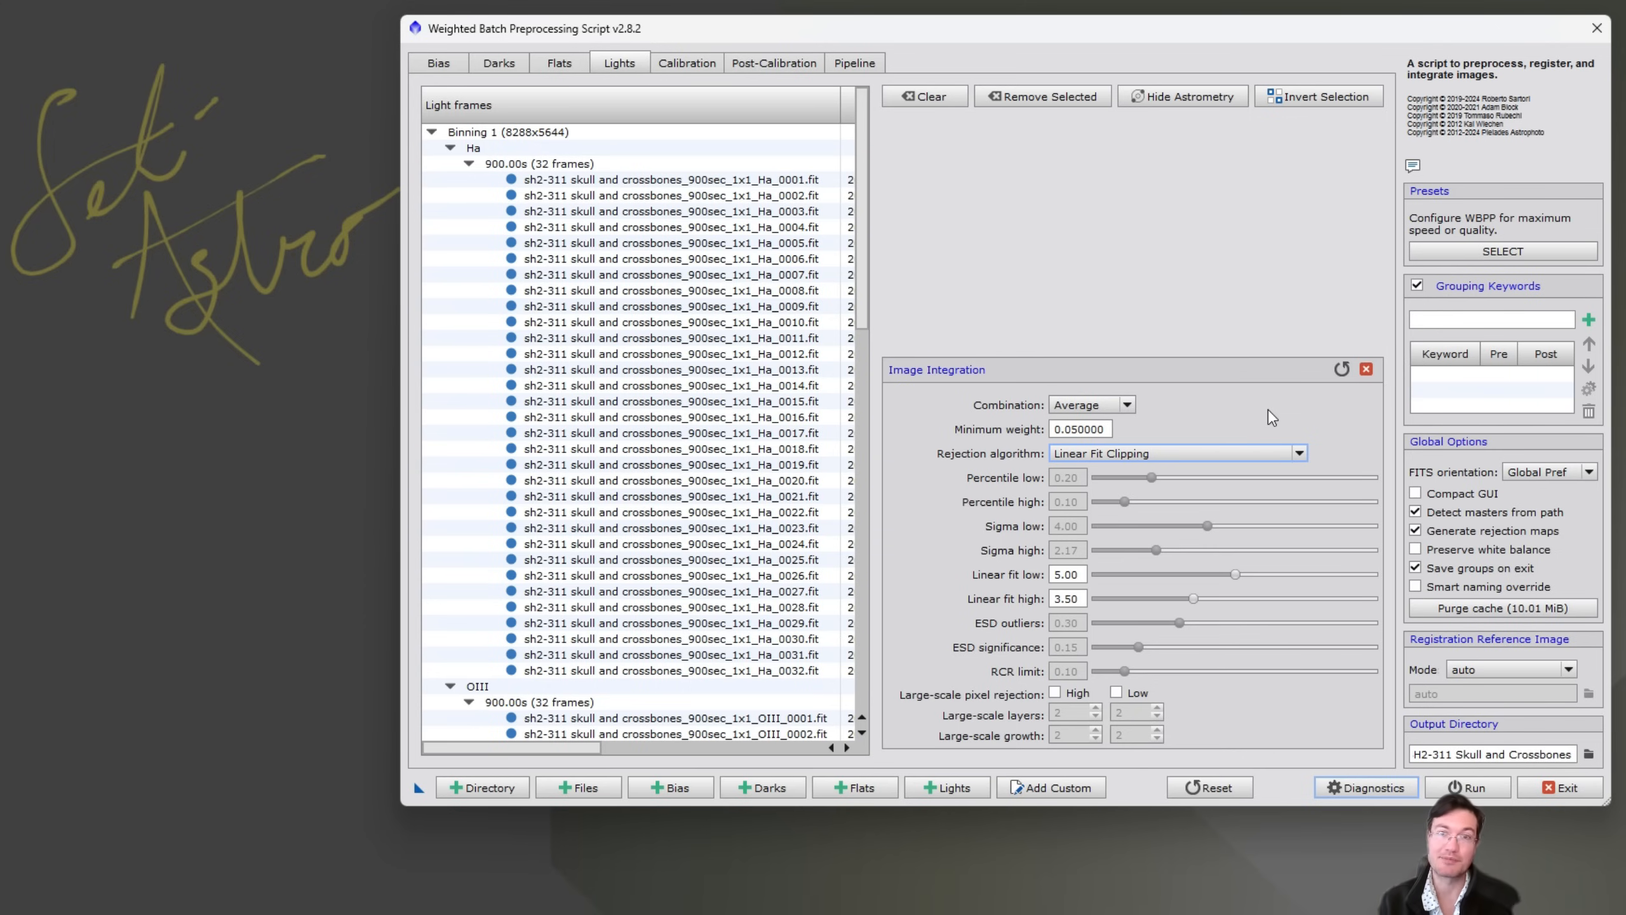
{"action": "mouse_move", "coordinate": [1315, 460]}
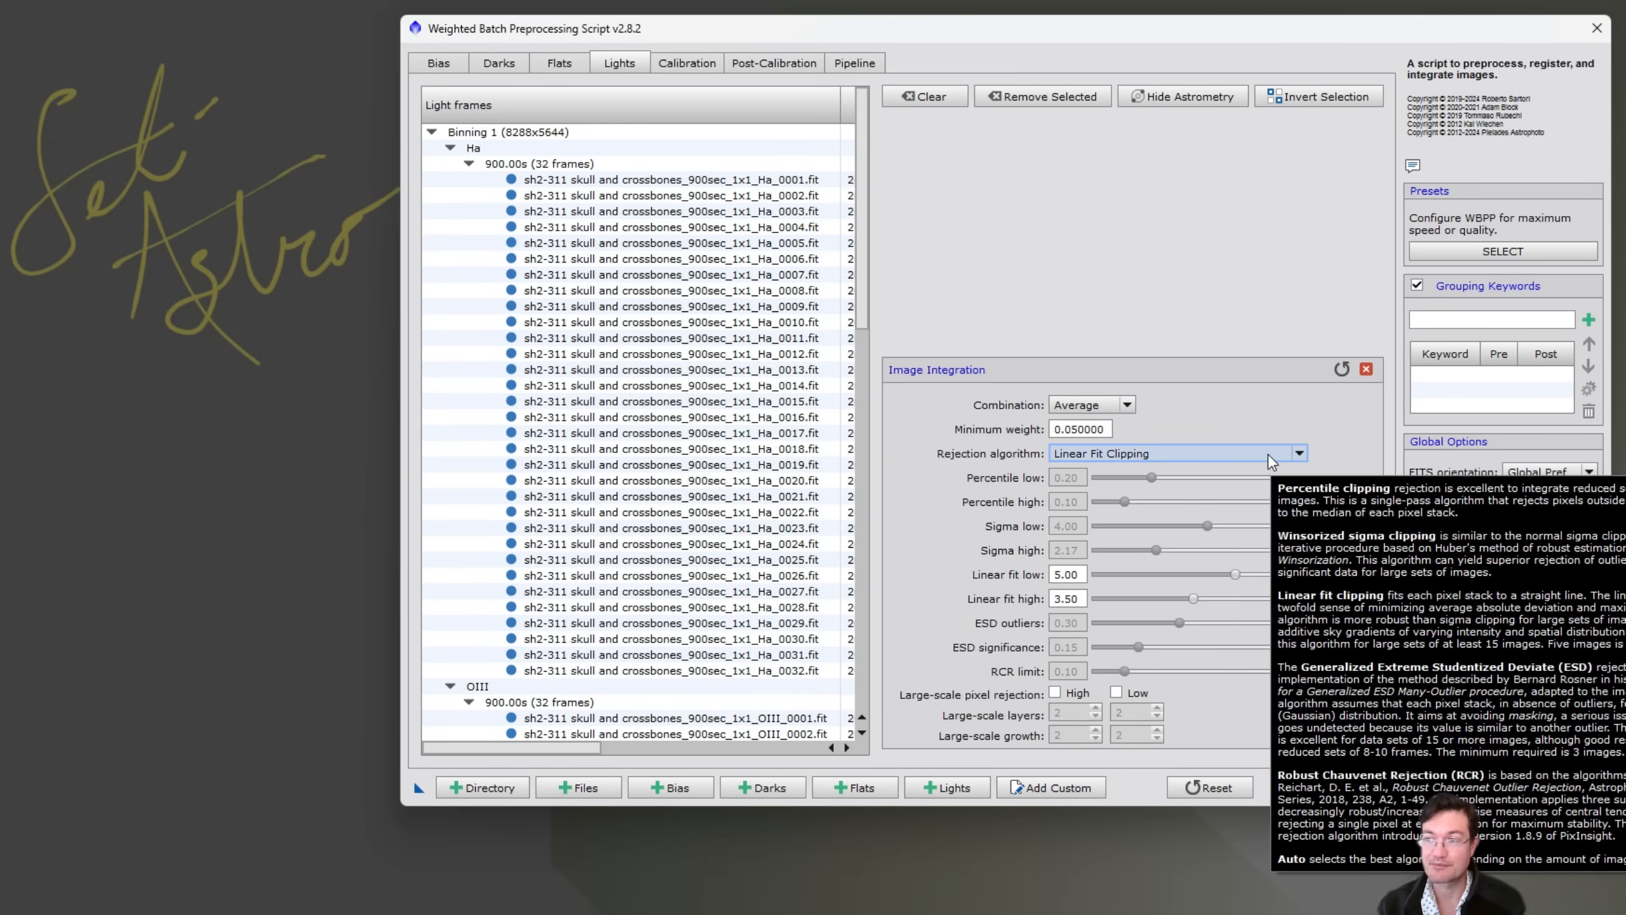
- Show the tooltip explaining each pixel rejection algorithm, with Linear Fit Clipping still selected
{"action": "left_click", "coordinate": [1298, 453]}
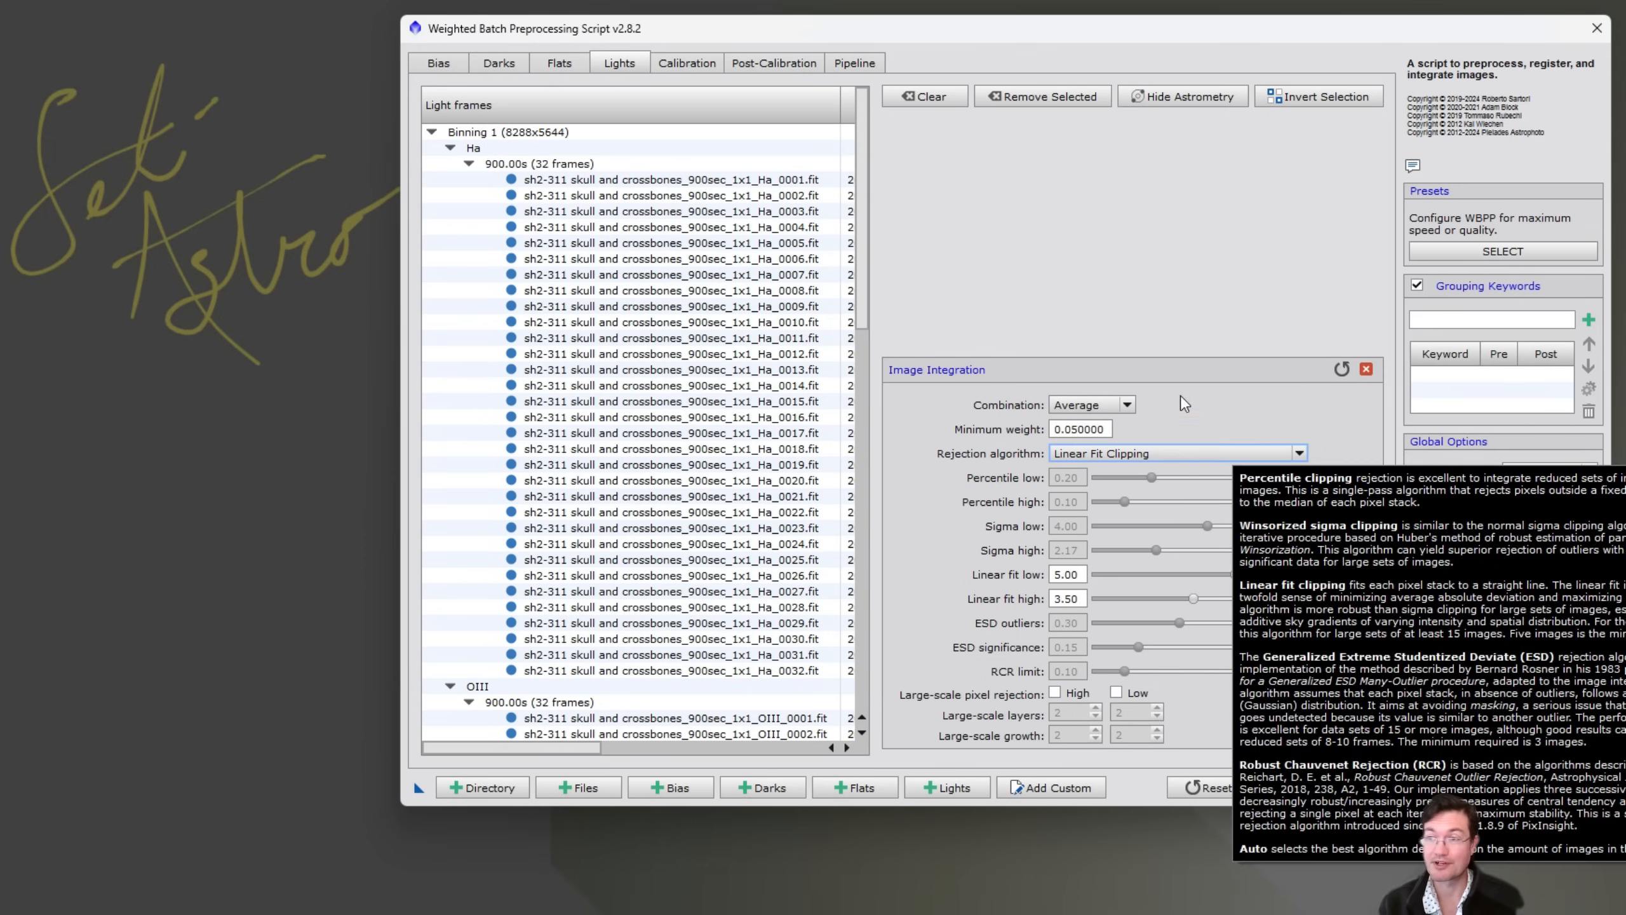
{"action": "mouse_move", "coordinate": [1416, 384]}
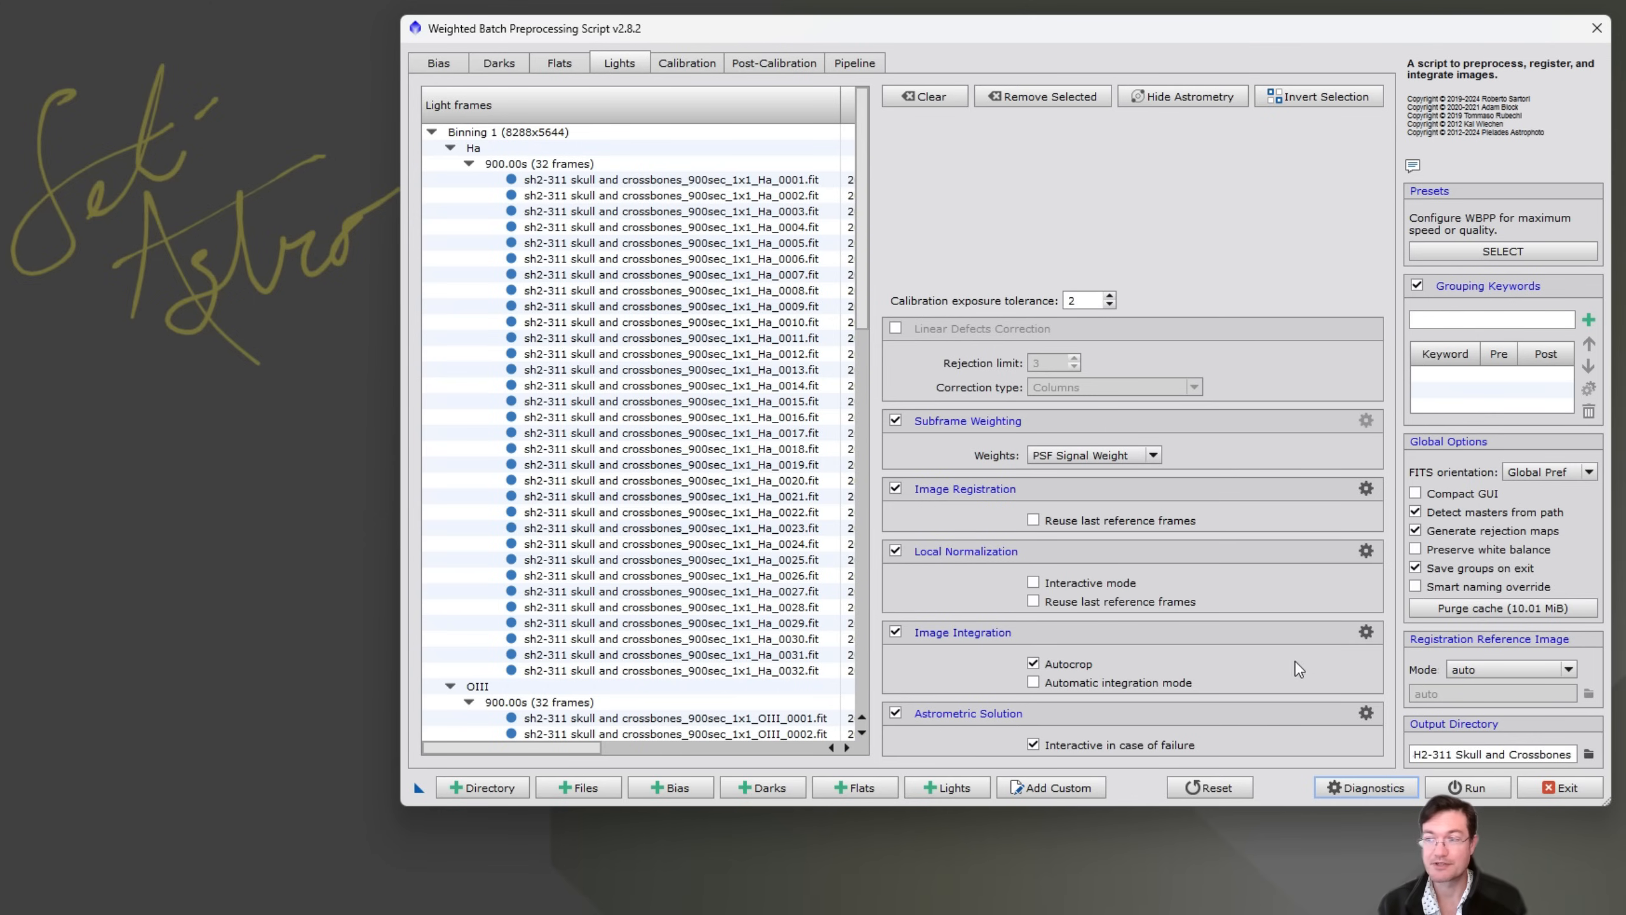
{"action": "left_click", "coordinate": [1366, 631]}
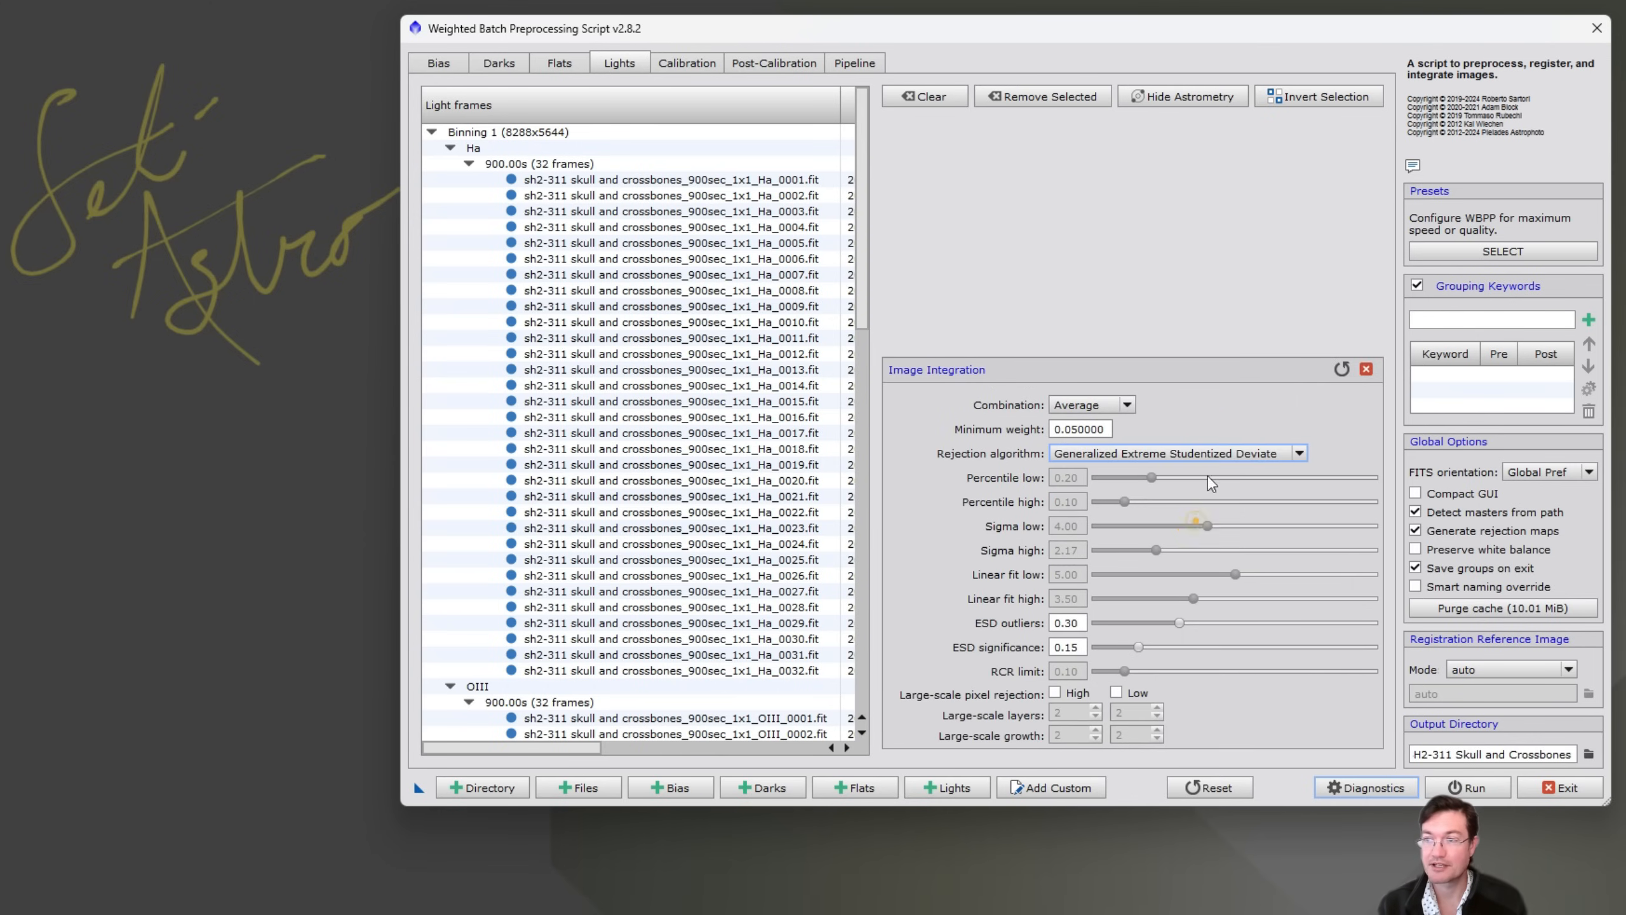
{"action": "left_click", "coordinate": [1366, 369]}
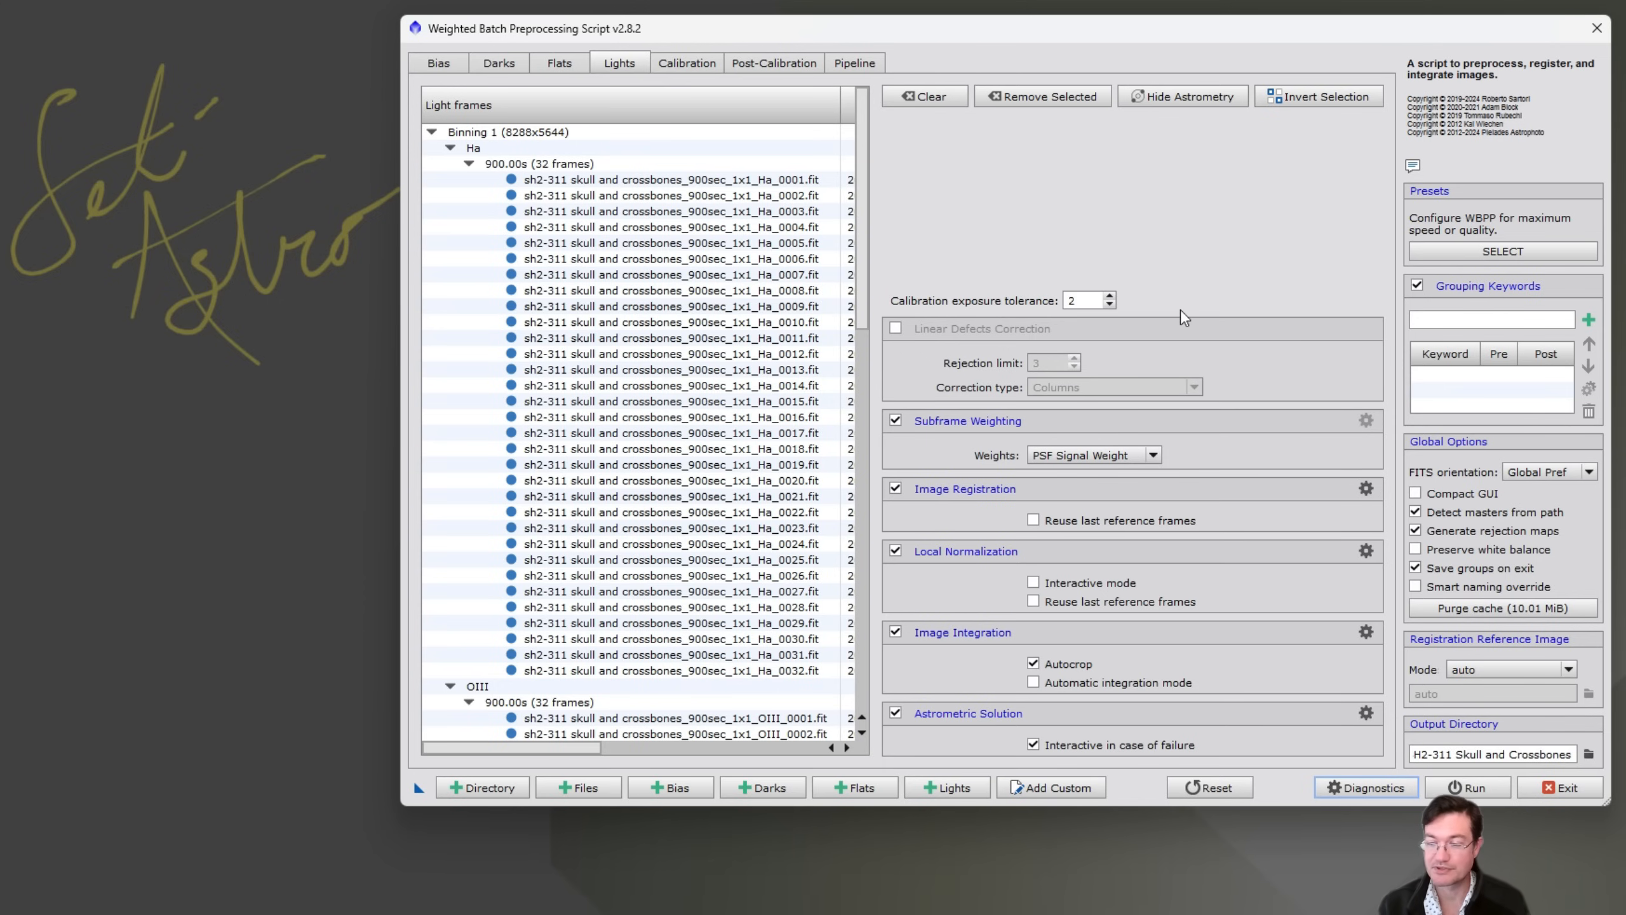
{"action": "mouse_move", "coordinate": [1233, 290]}
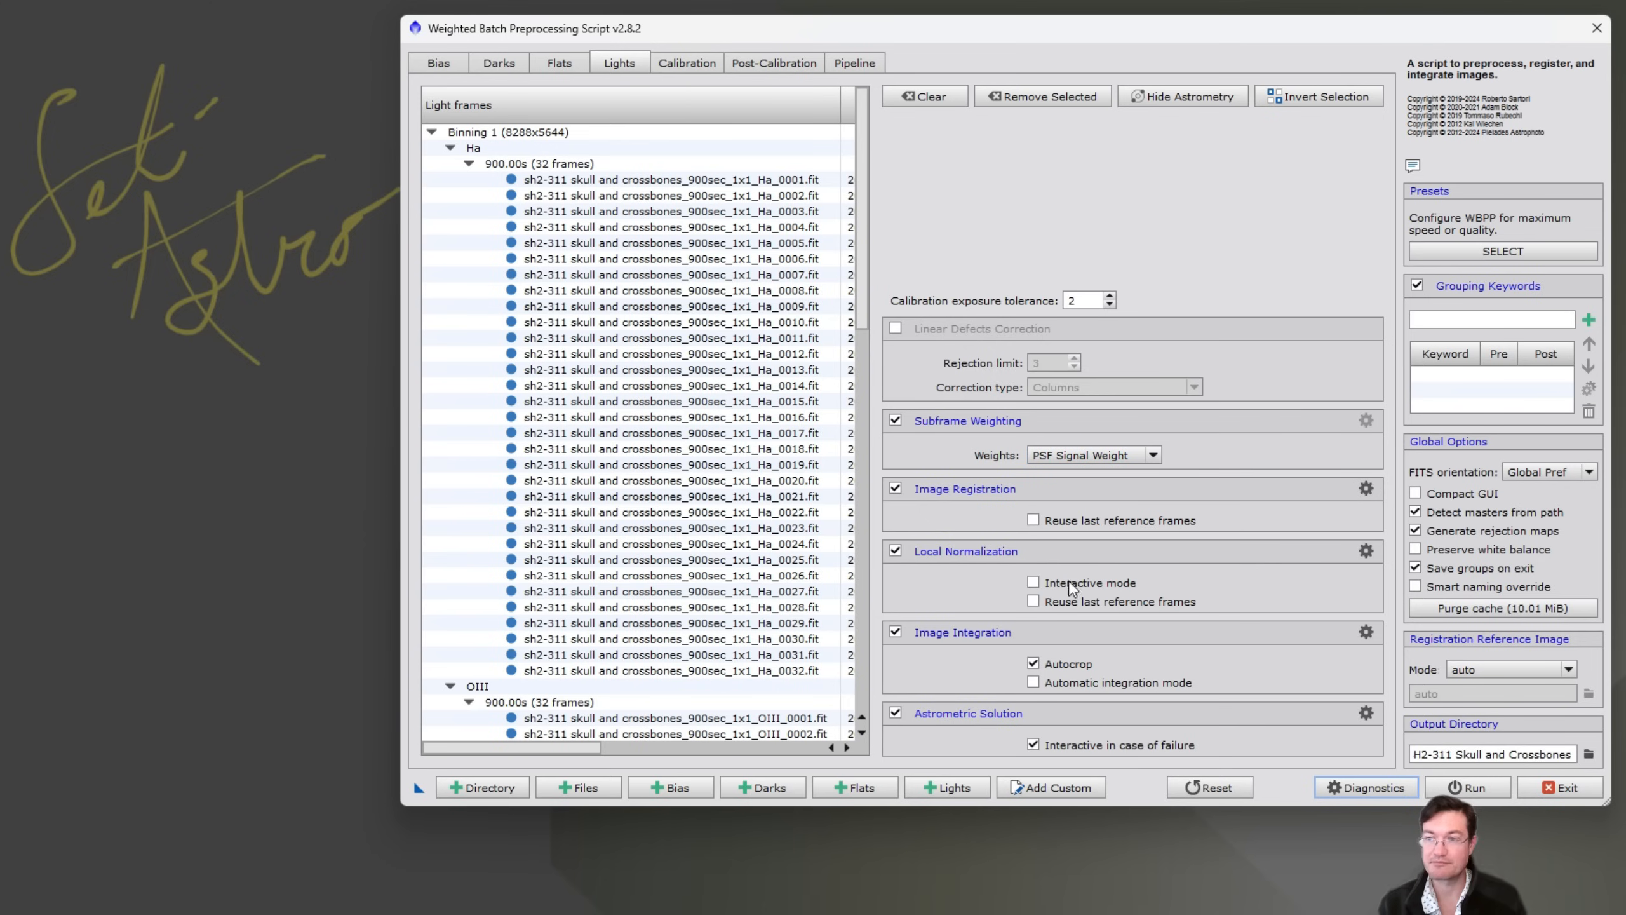
{"action": "mouse_move", "coordinate": [988, 638]}
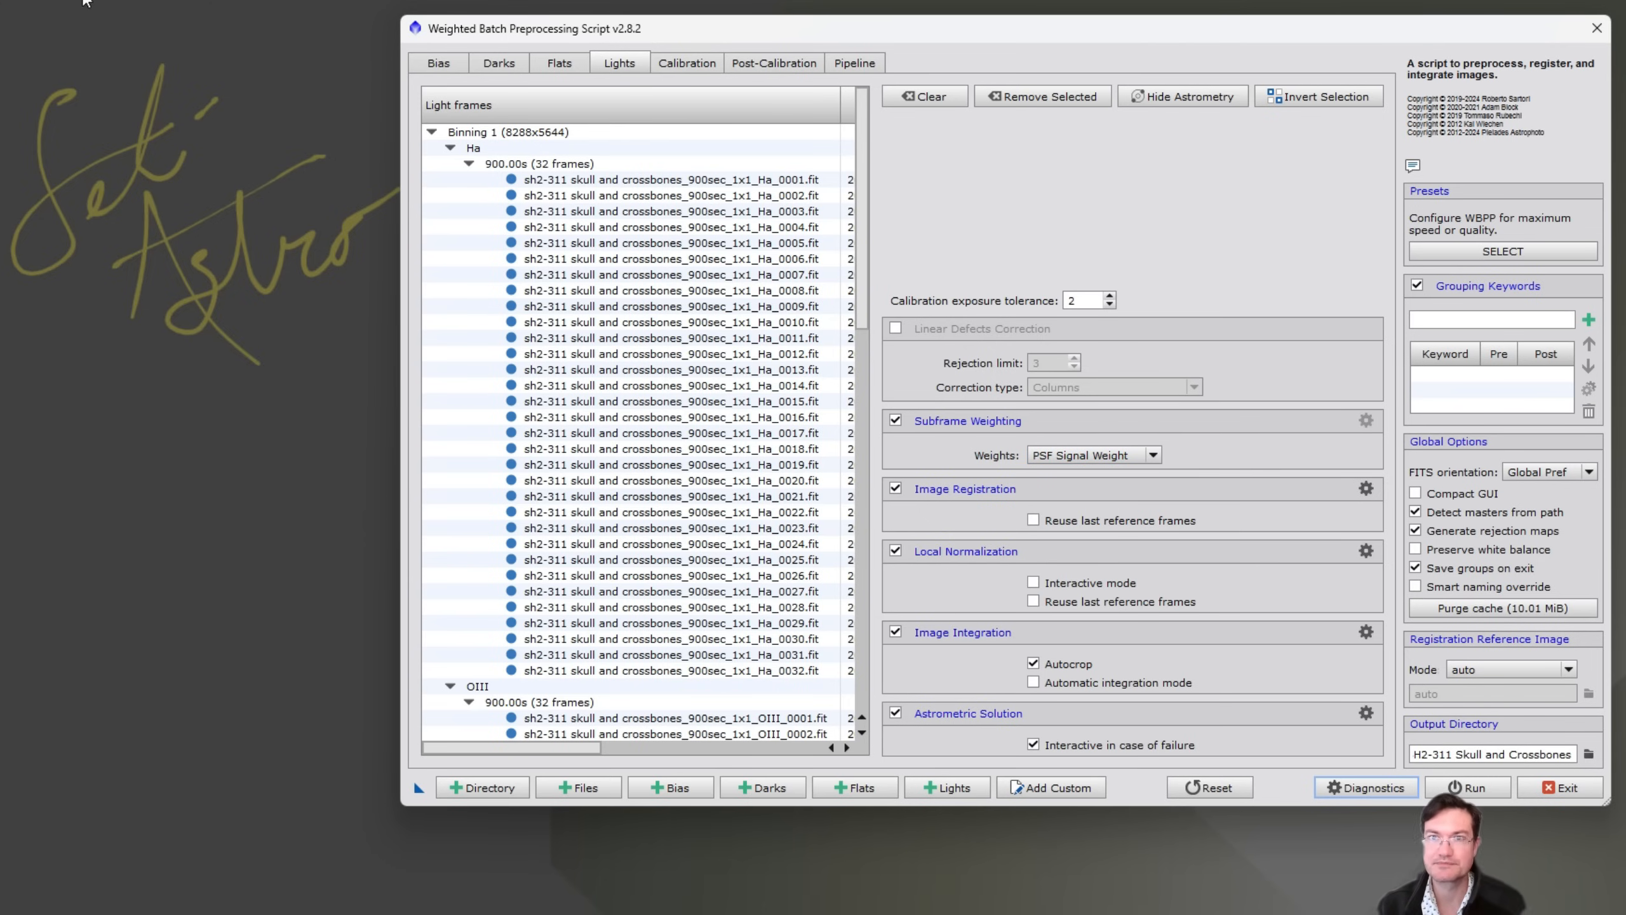
- On the Calibration tab, replace automatic cosmetic correction with a template, then list all processes
{"action": "left_click", "coordinate": [686, 63]}
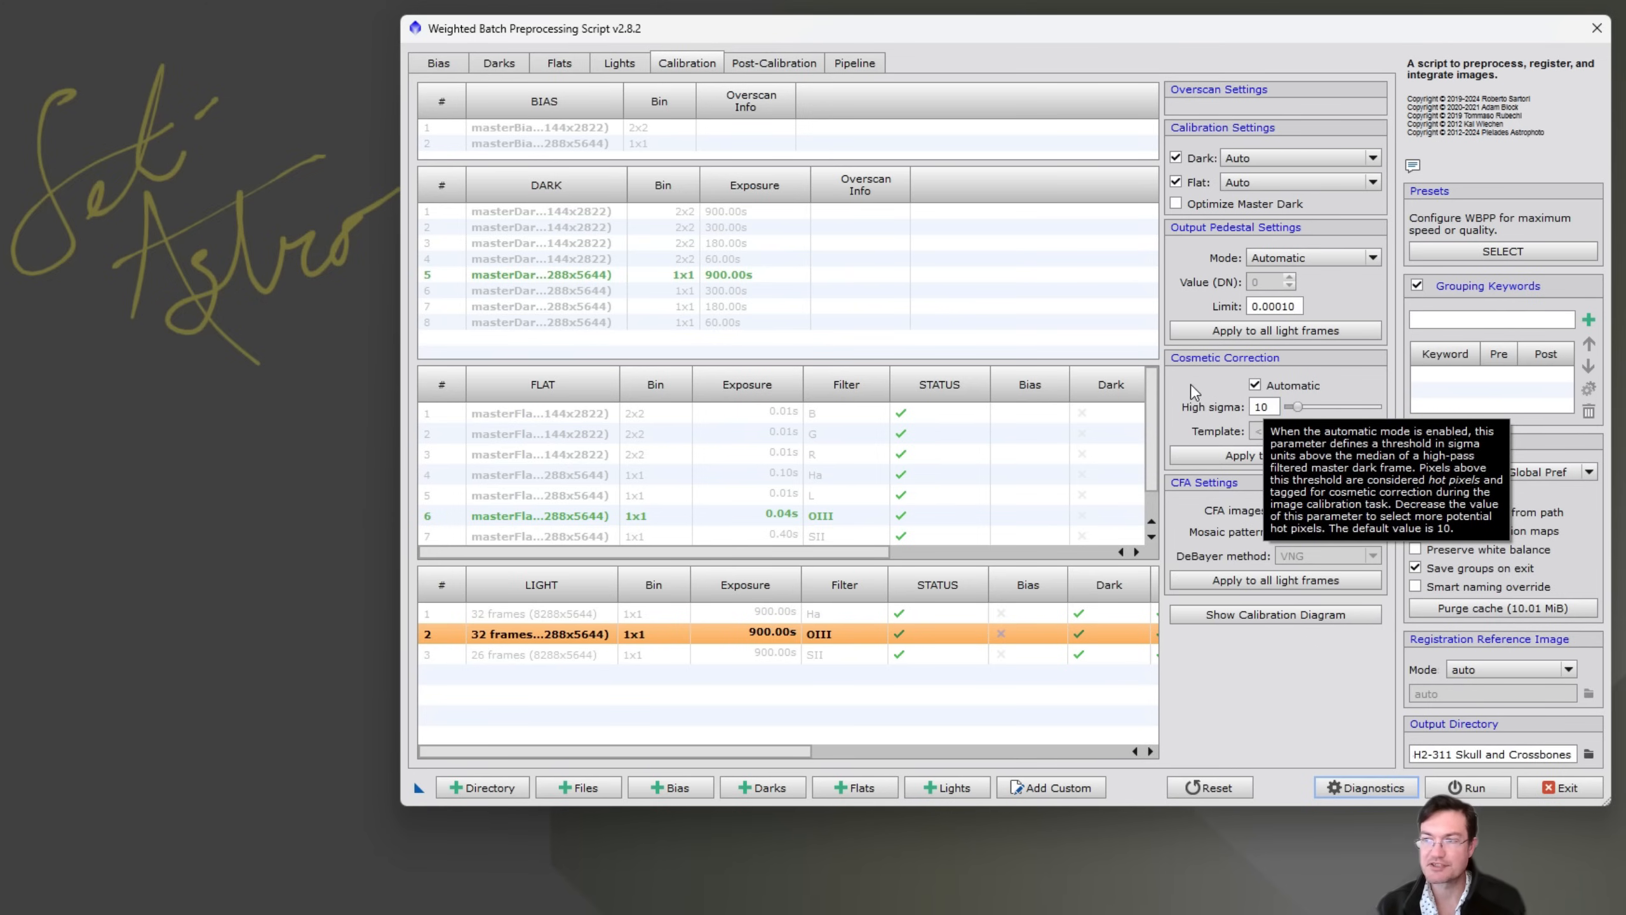
{"action": "mouse_move", "coordinate": [1199, 384]}
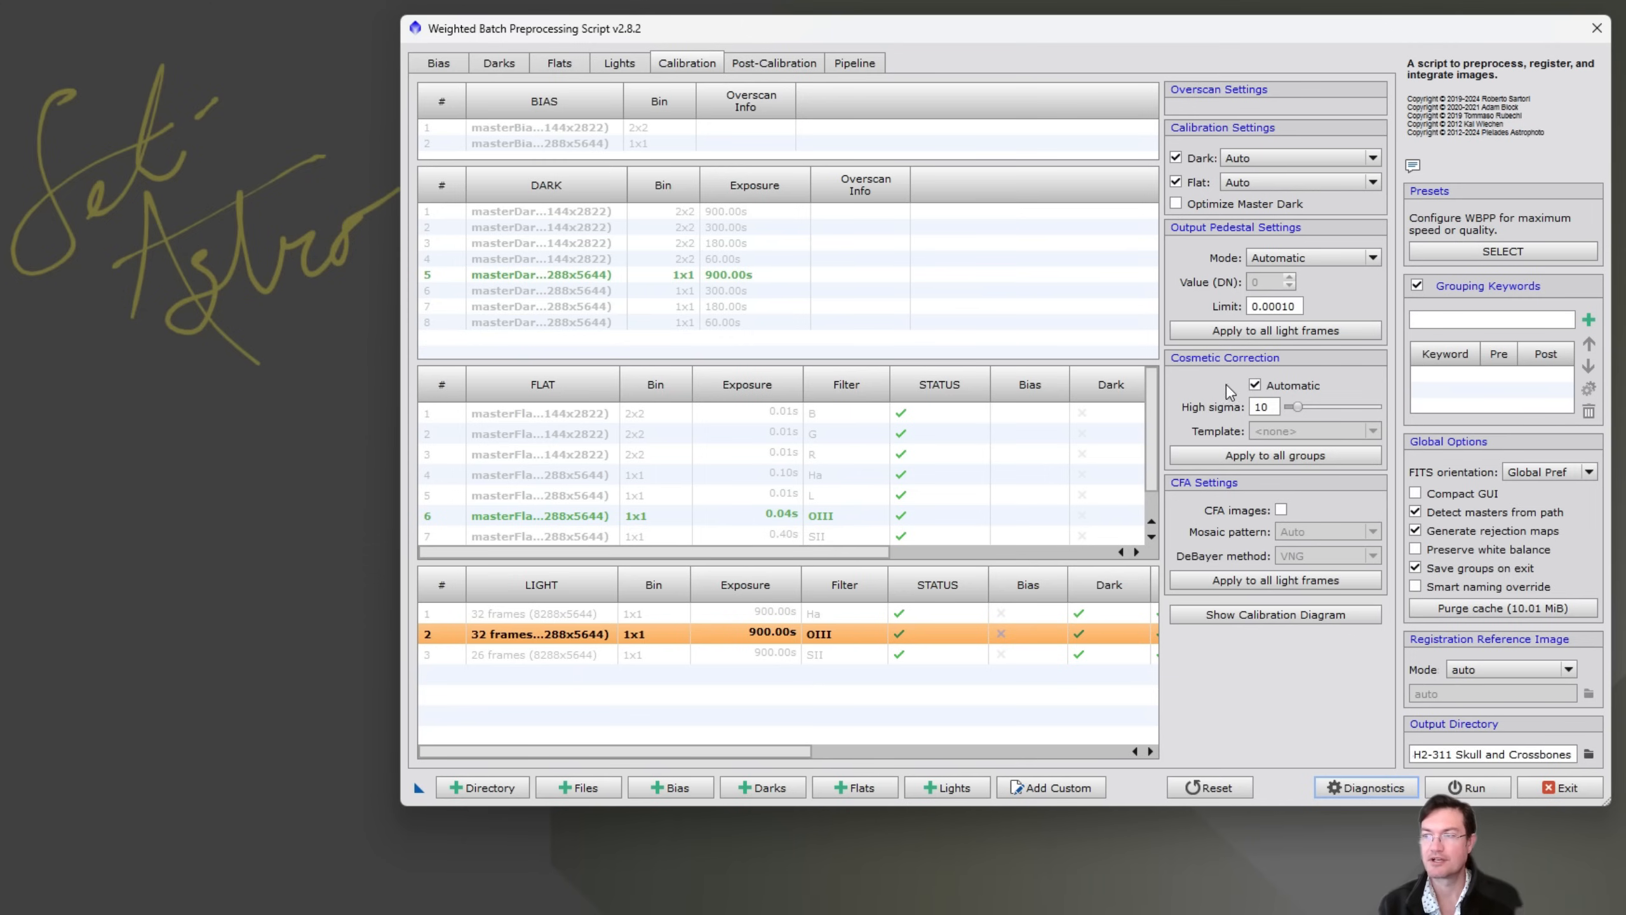
{"action": "left_click", "coordinate": [1263, 405]}
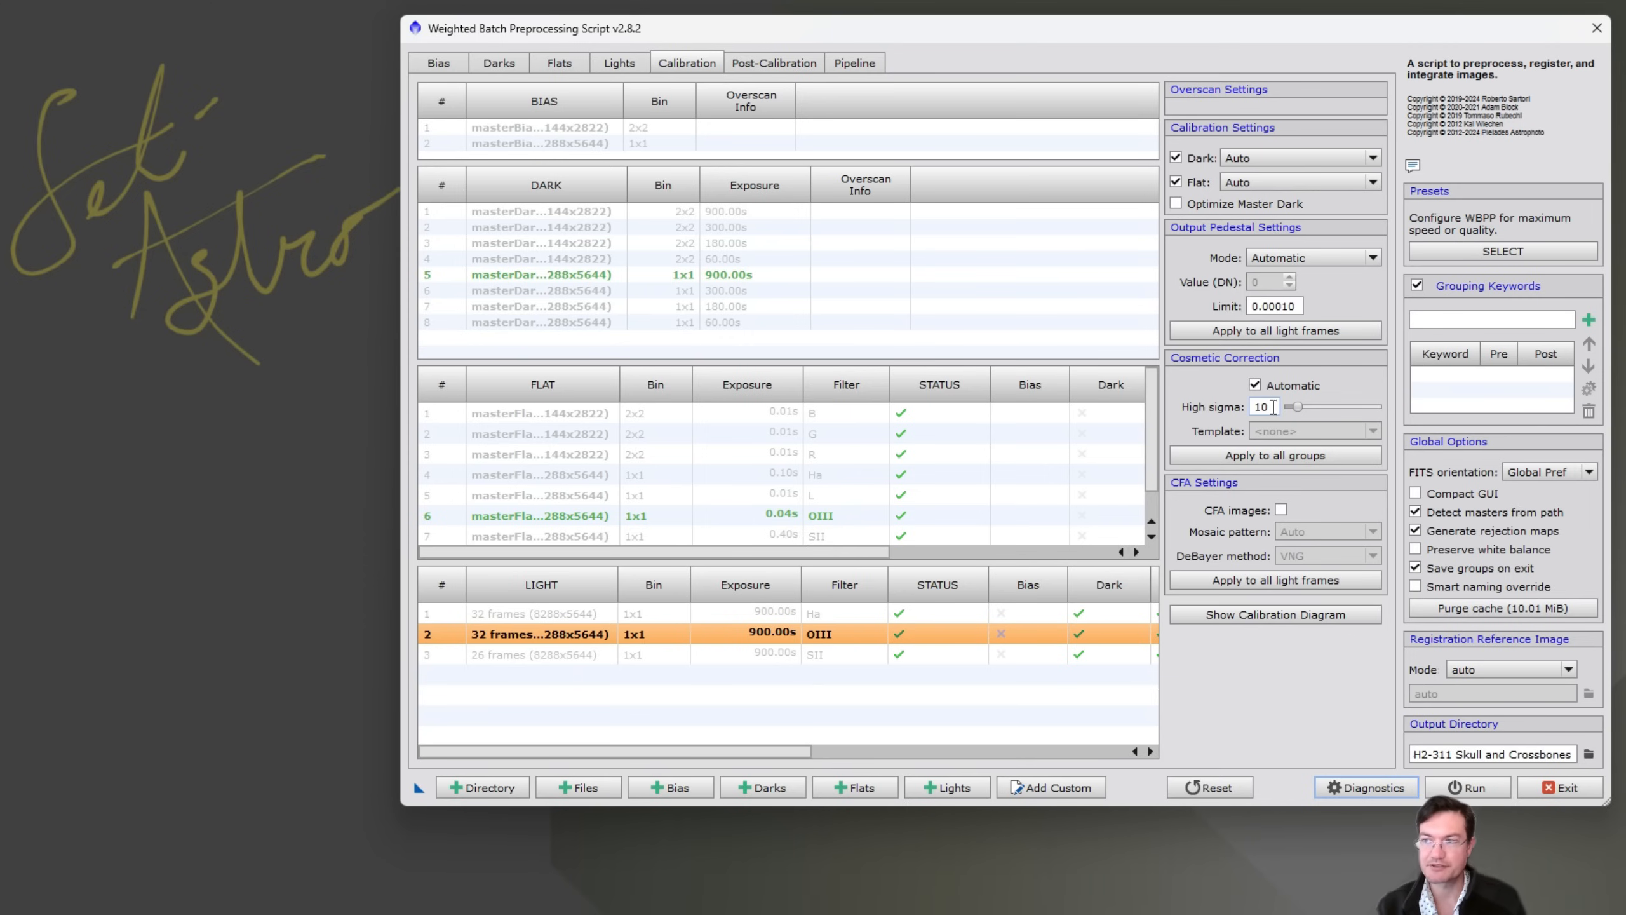
{"action": "mouse_move", "coordinate": [1263, 405]}
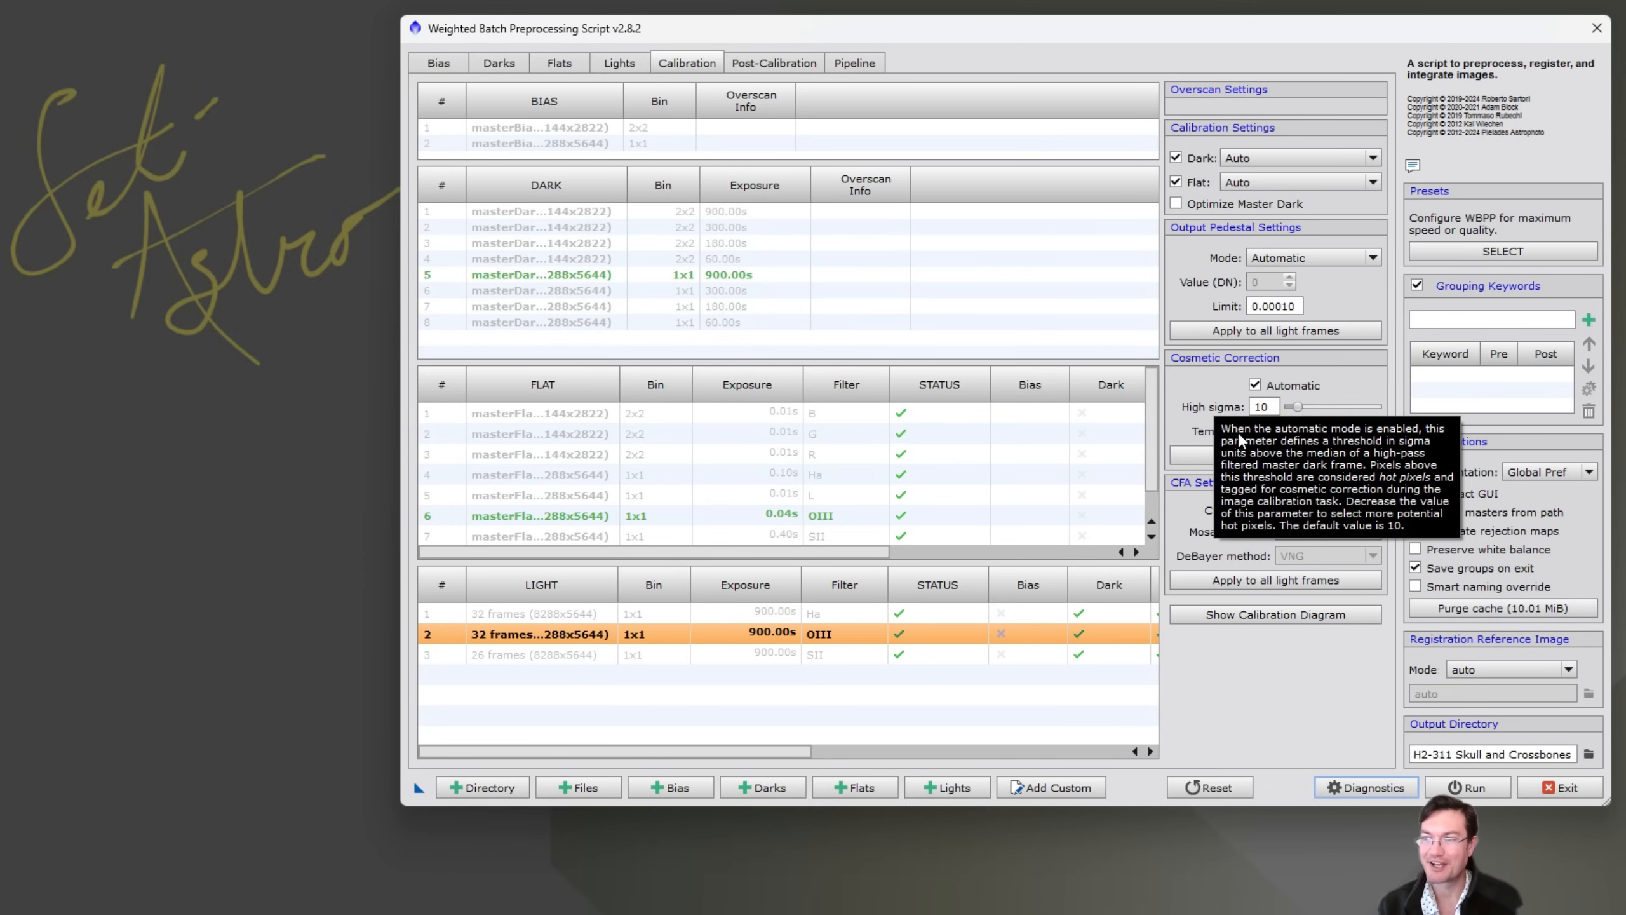
{"action": "left_click", "coordinate": [1255, 385]}
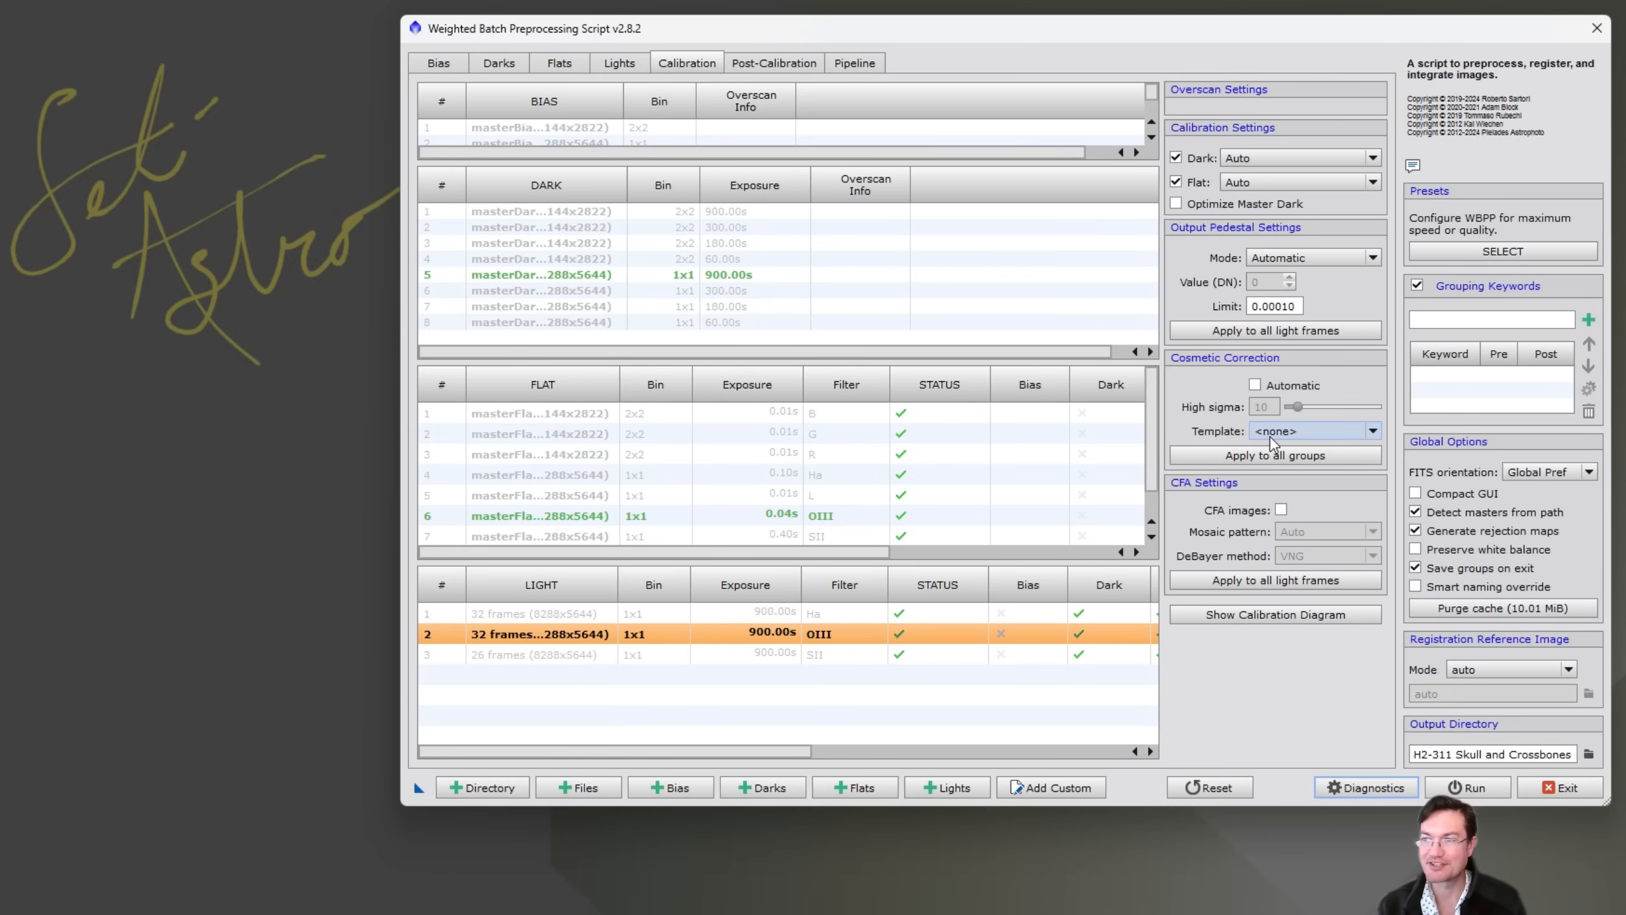
{"action": "left_click", "coordinate": [1315, 430]}
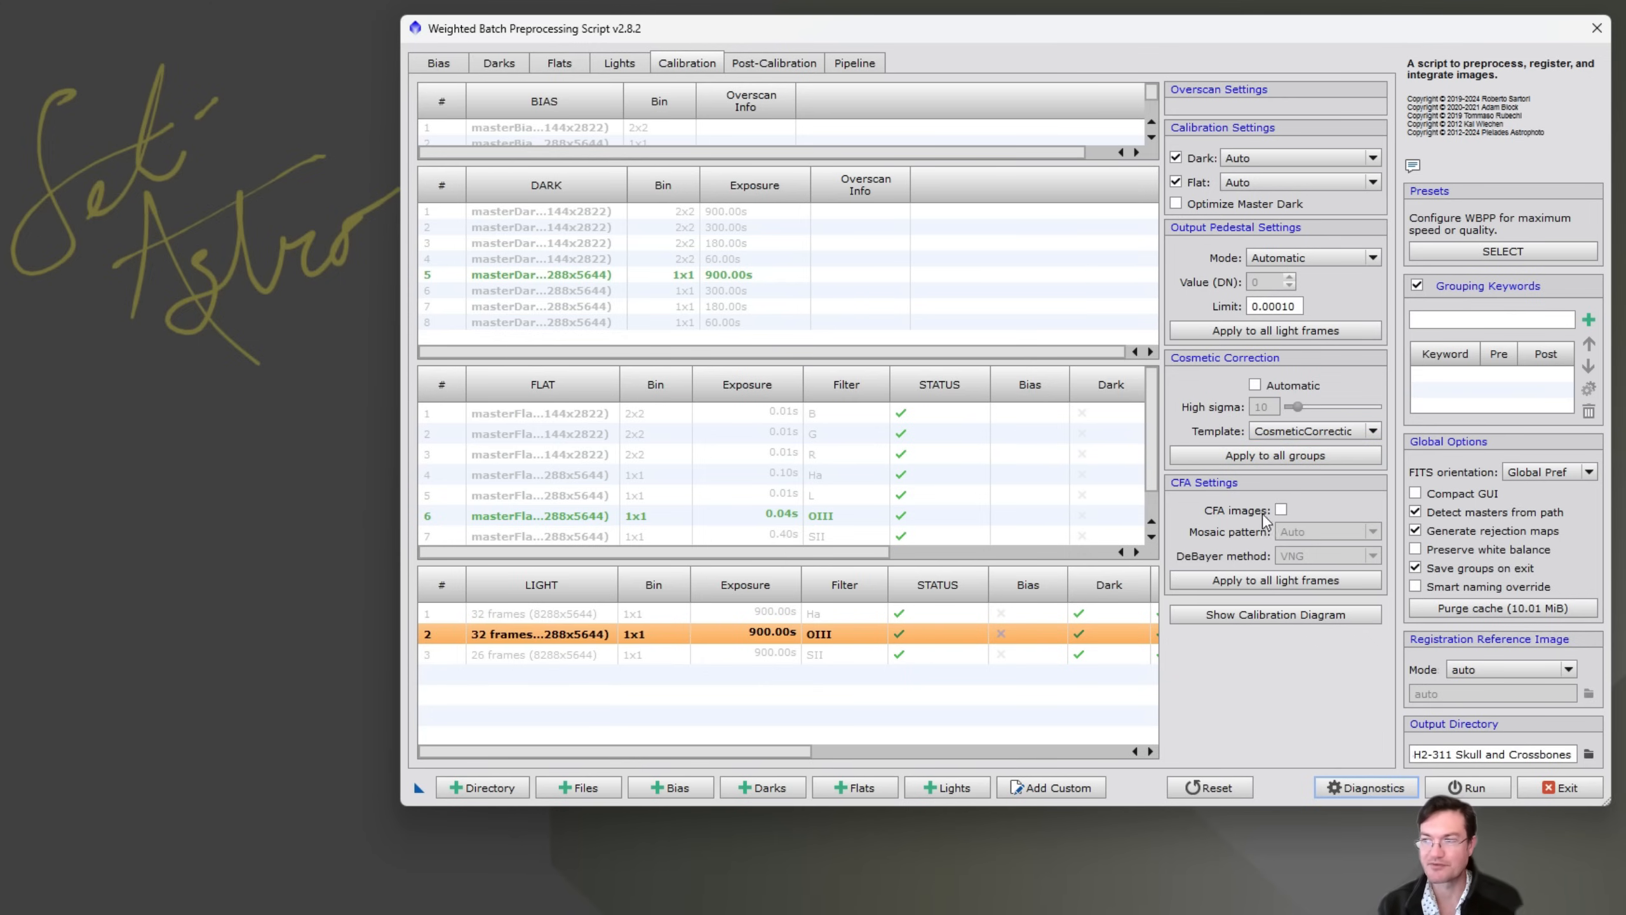
{"action": "left_click", "coordinate": [1559, 786]}
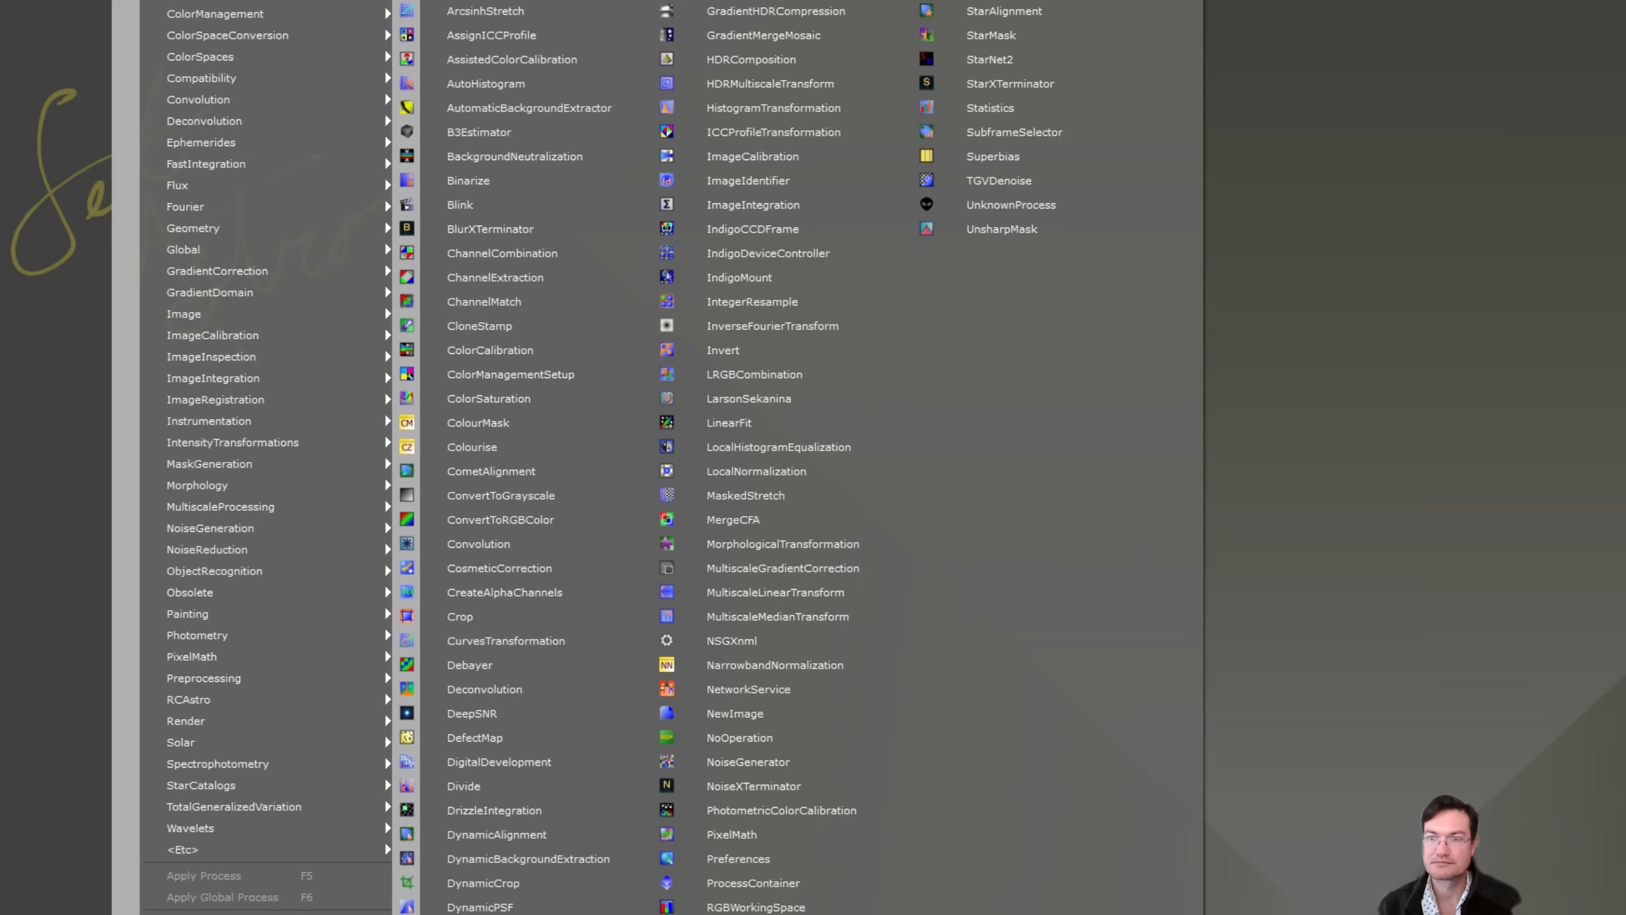
{"action": "mouse_move", "coordinate": [529, 568]}
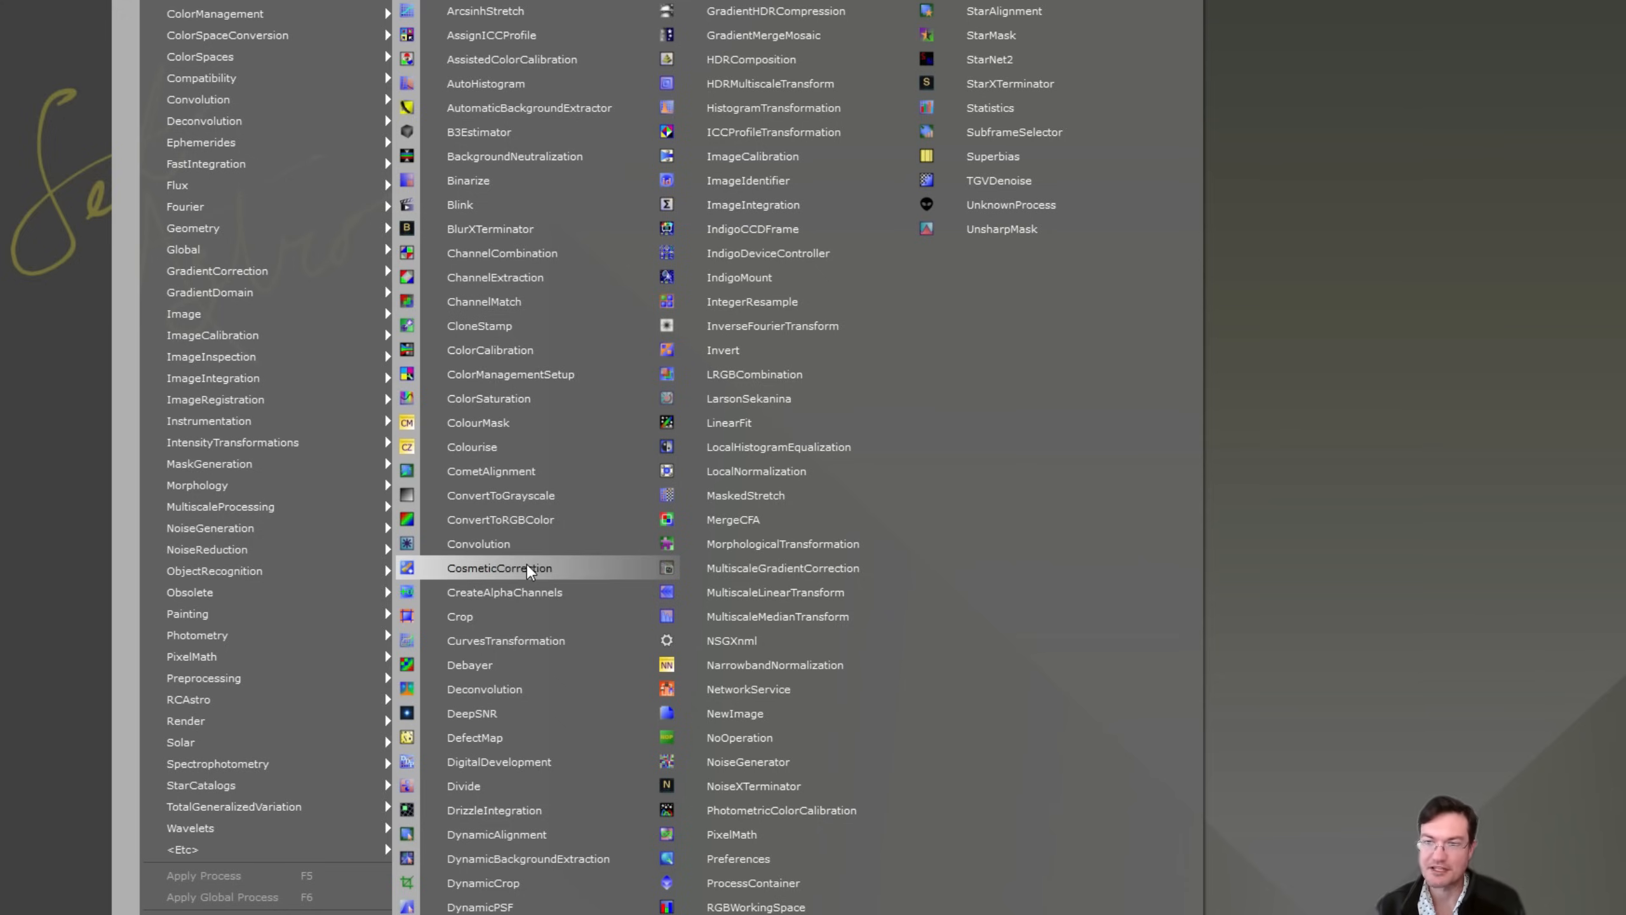
- Open CosmeticCorrection and enable Use Auto detect, showing hot and cold sigma at 3.0
{"action": "left_click", "coordinate": [500, 567]}
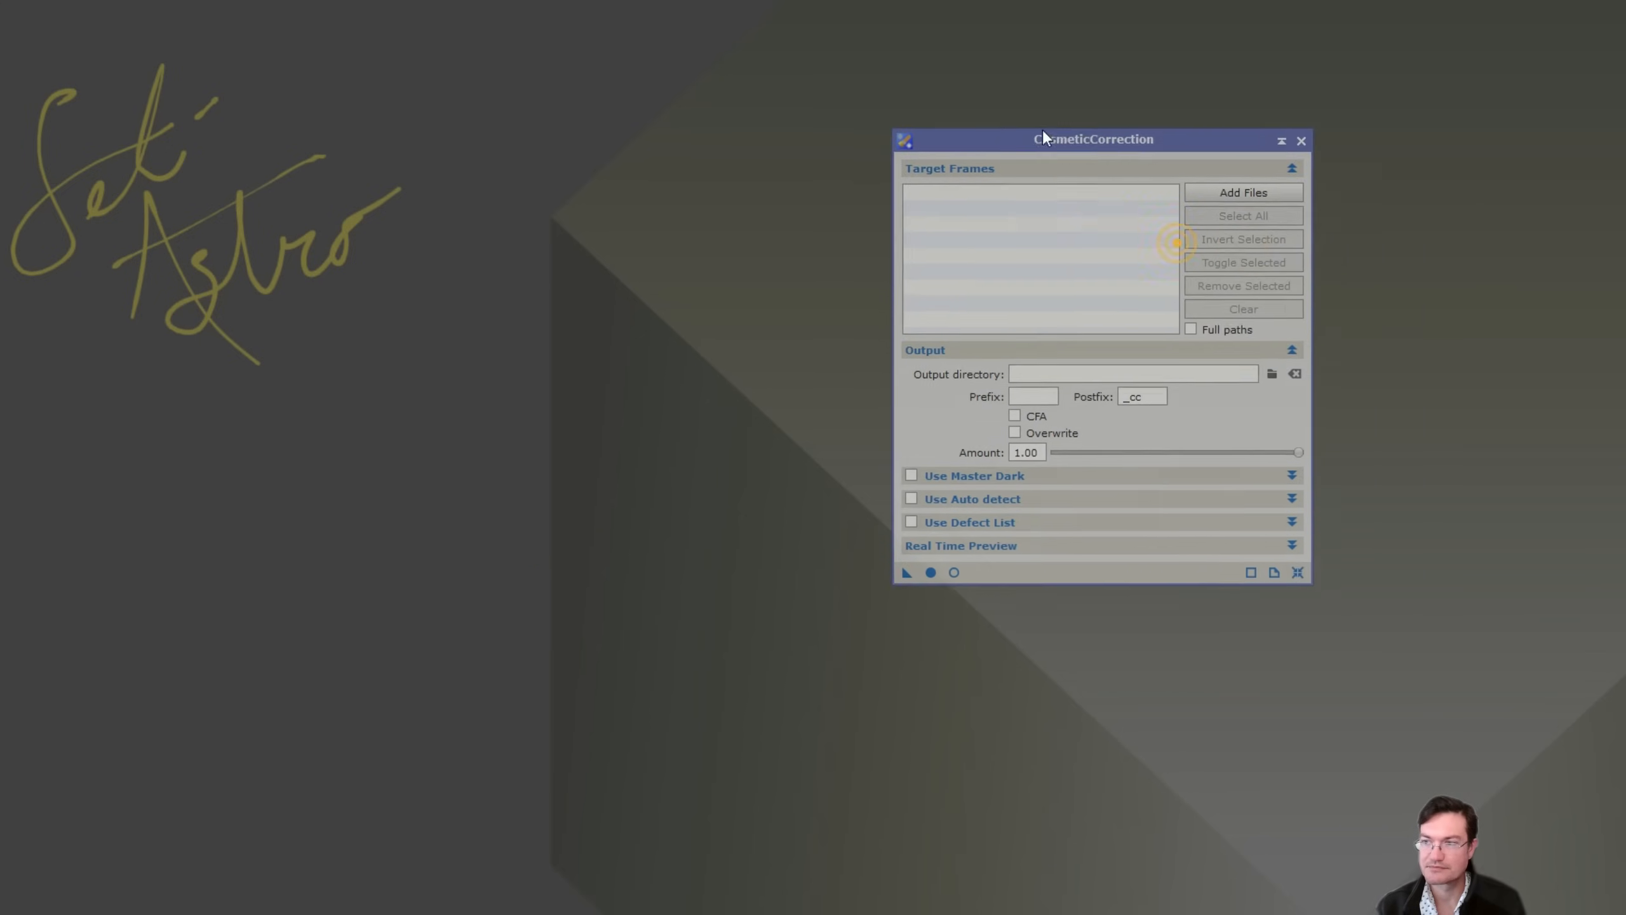
{"action": "left_click_drag", "start_coordinate": [1092, 139], "coordinate": [922, 119]}
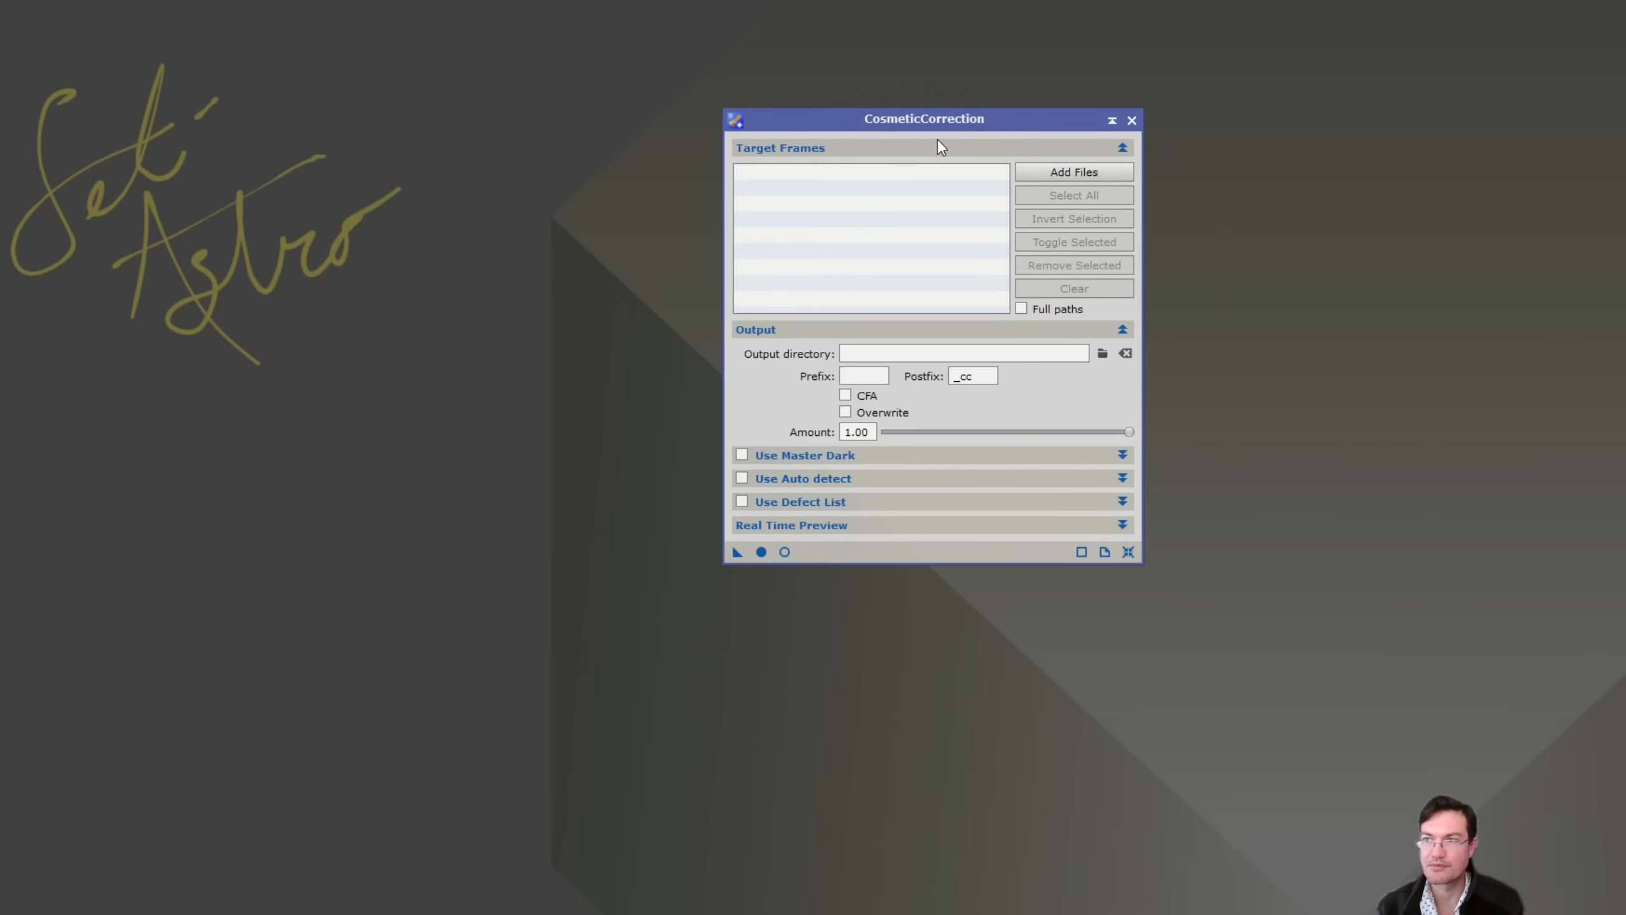
{"action": "left_click", "coordinate": [741, 478]}
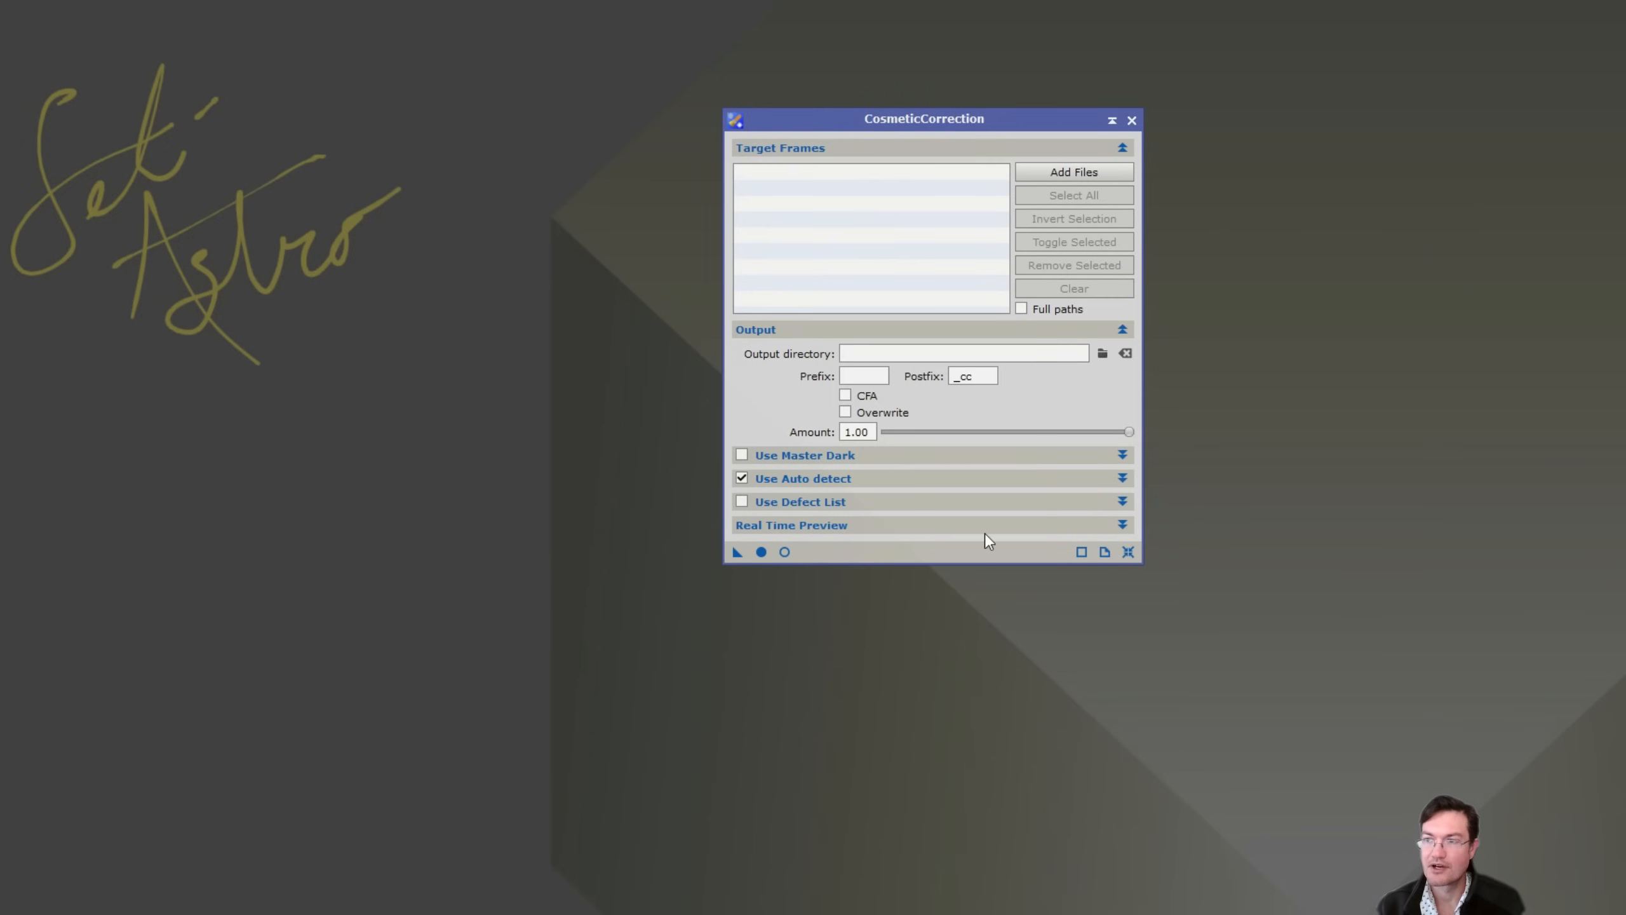
{"action": "left_click", "coordinate": [1123, 478]}
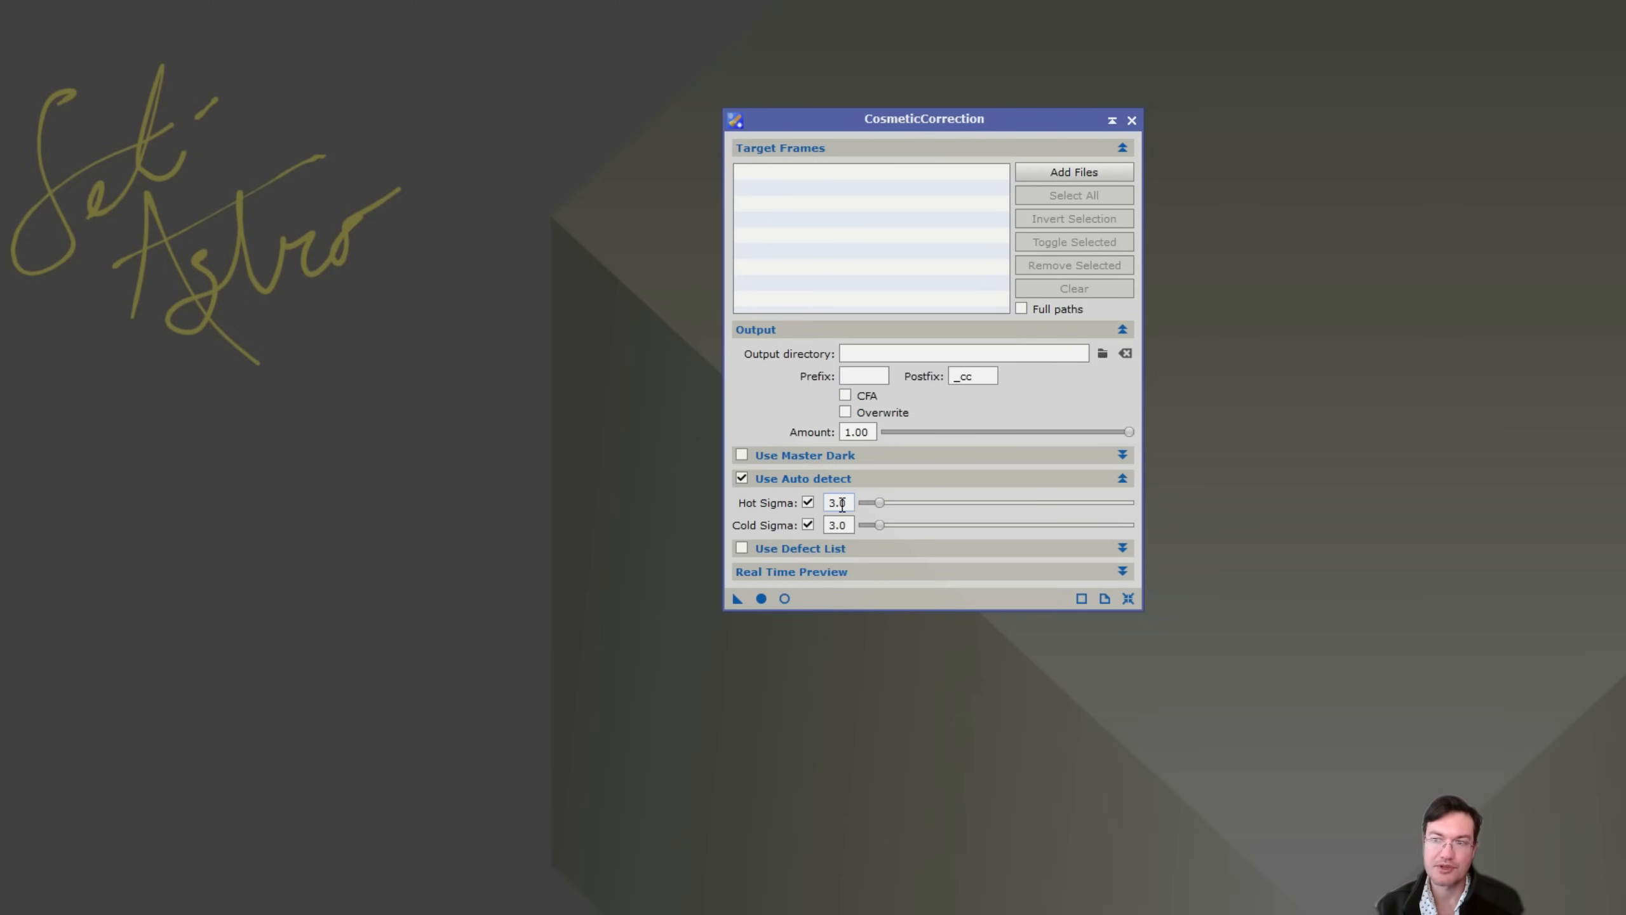
{"action": "mouse_move", "coordinate": [838, 502]}
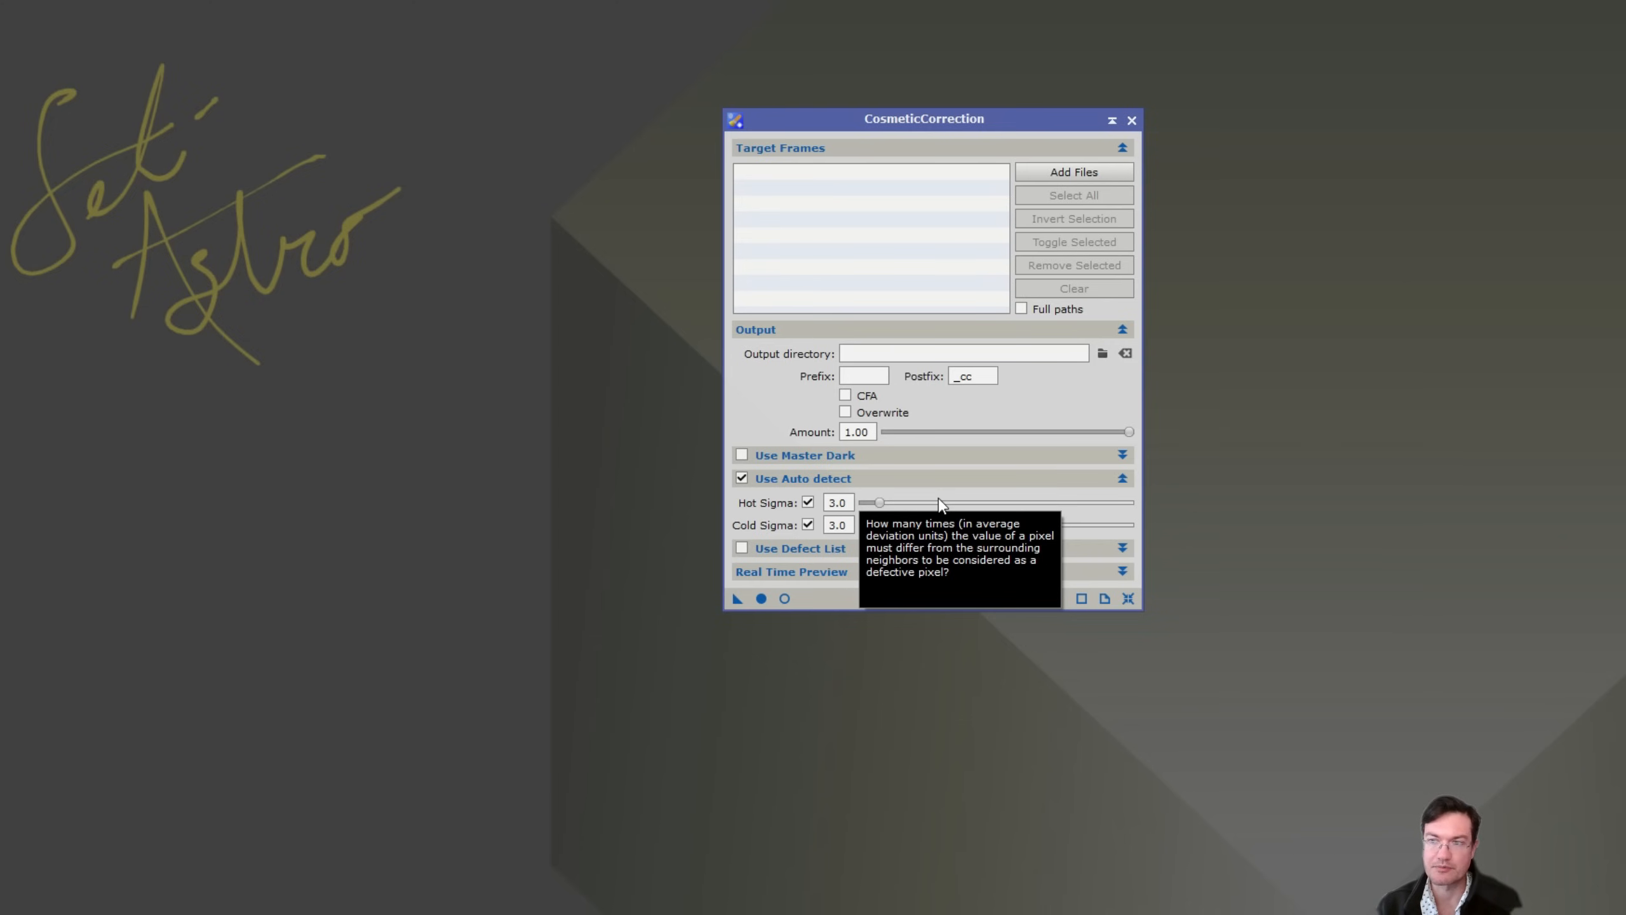
{"action": "mouse_move", "coordinate": [755, 532]}
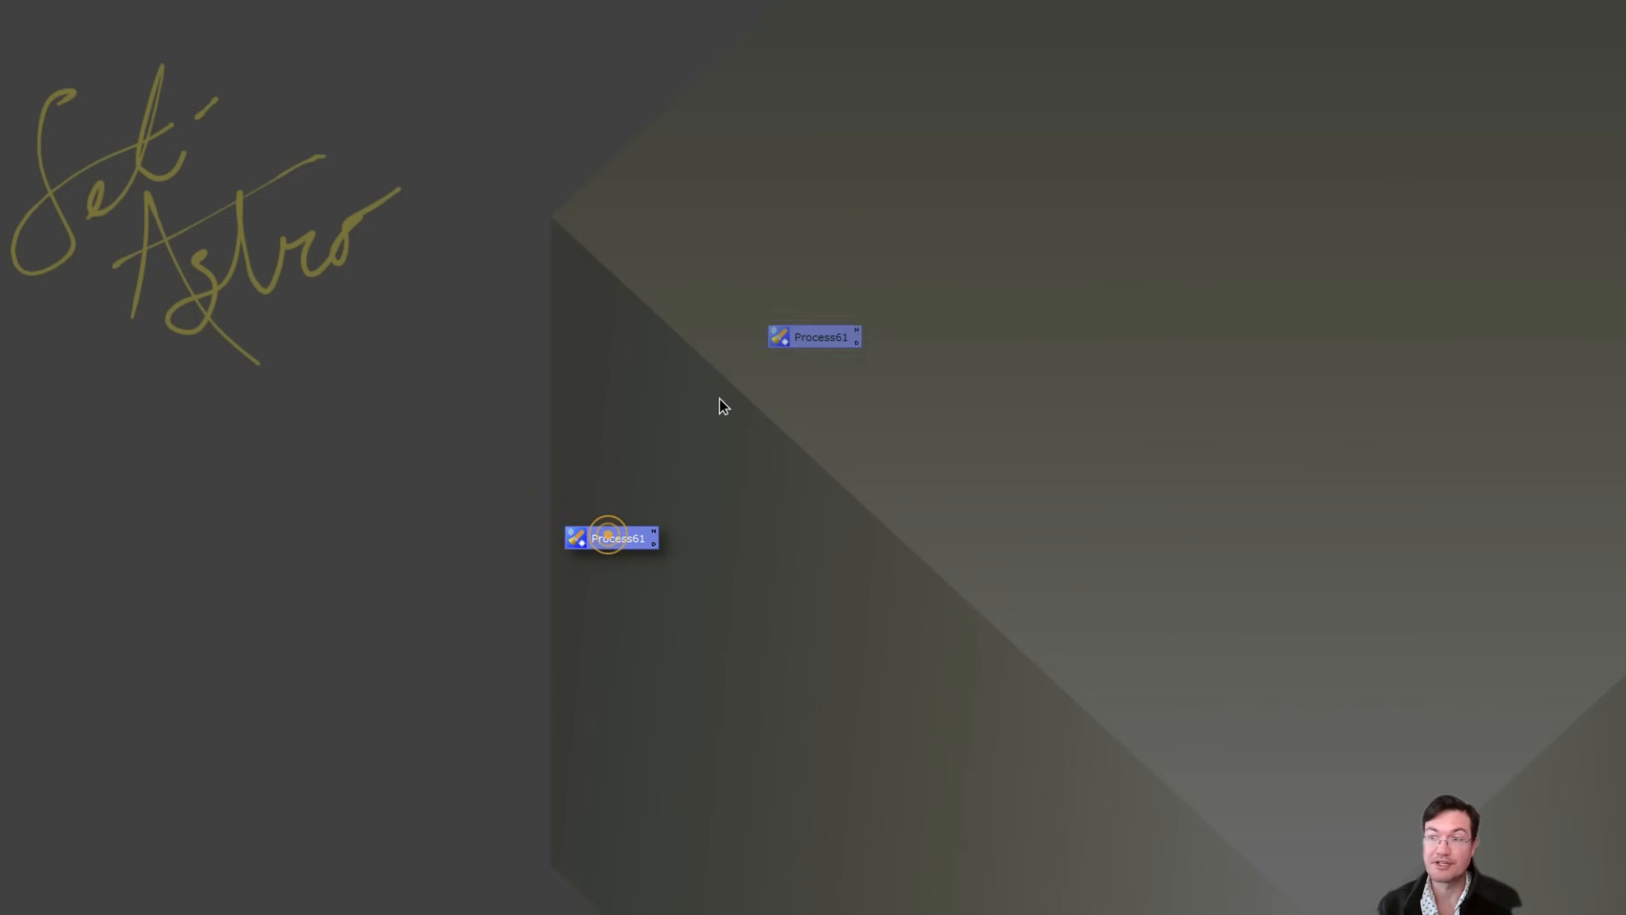
- Drag the Process61 icon into the workspace's top-right corner
{"action": "left_click_drag", "start_coordinate": [612, 537], "coordinate": [1566, 31]}
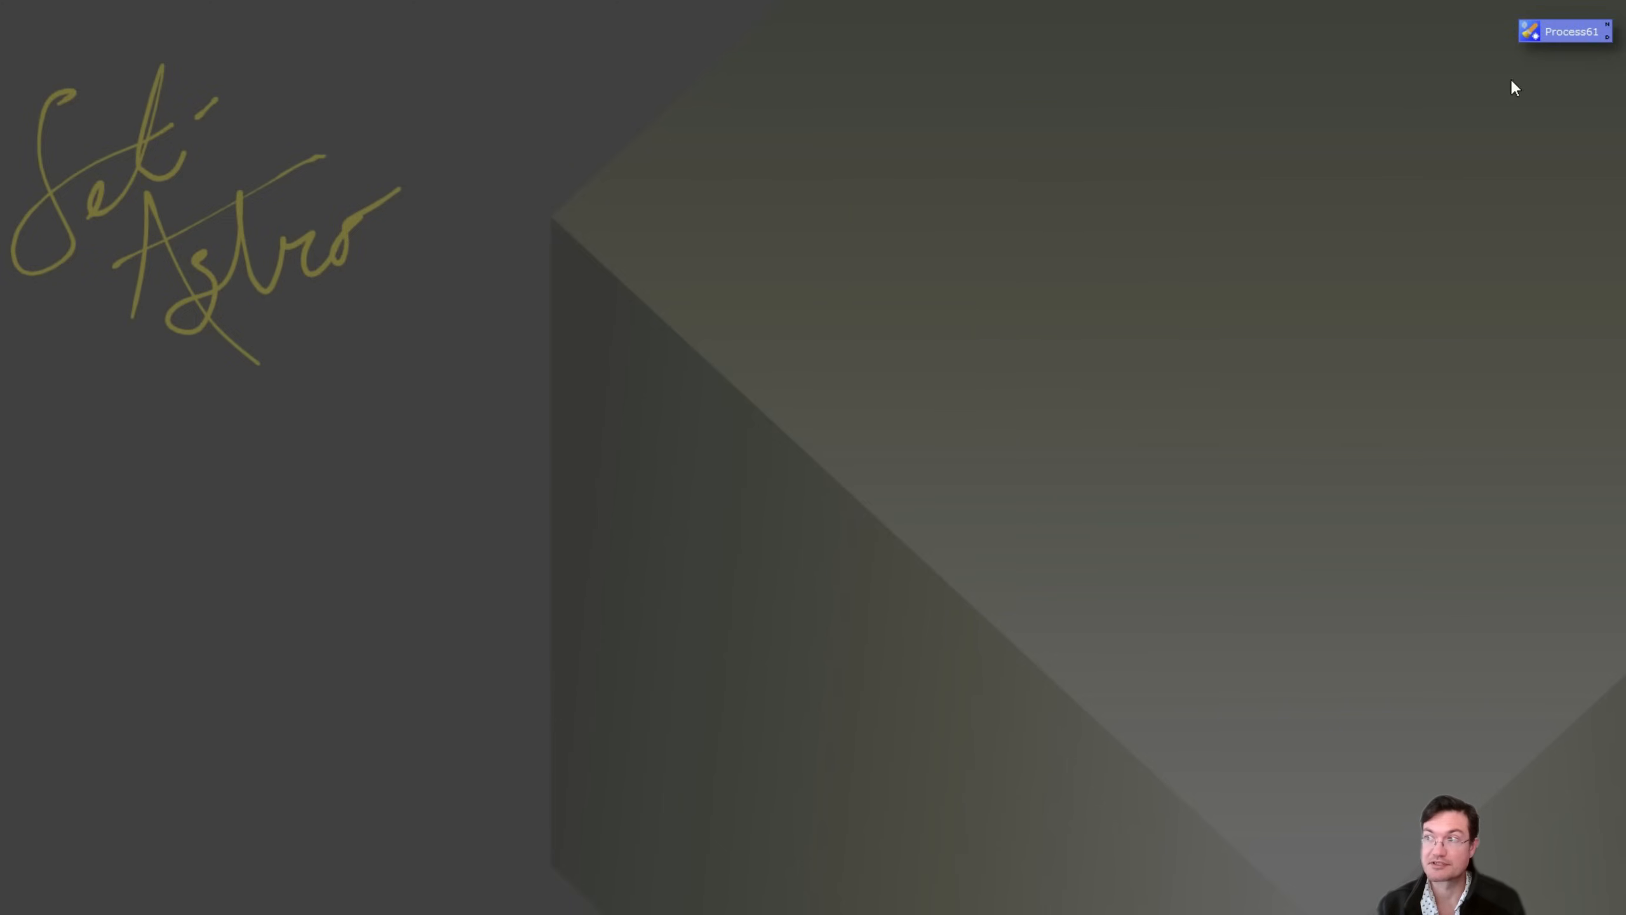
{"action": "mouse_move", "coordinate": [772, 72]}
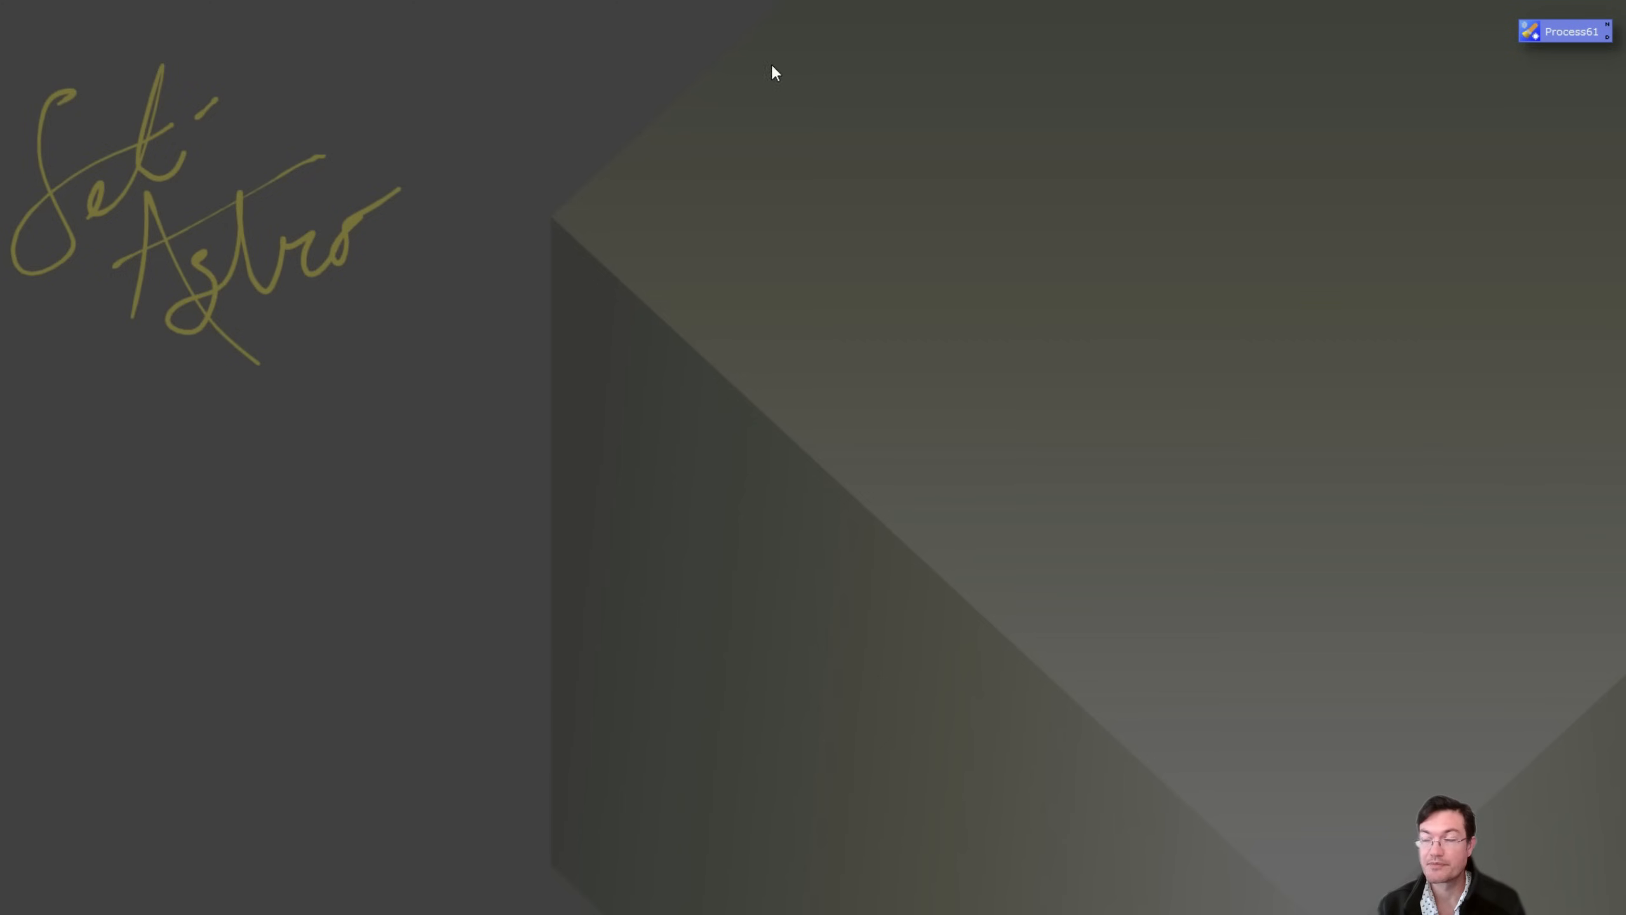
{"action": "mouse_move", "coordinate": [956, 285]}
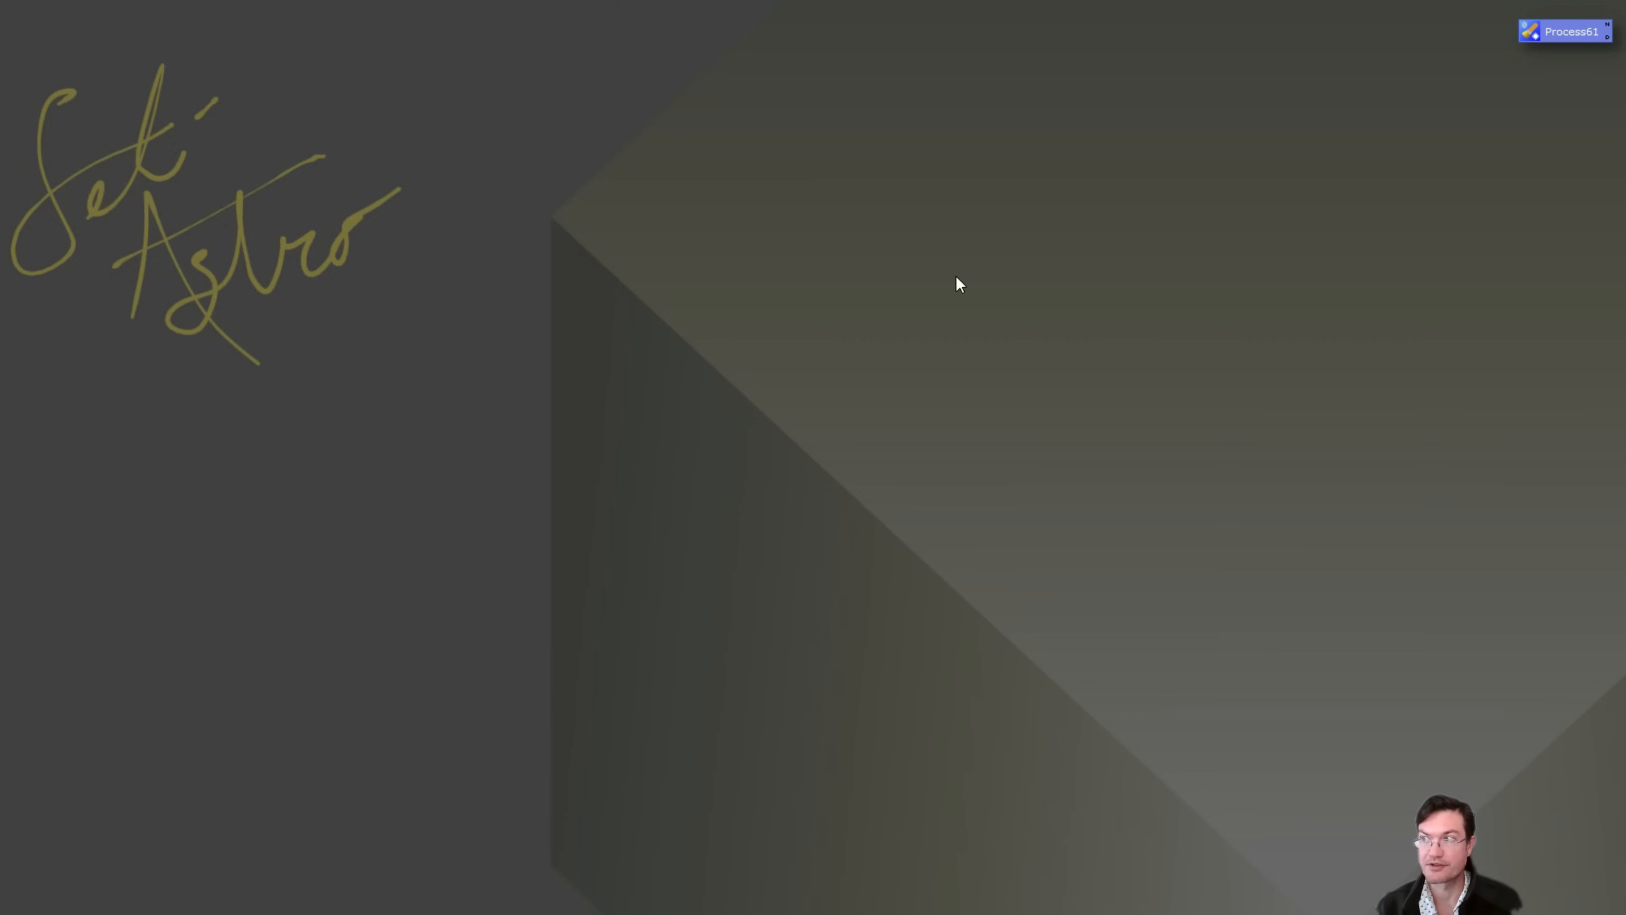
{"action": "mouse_move", "coordinate": [625, 197]}
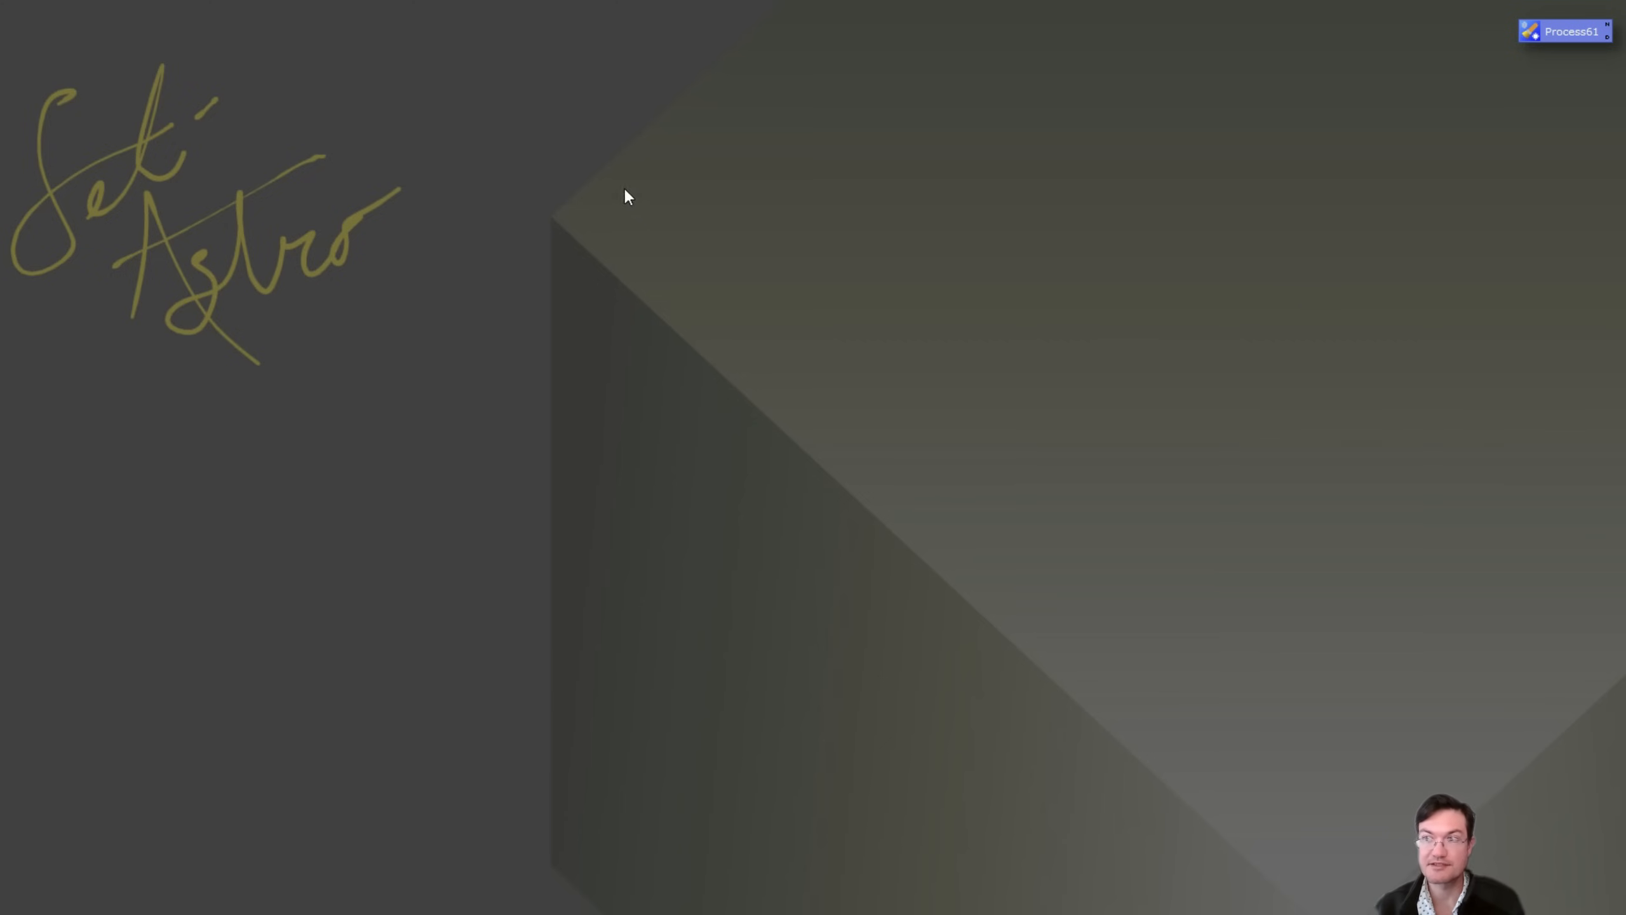
{"action": "mouse_move", "coordinate": [857, 273]}
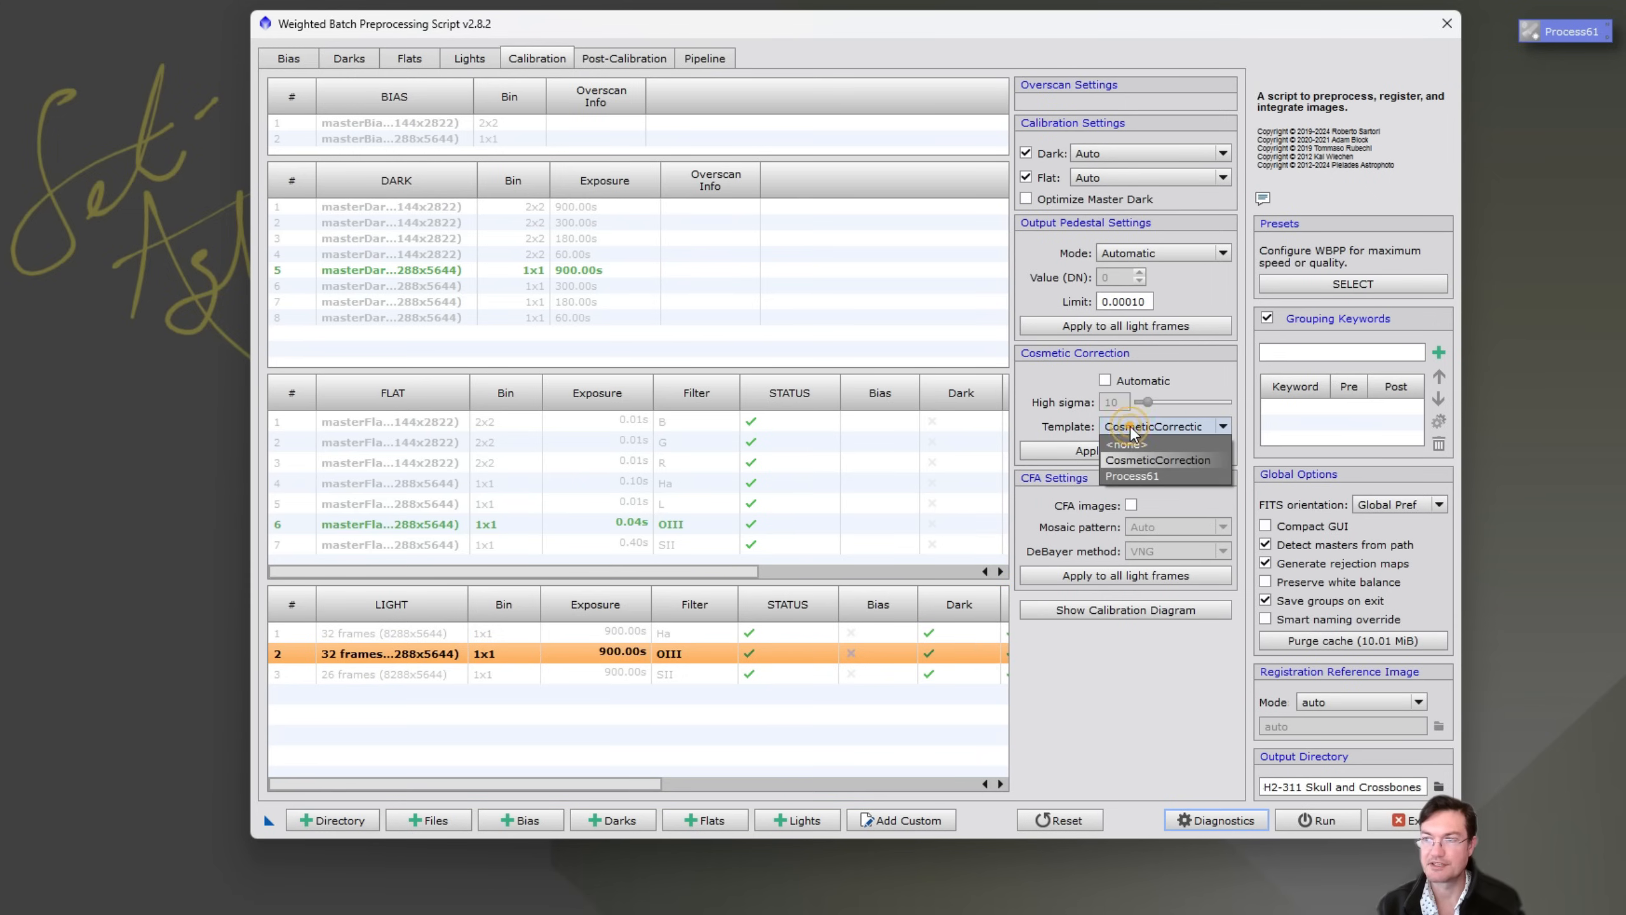
{"action": "mouse_move", "coordinate": [1146, 488]}
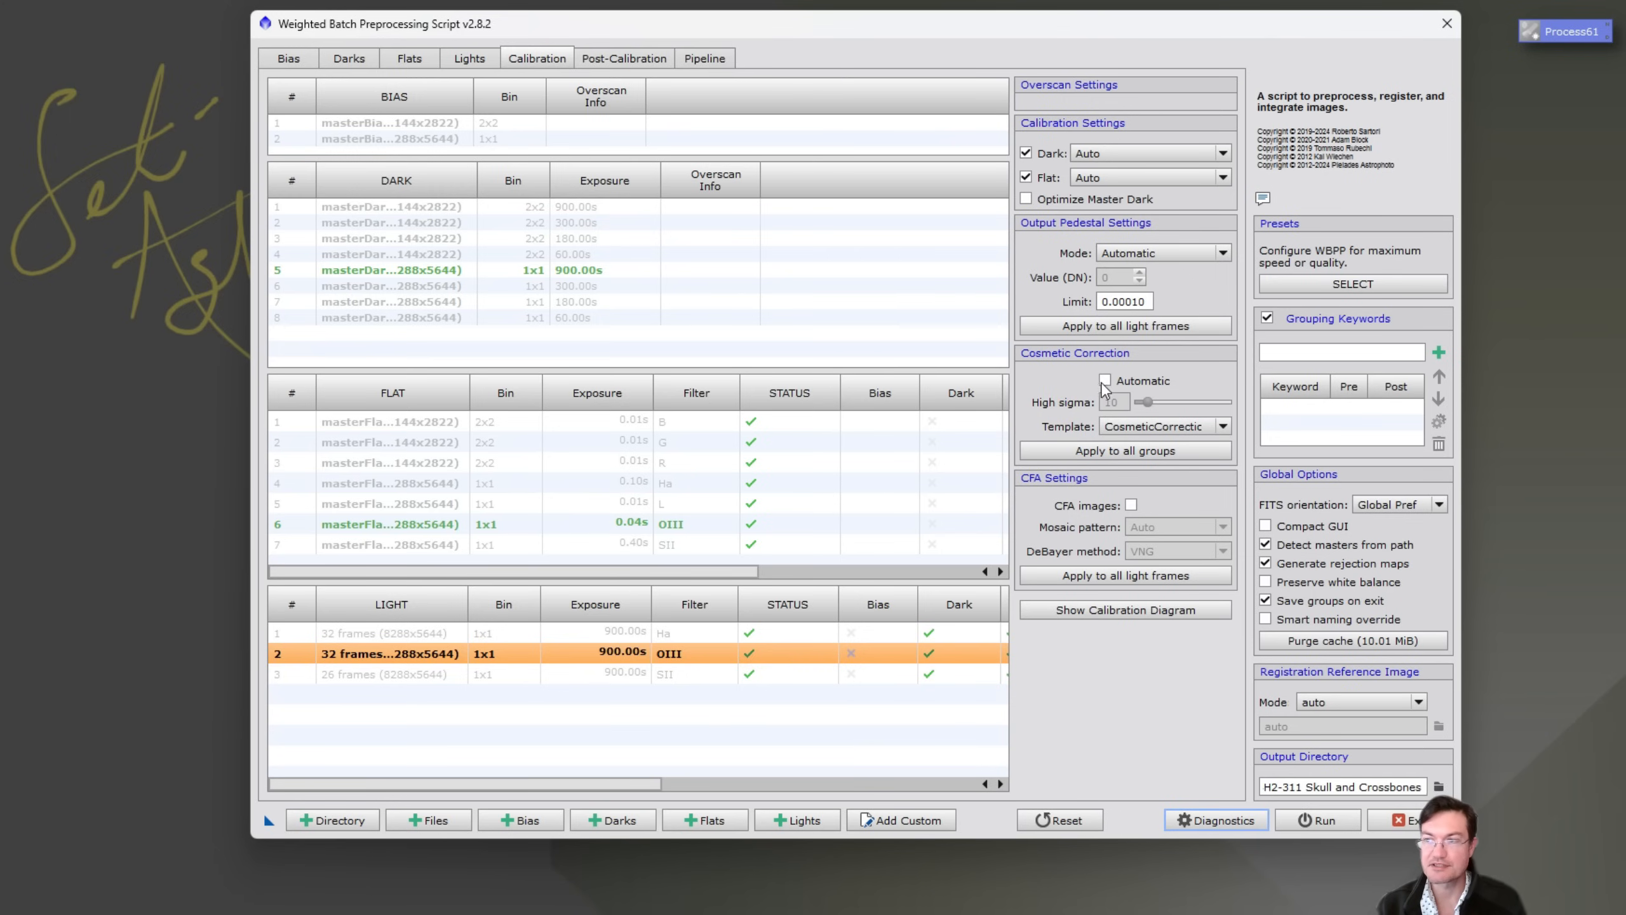
{"action": "mouse_move", "coordinate": [1105, 380]}
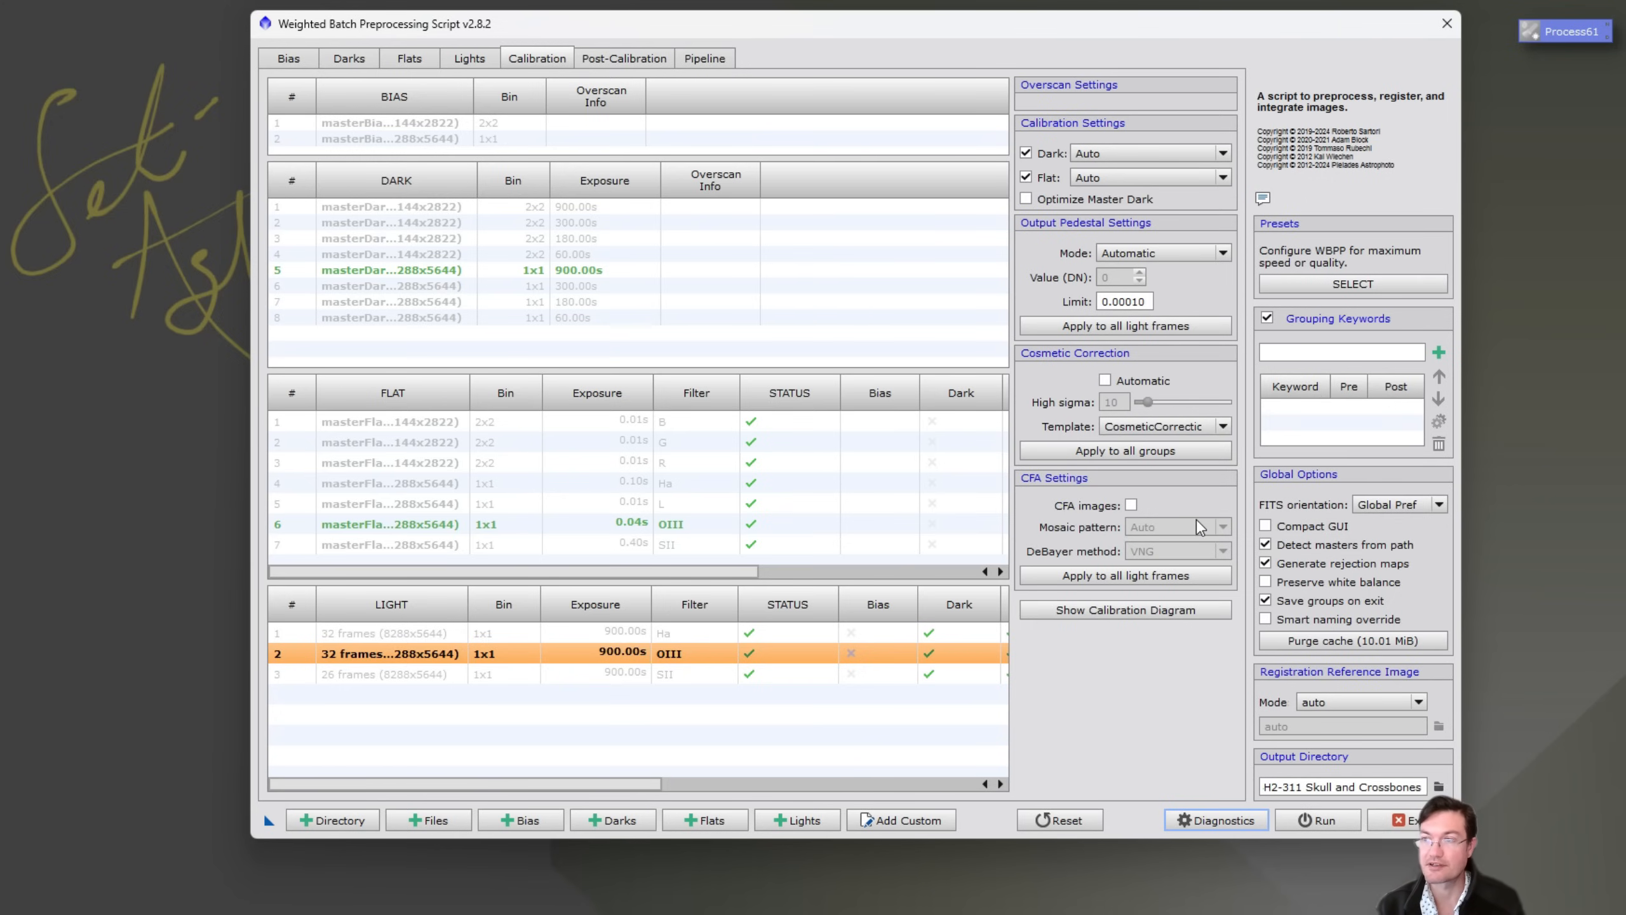
- Bring the WBPP window back to the front
{"action": "left_click", "coordinate": [623, 57]}
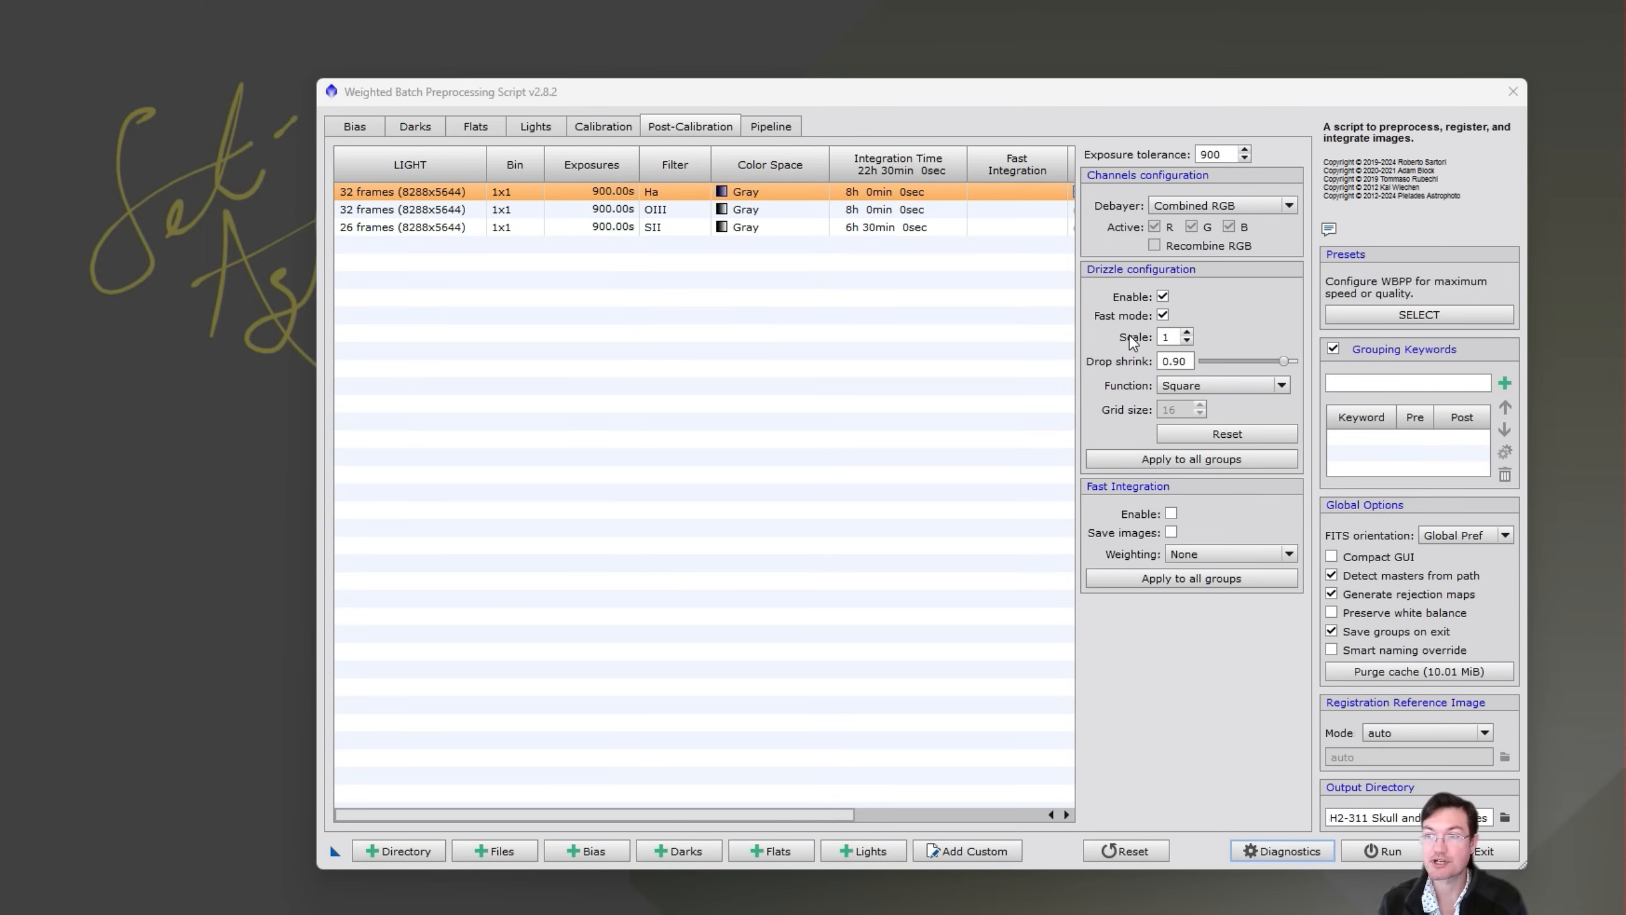
{"action": "mouse_move", "coordinate": [1151, 330]}
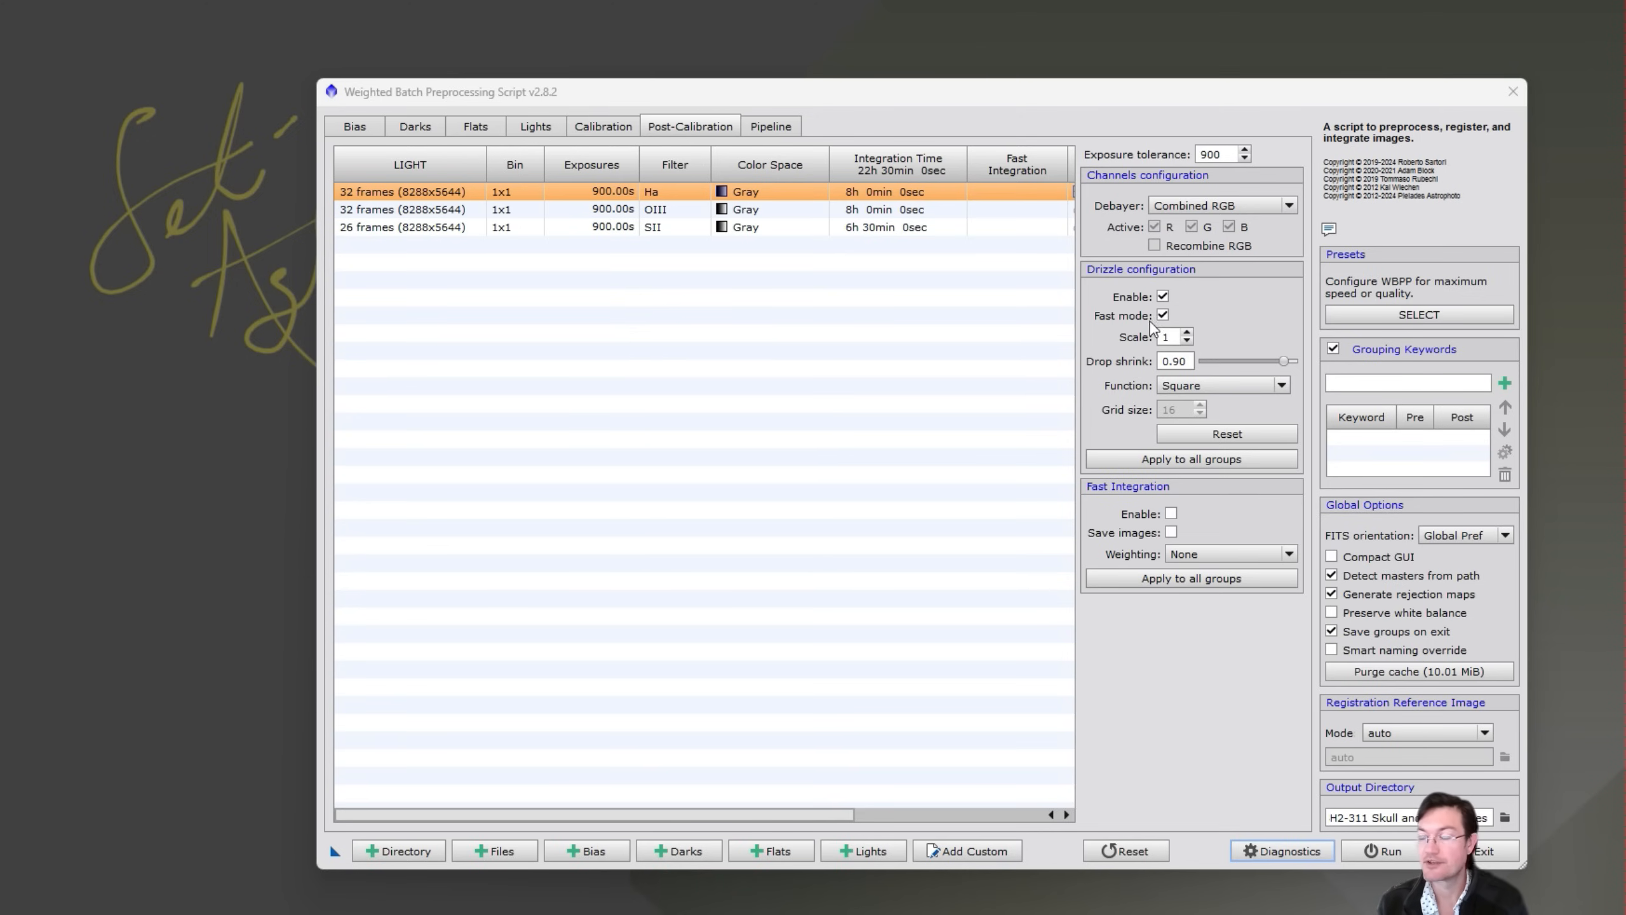
- Set the Drizzle Function to Gaussian and keep drizzle fast mode enabled
{"action": "left_click", "coordinate": [1162, 315]}
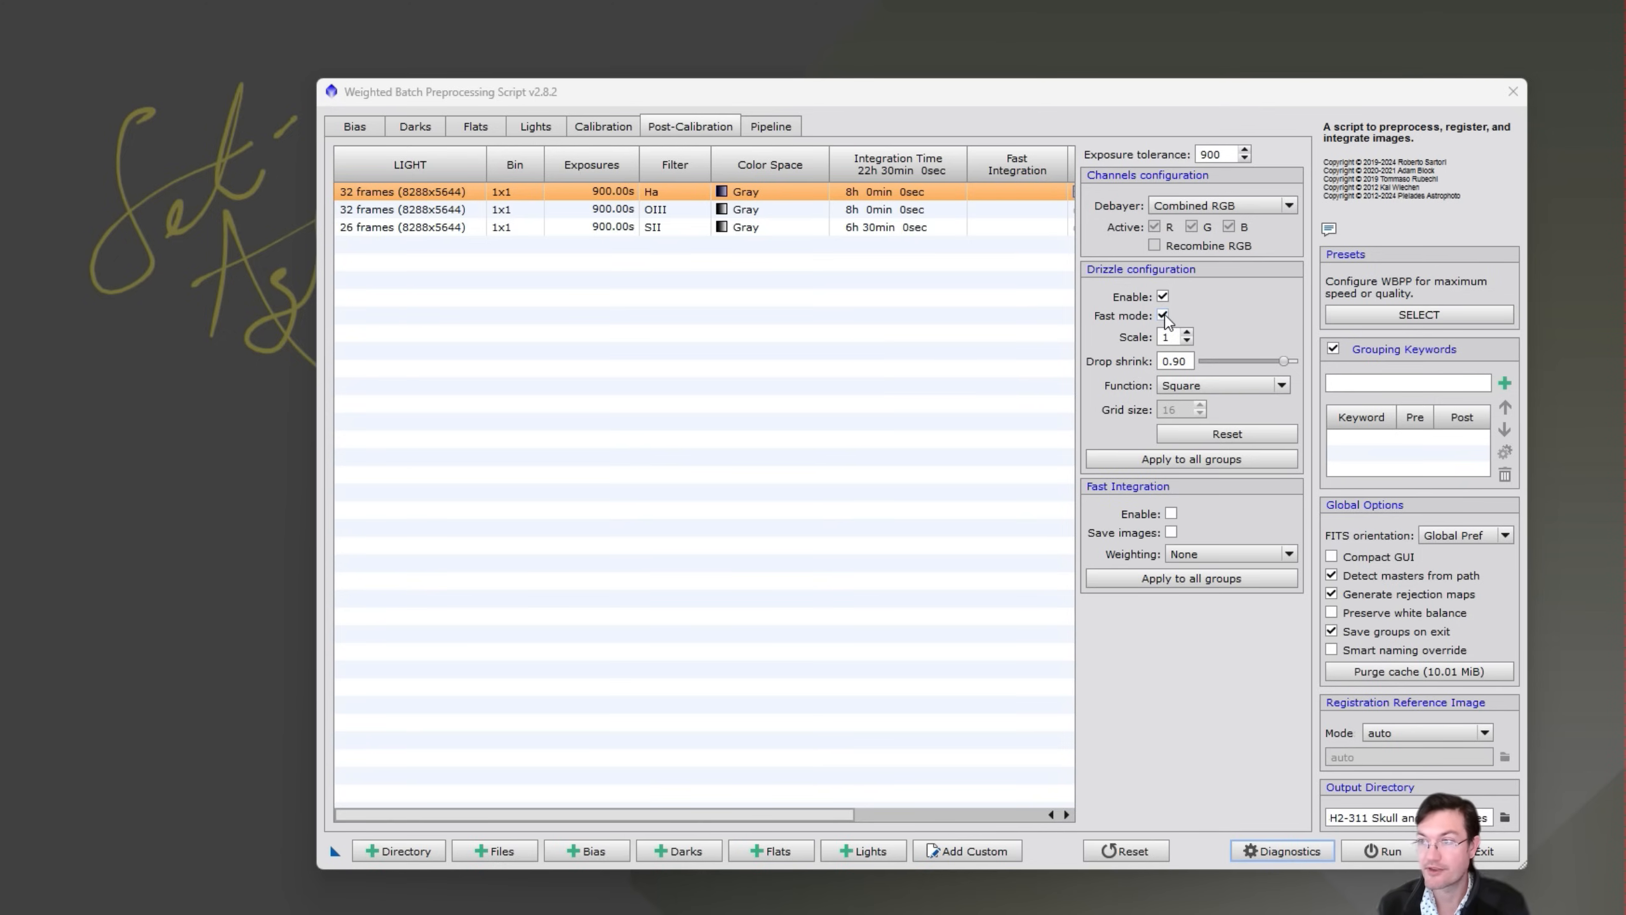
{"action": "left_click", "coordinate": [1162, 315]}
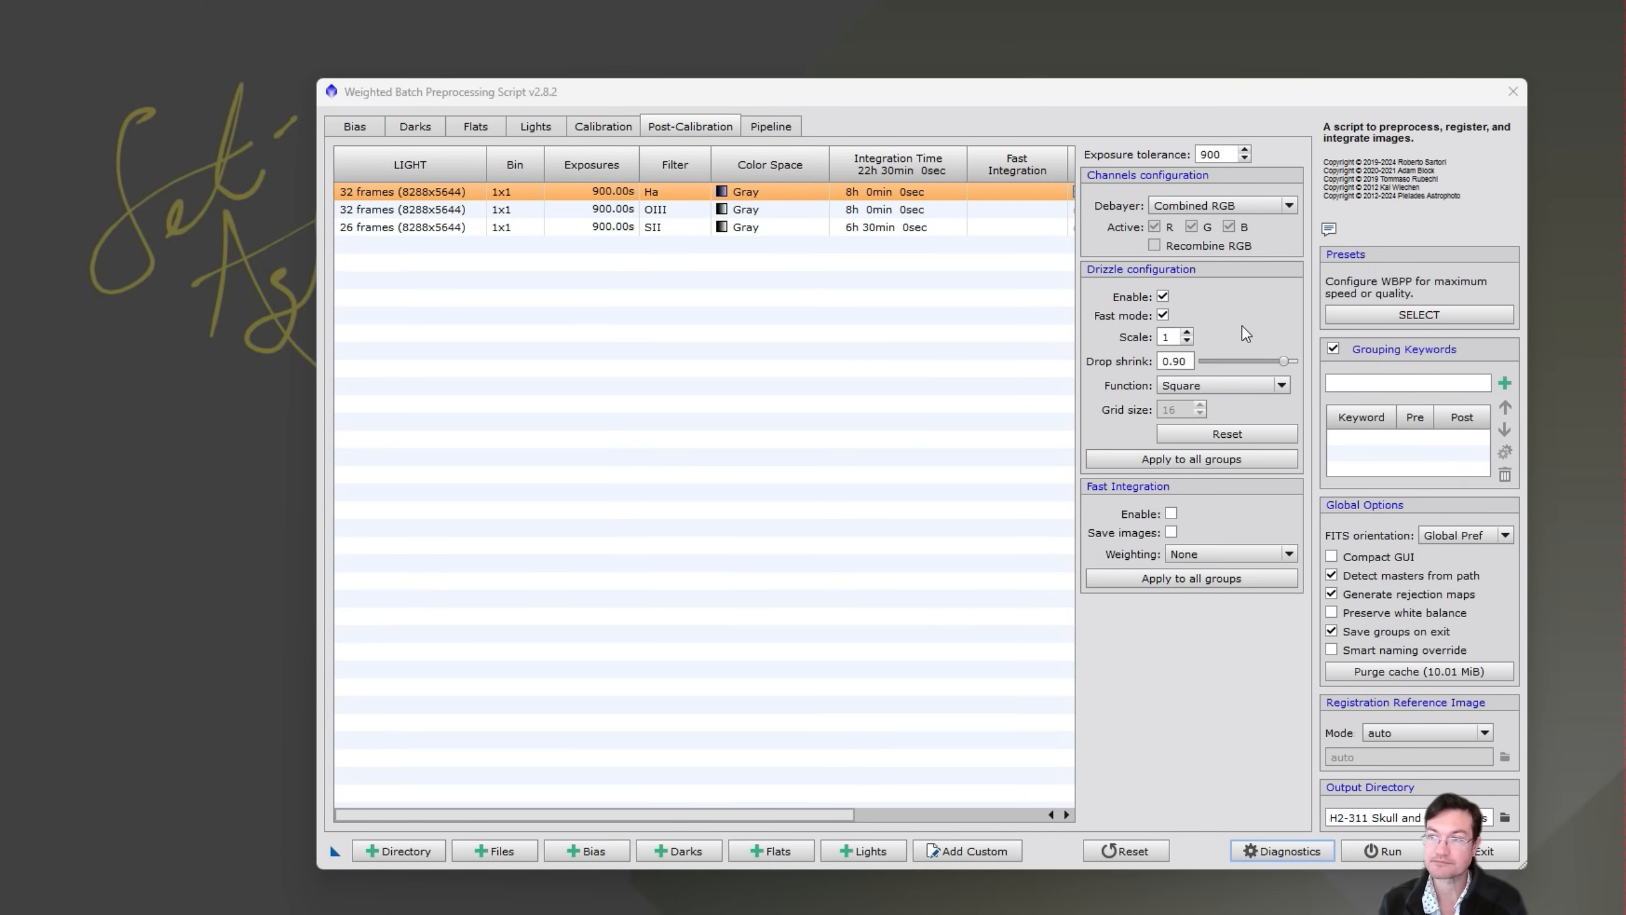
{"action": "left_click", "coordinate": [1221, 385]}
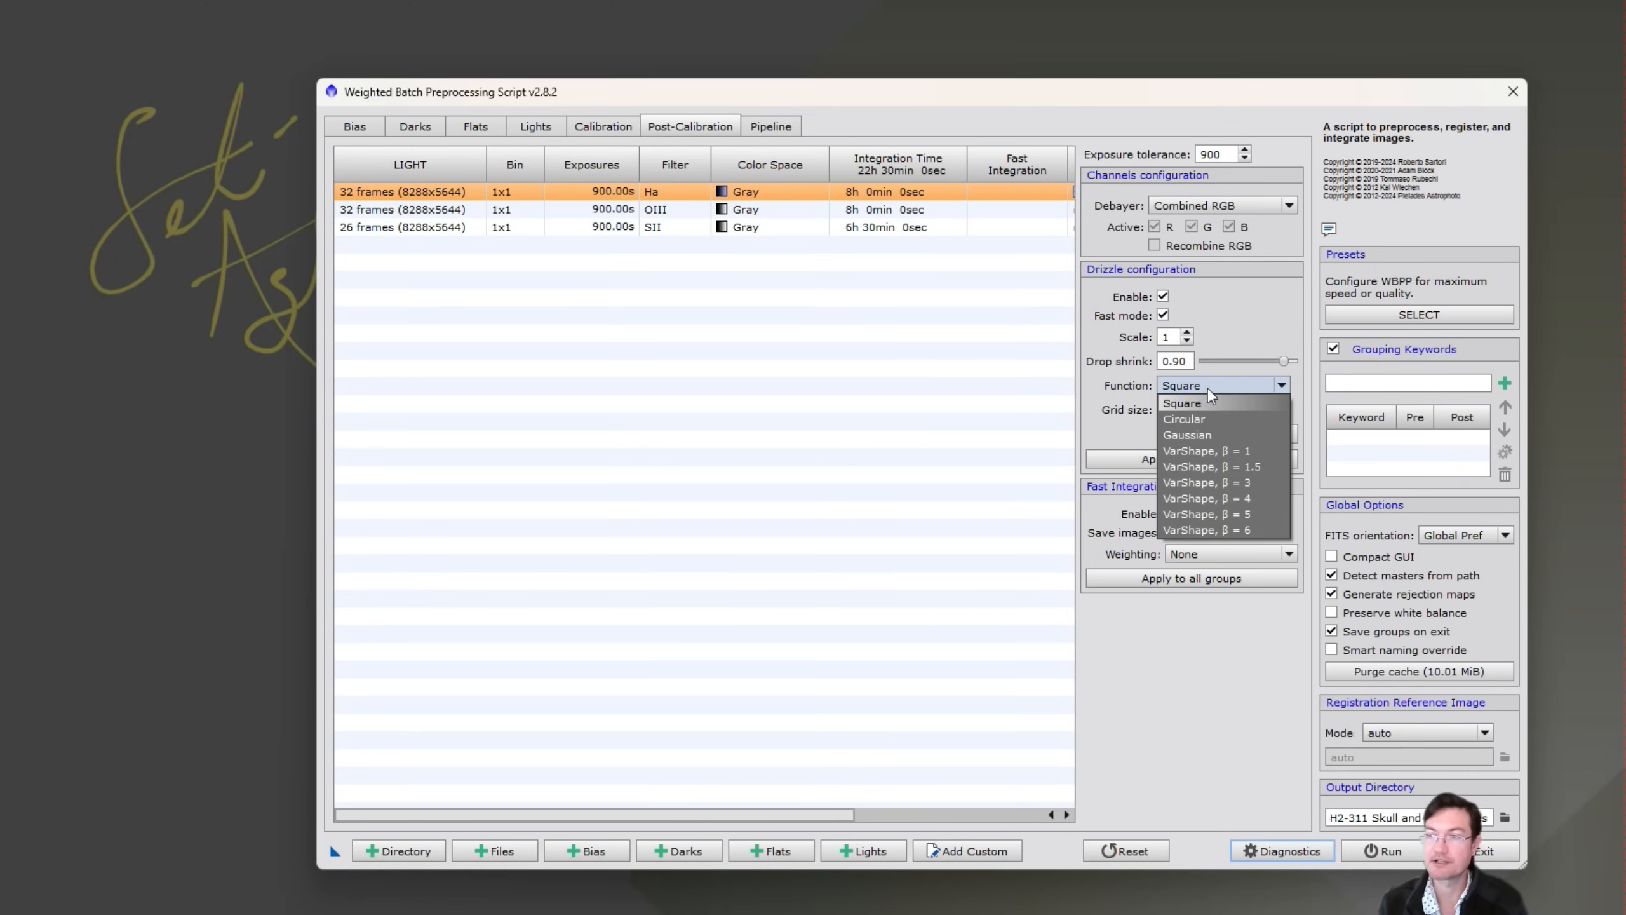
{"action": "mouse_move", "coordinate": [1212, 435]}
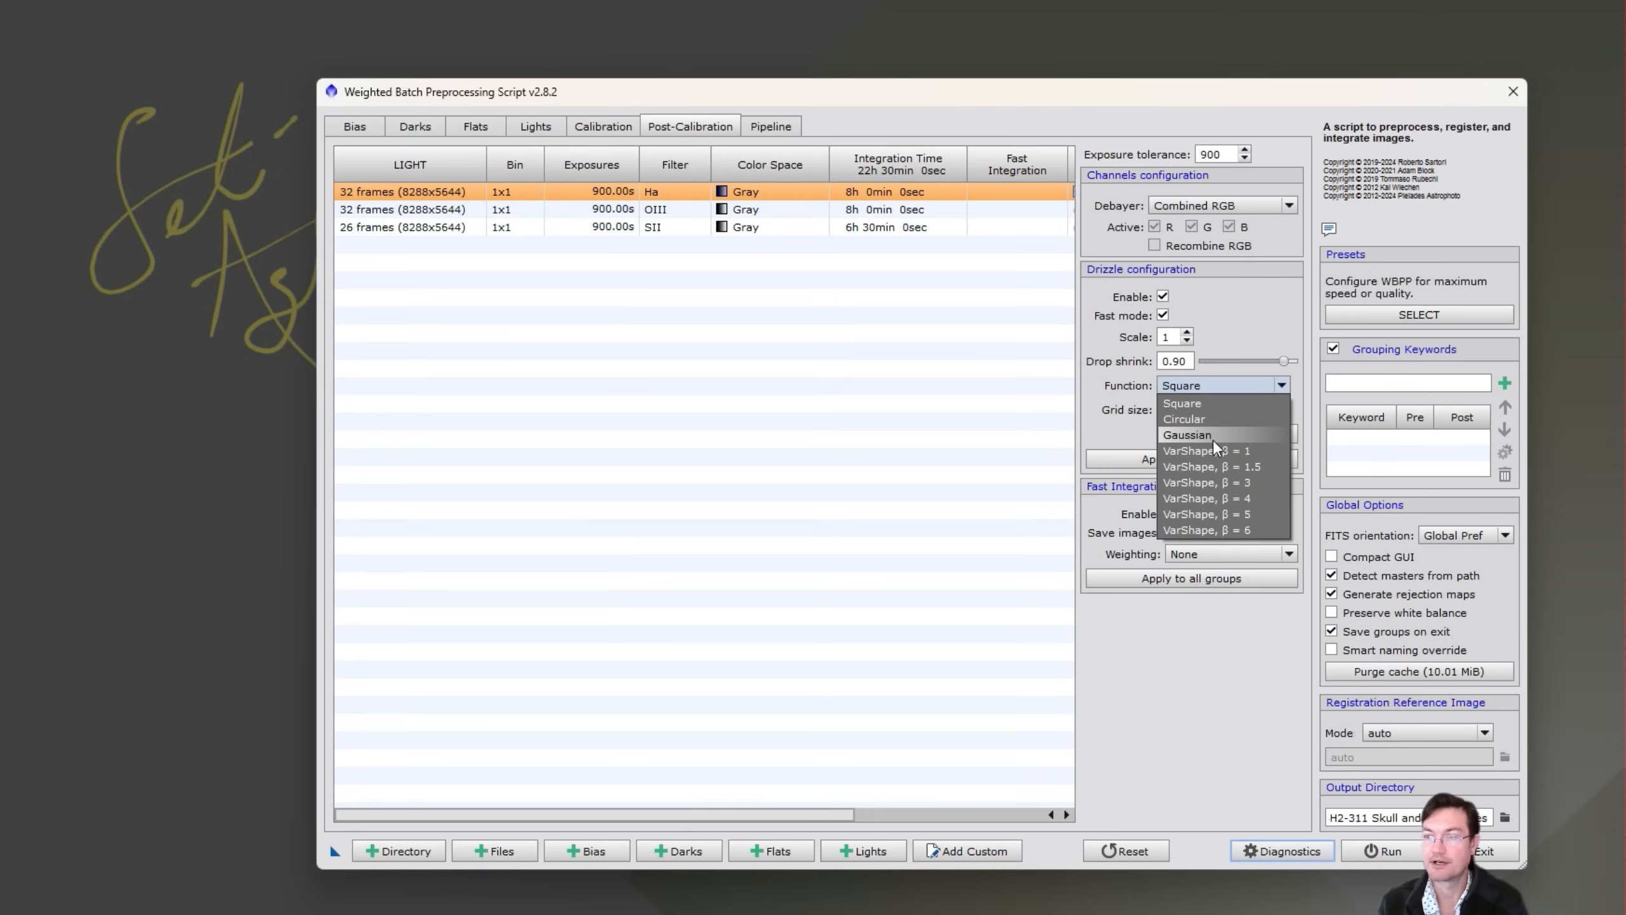
{"action": "left_click", "coordinate": [1186, 435]}
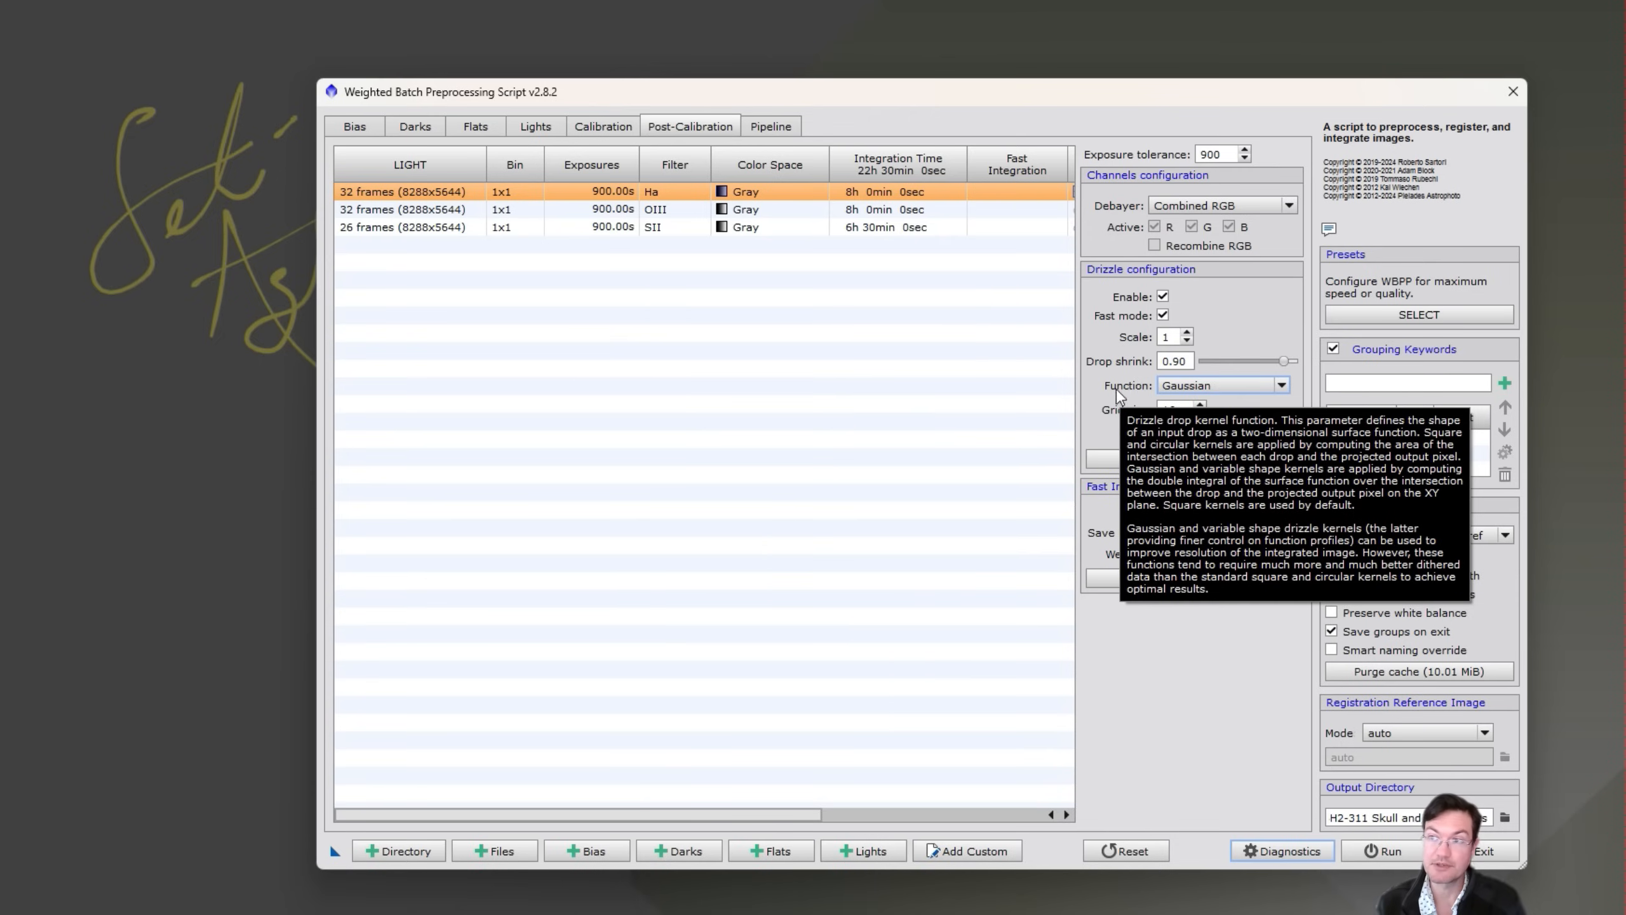
{"action": "mouse_move", "coordinate": [1076, 400]}
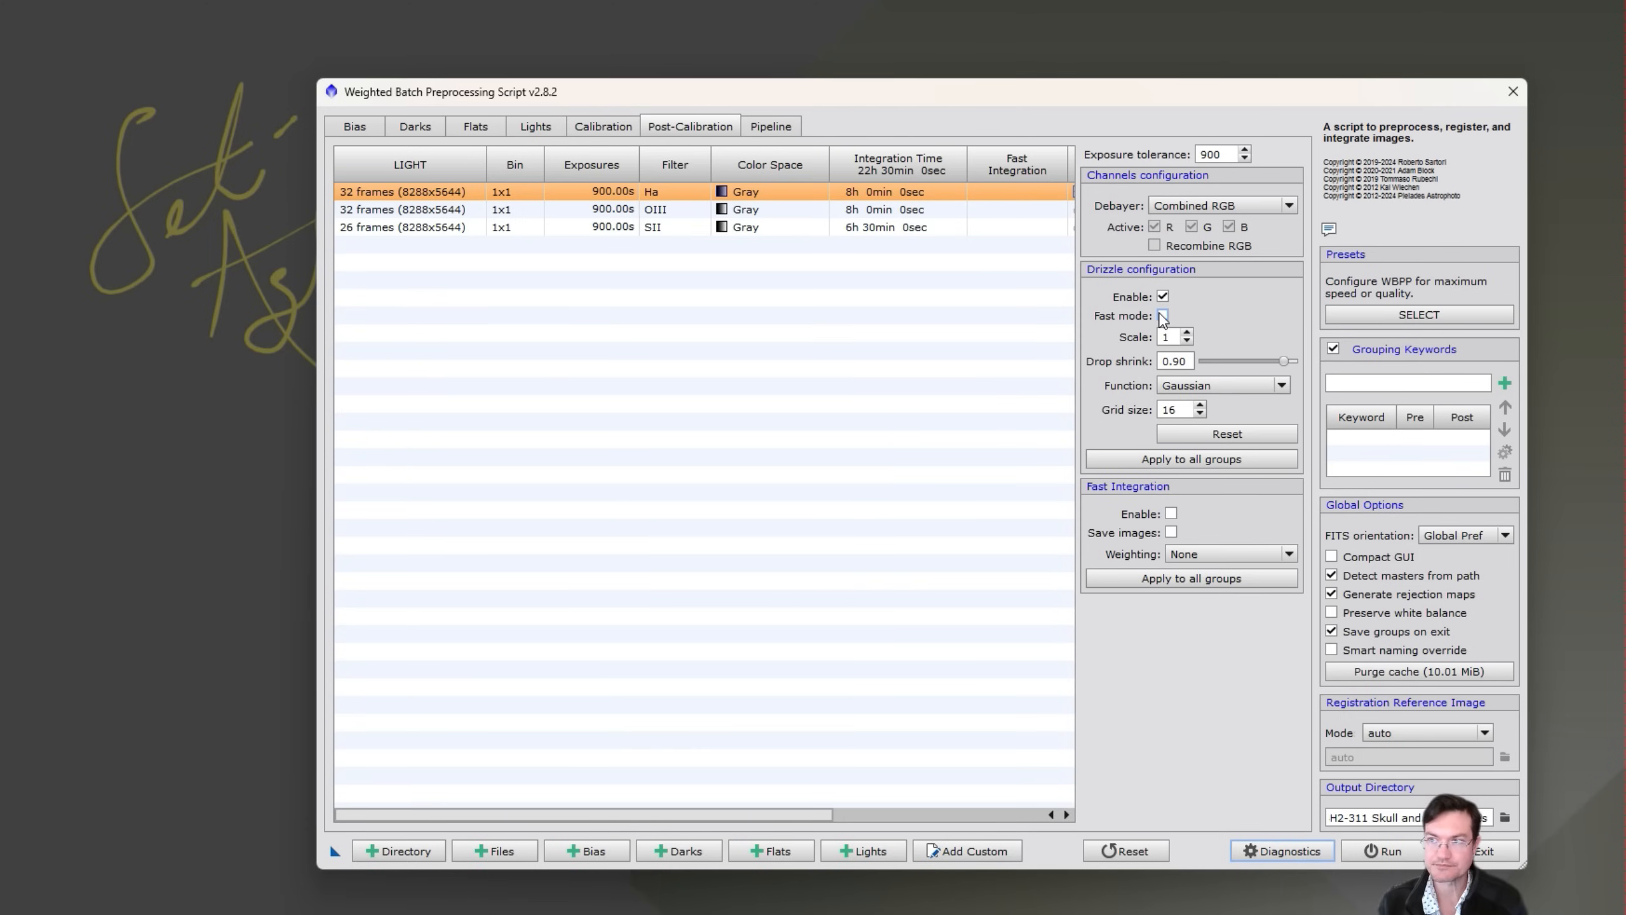
{"action": "left_click", "coordinate": [1162, 315]}
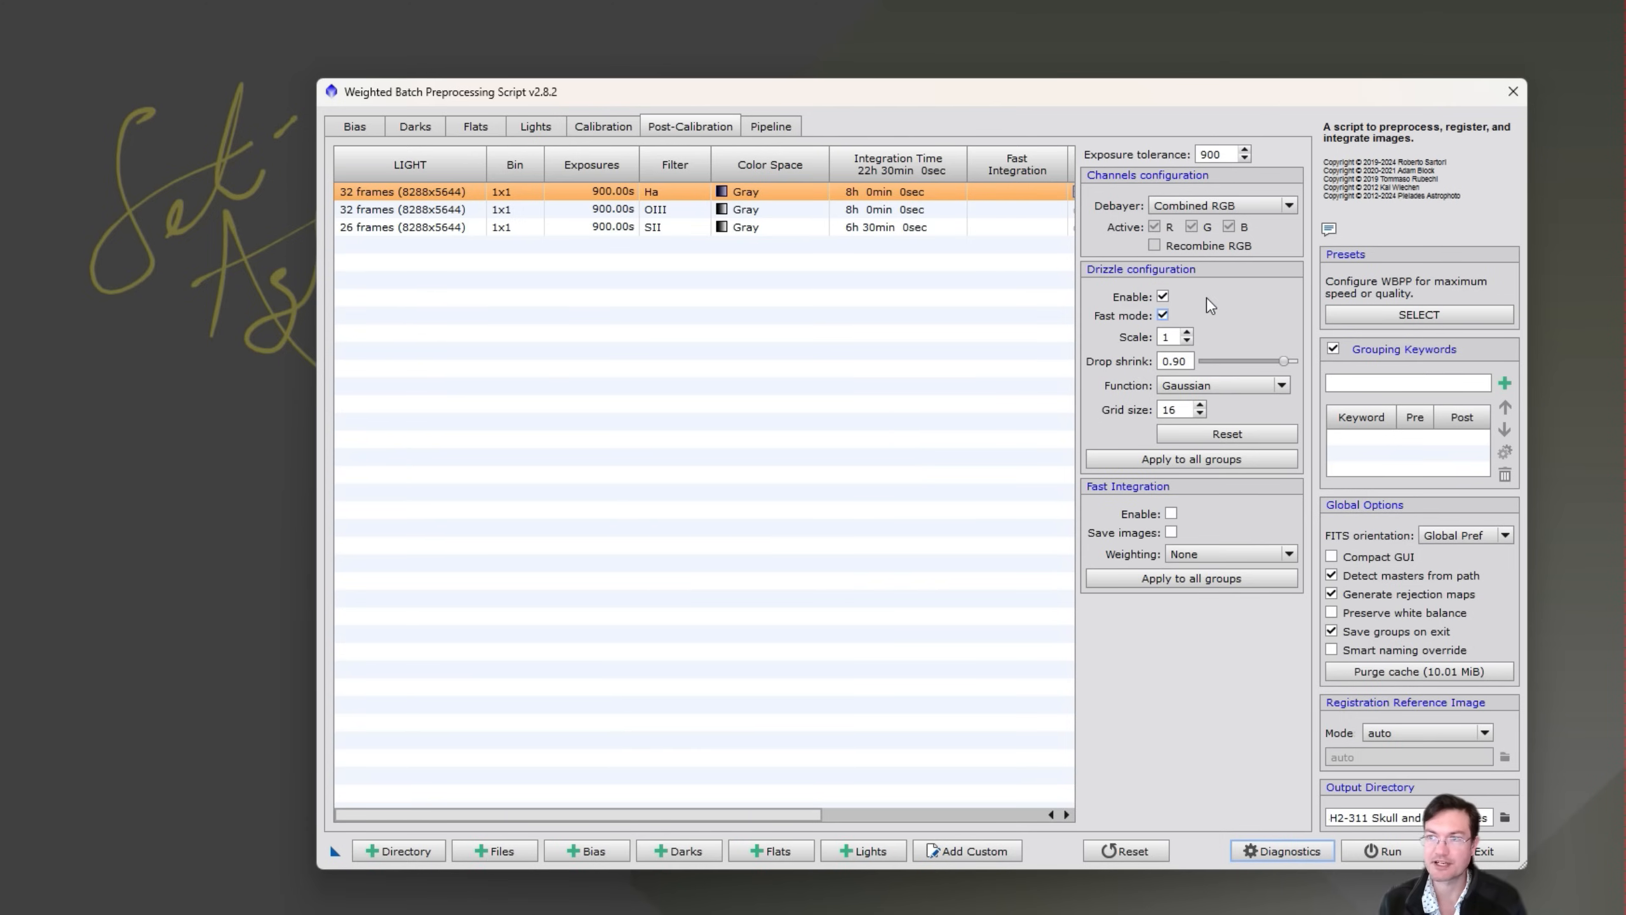
{"action": "mouse_move", "coordinate": [1198, 320]}
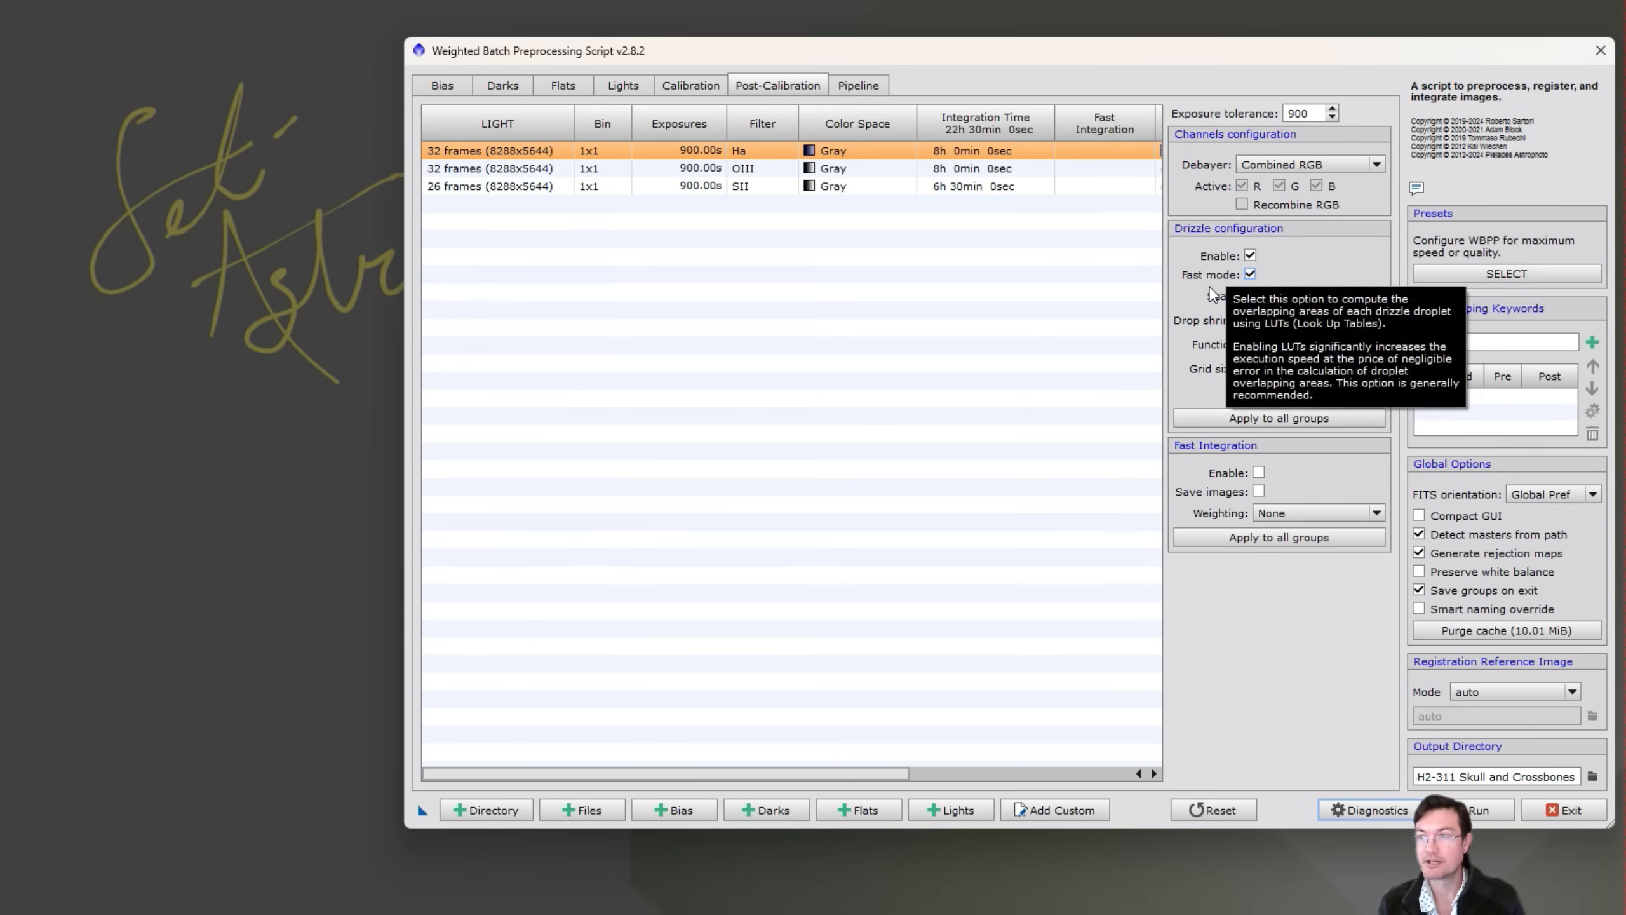
- Uncheck drizzle Fast mode, keeping the Gaussian kernel, and return to the Lights options
{"action": "left_click", "coordinate": [1249, 274]}
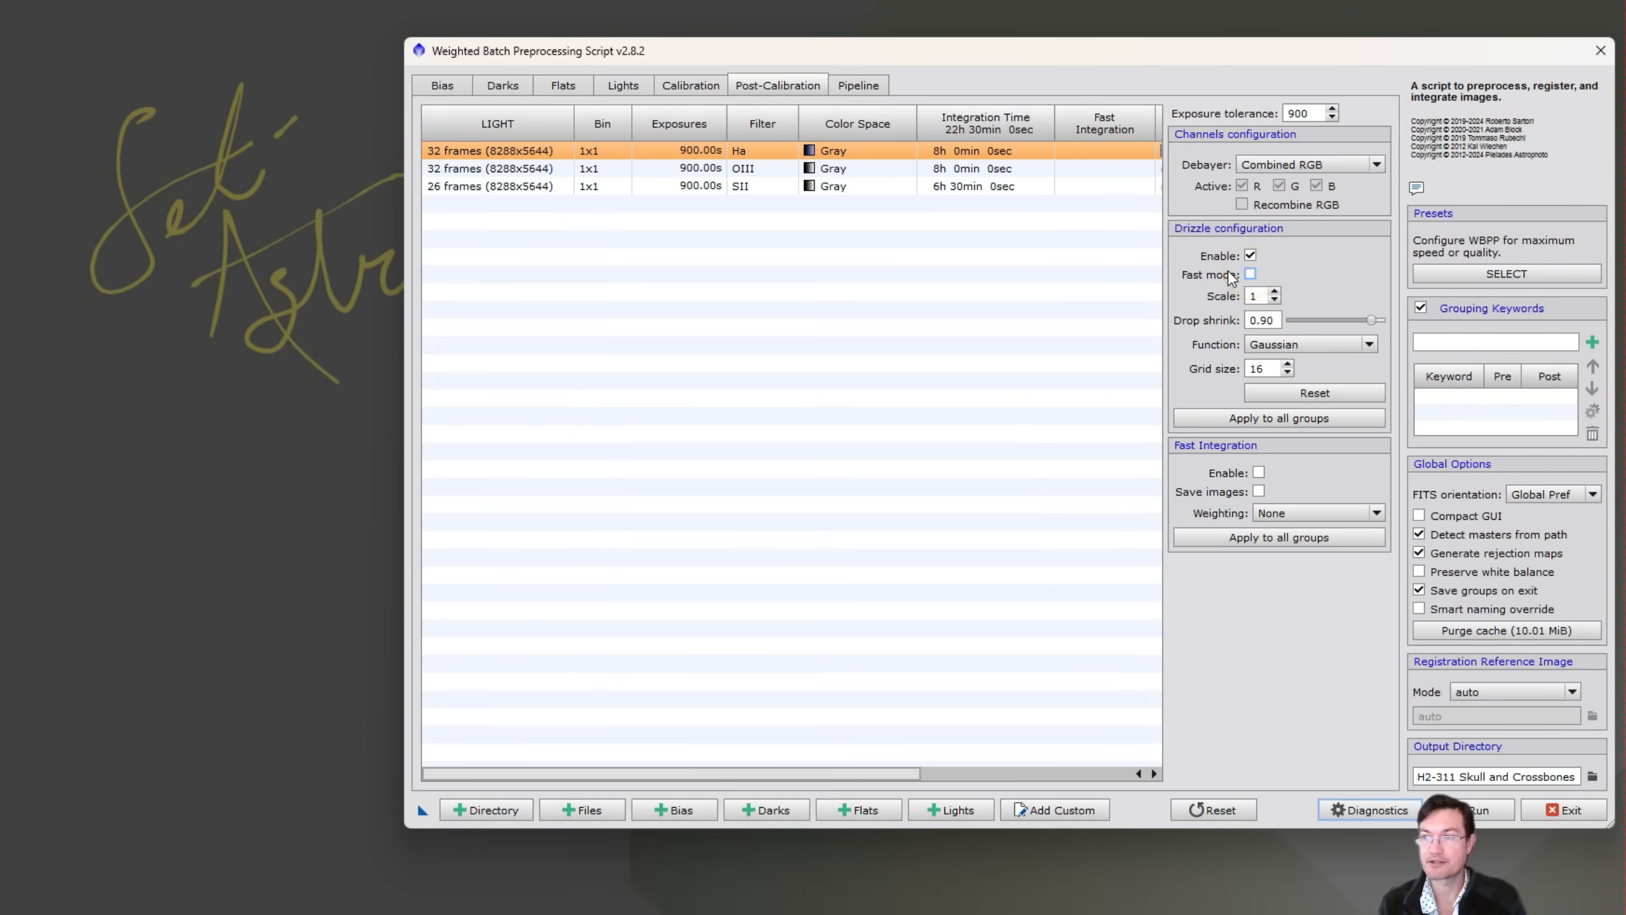
{"action": "mouse_move", "coordinate": [1250, 271]}
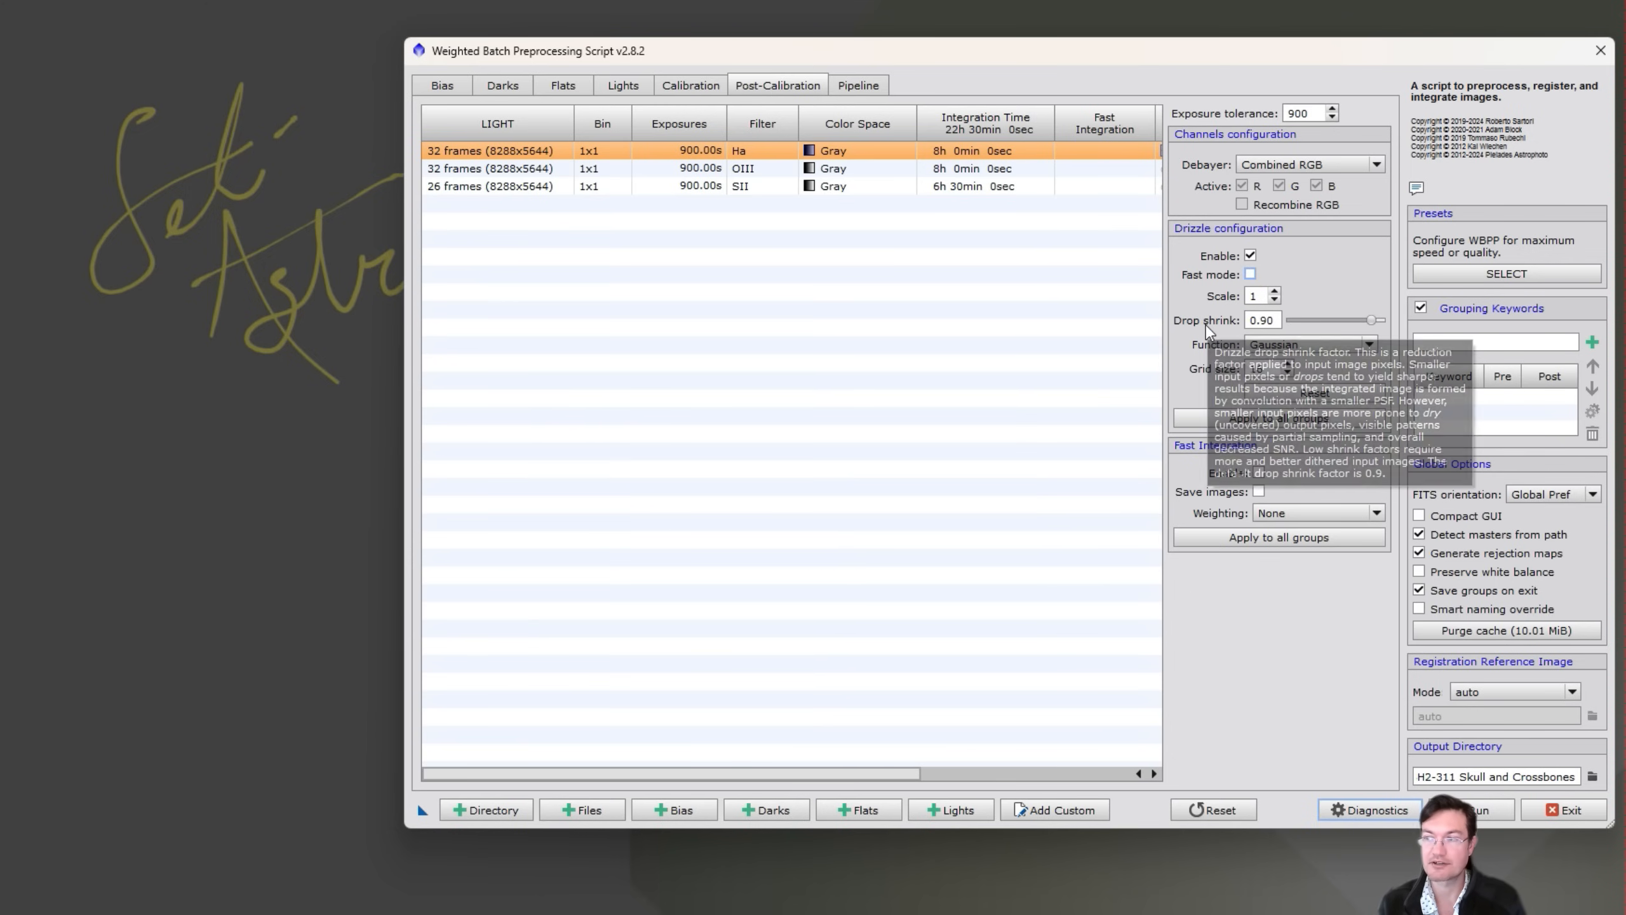
{"action": "mouse_move", "coordinate": [1222, 661]}
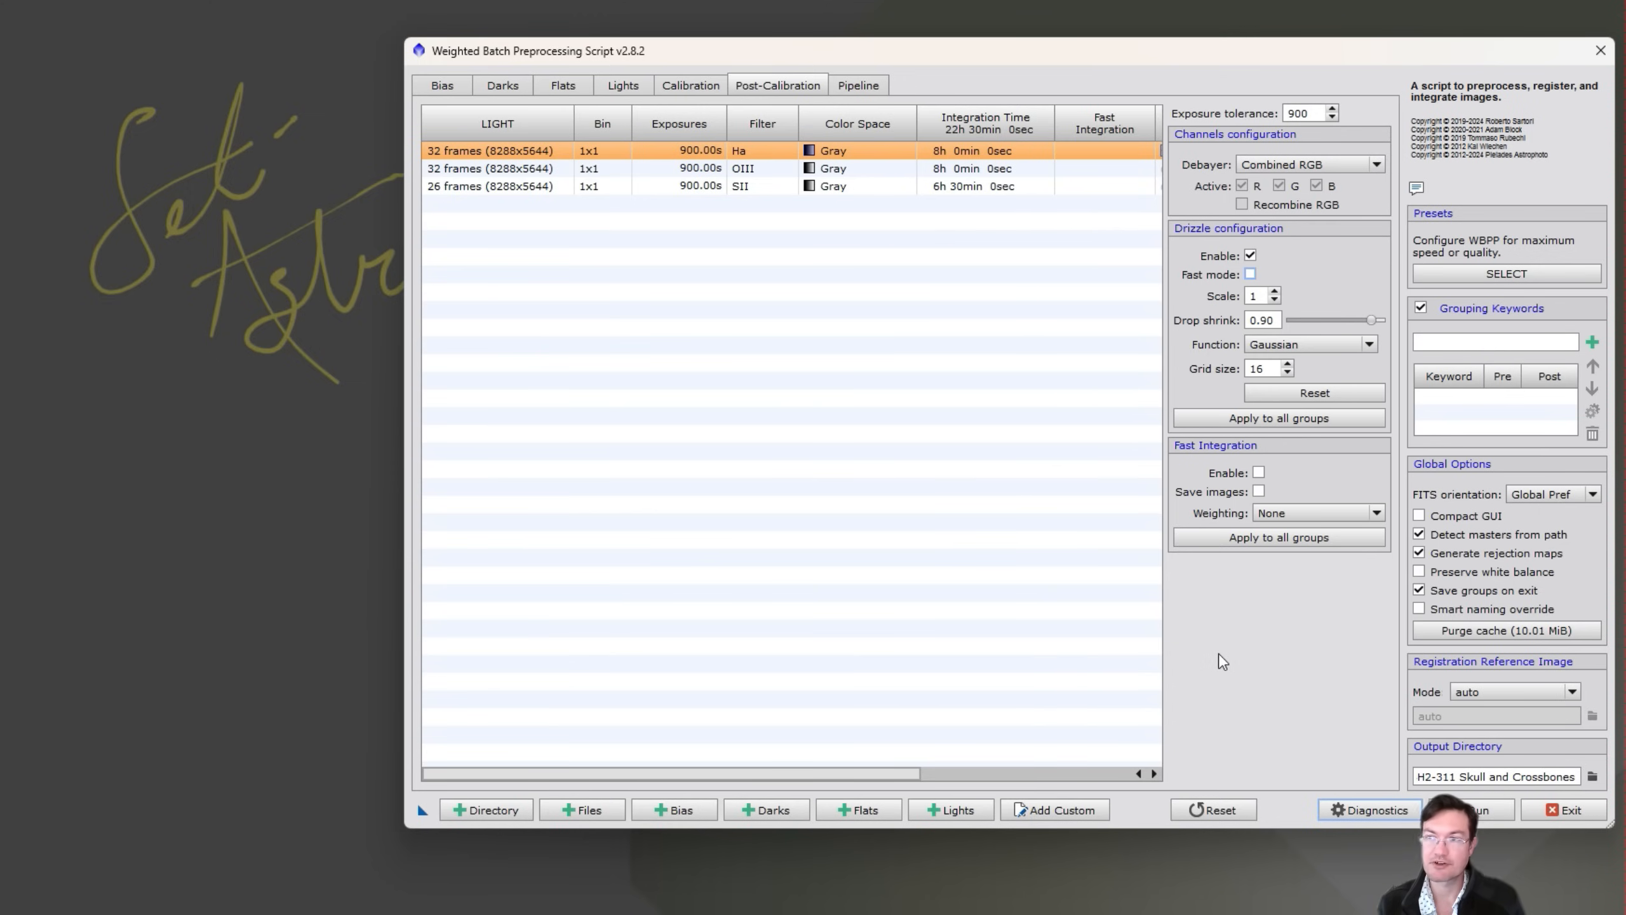
{"action": "left_click", "coordinate": [1250, 274]}
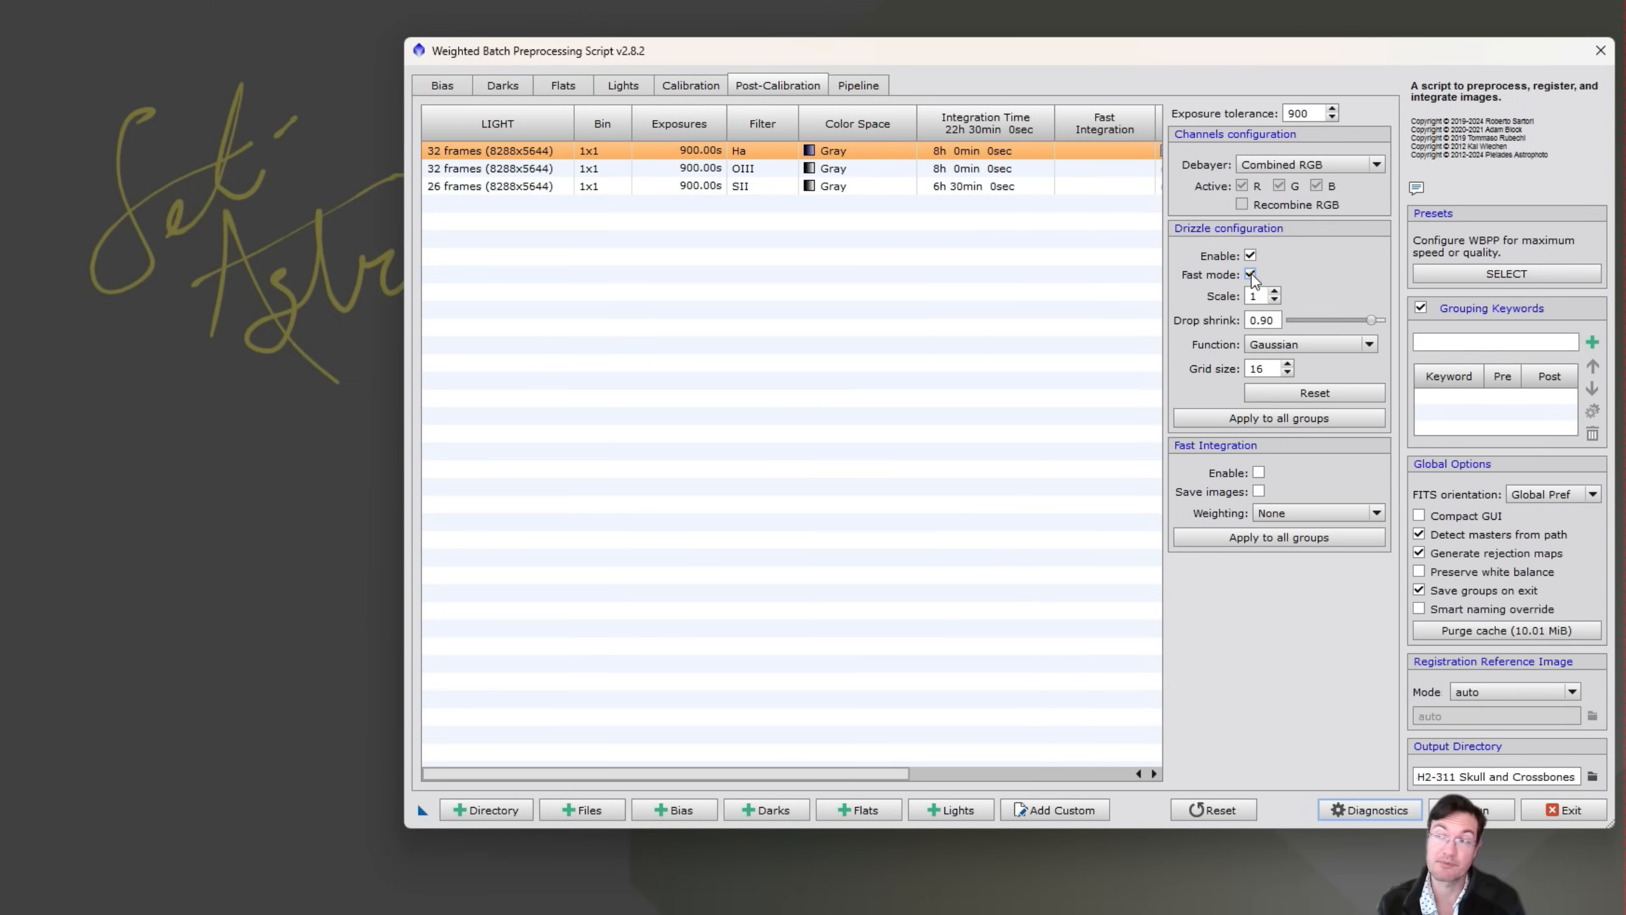
{"action": "left_click", "coordinate": [1250, 275]}
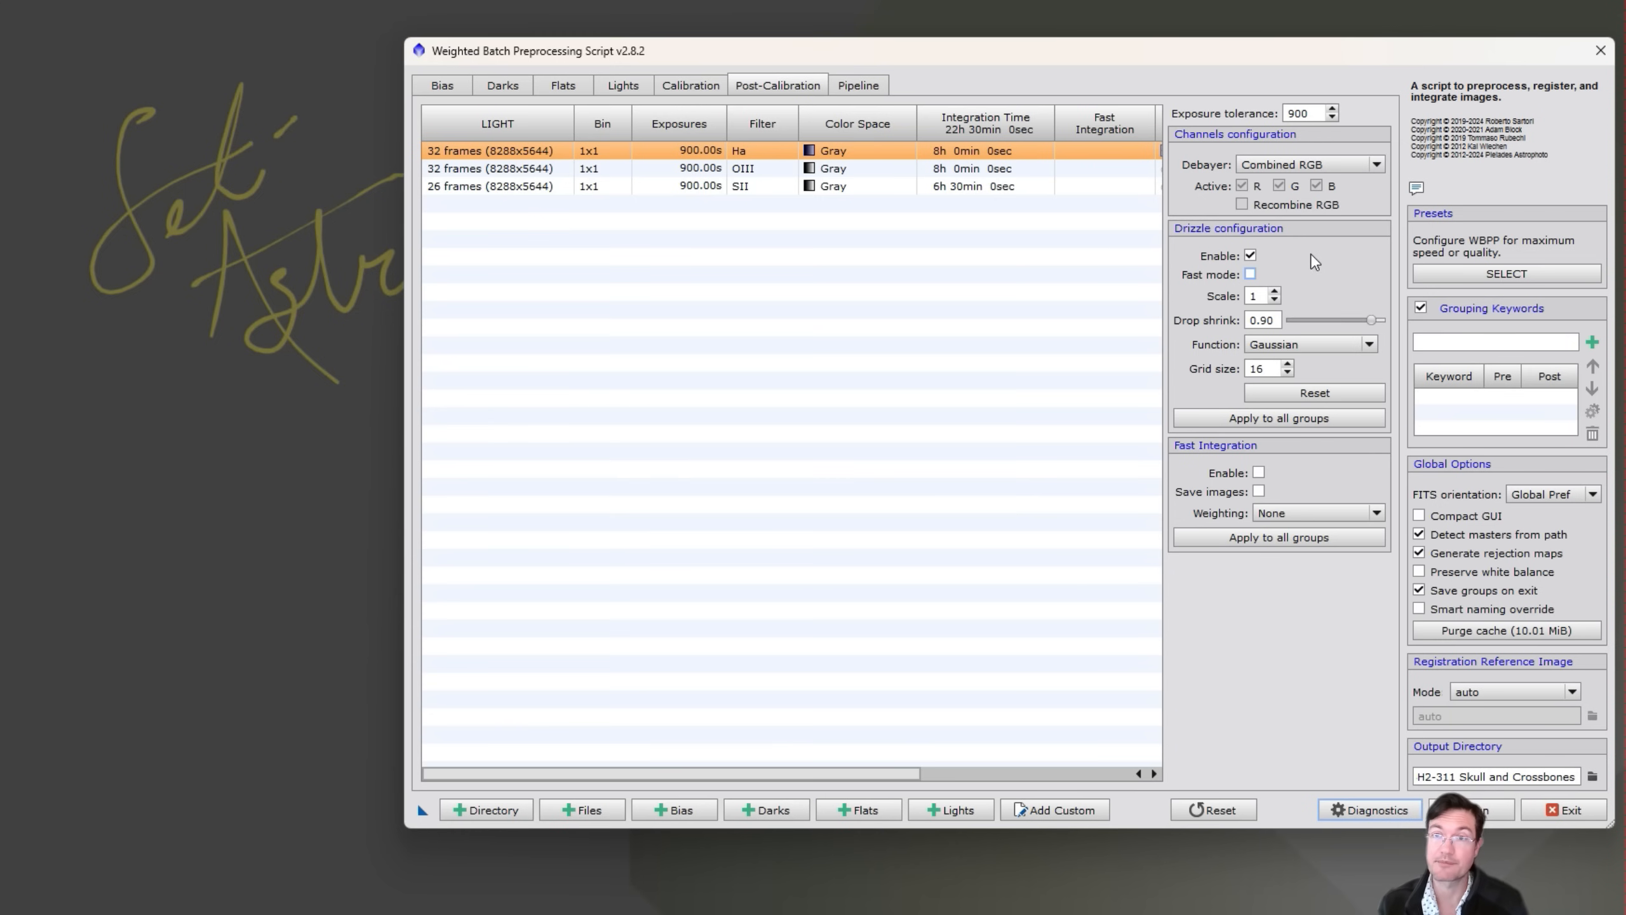
{"action": "left_click", "coordinate": [604, 85]}
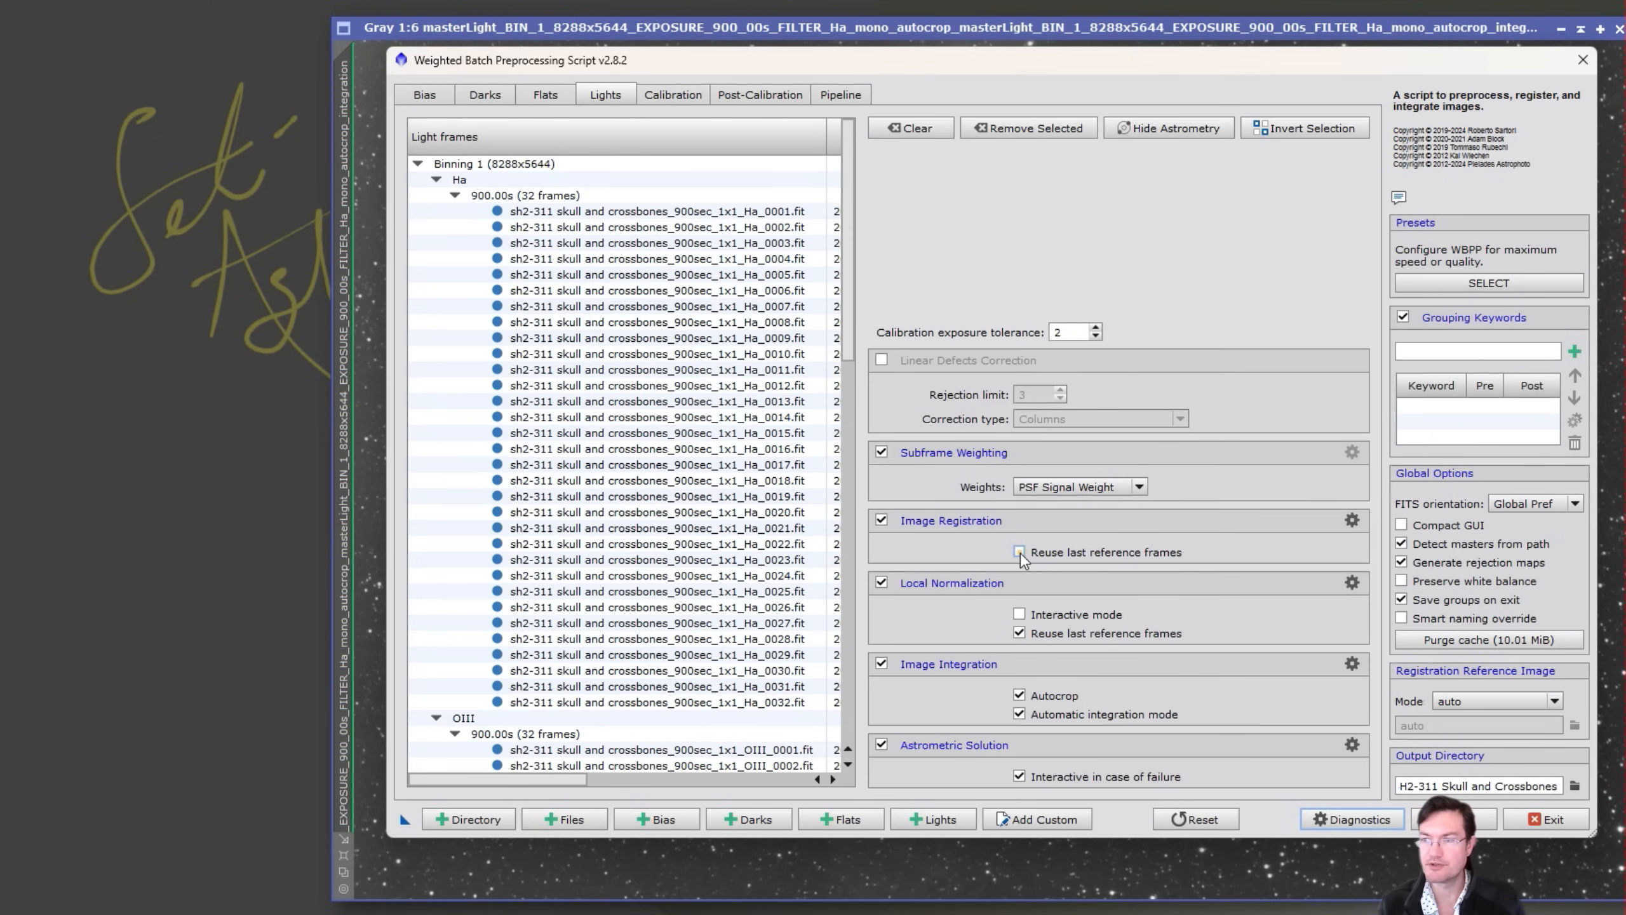
- Leave Reuse last reference frames unchecked under both Image Registration and Local Normalization
{"action": "left_click", "coordinate": [1018, 551]}
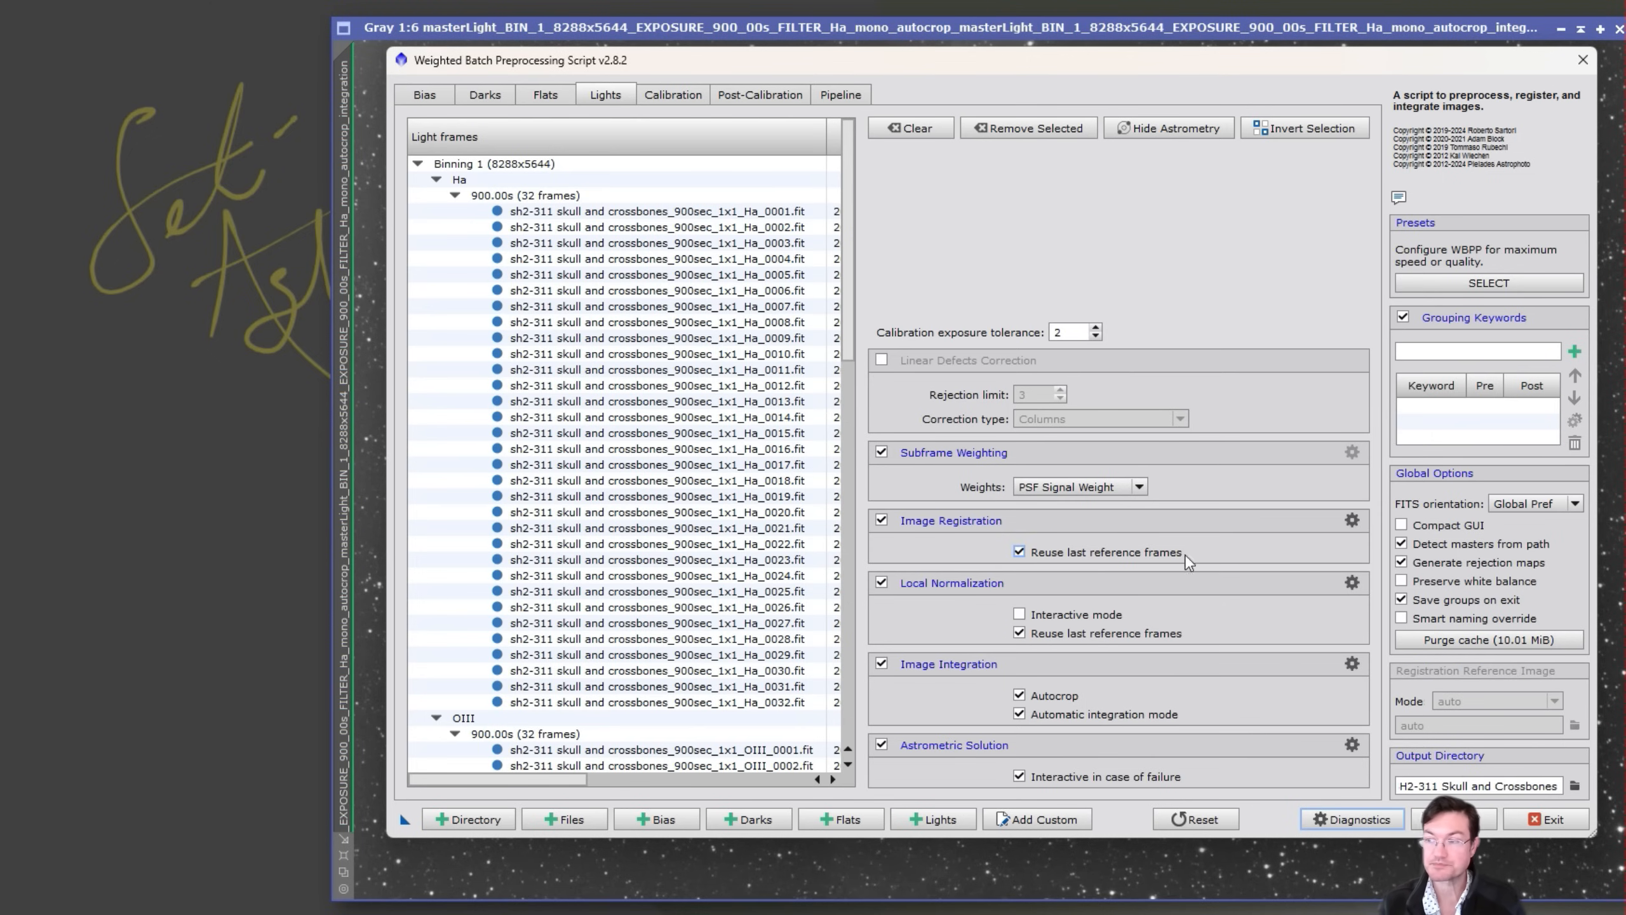
{"action": "mouse_move", "coordinate": [1444, 671]}
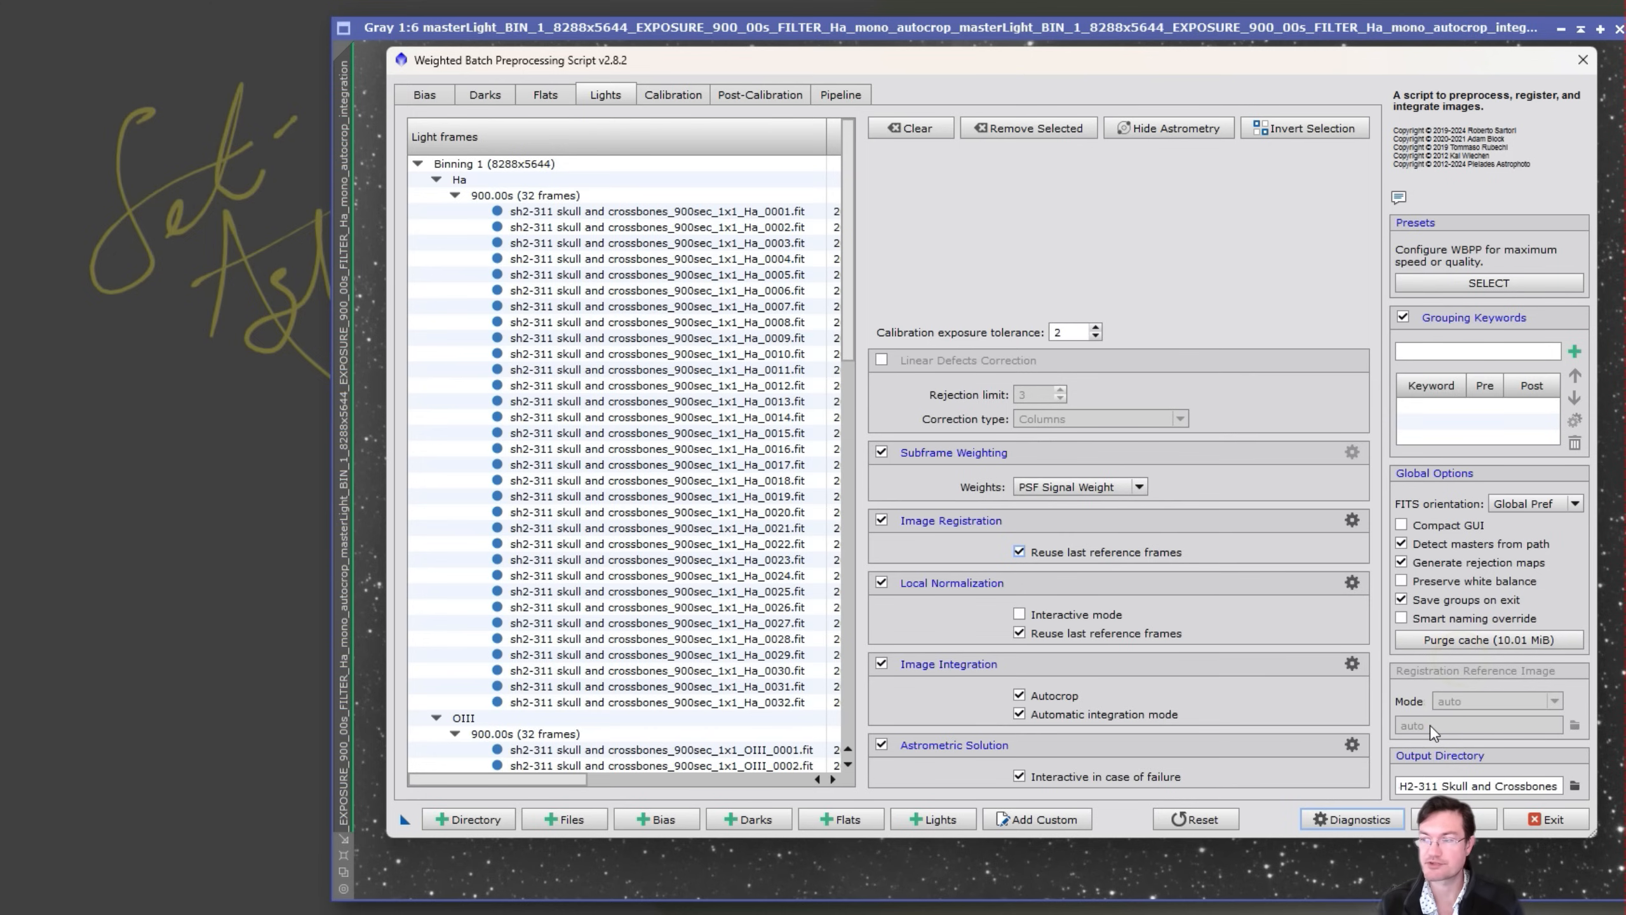
{"action": "mouse_move", "coordinate": [1431, 703]}
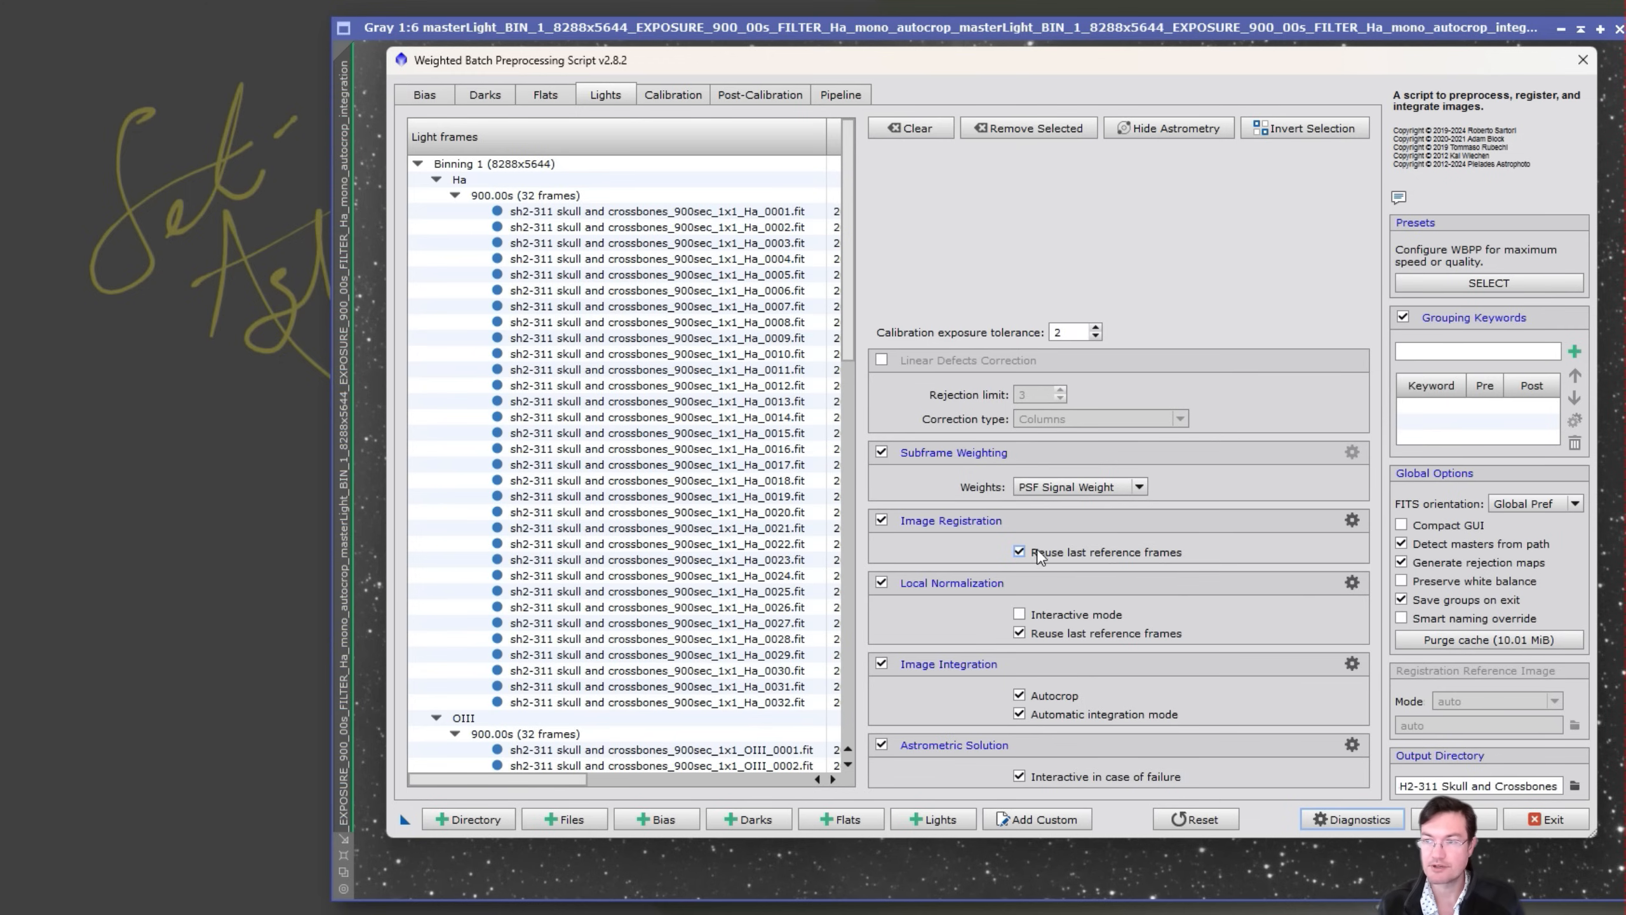
{"action": "left_click", "coordinate": [1018, 551]}
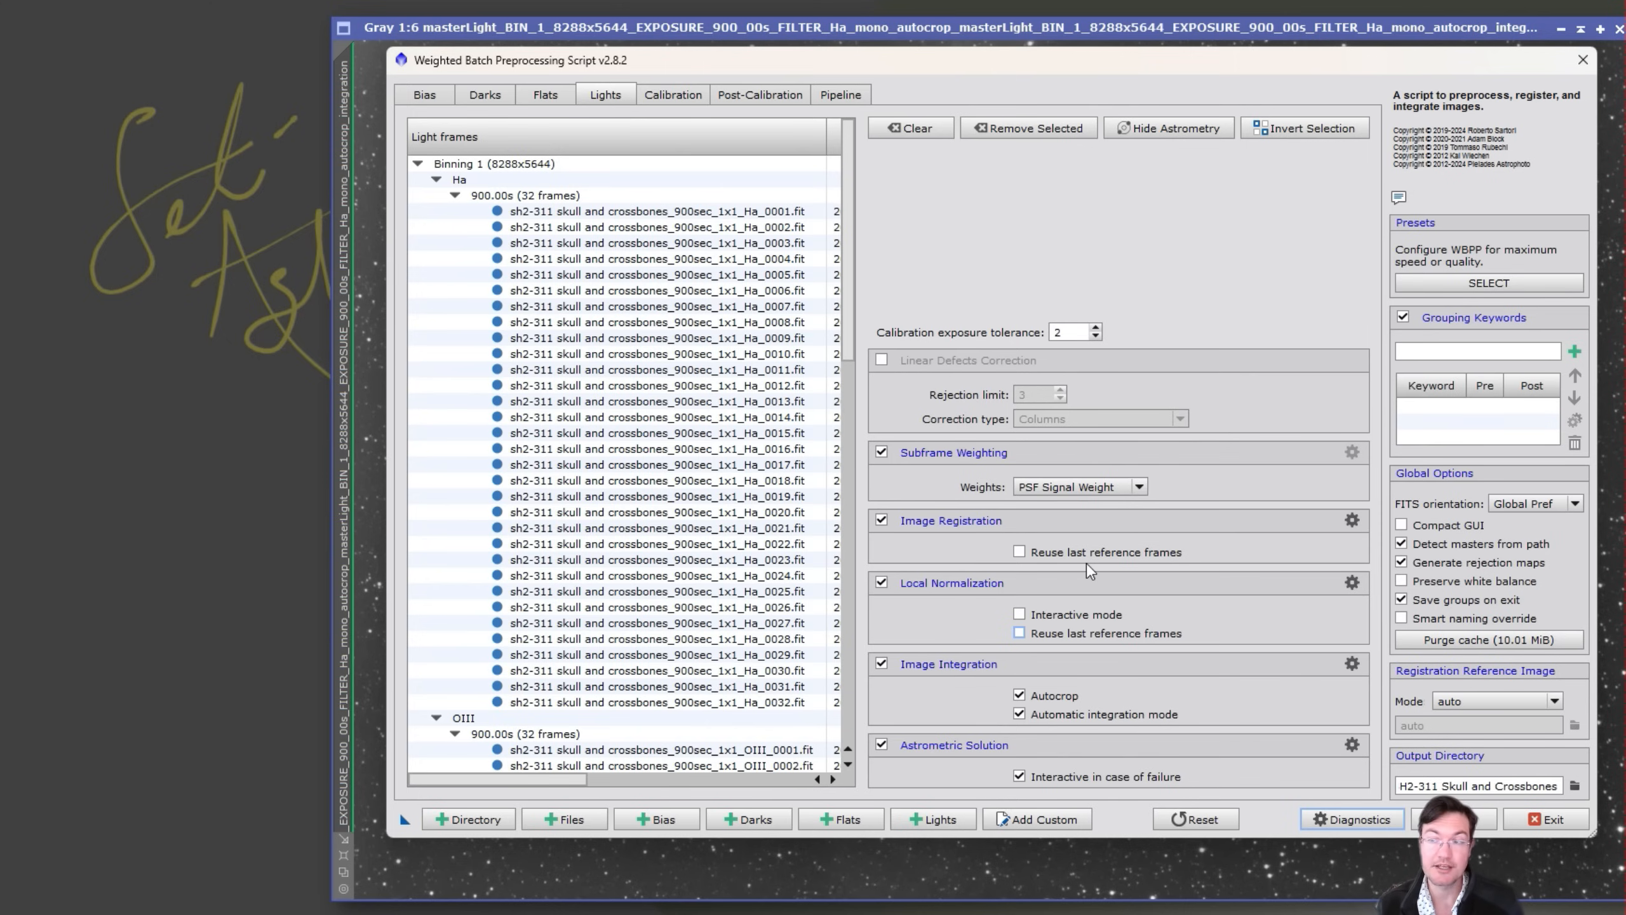
{"action": "left_click", "coordinate": [1020, 633]}
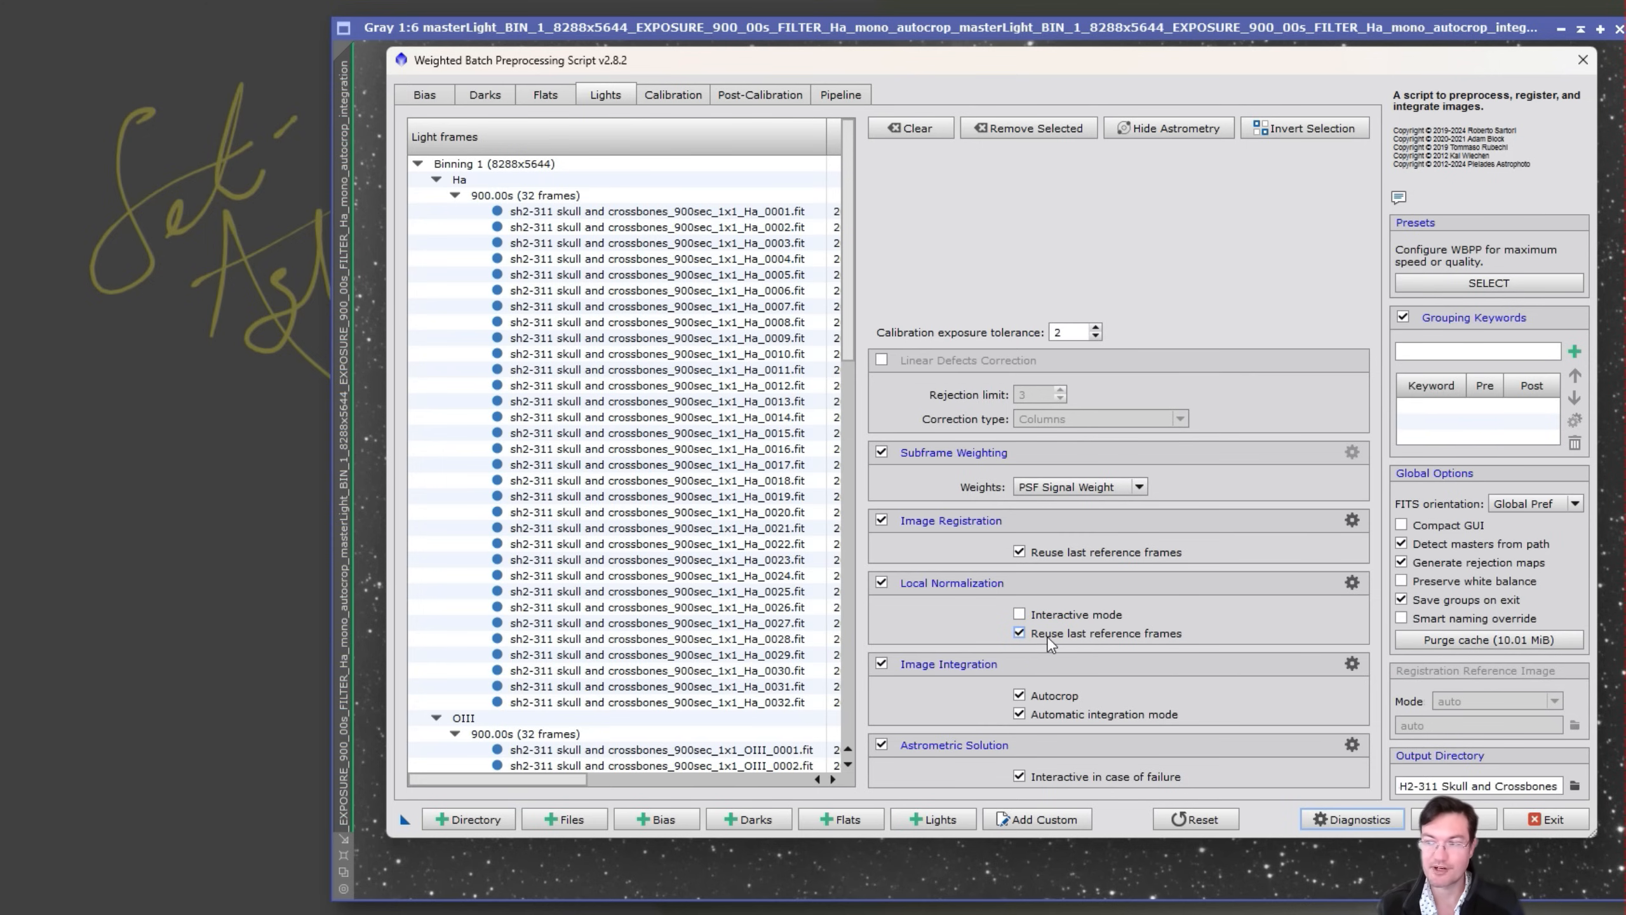
{"action": "mouse_move", "coordinate": [1169, 652]}
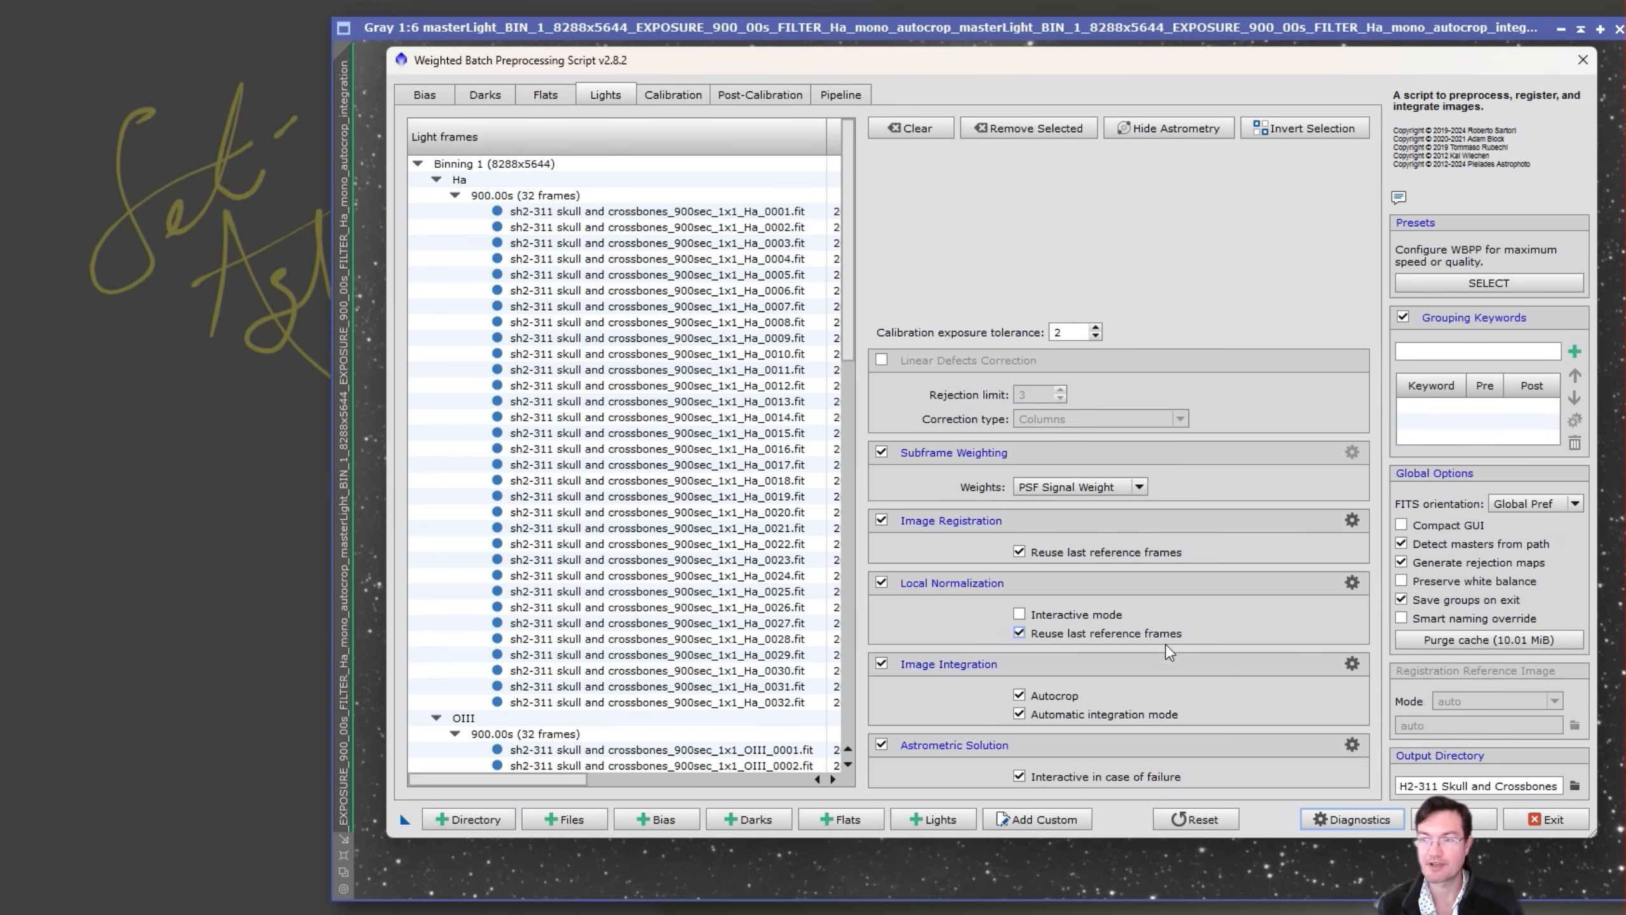
{"action": "left_click", "coordinate": [1019, 633]}
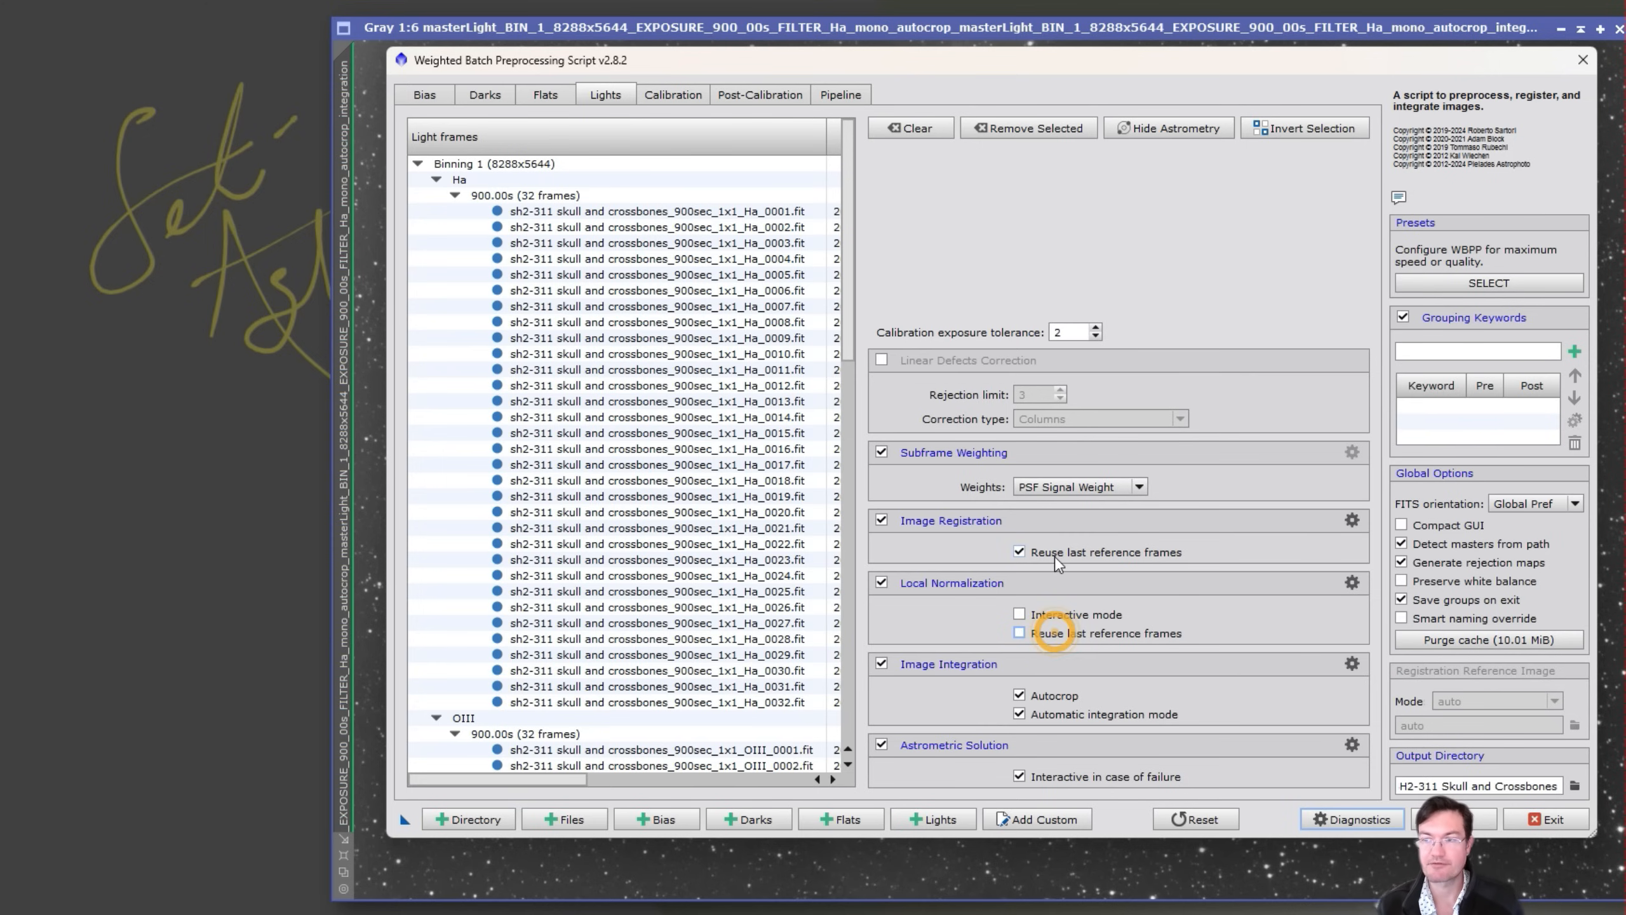
{"action": "left_click", "coordinate": [1019, 551]}
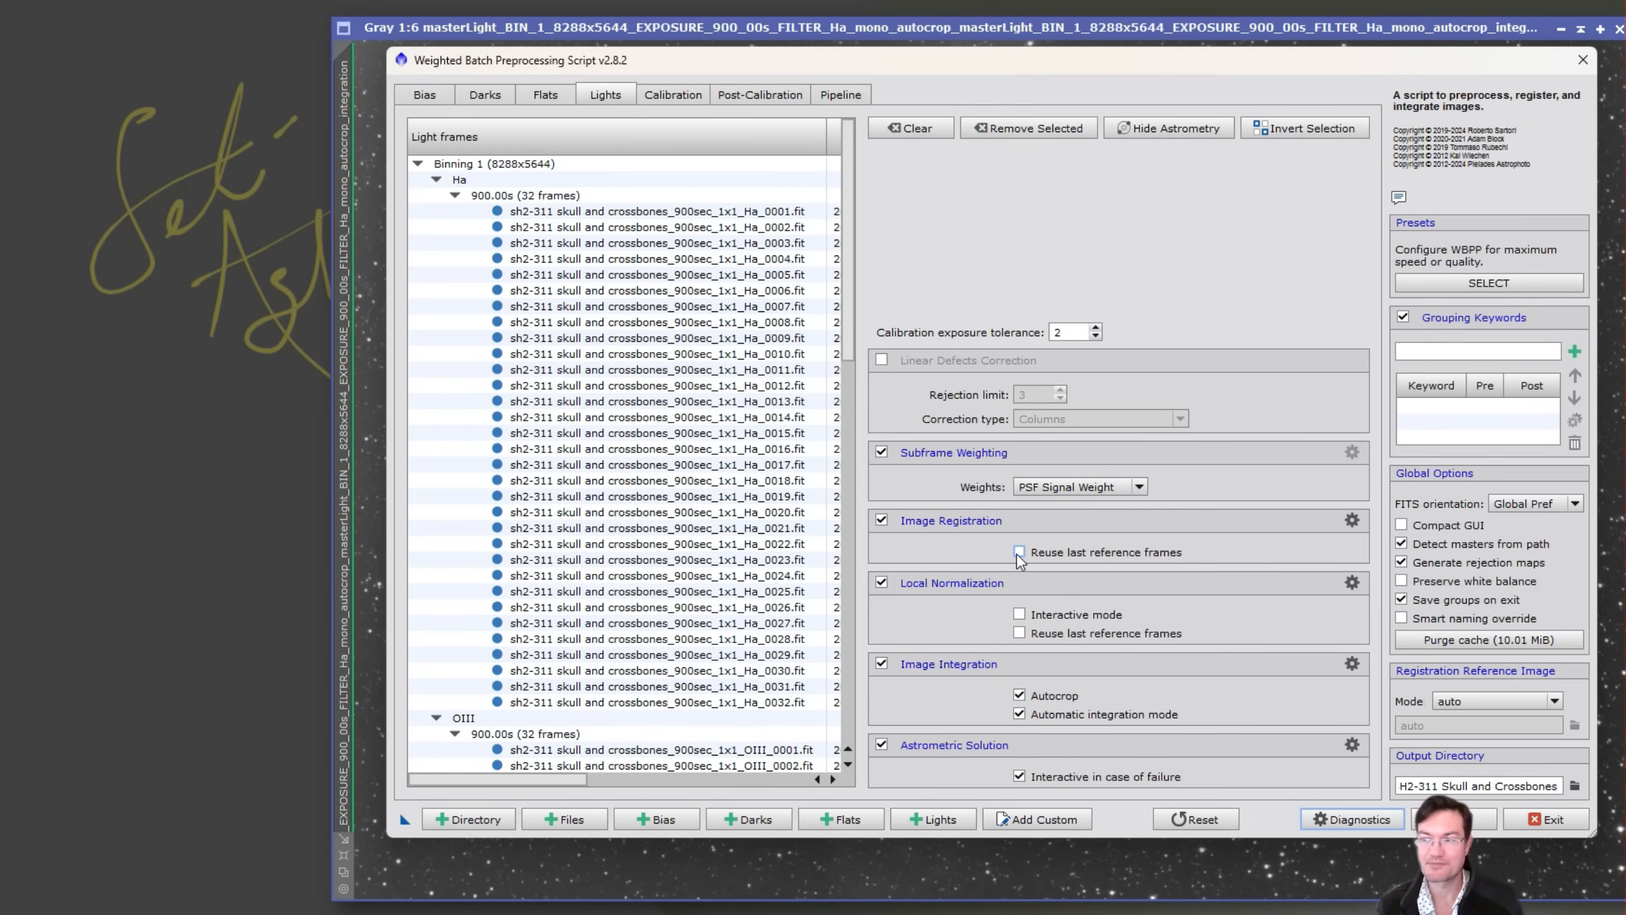
{"action": "mouse_move", "coordinate": [1020, 552]}
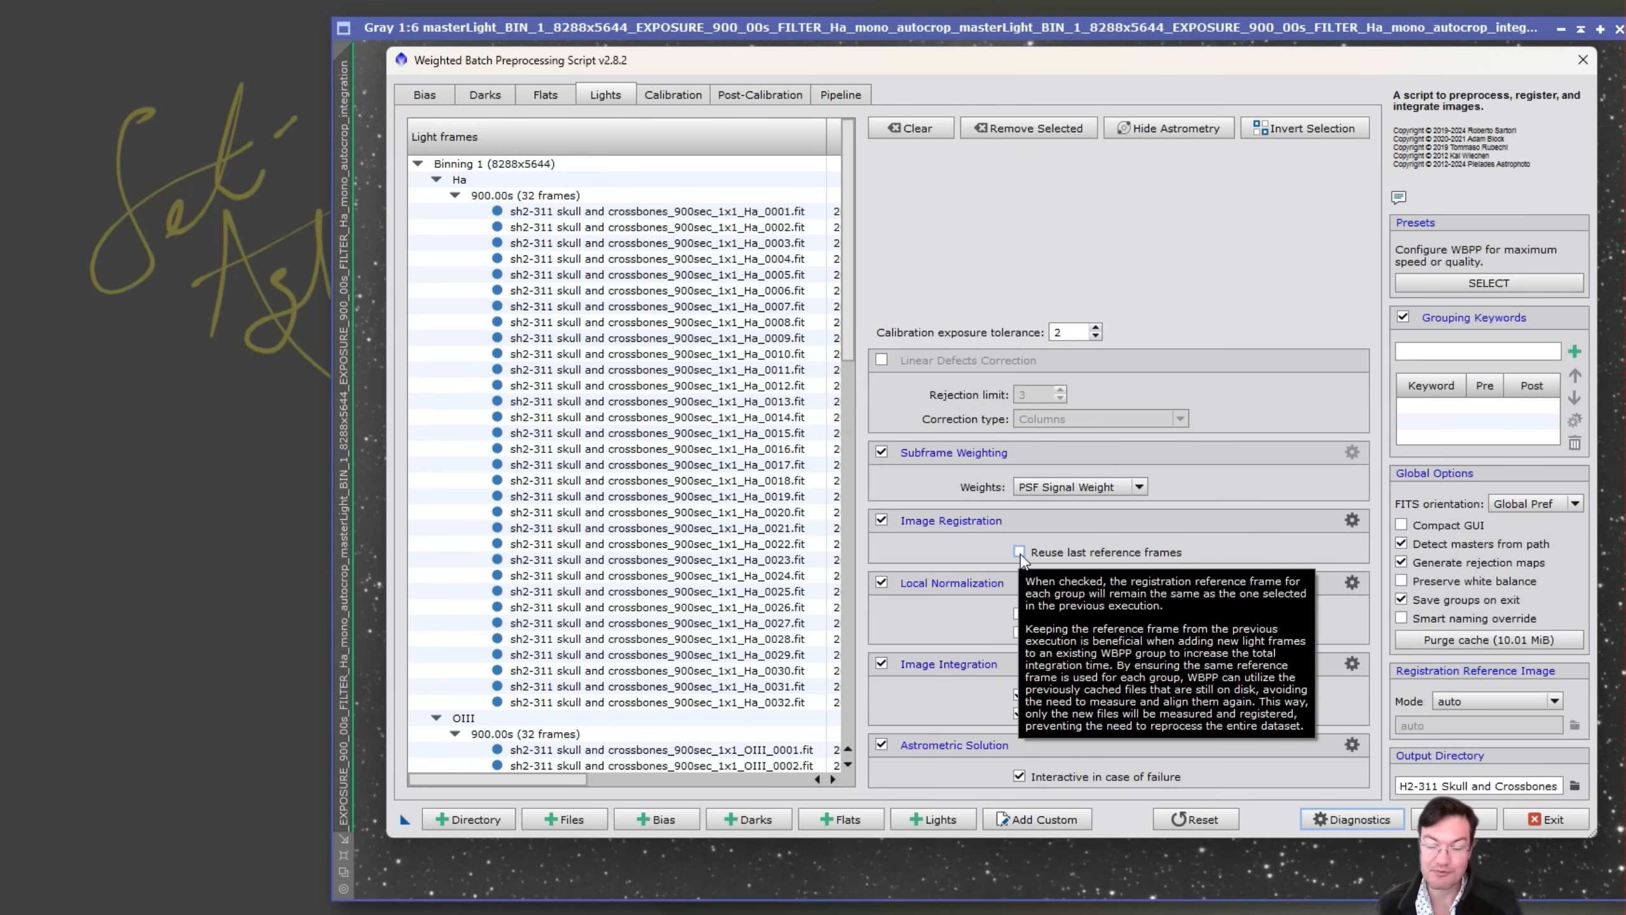
{"action": "mouse_move", "coordinate": [947, 557]}
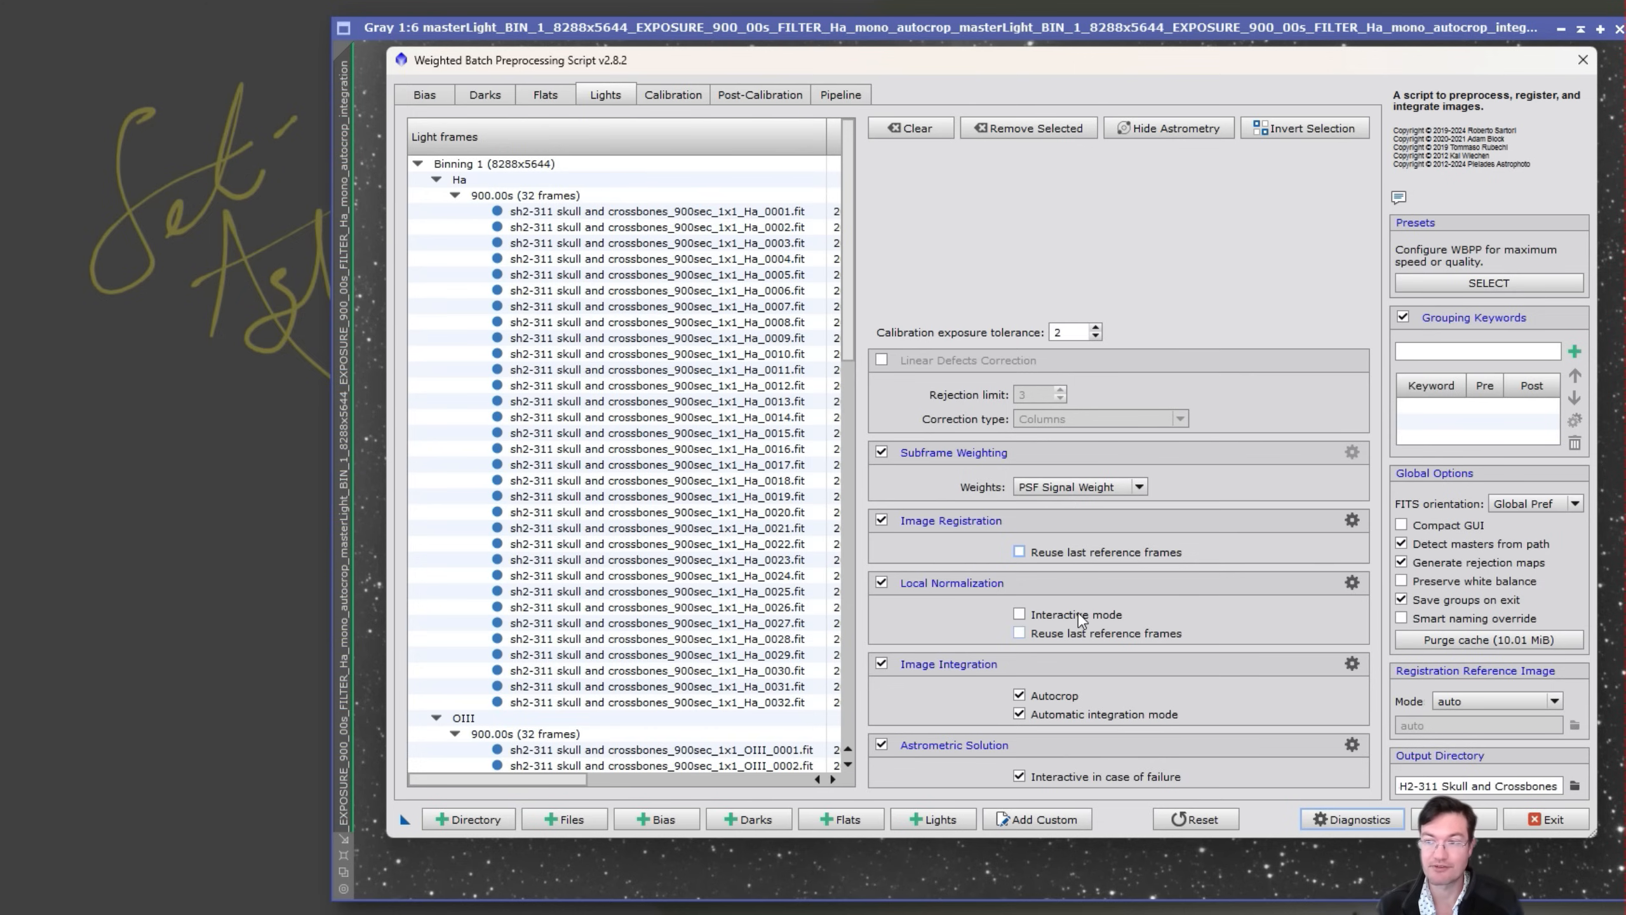
{"action": "mouse_move", "coordinate": [1024, 614]}
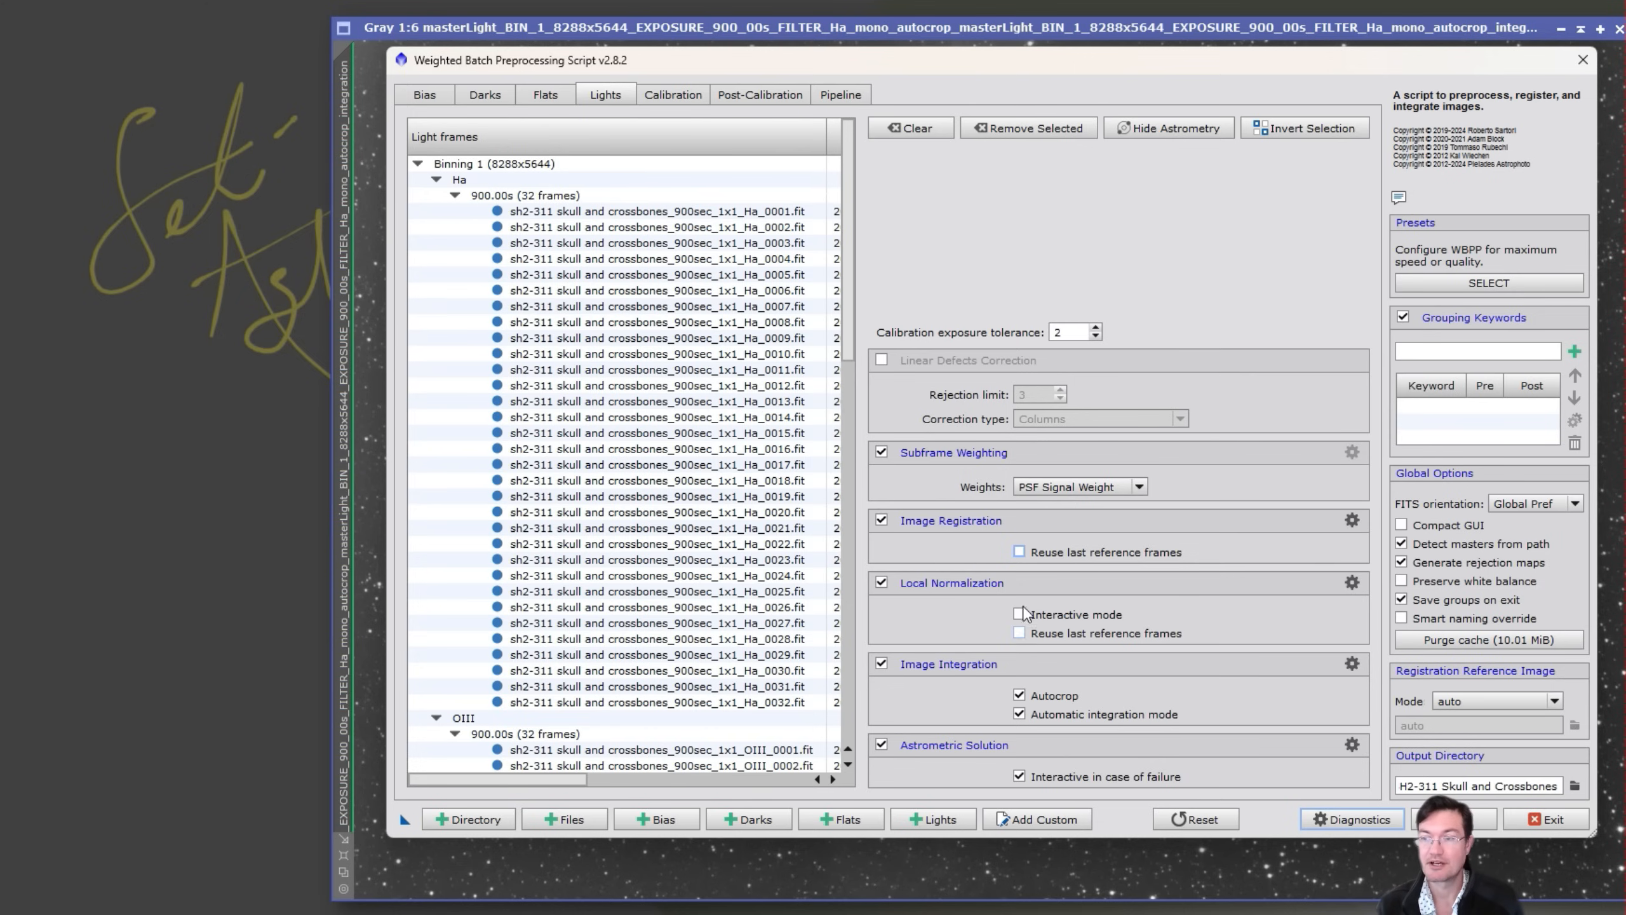
{"action": "left_click", "coordinate": [1018, 551]}
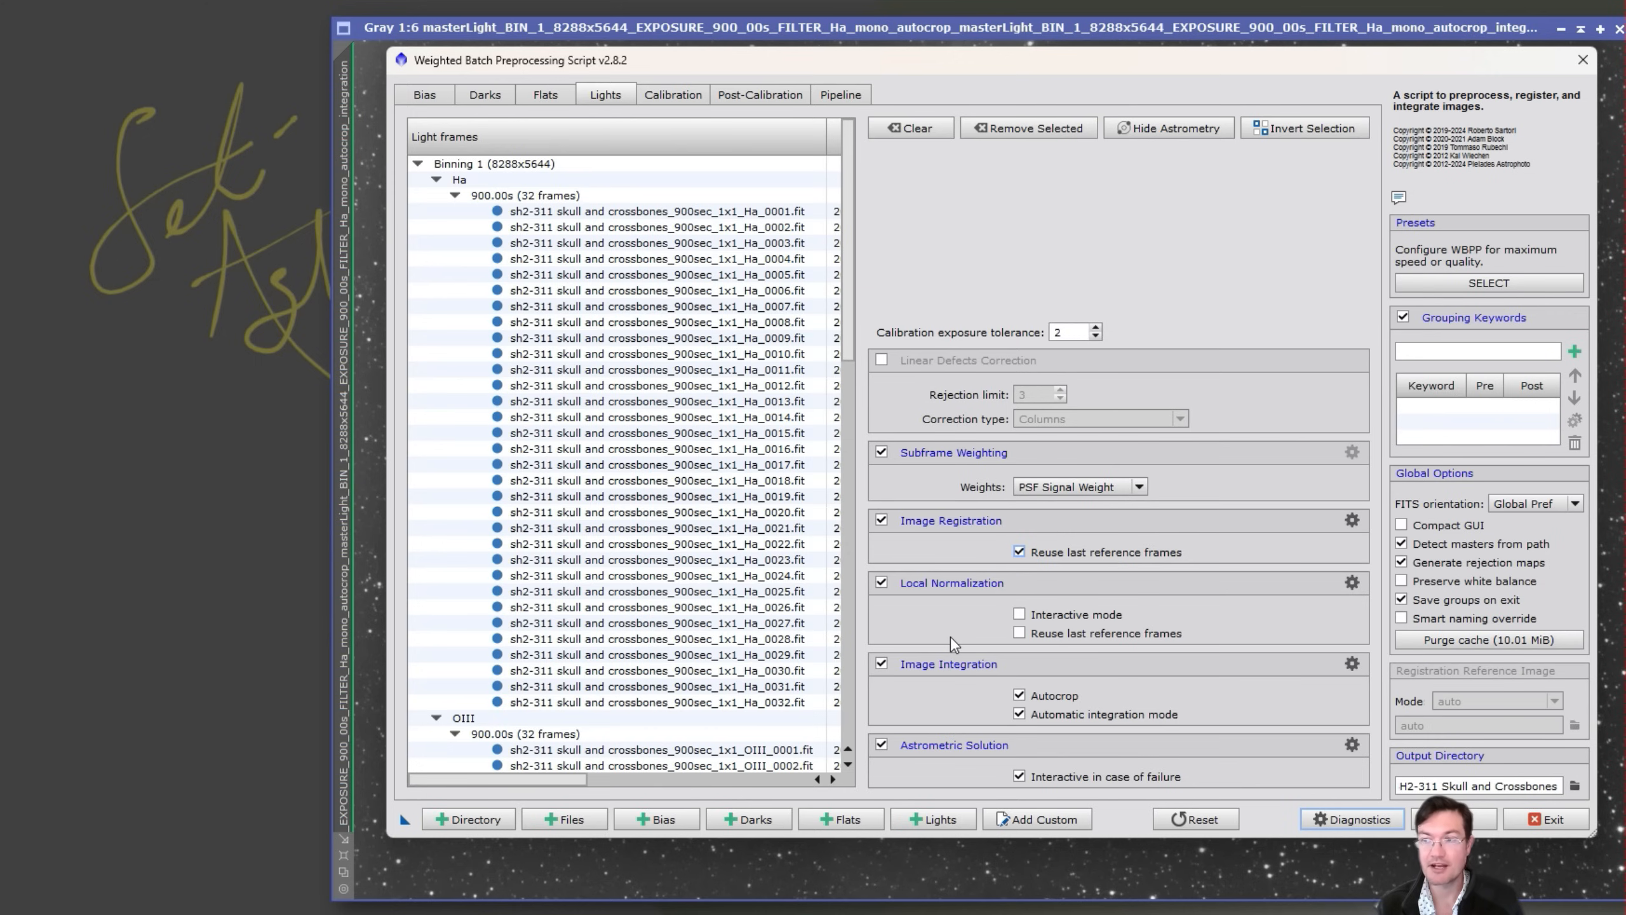
{"action": "mouse_move", "coordinate": [989, 533]}
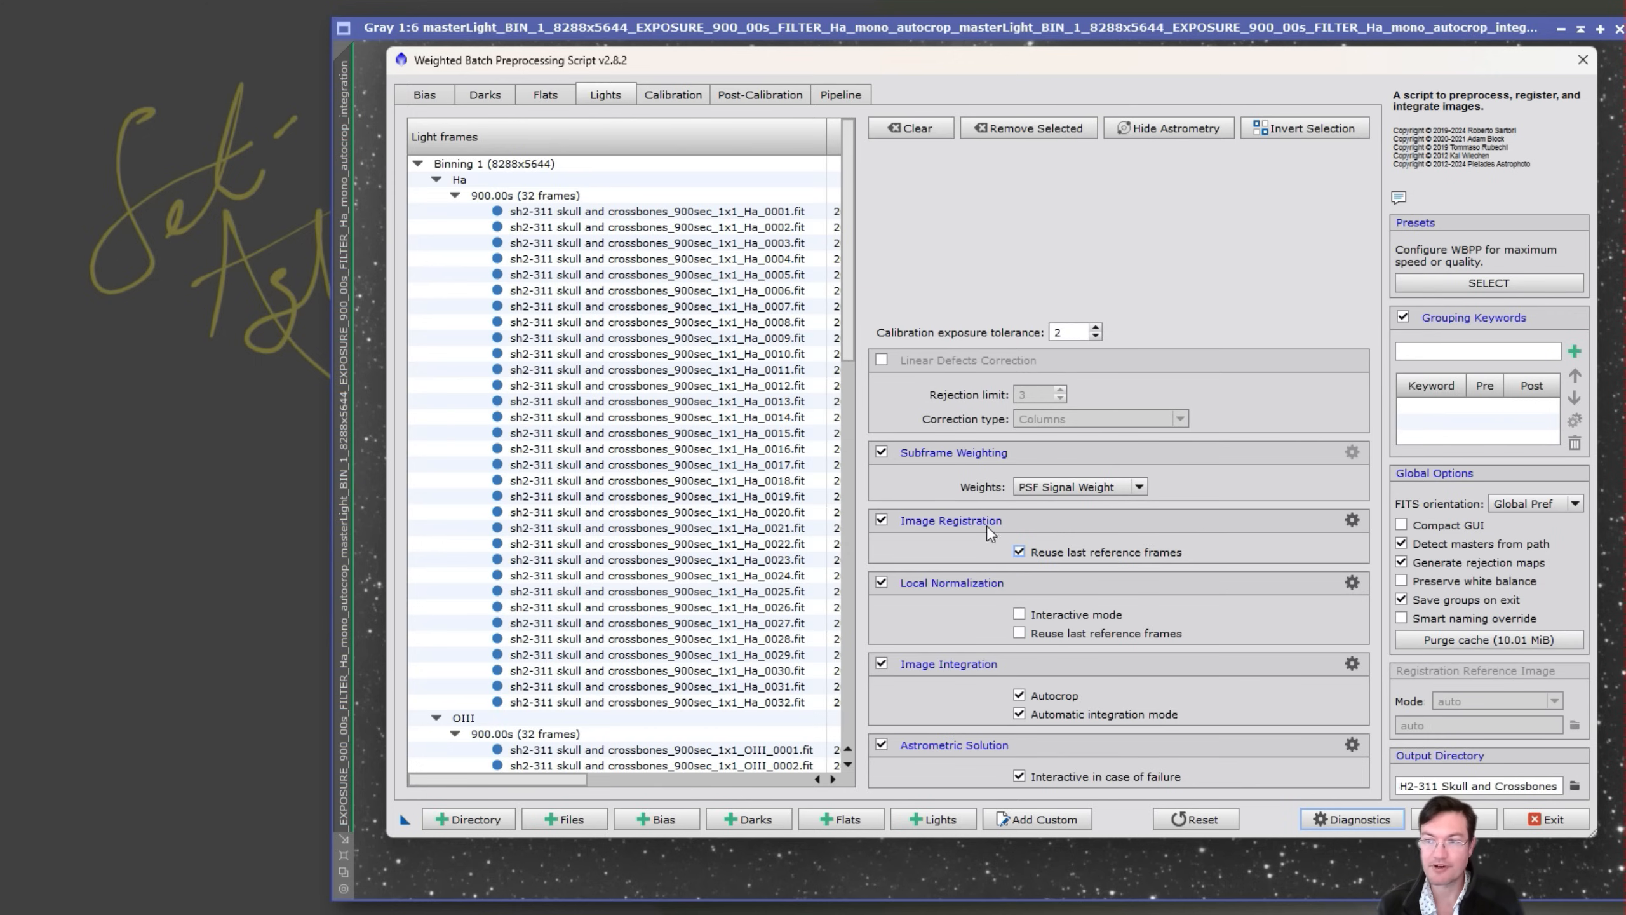
{"action": "mouse_move", "coordinate": [953, 565]}
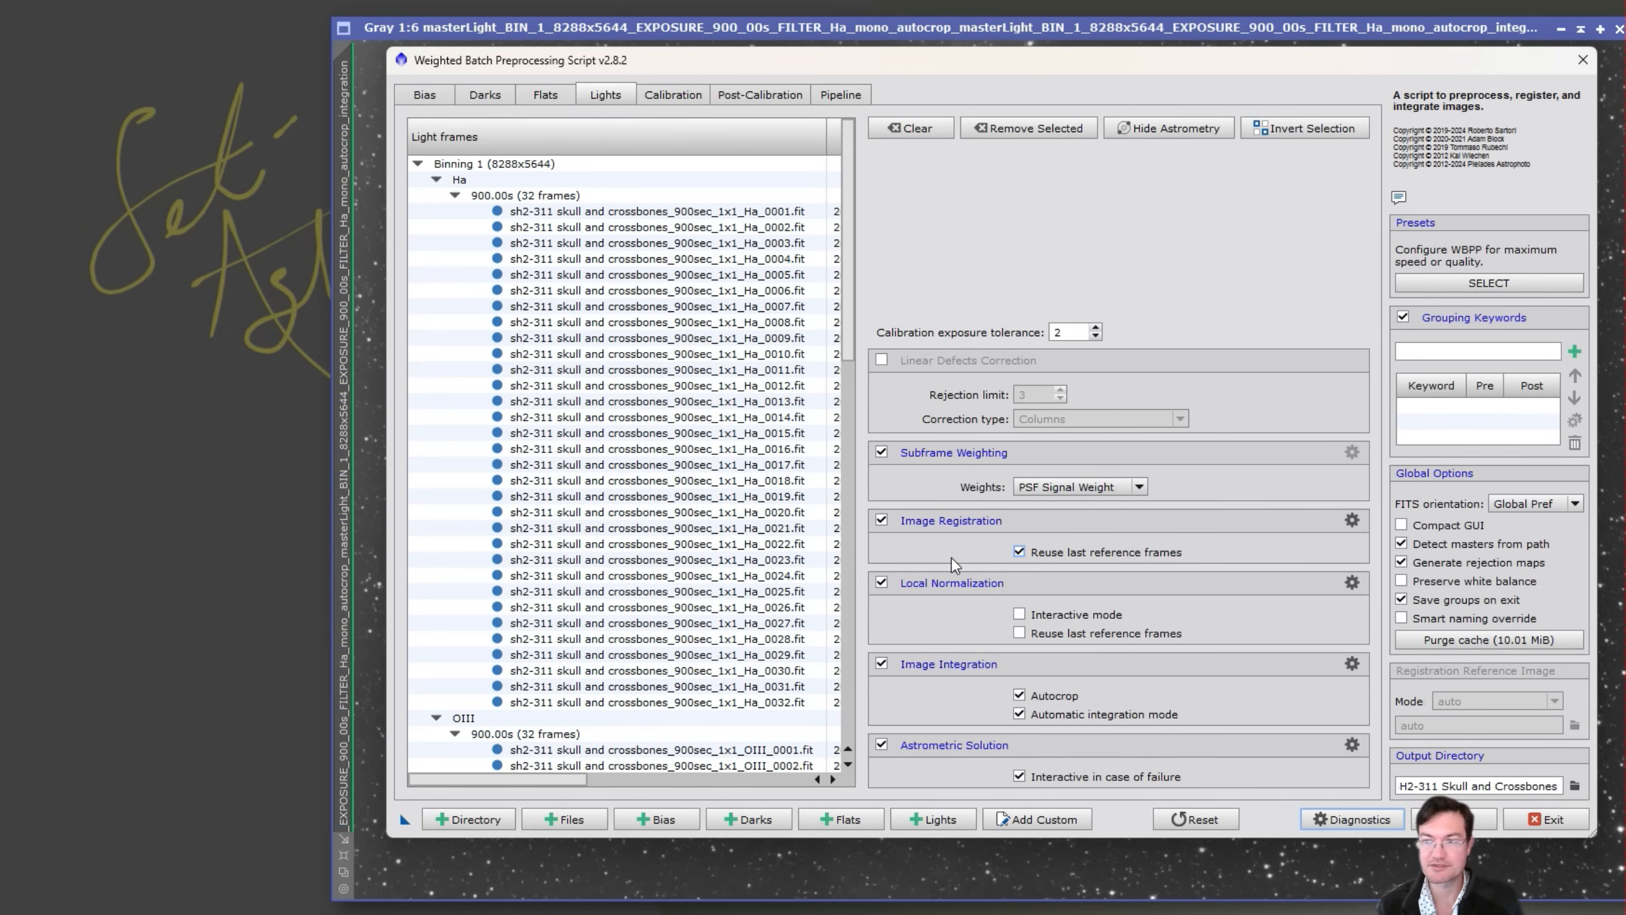
{"action": "mouse_move", "coordinate": [890, 638]}
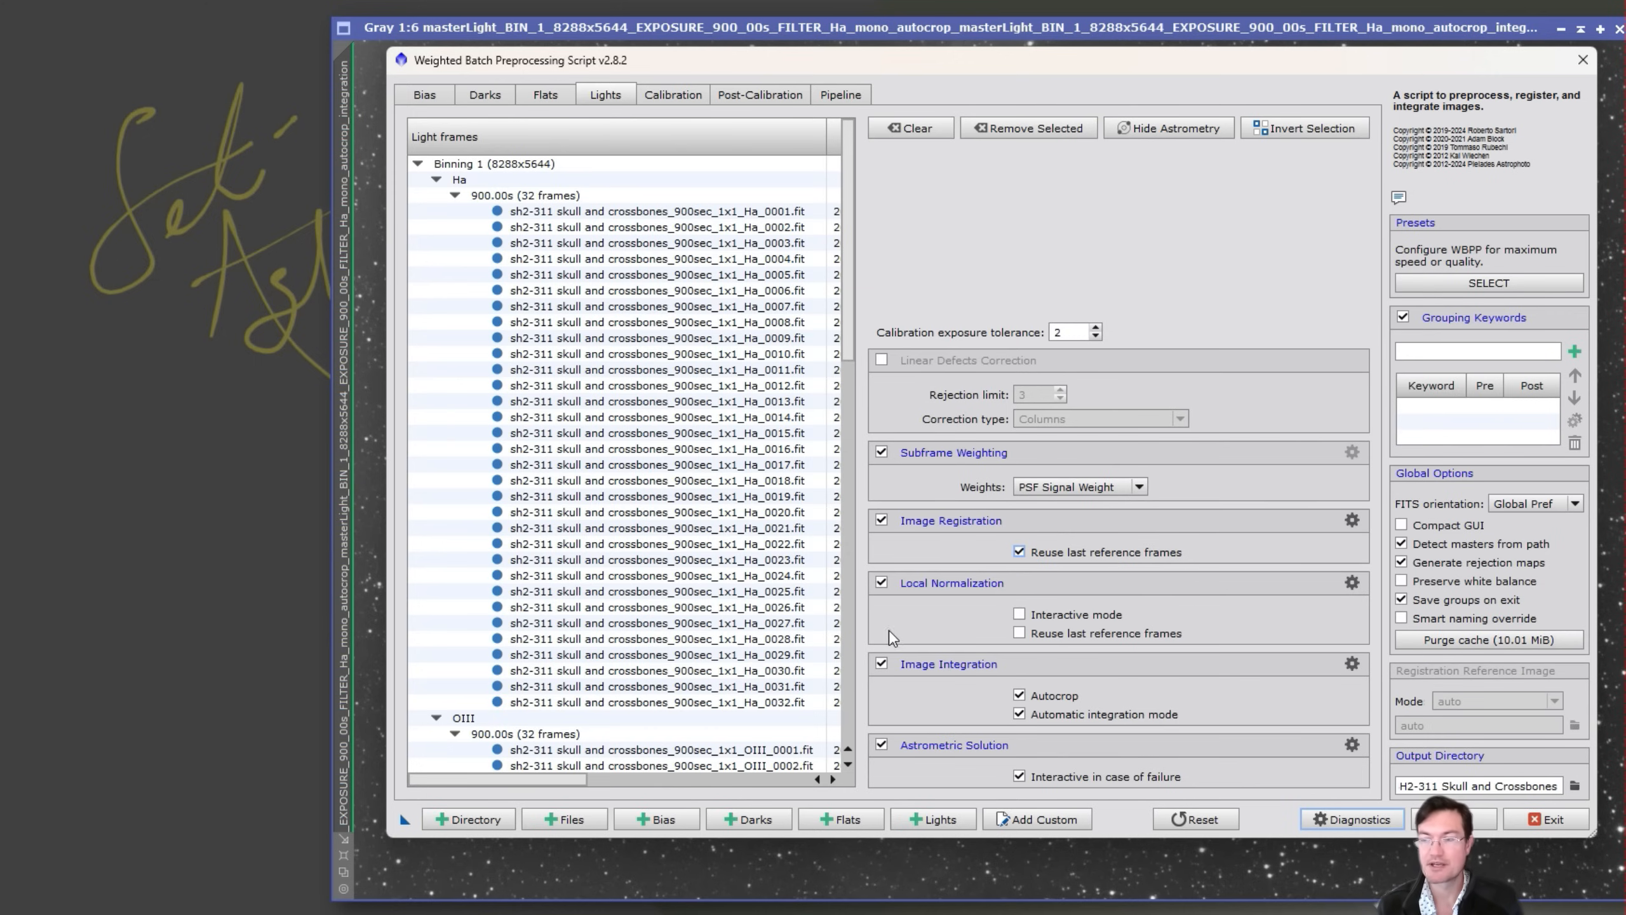
{"action": "mouse_move", "coordinate": [936, 595]}
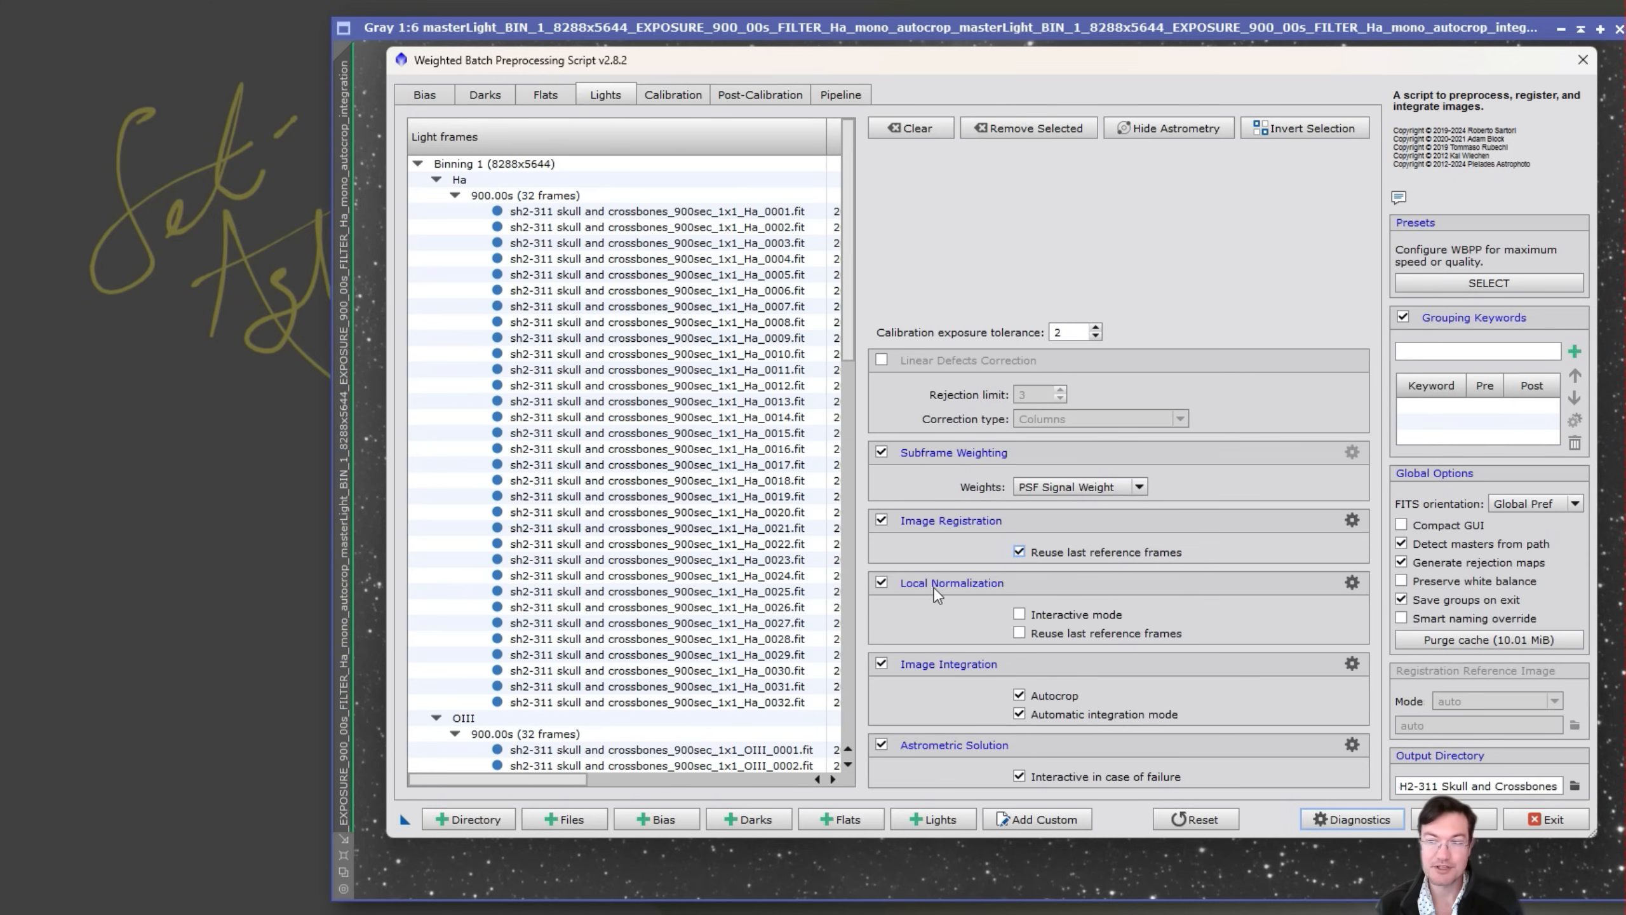
{"action": "left_click", "coordinate": [1018, 633]}
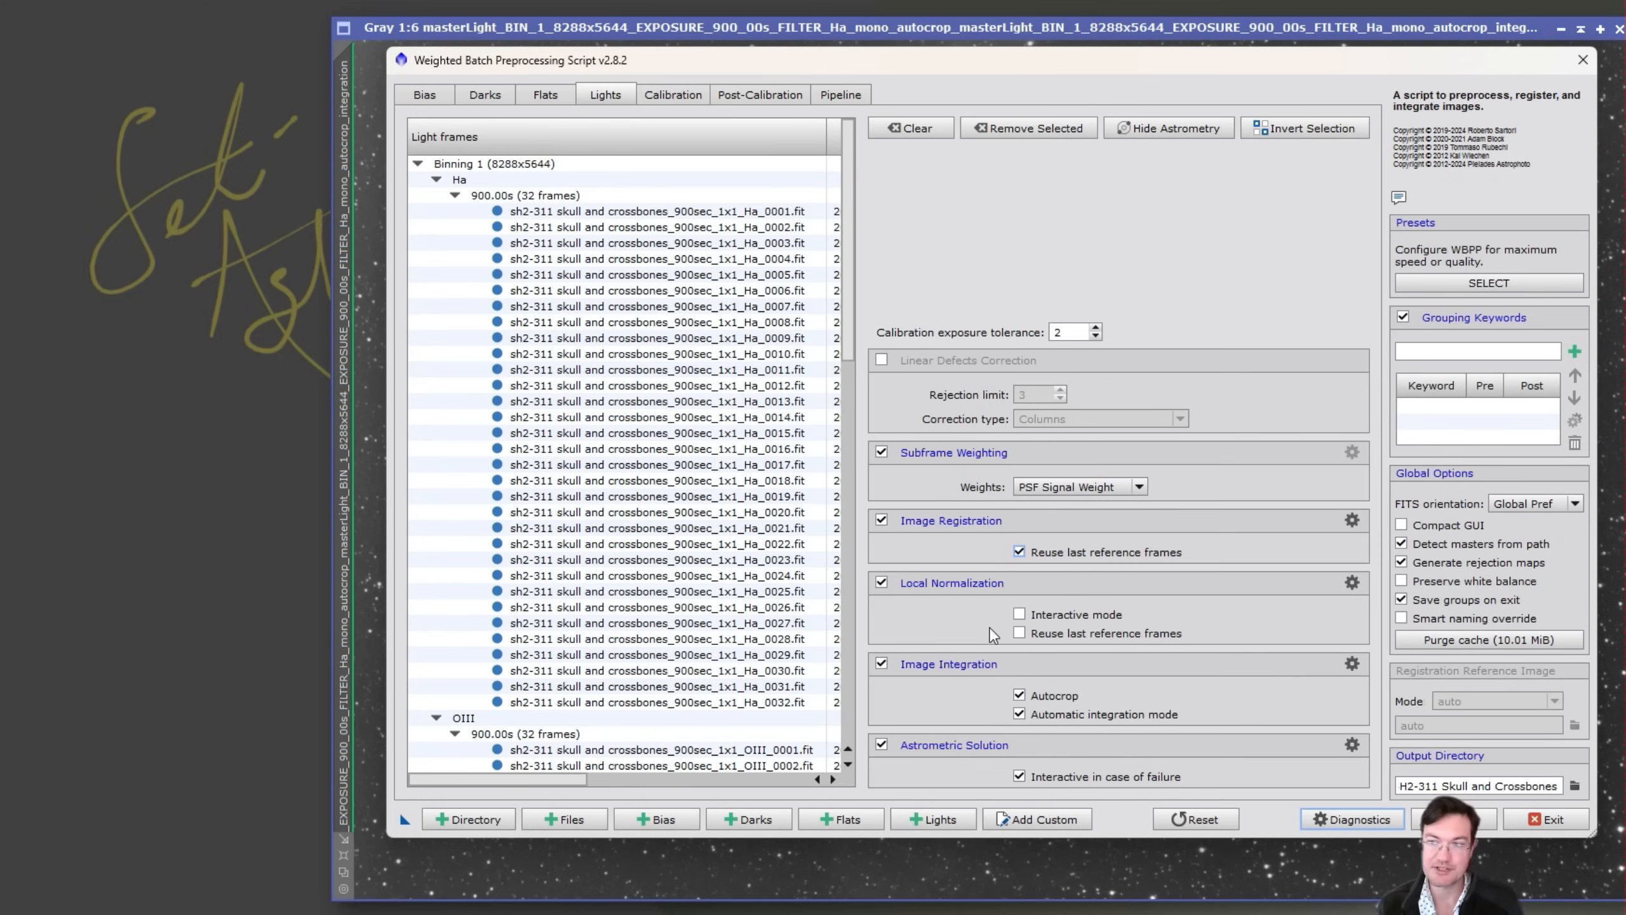
{"action": "left_click", "coordinate": [1020, 633]}
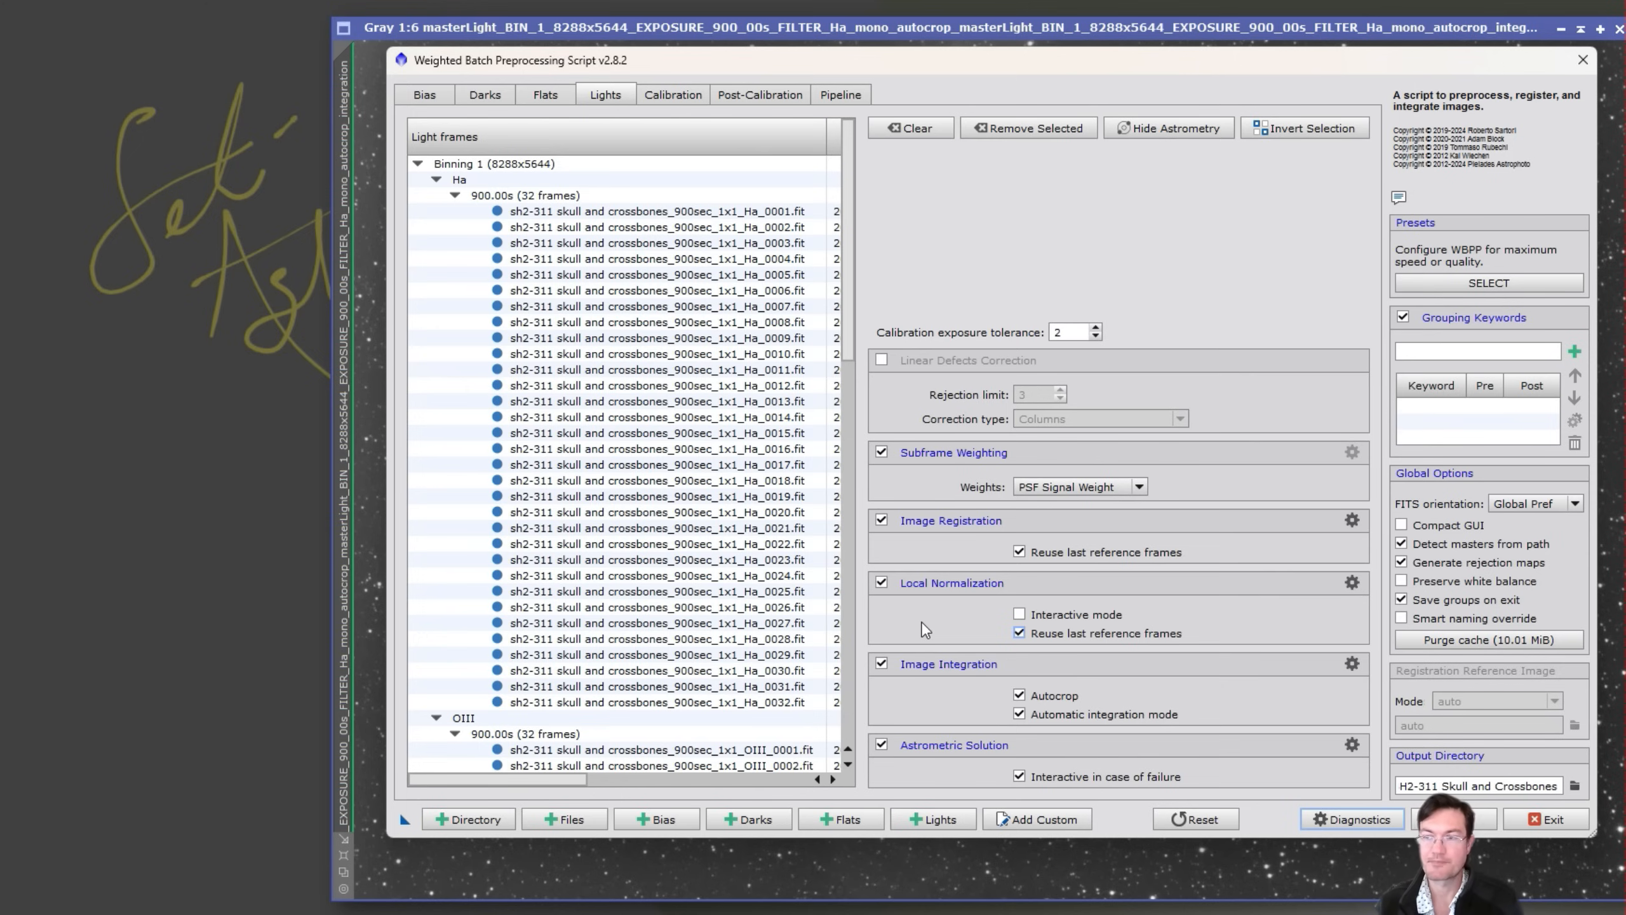
{"action": "left_click", "coordinate": [1020, 634]}
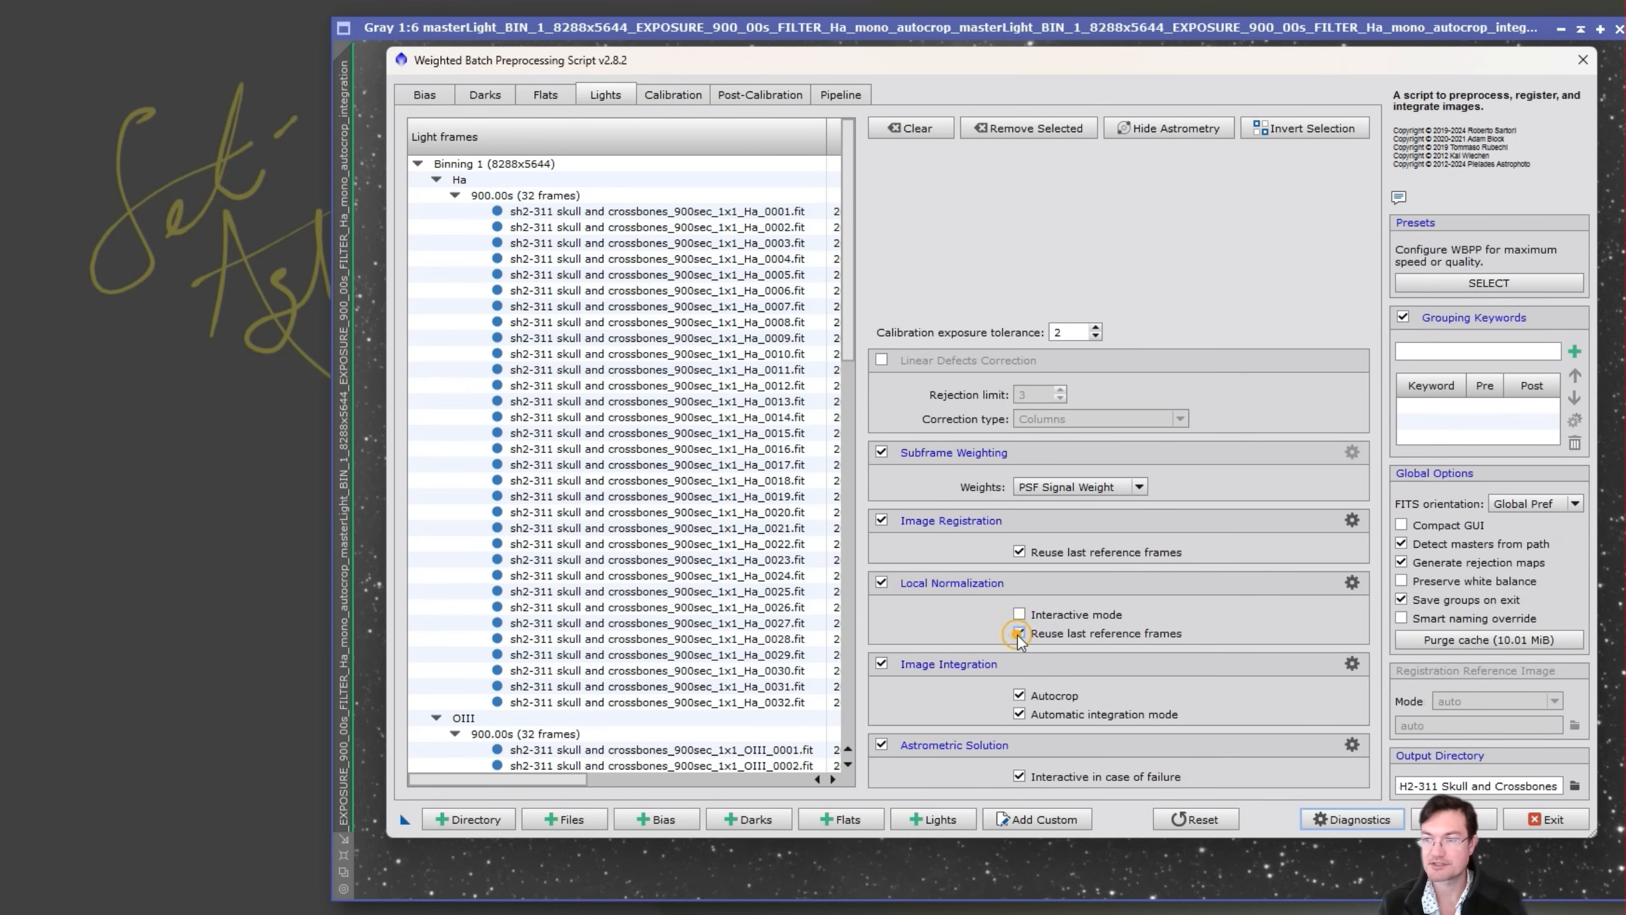
{"action": "left_click", "coordinate": [1019, 633]}
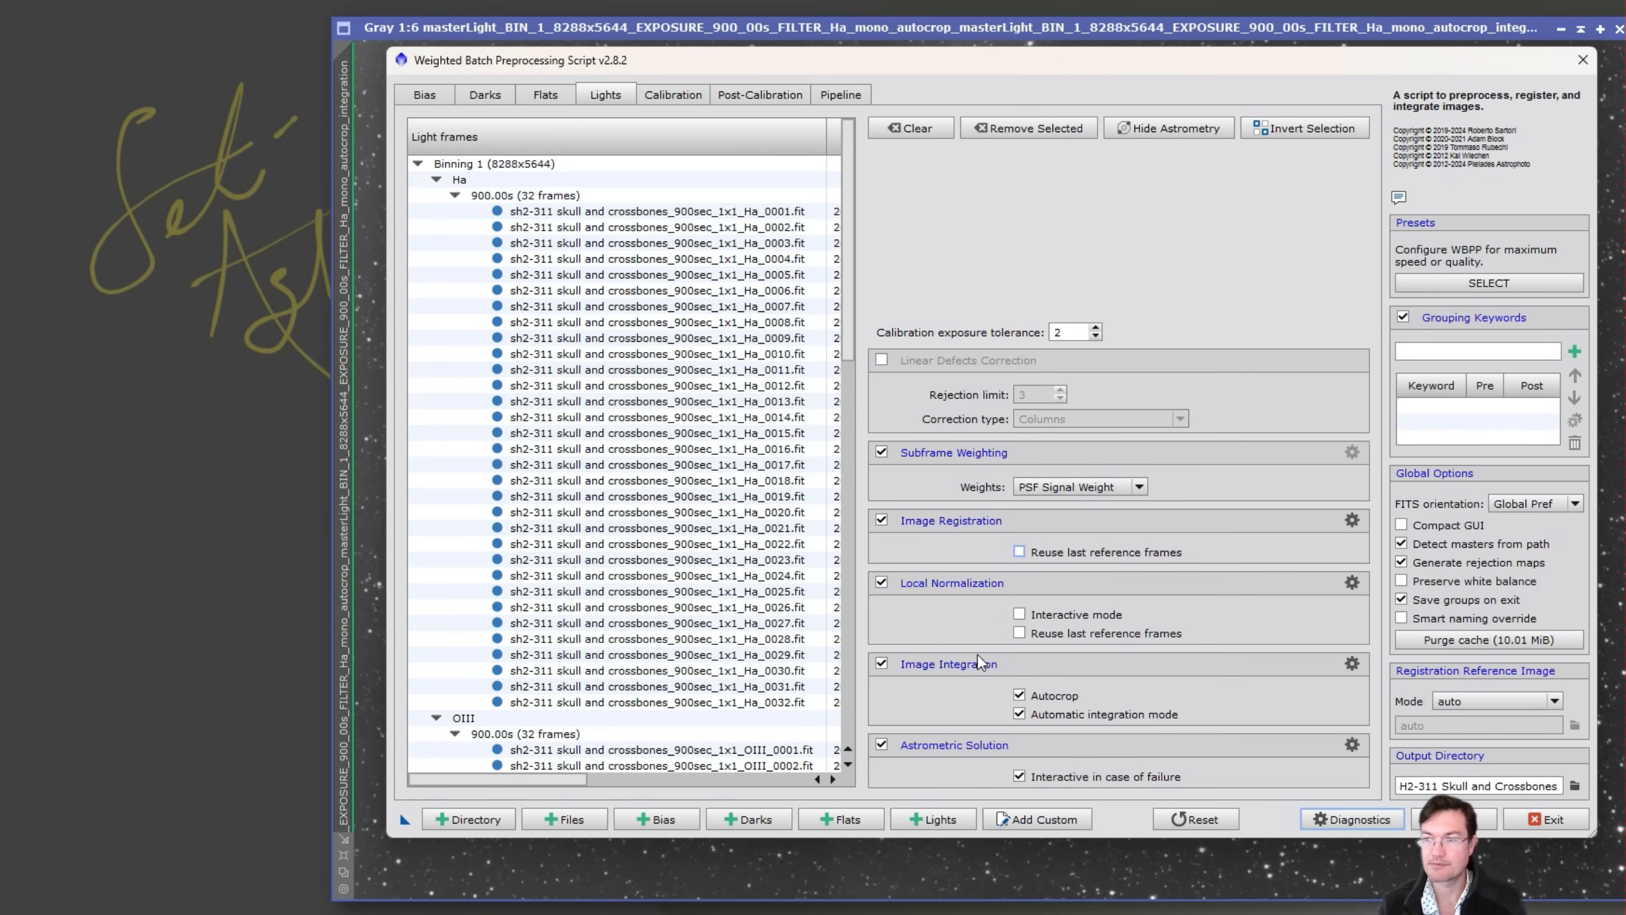
{"action": "mouse_move", "coordinate": [1024, 795]}
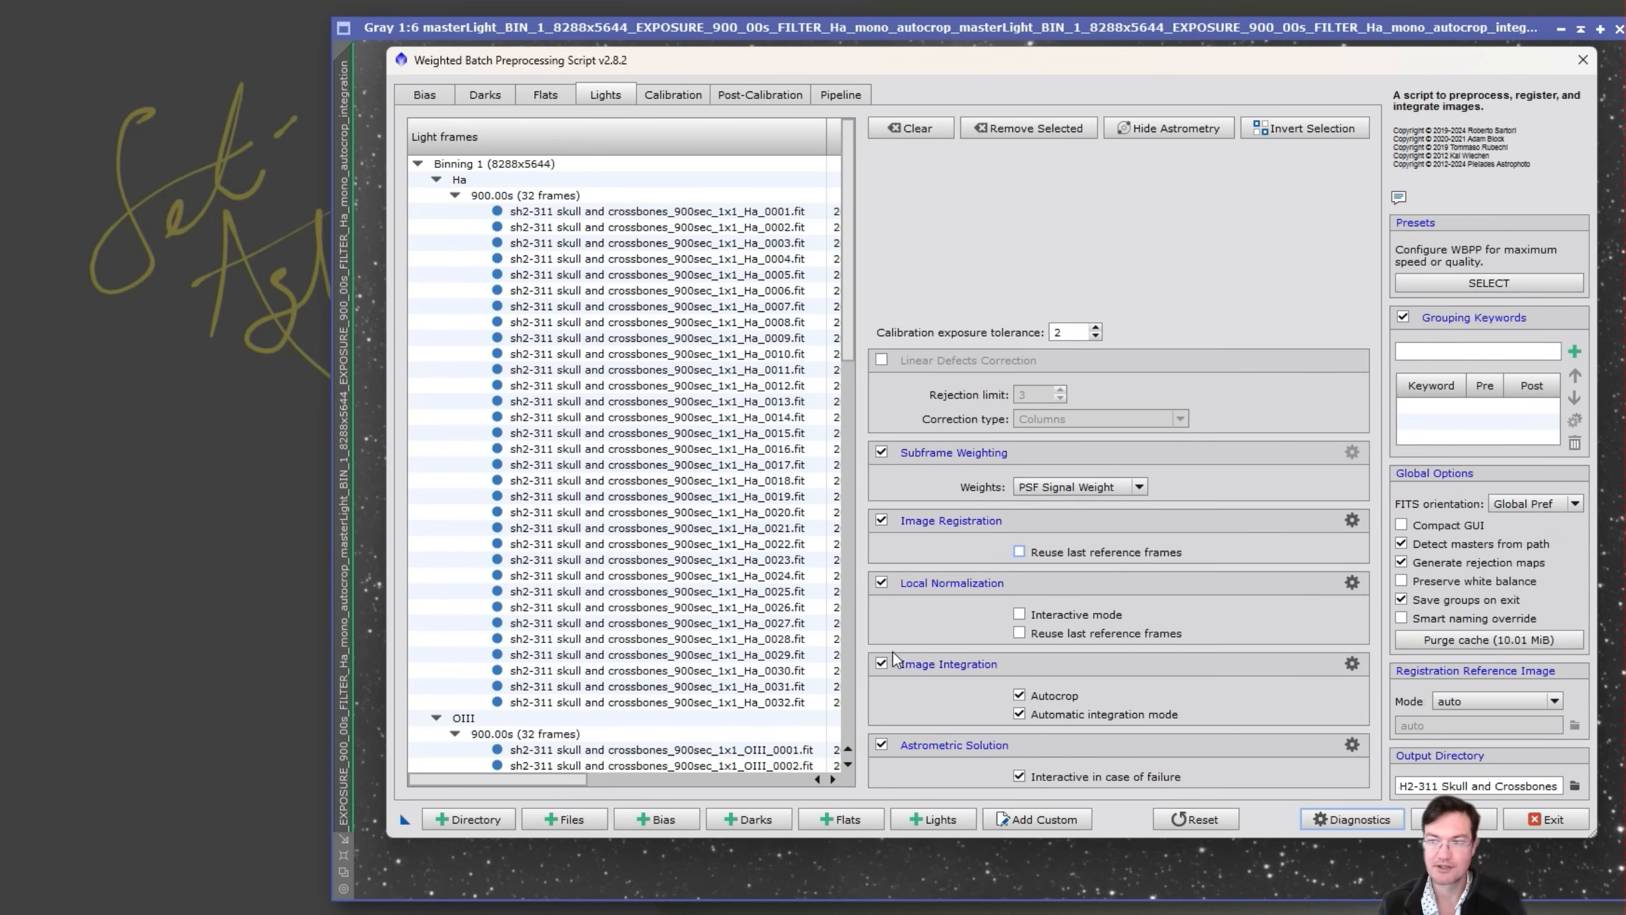
{"action": "mouse_move", "coordinate": [1339, 660]}
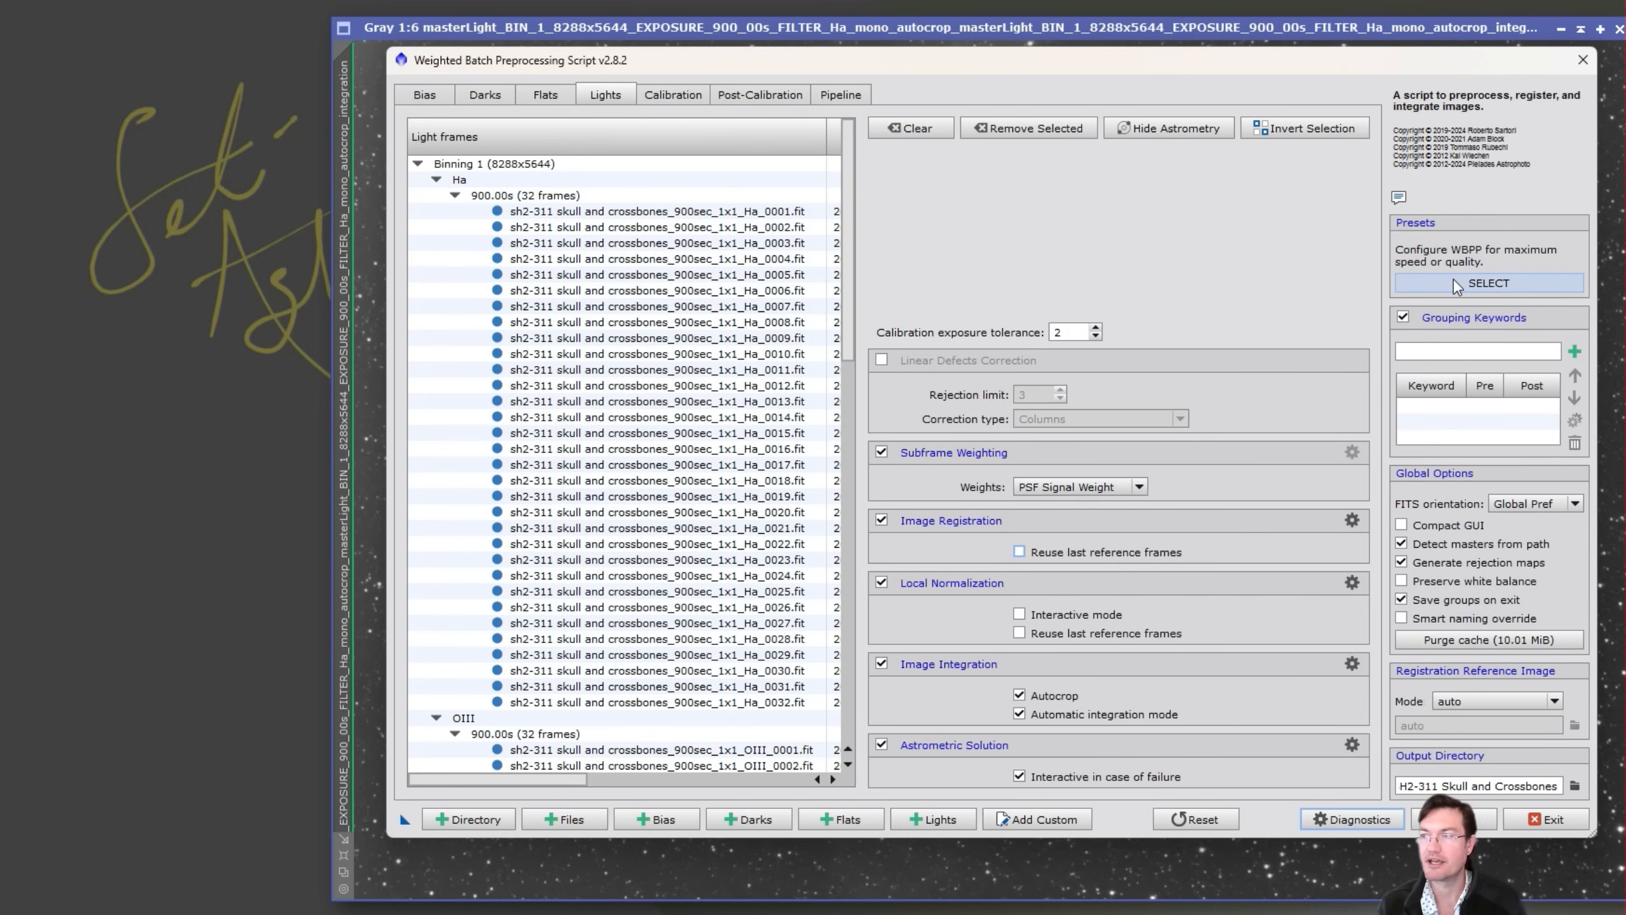
- Apply the 'Fastest with lower quality' WBPP preset from the presets list
{"action": "left_click", "coordinate": [1487, 282]}
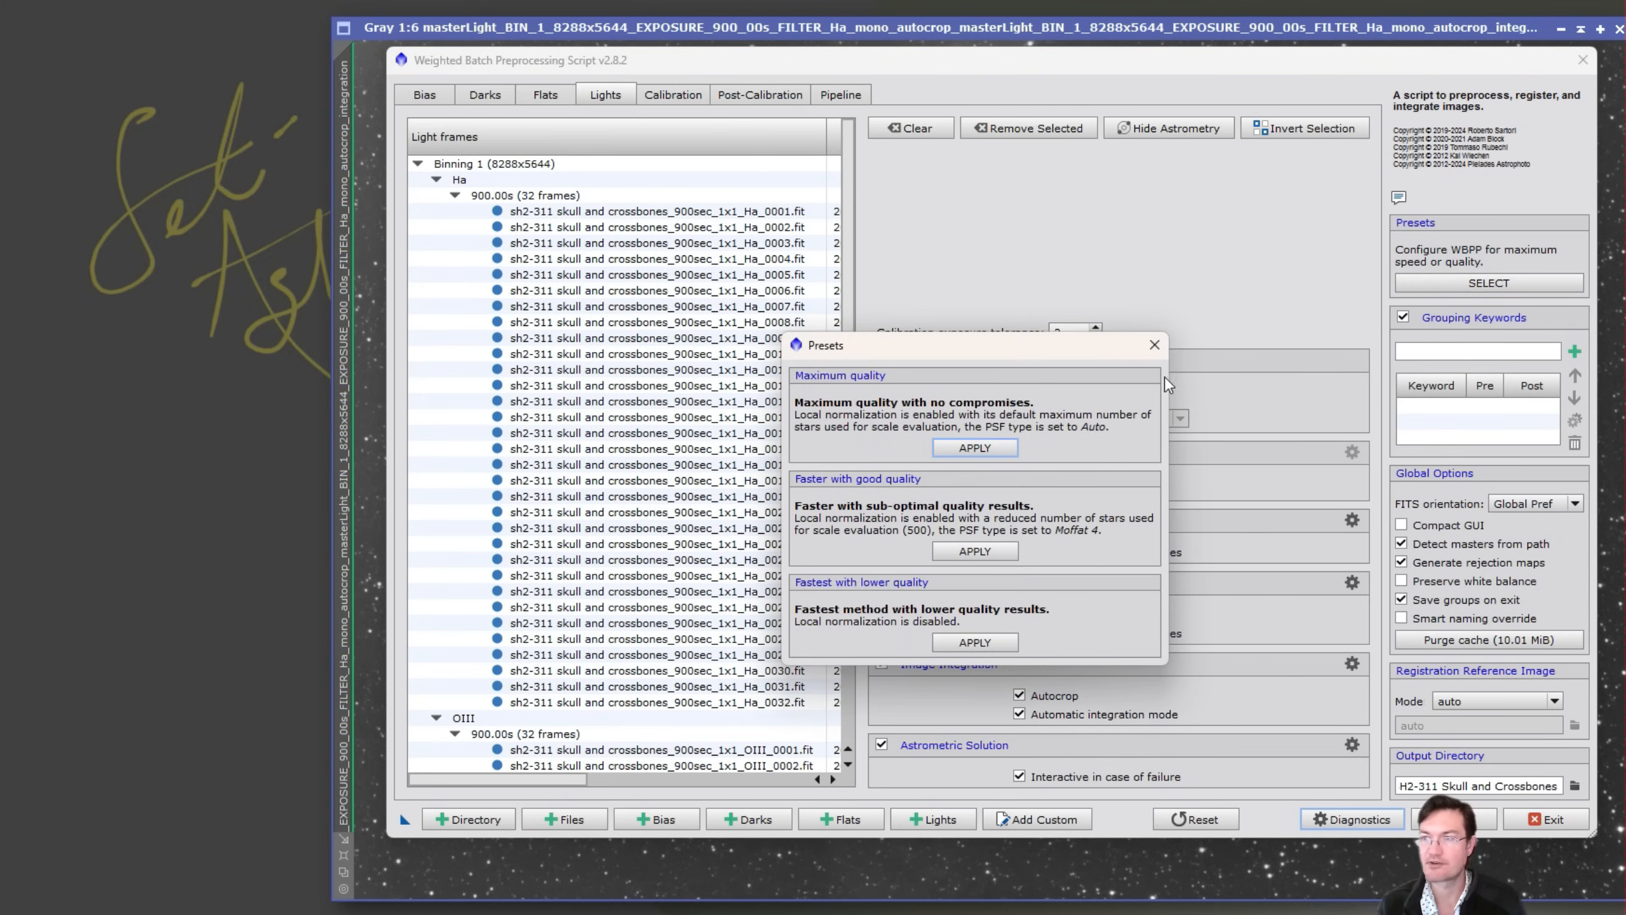
{"action": "mouse_move", "coordinate": [897, 569]}
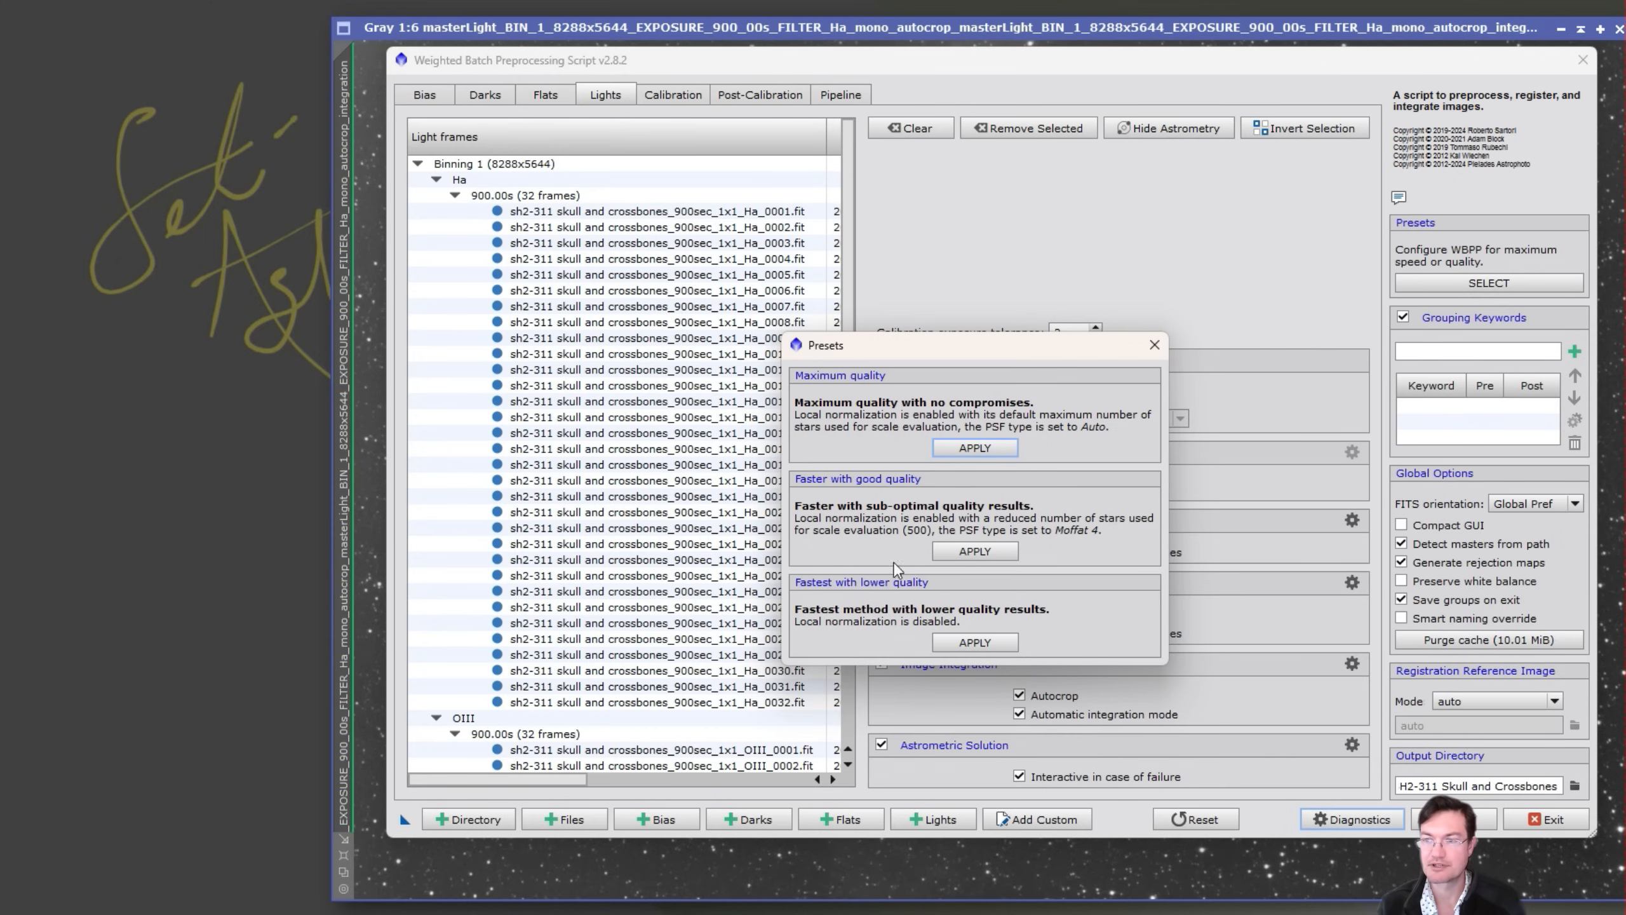
{"action": "mouse_move", "coordinate": [837, 445]}
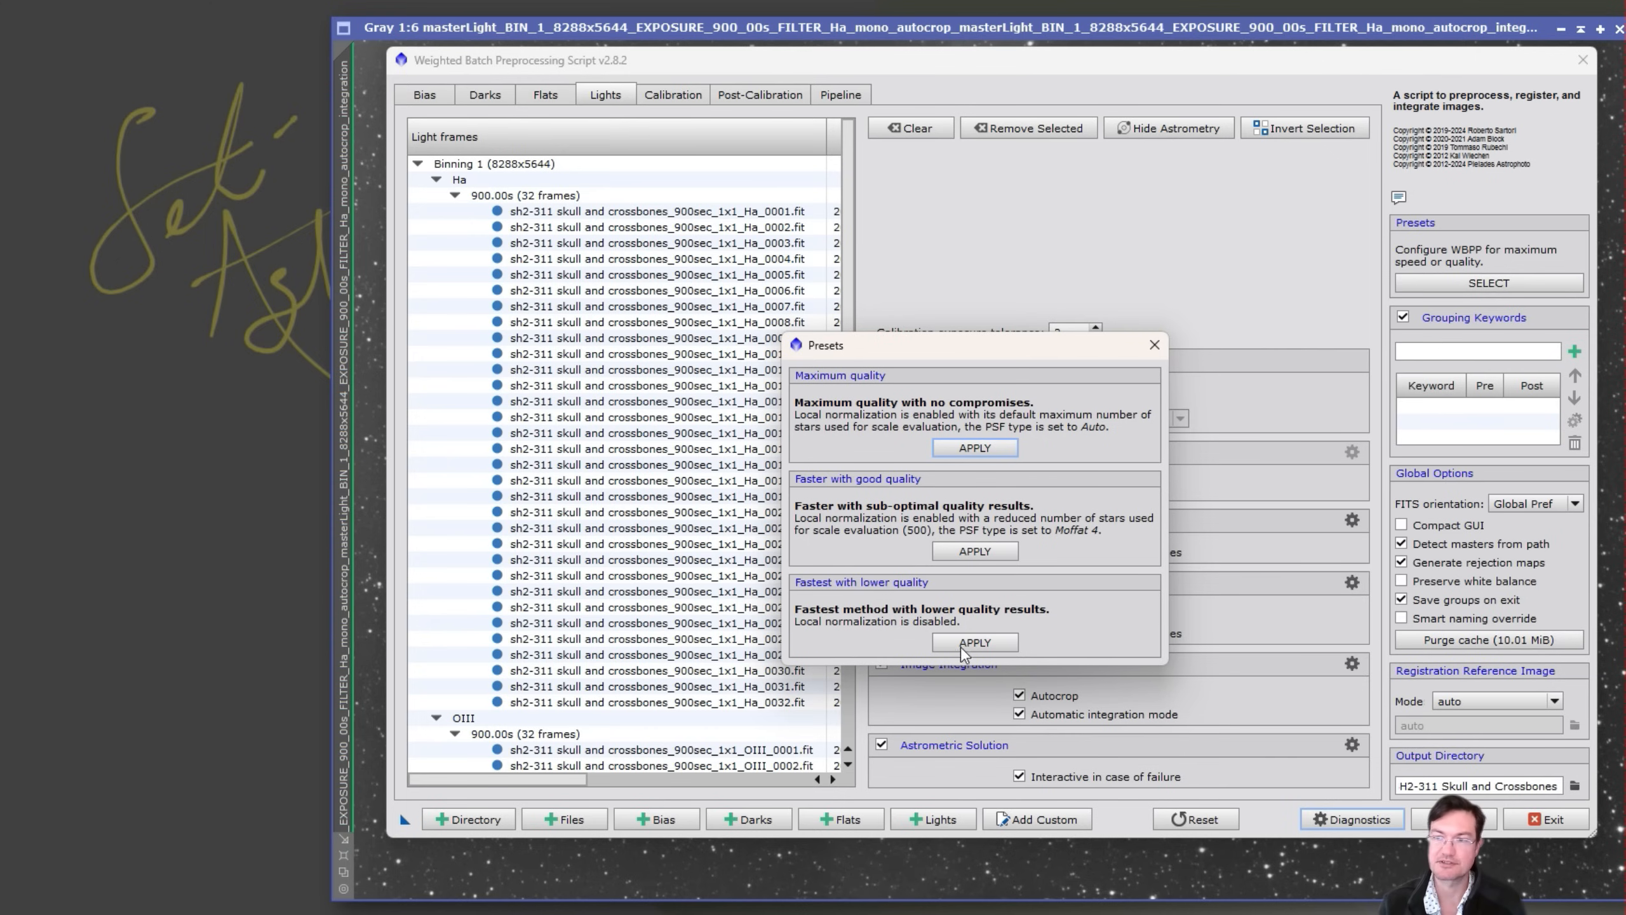
{"action": "left_click", "coordinate": [972, 641]}
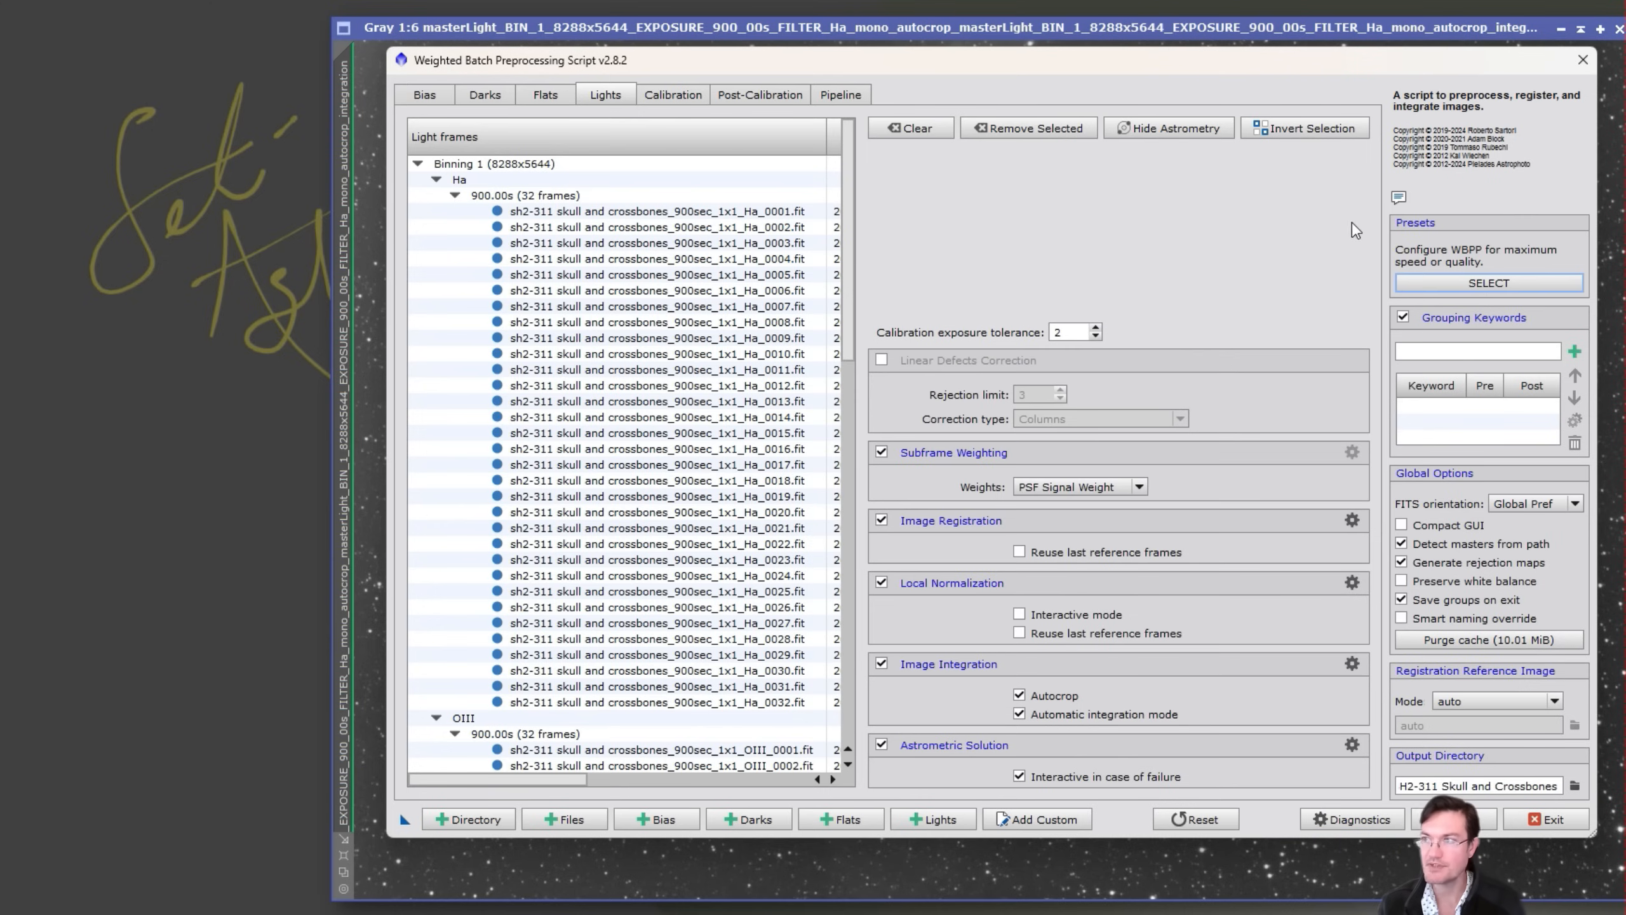
{"action": "mouse_move", "coordinate": [934, 719]}
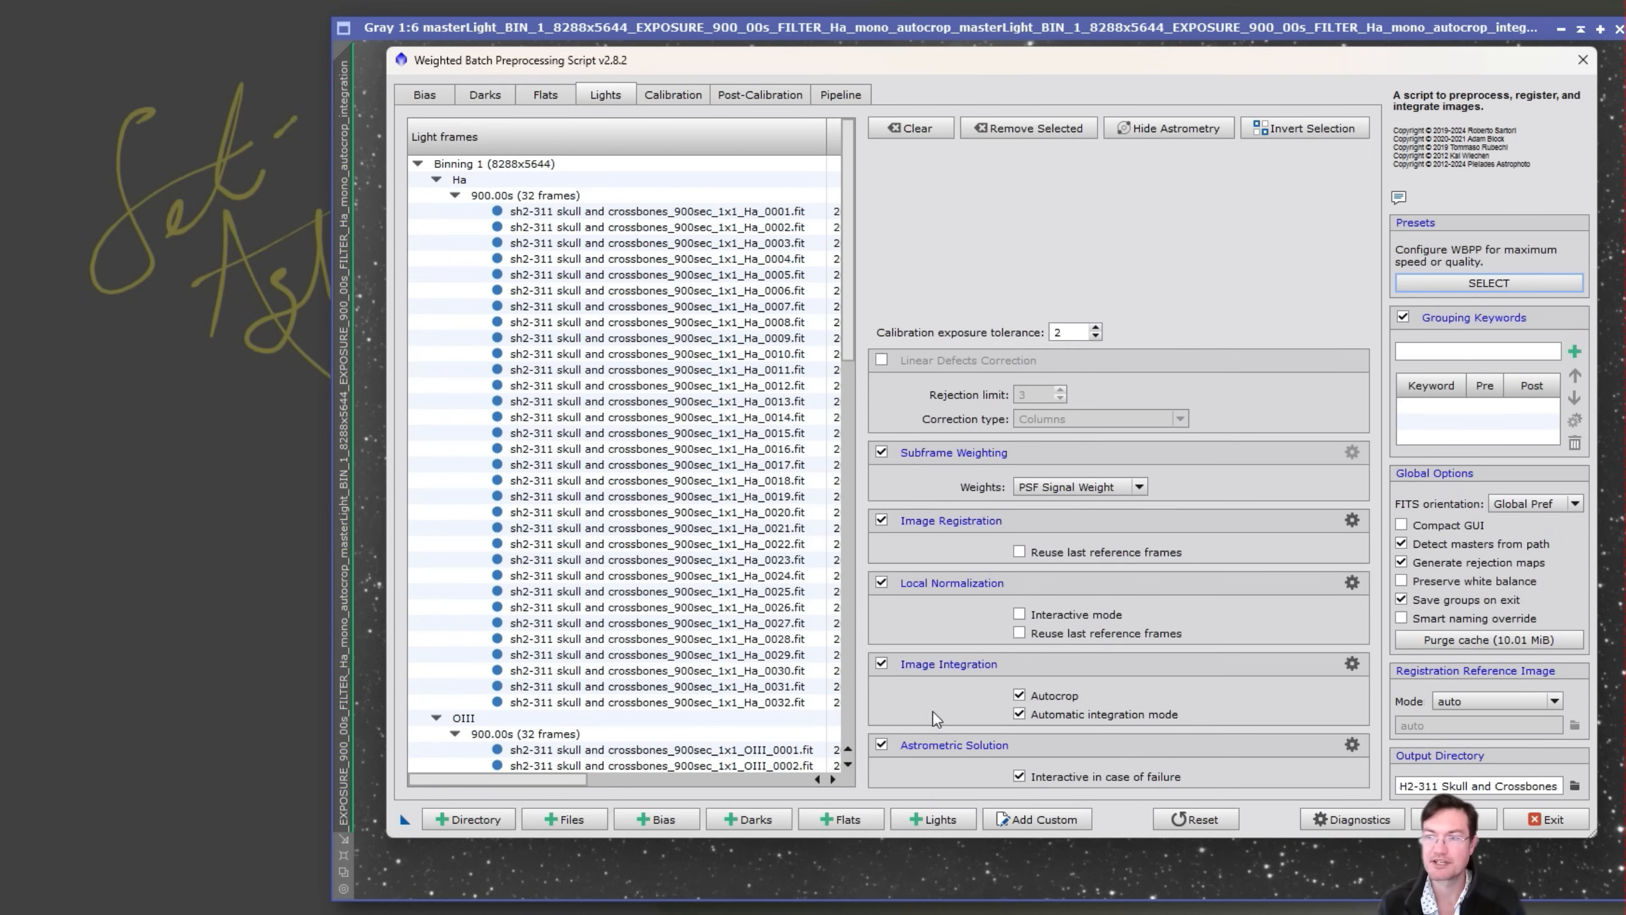
{"action": "mouse_move", "coordinate": [1089, 582]}
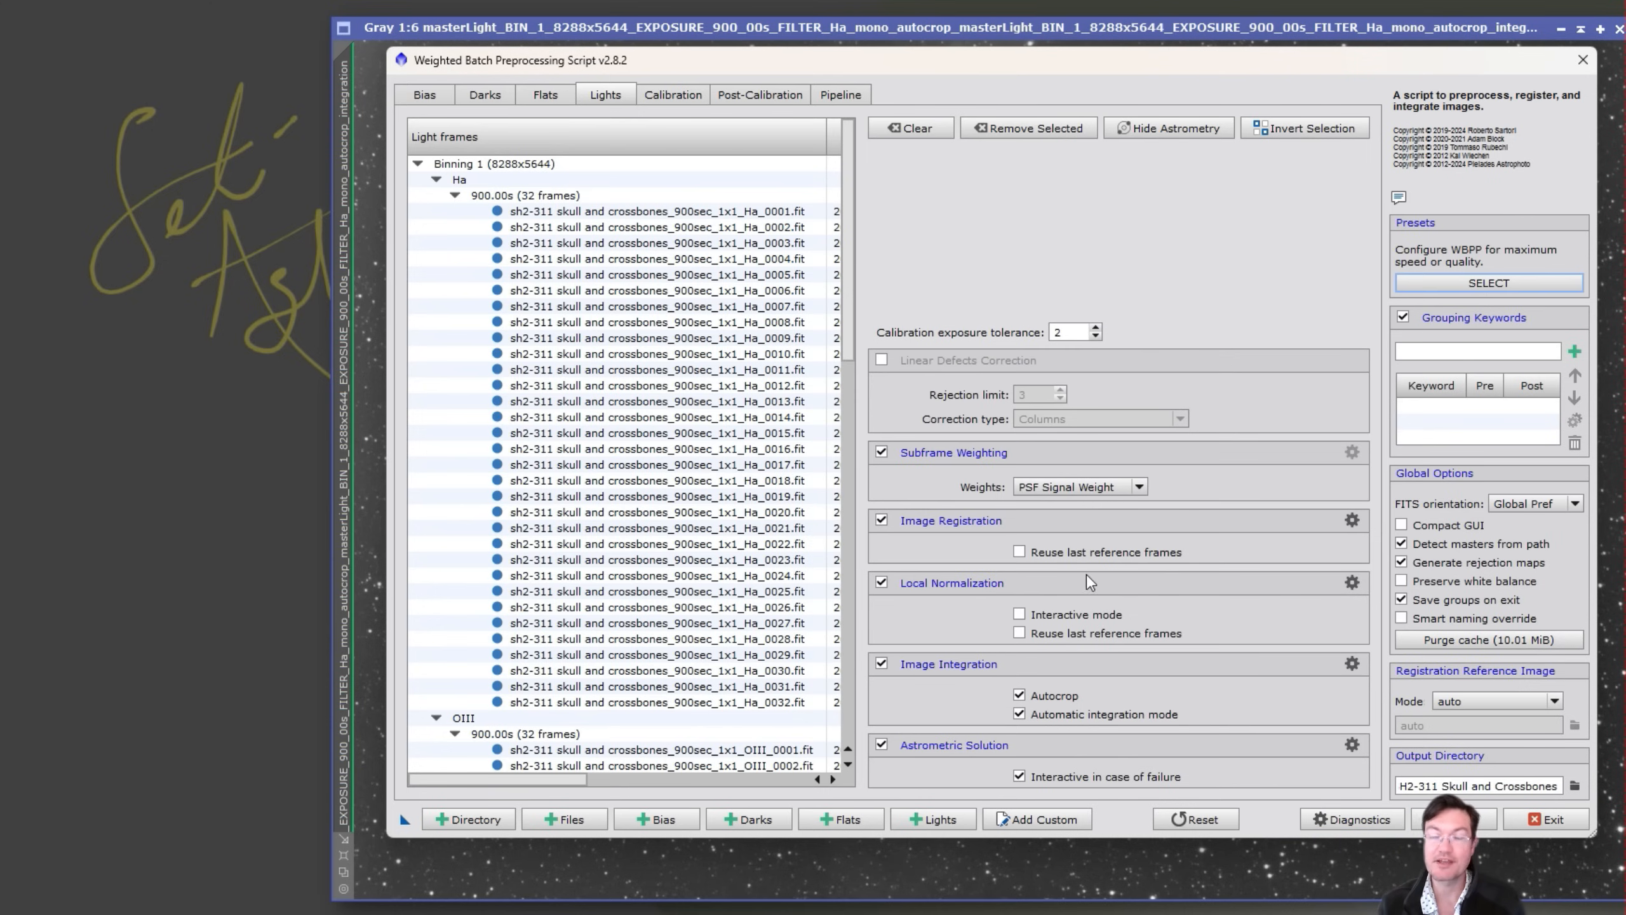
{"action": "mouse_move", "coordinate": [950, 376]}
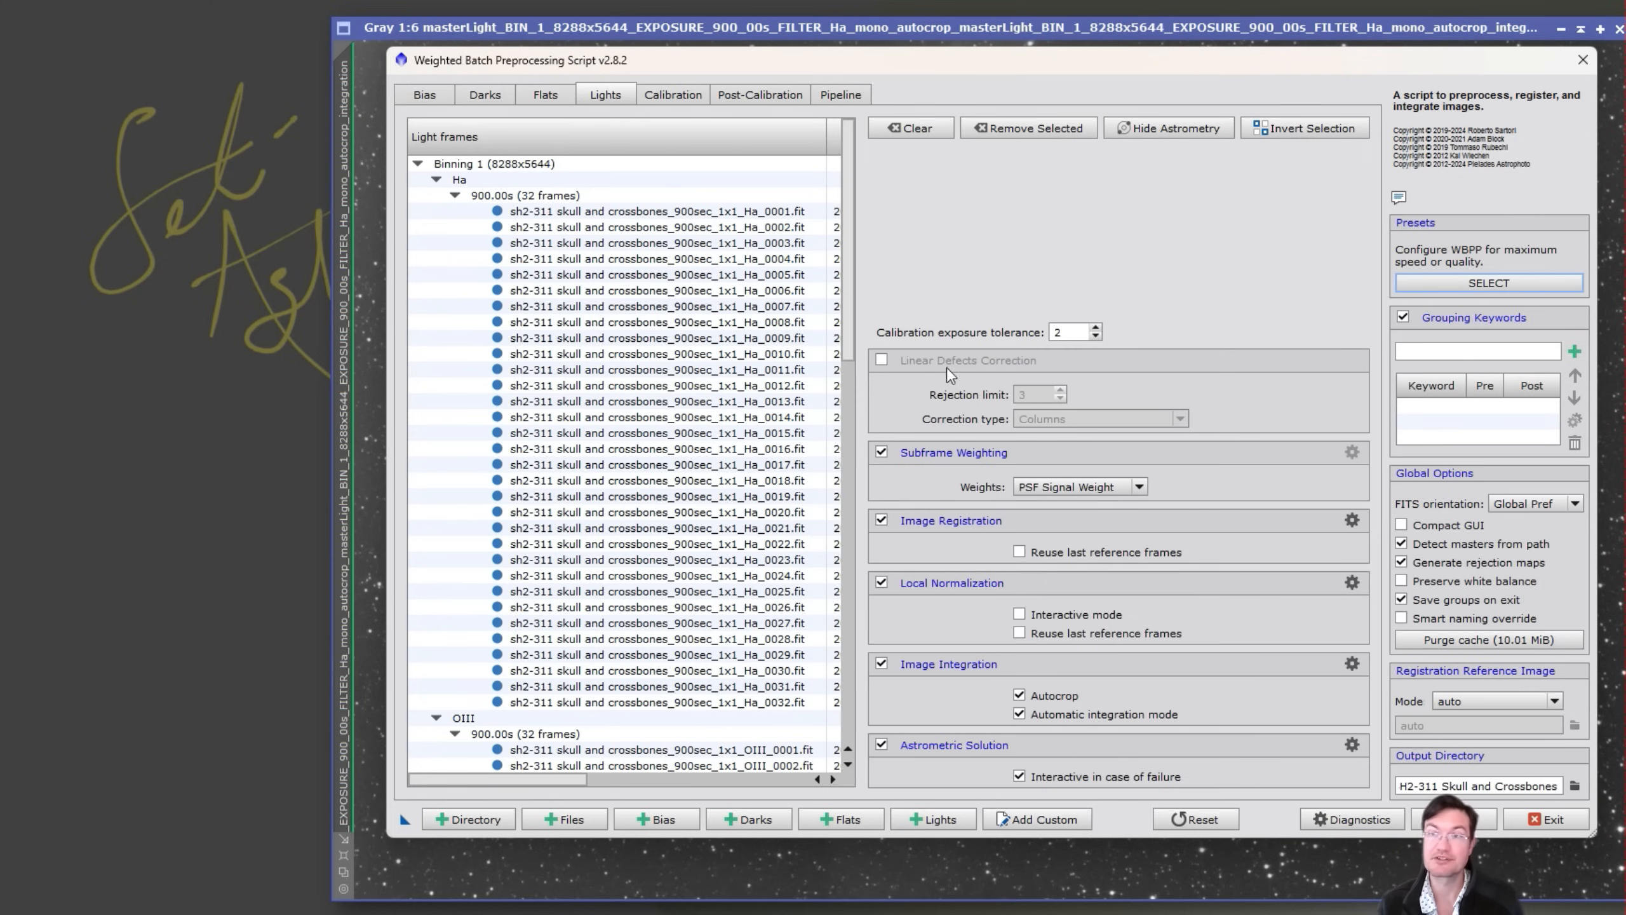
{"action": "left_click", "coordinate": [525, 733]}
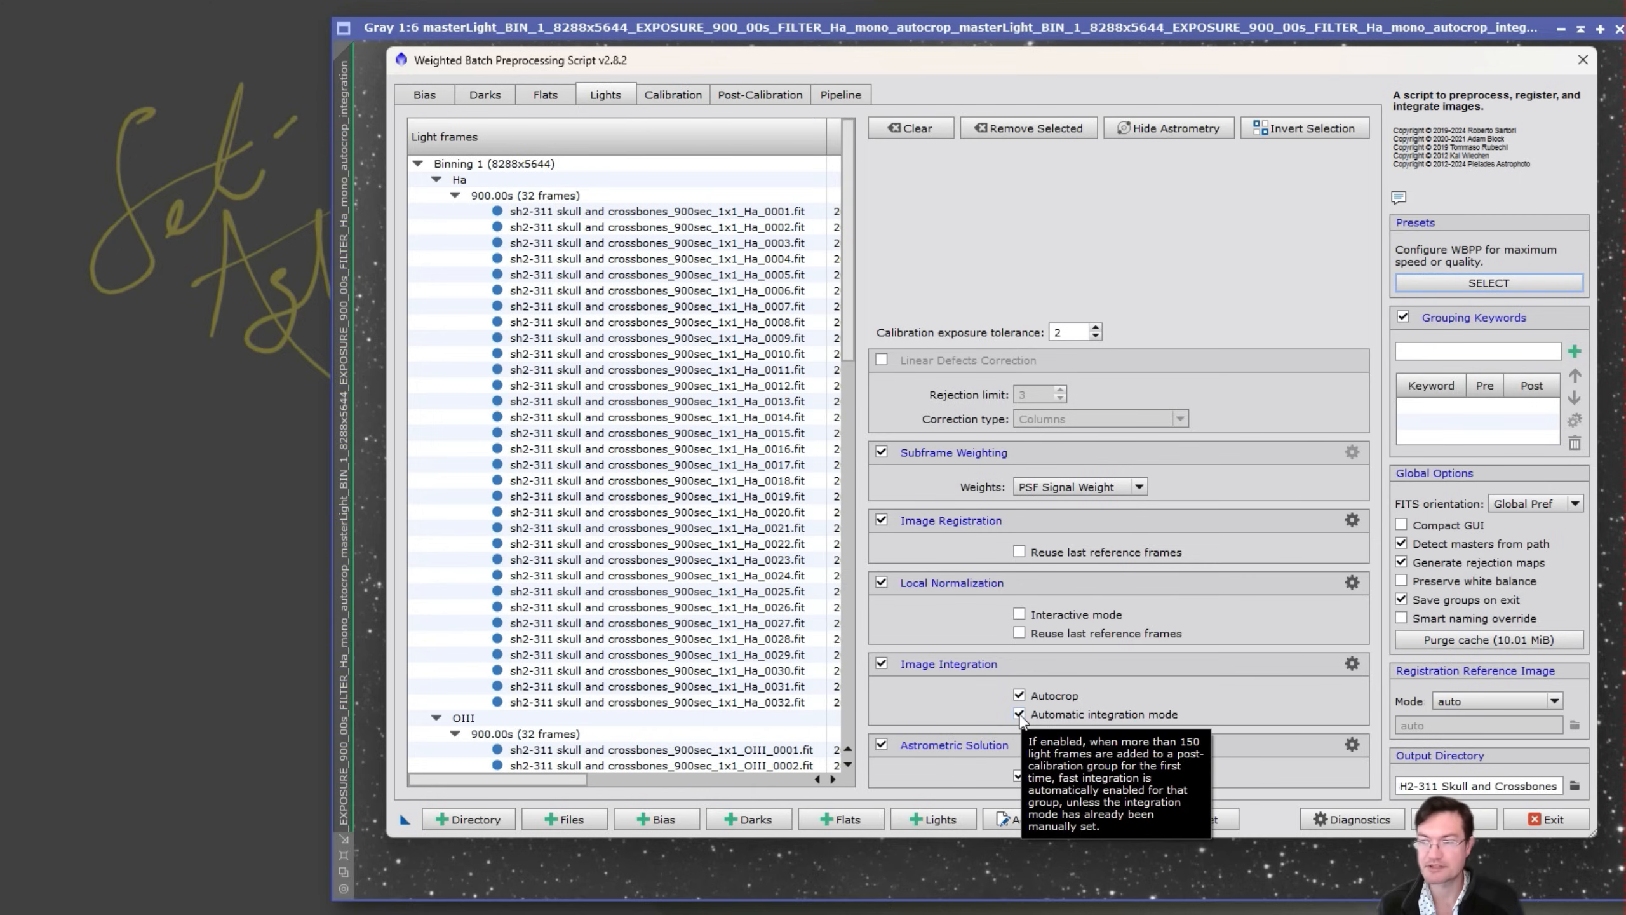
- Enable drizzle Fast mode on WBPP's Post-Calibration tab
{"action": "left_click", "coordinate": [759, 95]}
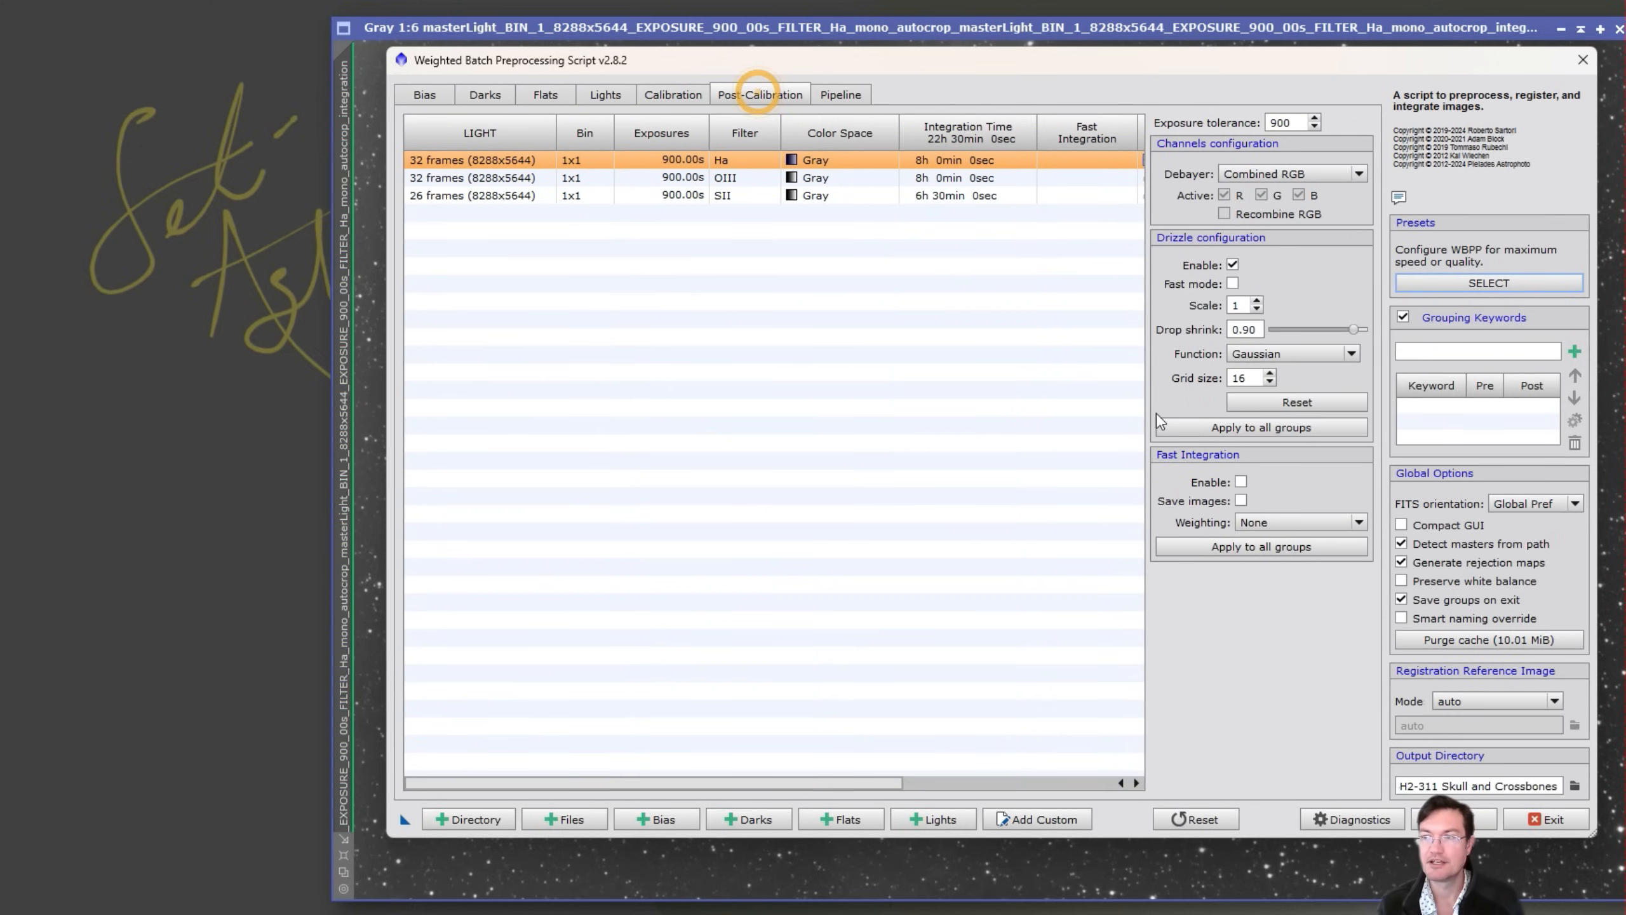
{"action": "mouse_move", "coordinate": [1201, 298]}
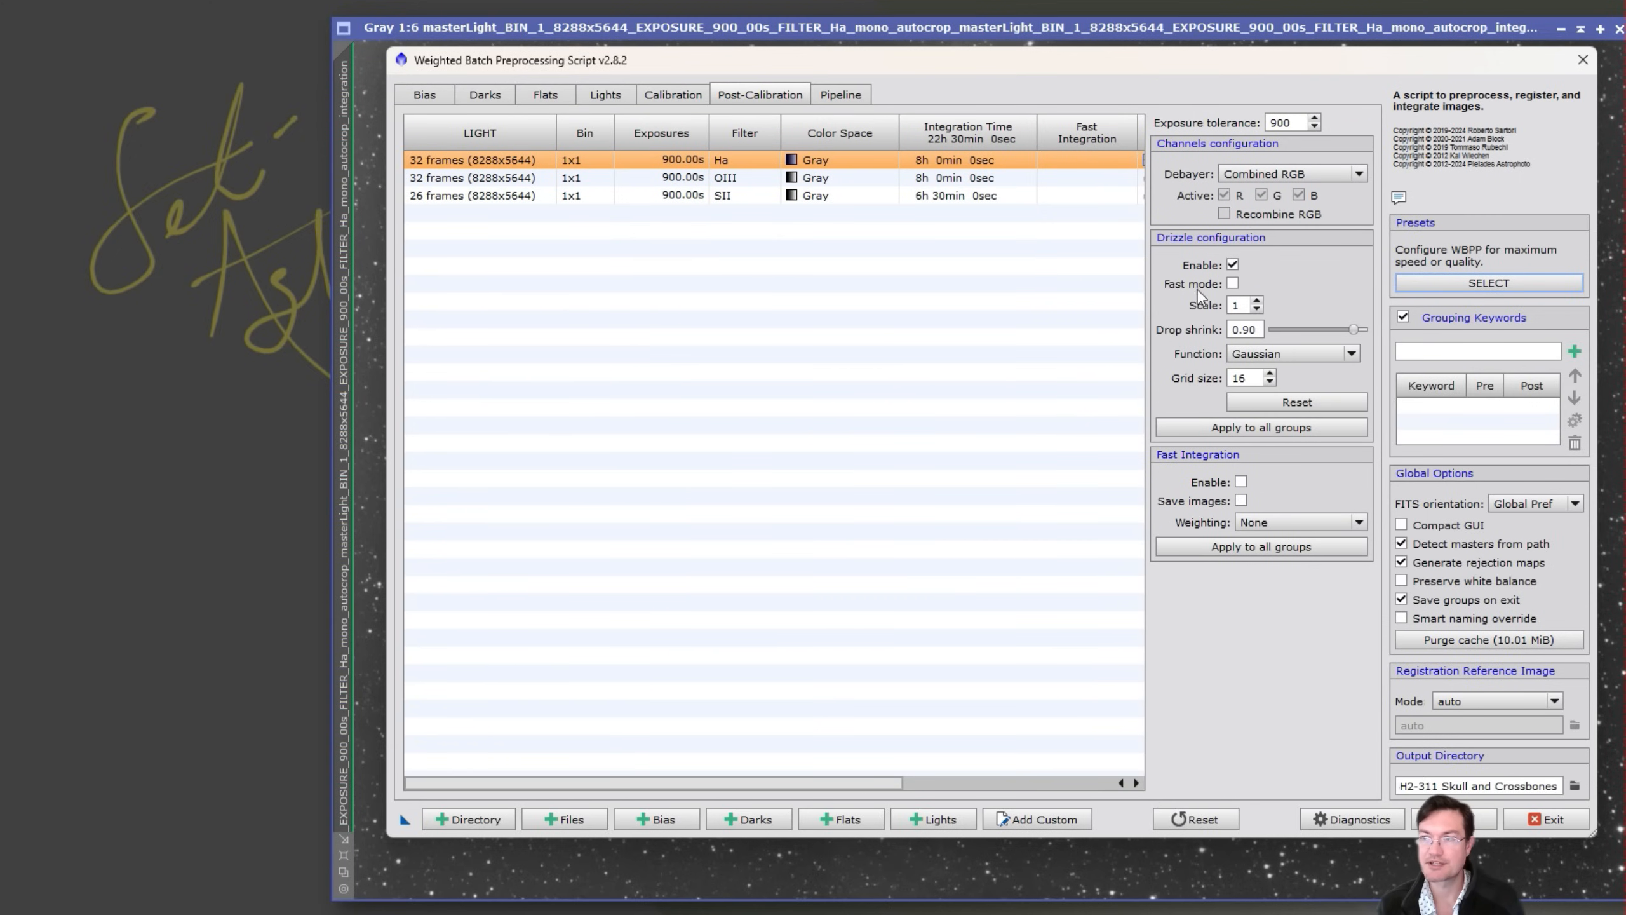
{"action": "left_click", "coordinate": [1232, 283]}
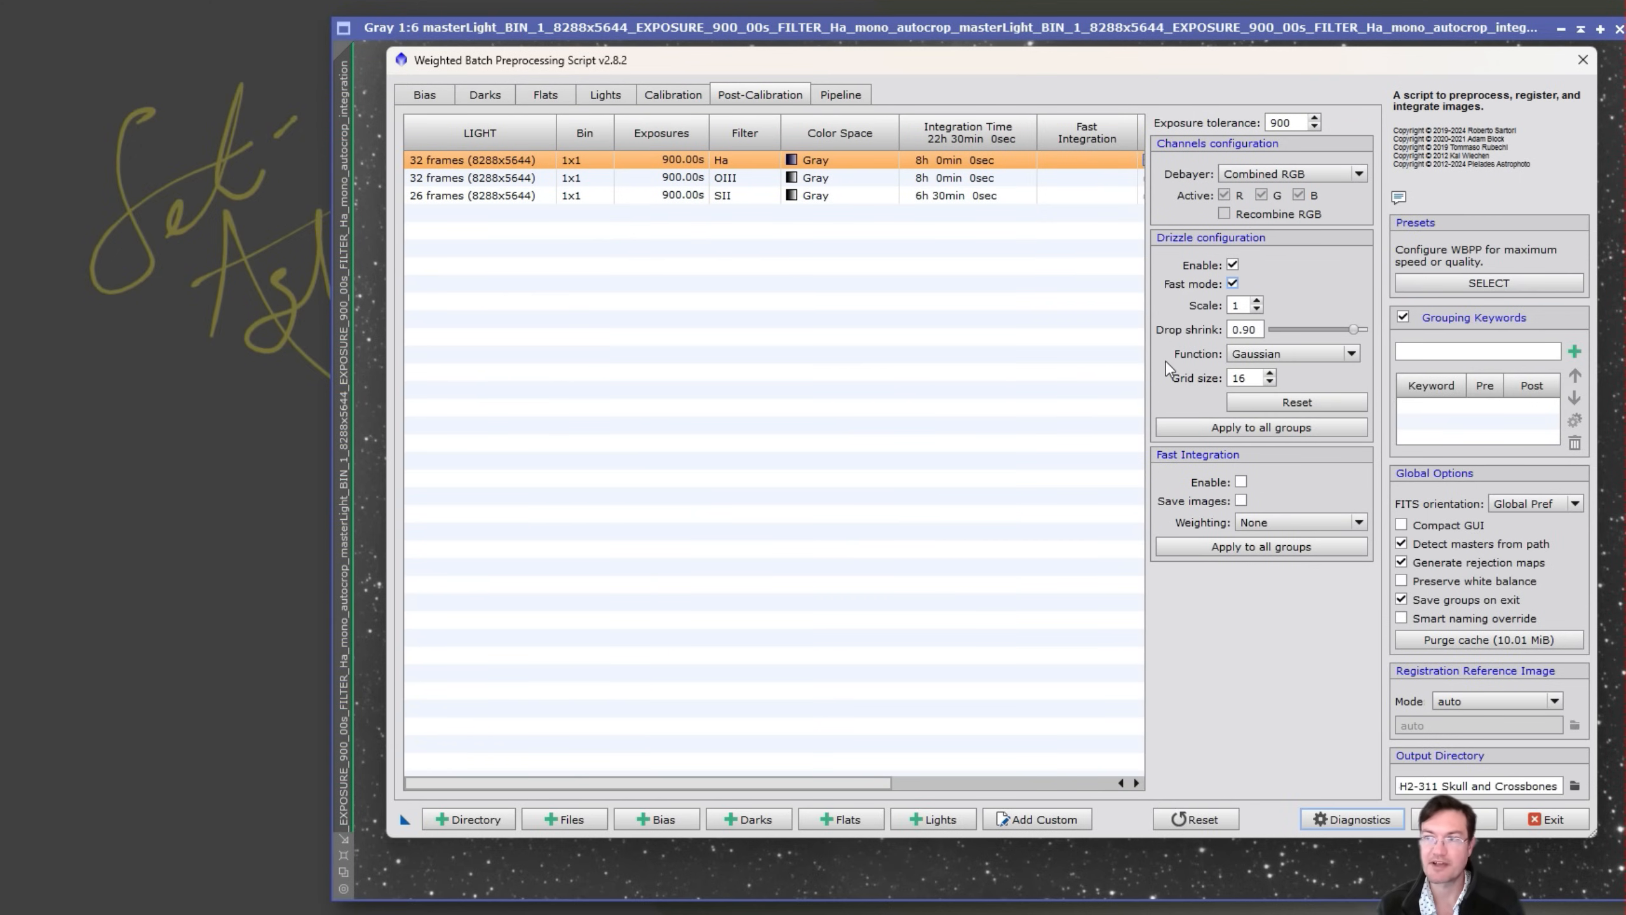
{"action": "mouse_move", "coordinate": [1291, 353]}
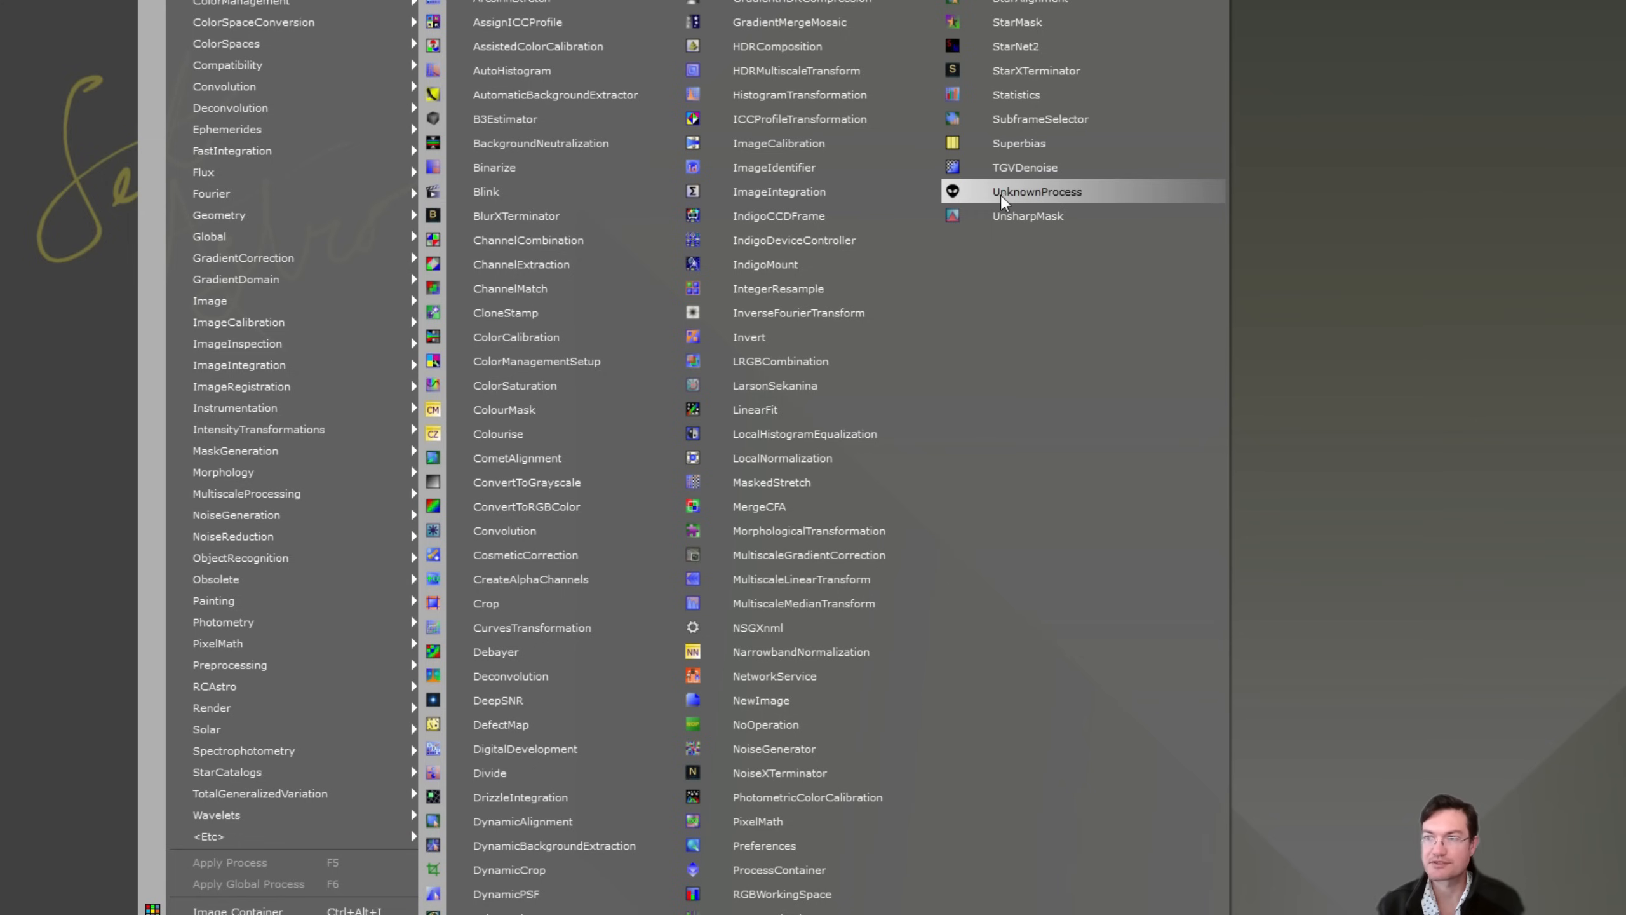
{"action": "mouse_move", "coordinate": [1030, 192]}
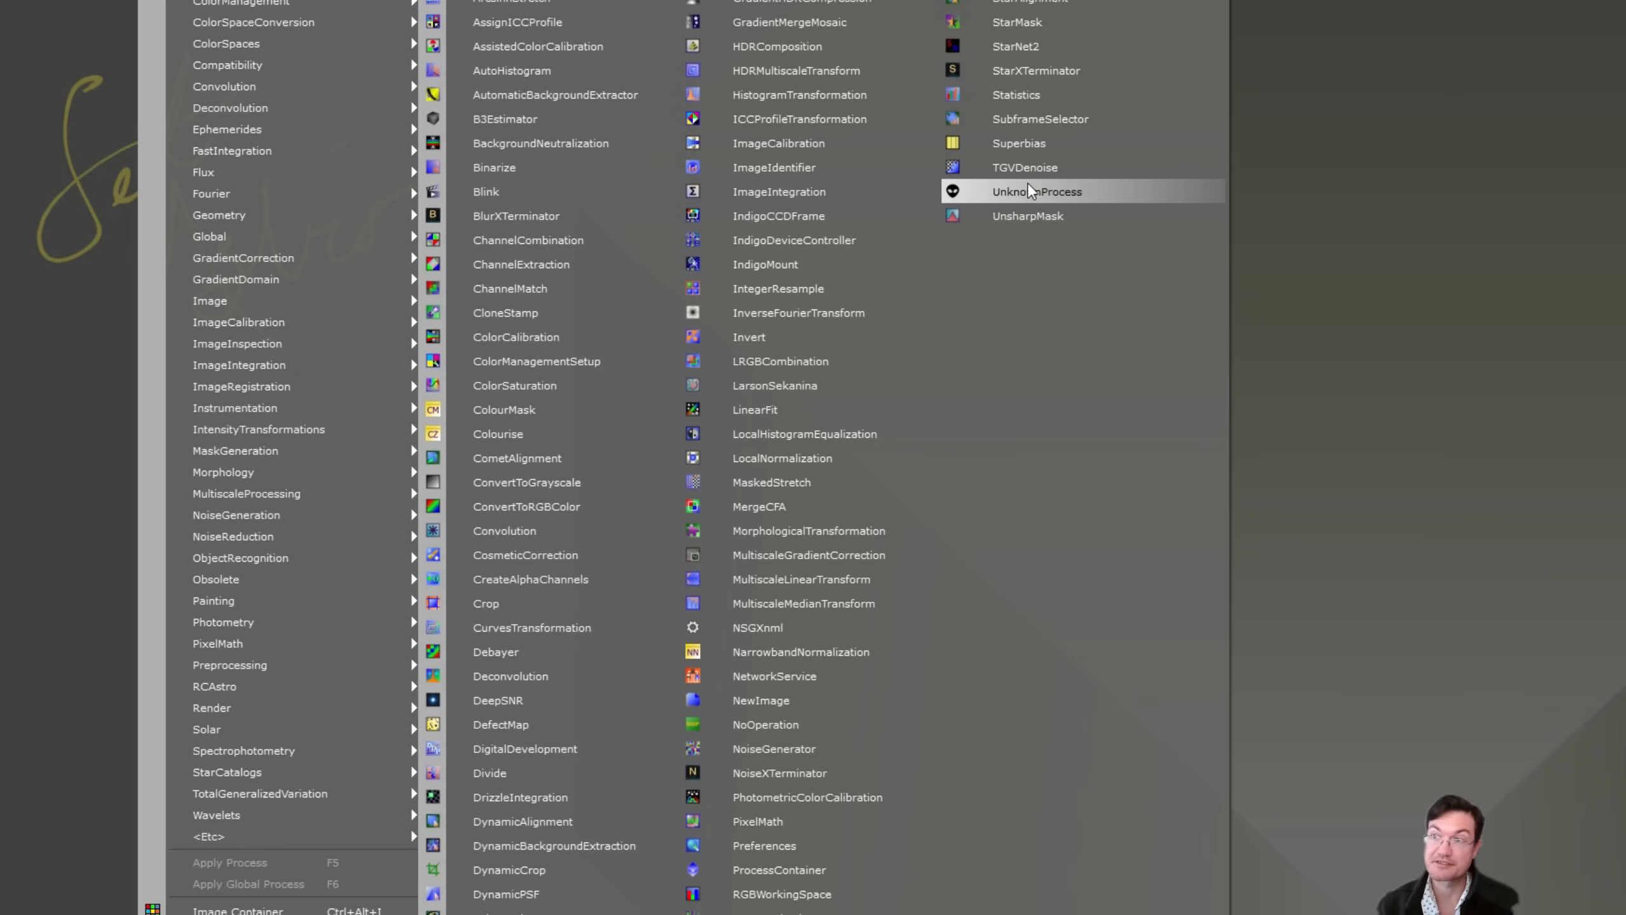
{"action": "mouse_move", "coordinate": [1105, 199]}
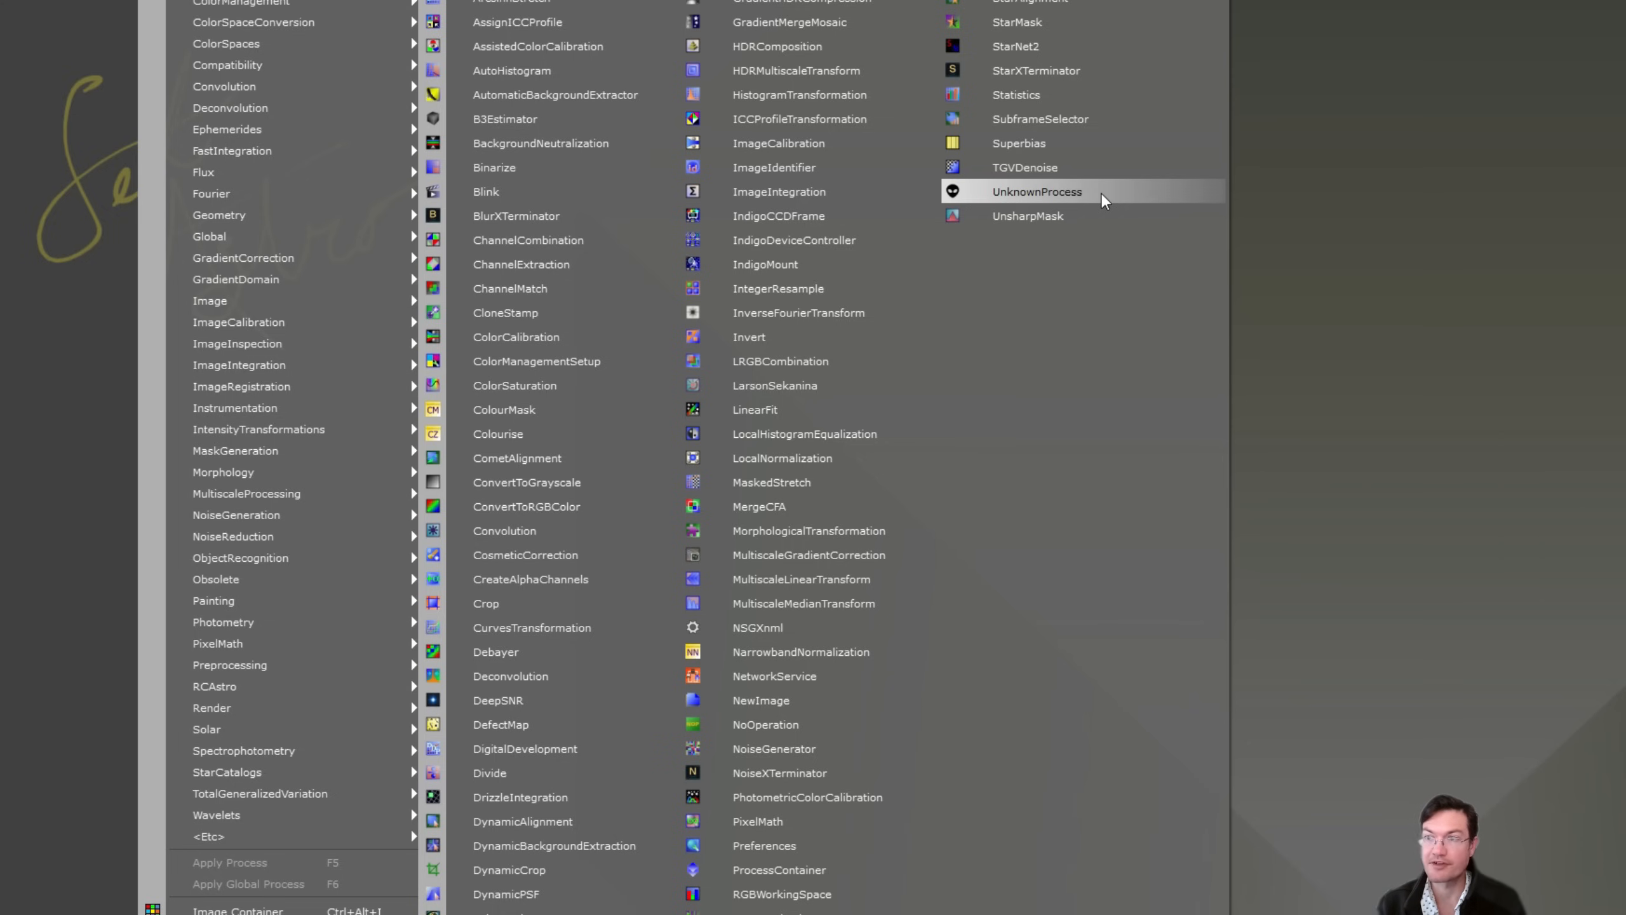
{"action": "mouse_move", "coordinate": [1405, 252]}
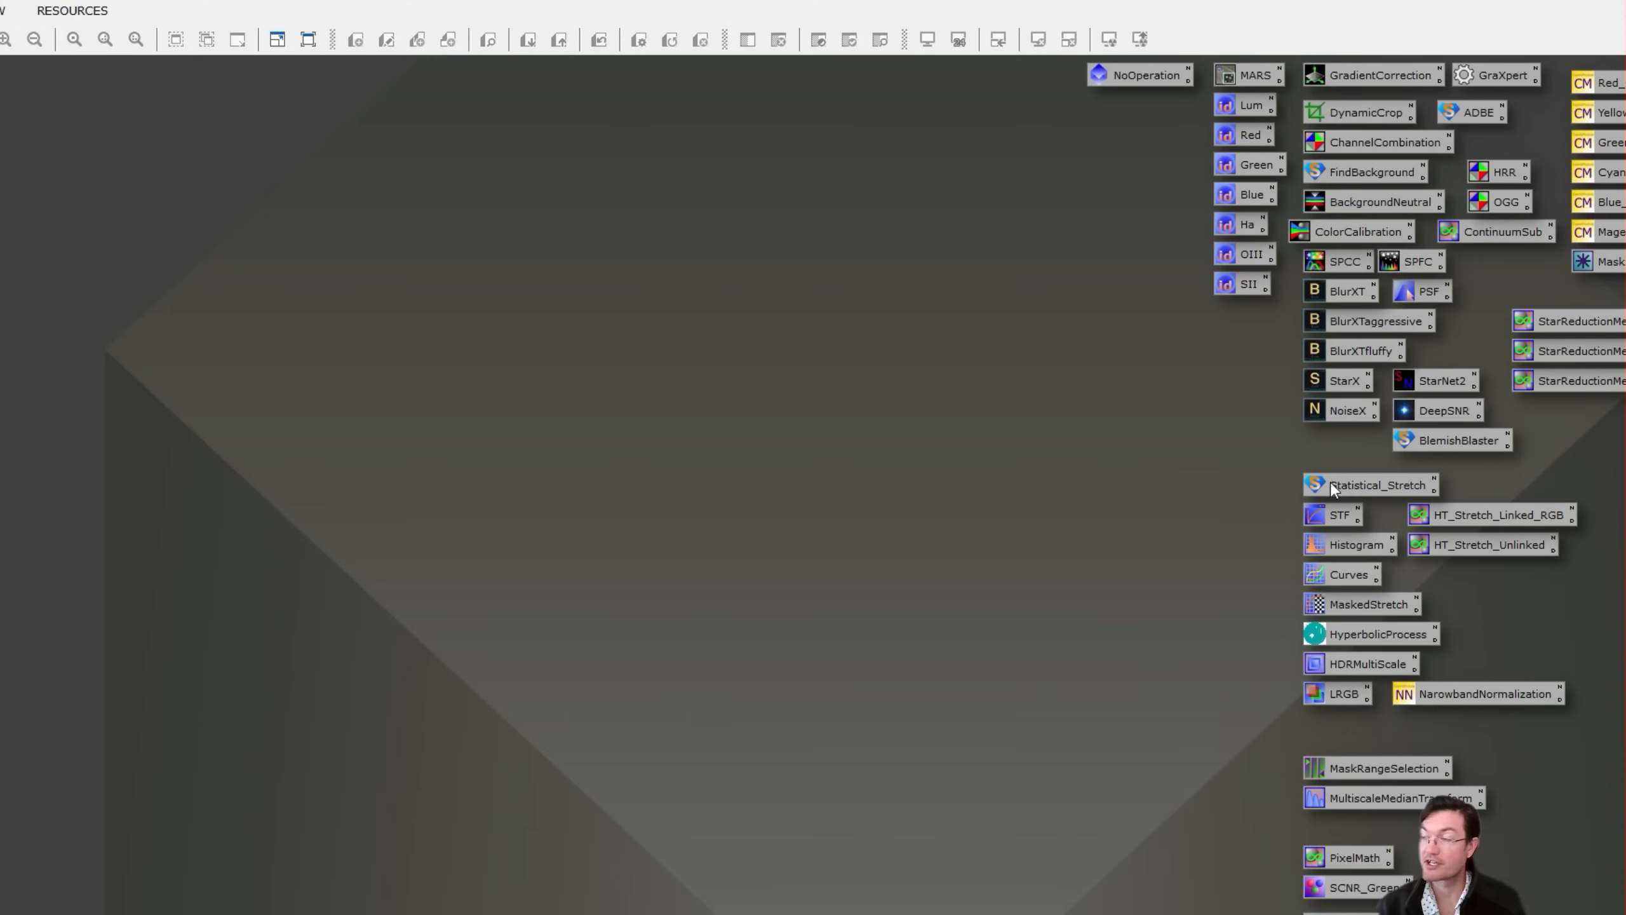
{"action": "mouse_move", "coordinate": [1166, 385]}
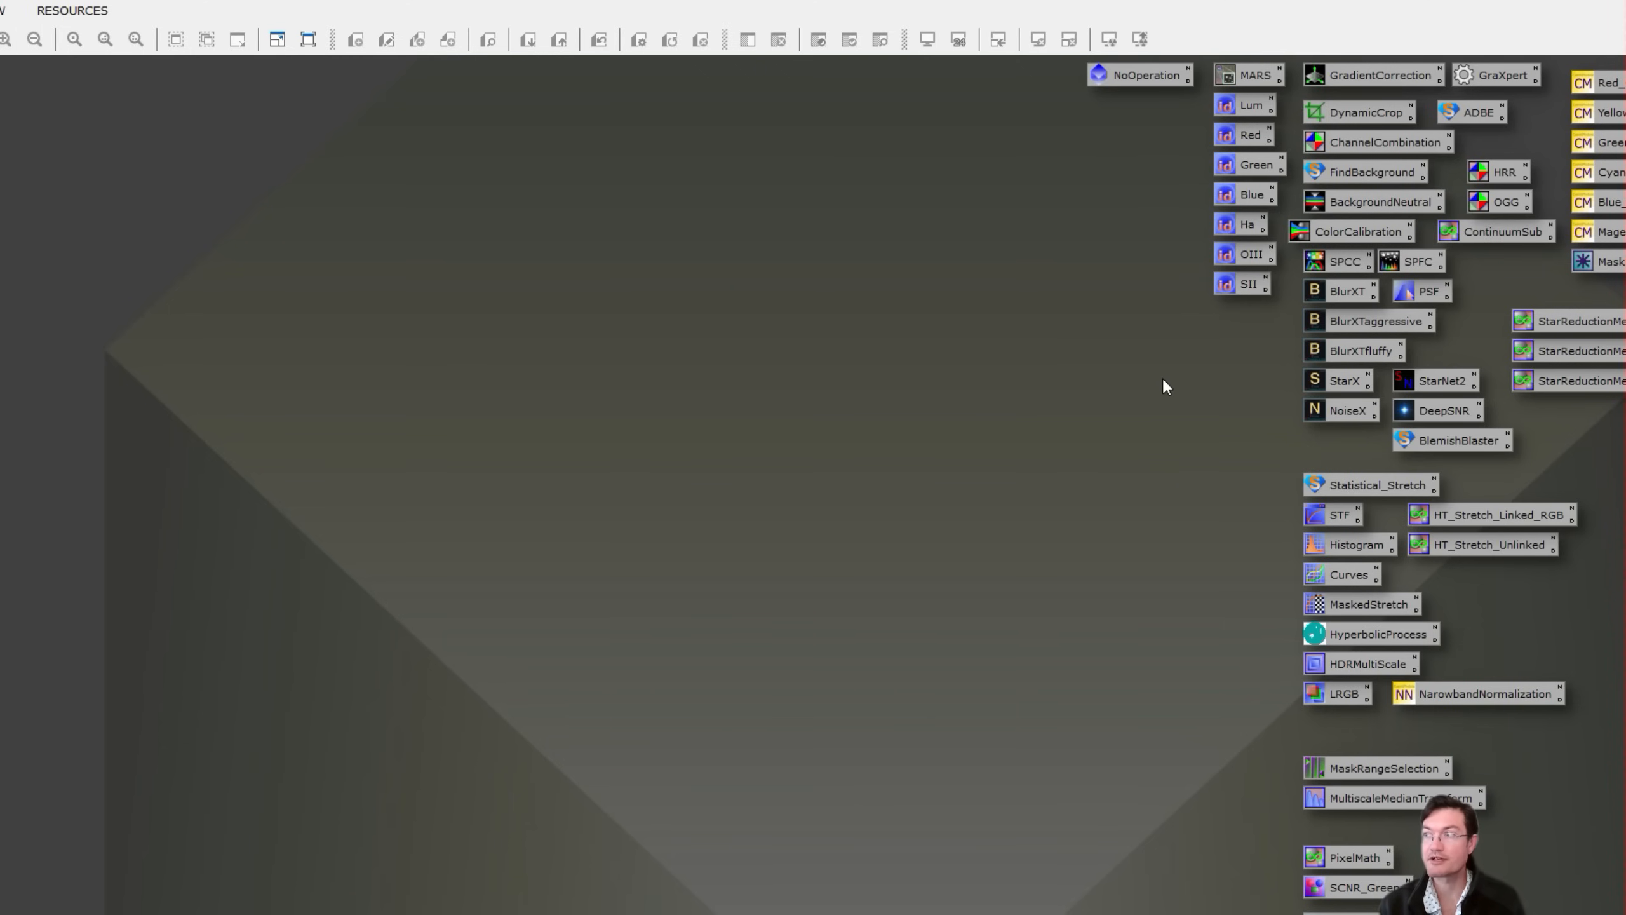
{"action": "mouse_move", "coordinate": [1231, 405]}
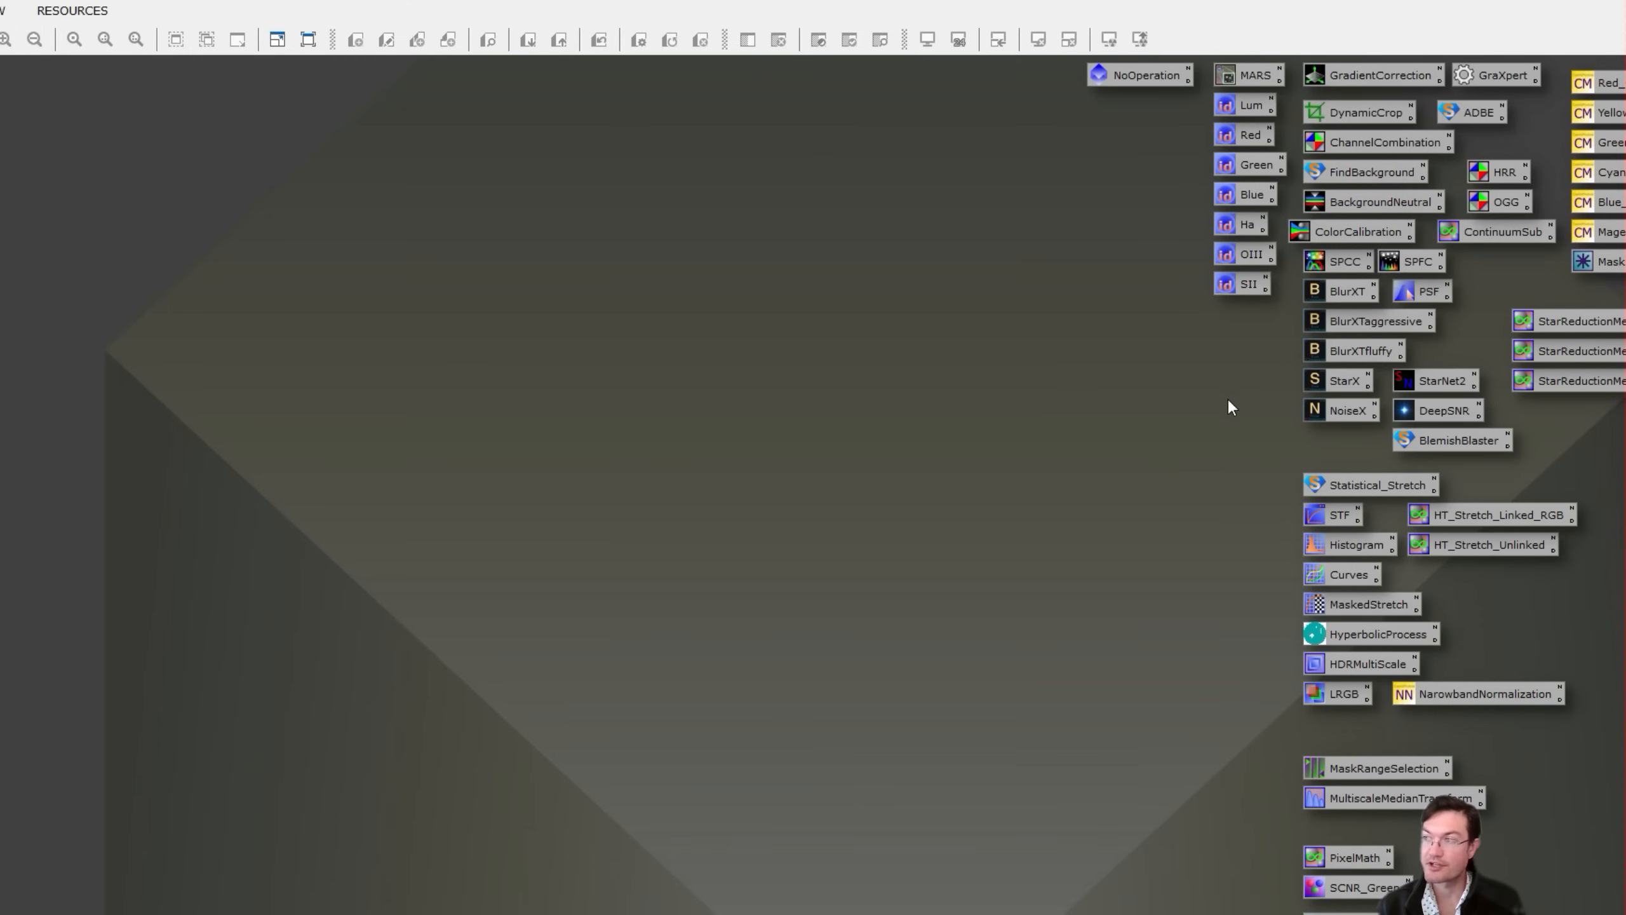
{"action": "mouse_move", "coordinate": [1308, 417]}
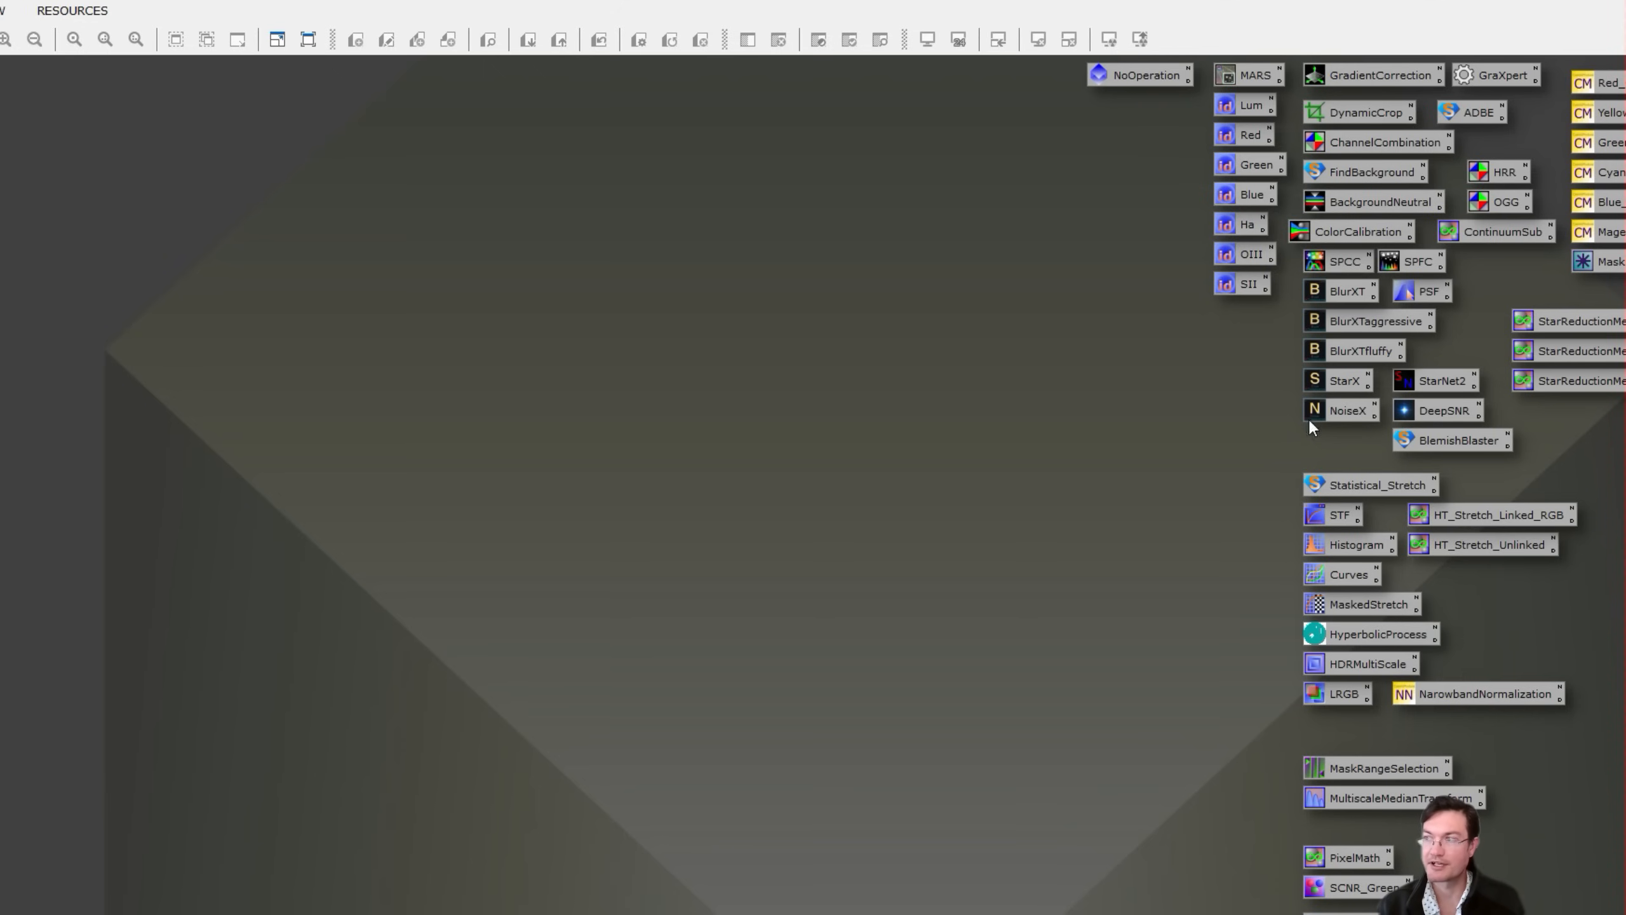
{"action": "mouse_move", "coordinate": [1284, 455]}
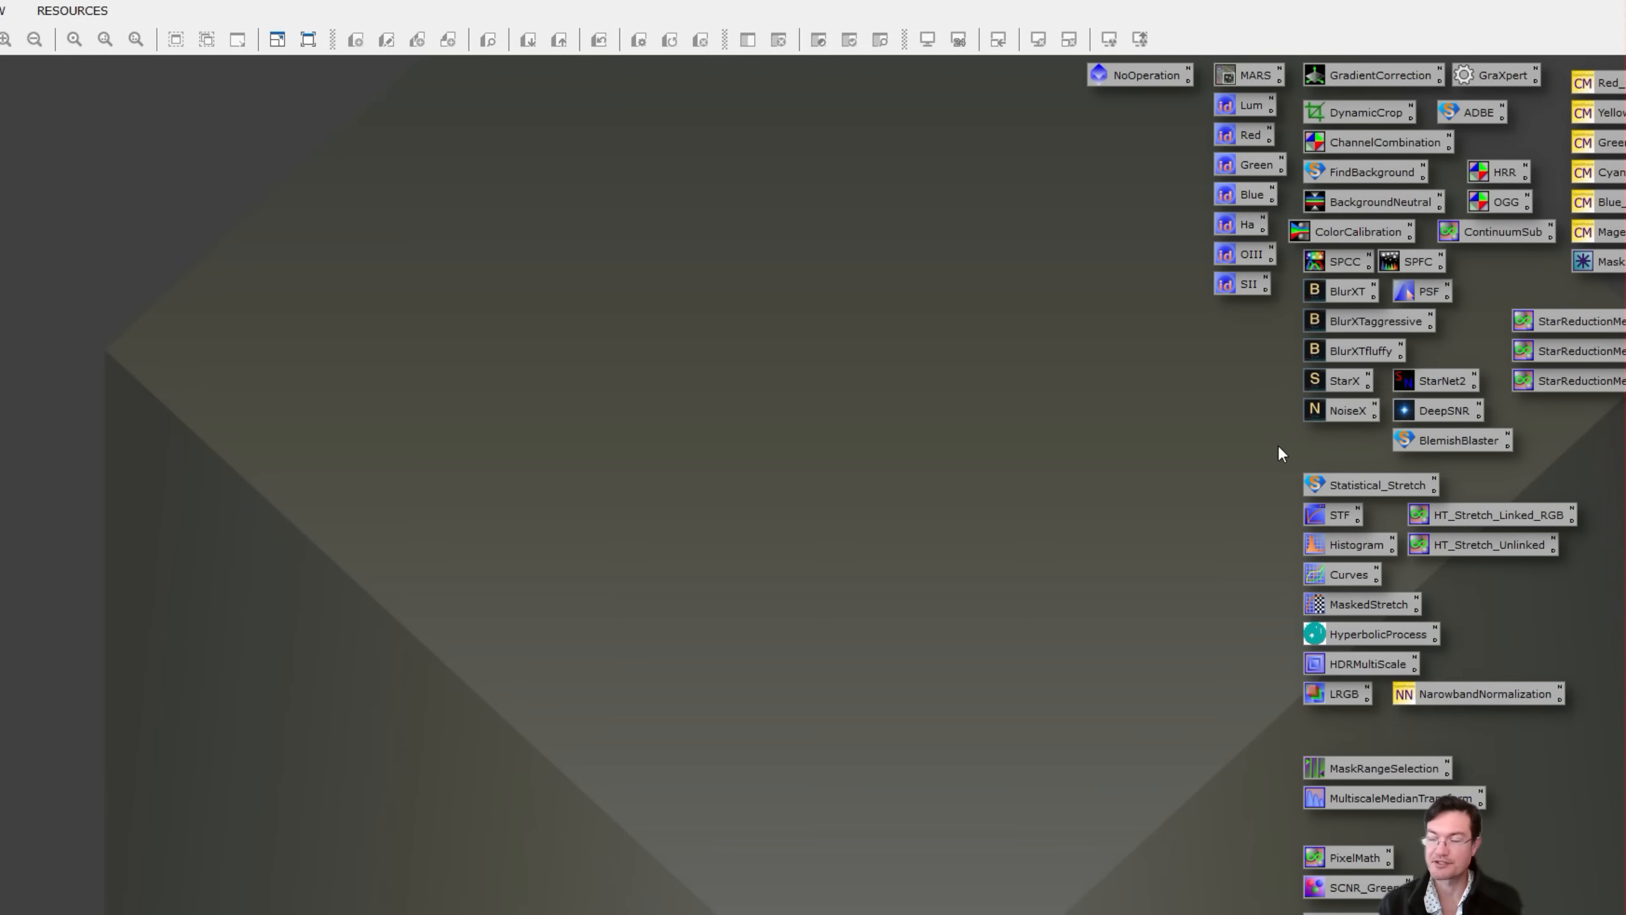
{"action": "mouse_move", "coordinate": [1113, 595]}
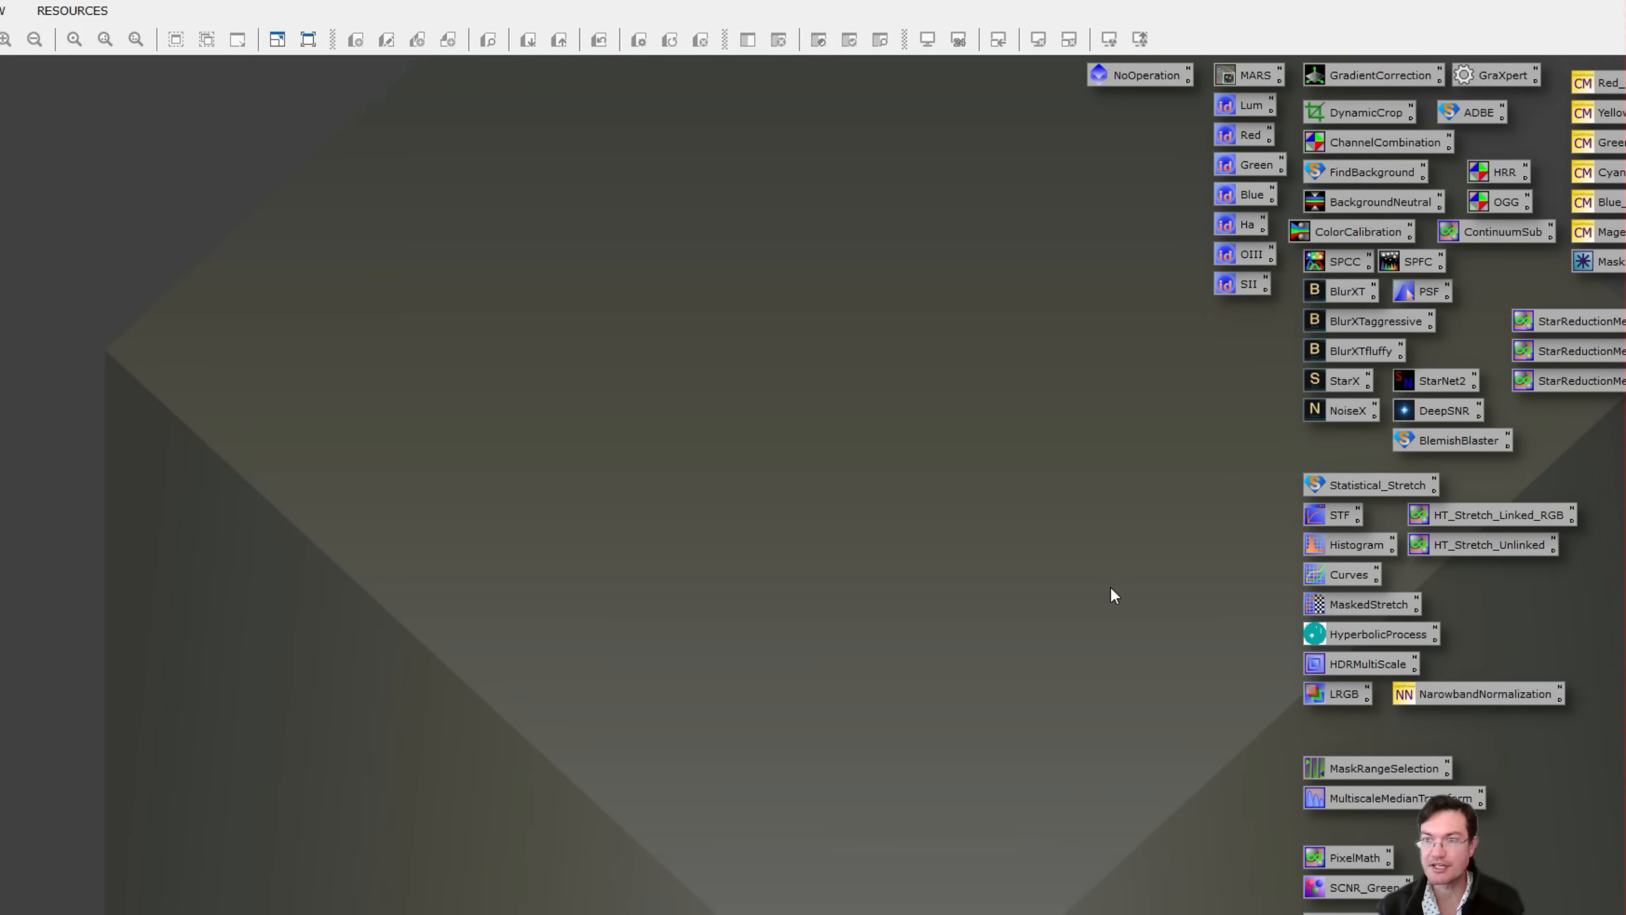
{"action": "mouse_move", "coordinate": [1305, 396]}
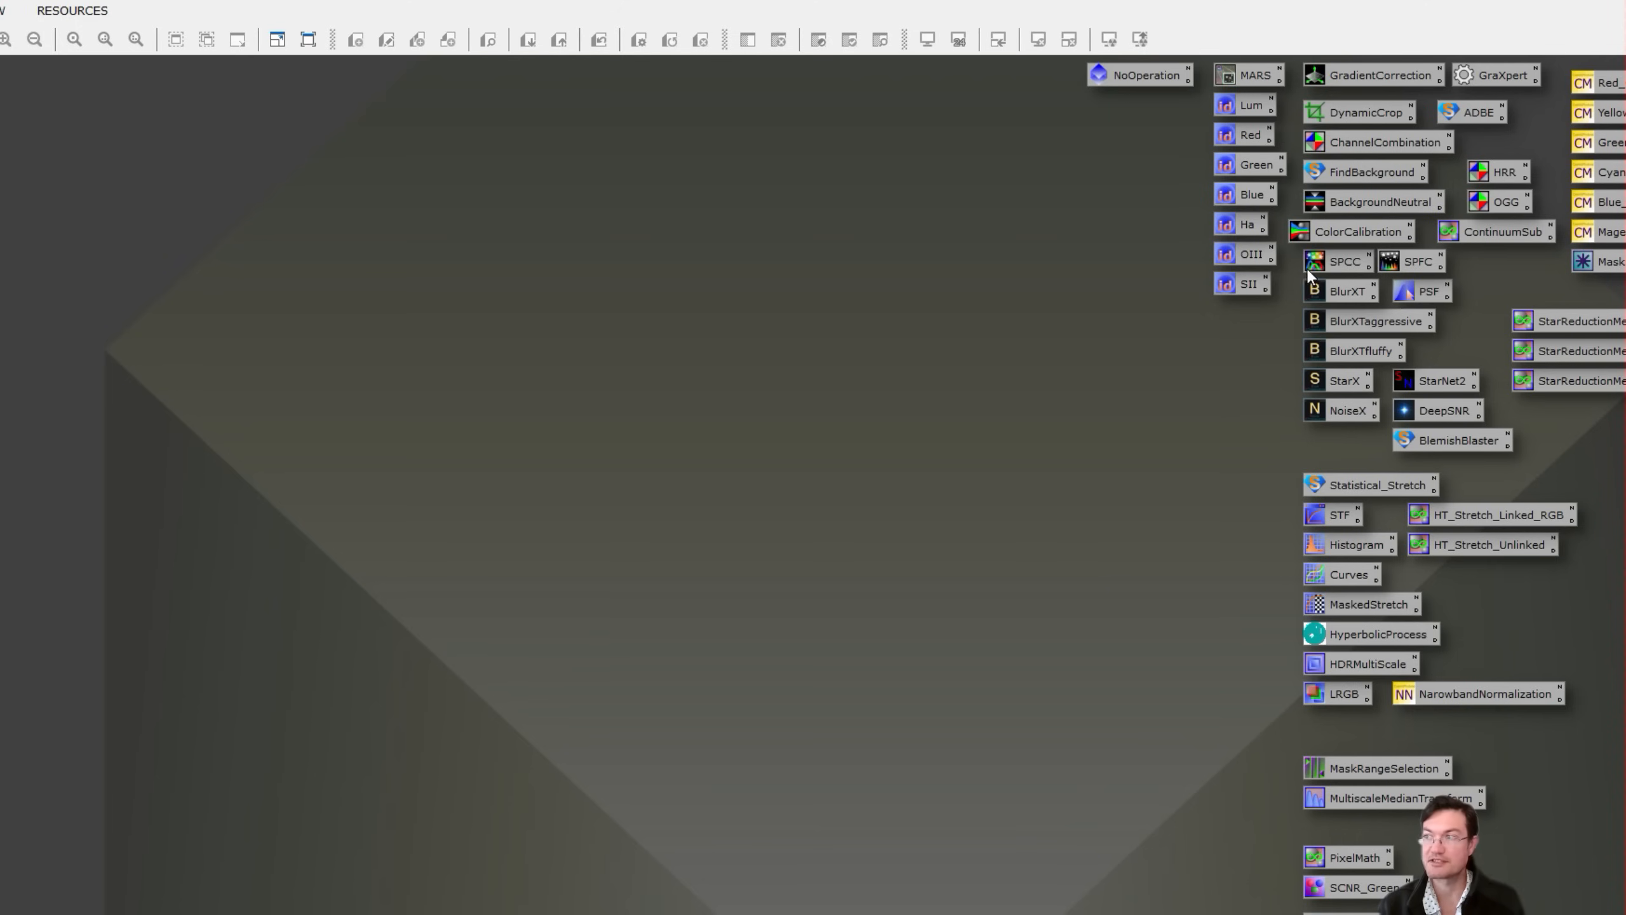
{"action": "mouse_move", "coordinate": [1250, 475]}
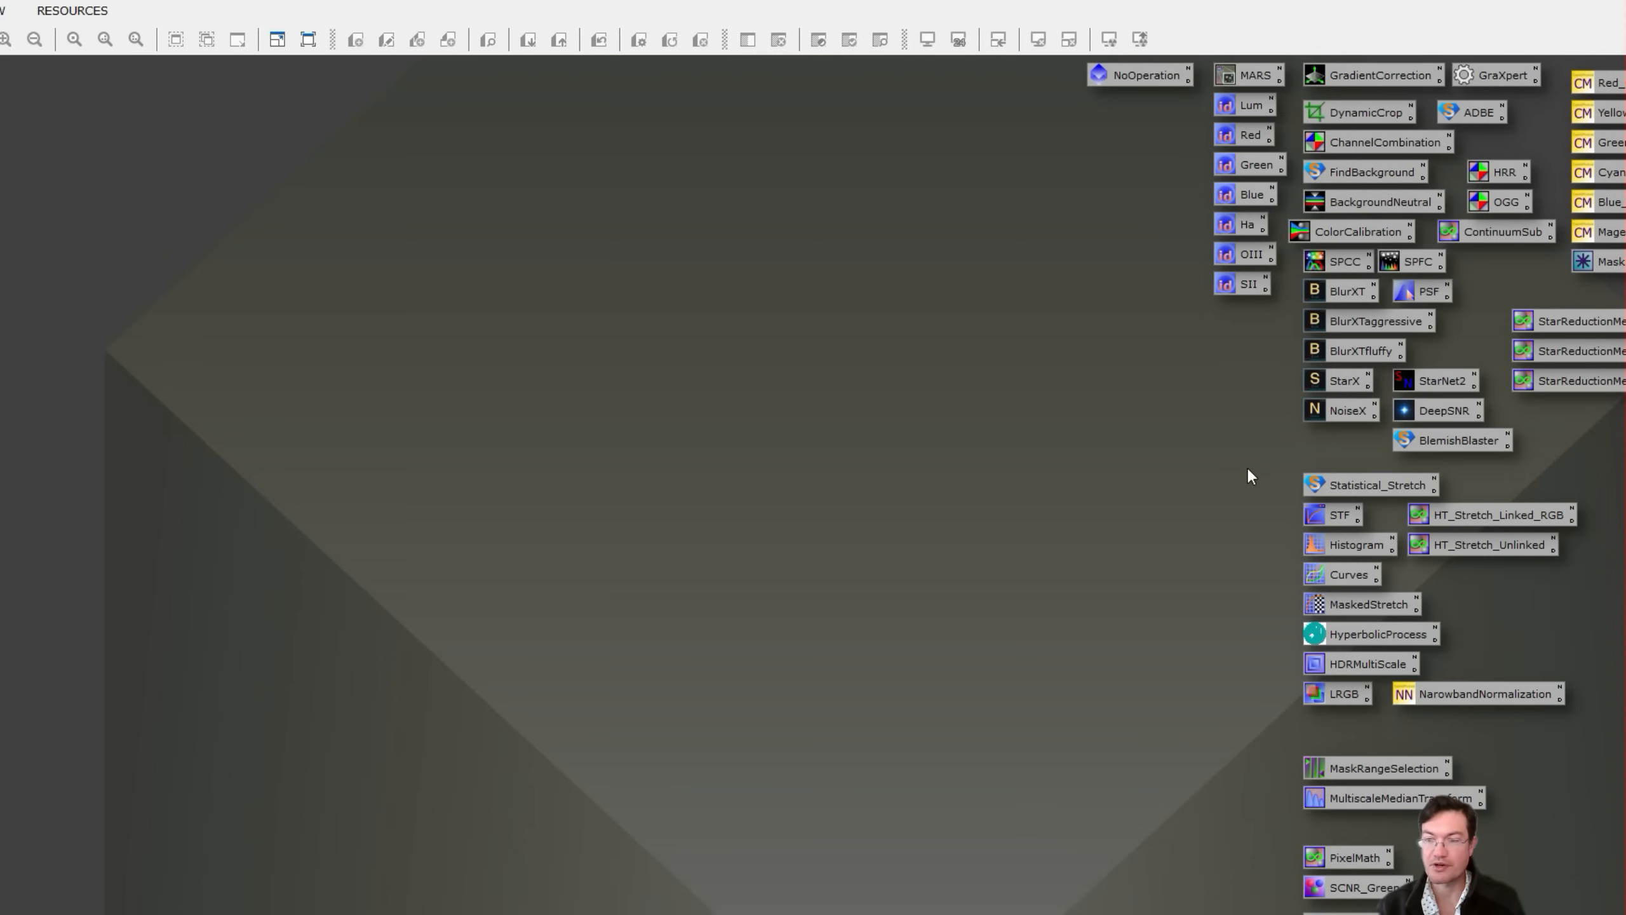
{"action": "mouse_move", "coordinate": [1237, 481]}
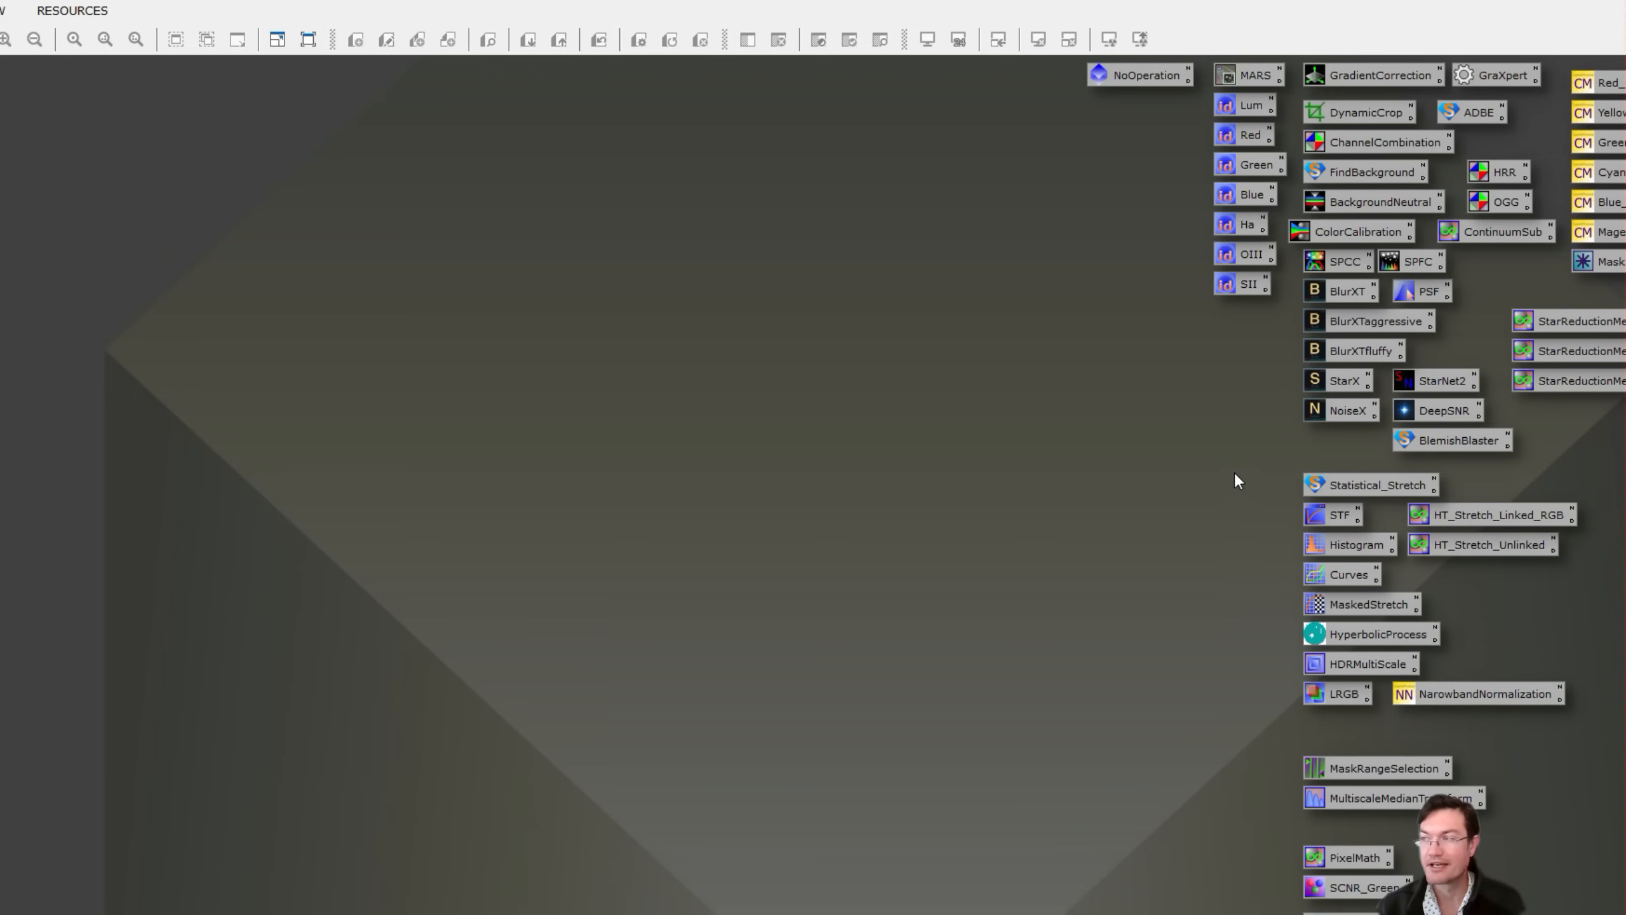
{"action": "mouse_move", "coordinate": [1224, 486]}
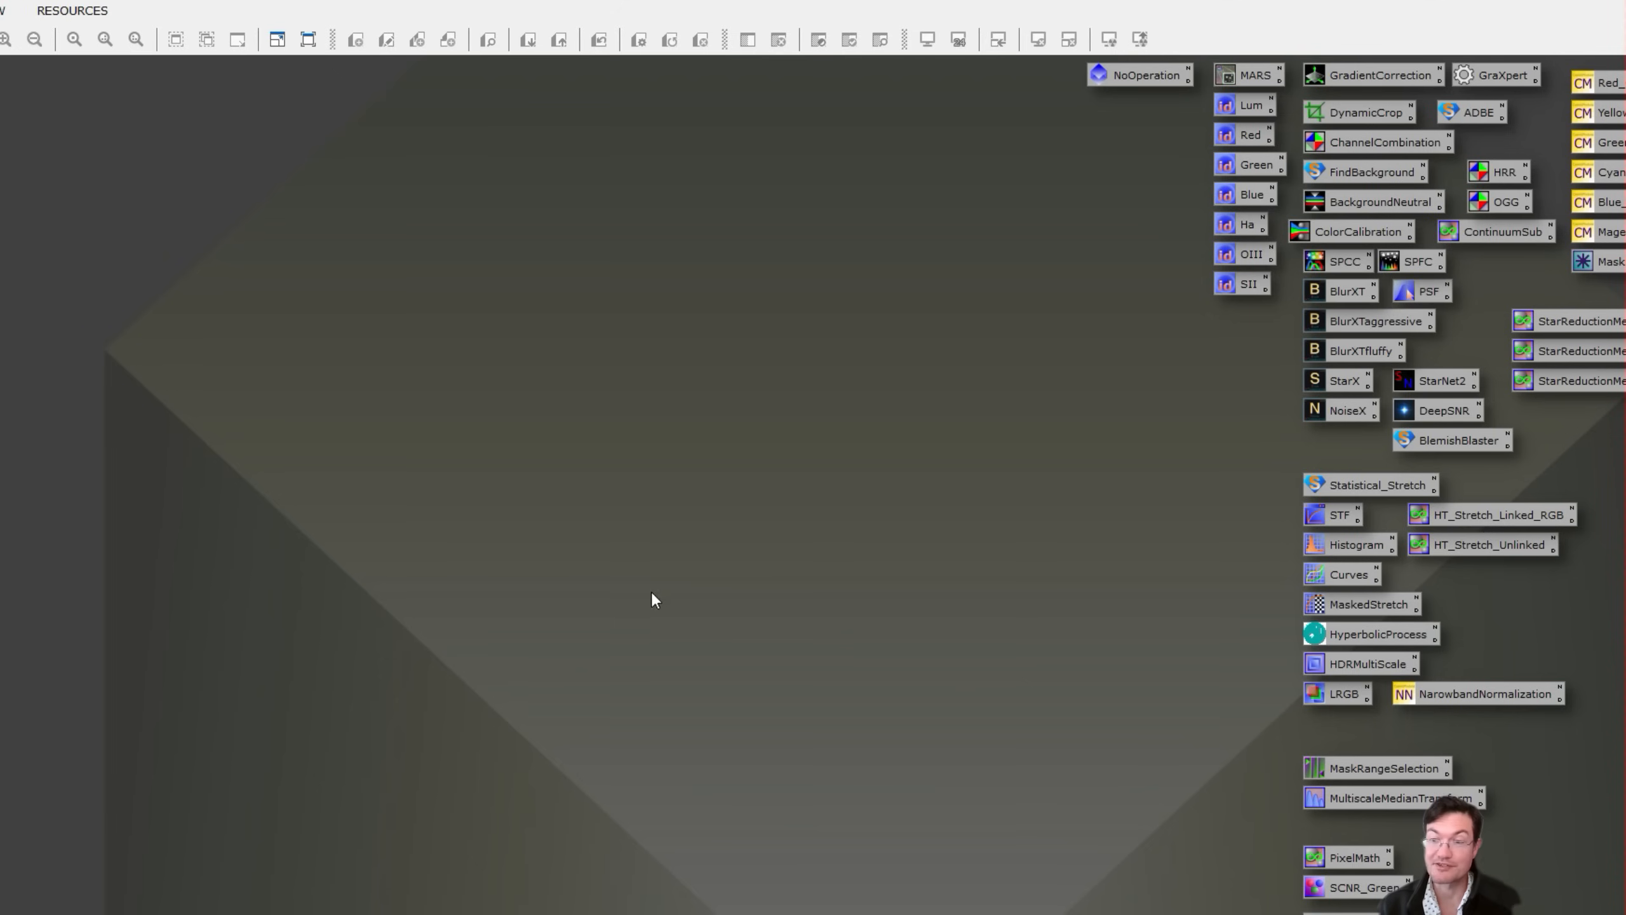
{"action": "mouse_move", "coordinate": [957, 557]}
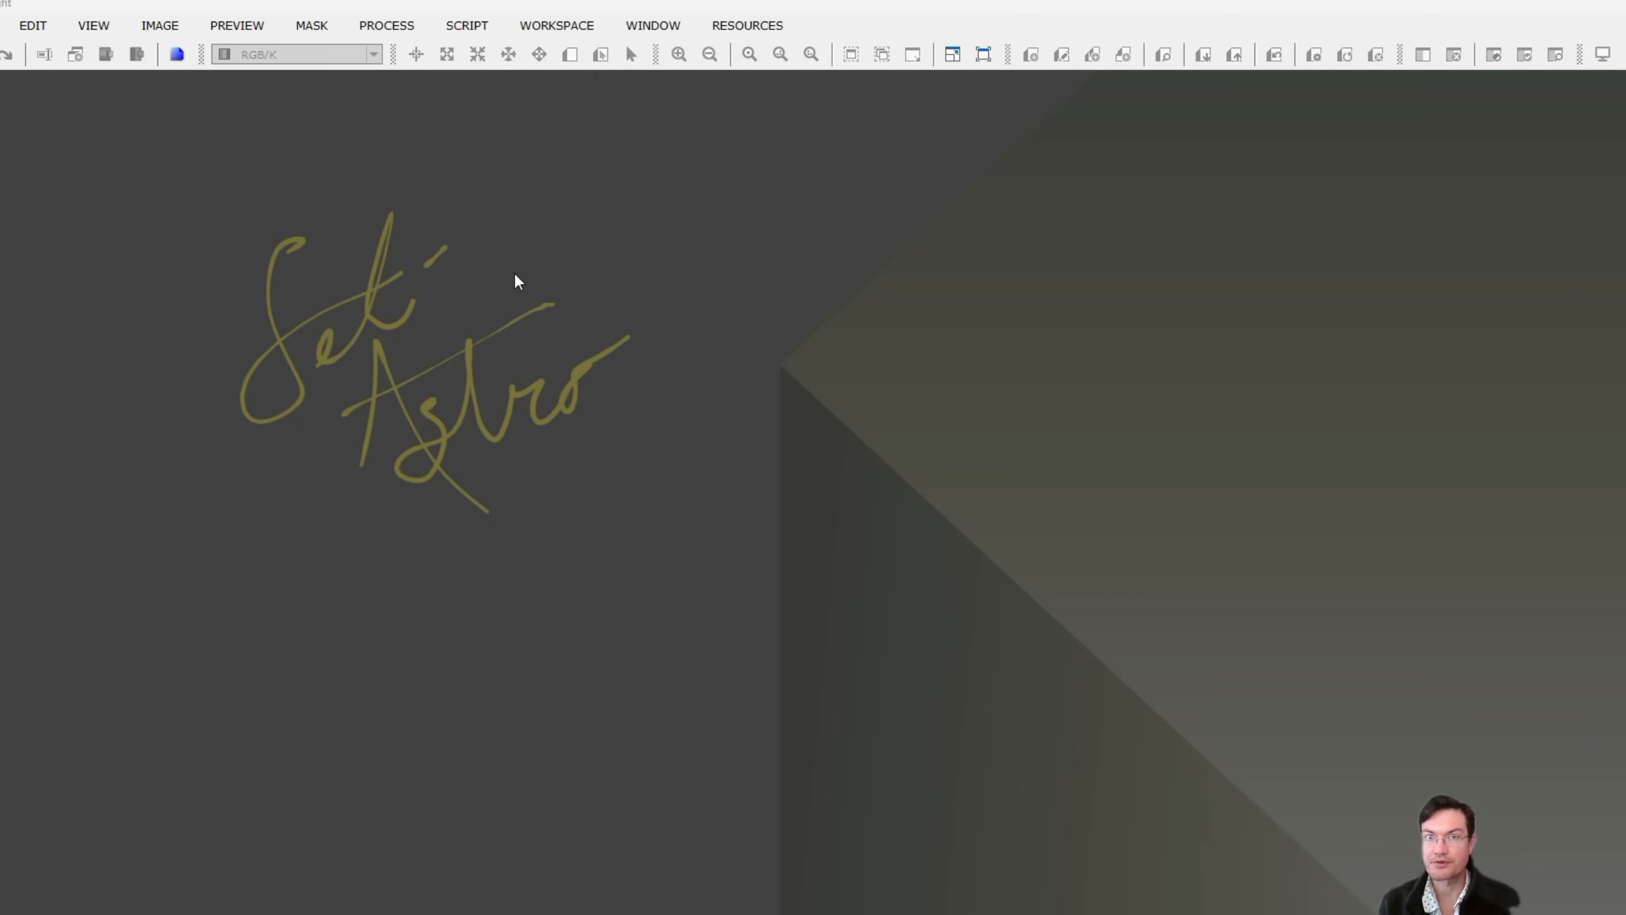
- View Edit > Global Preferences, Parallel Processing and Threads: maximum module thread priority is Time Critical
{"action": "left_click", "coordinate": [31, 24]}
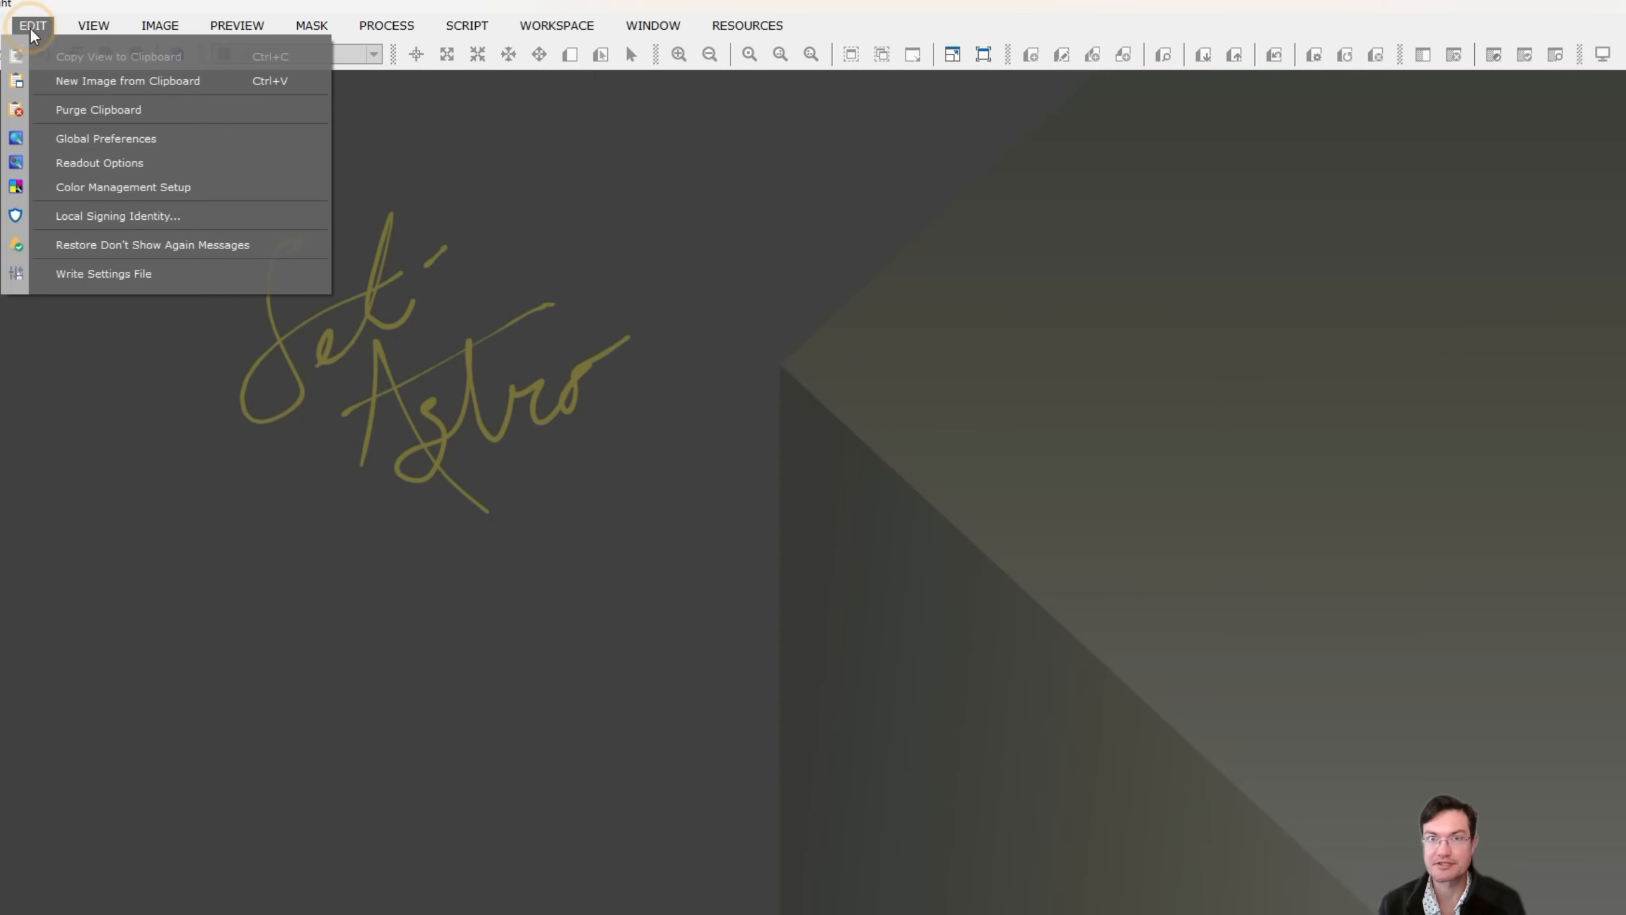
{"action": "left_click", "coordinate": [105, 137]}
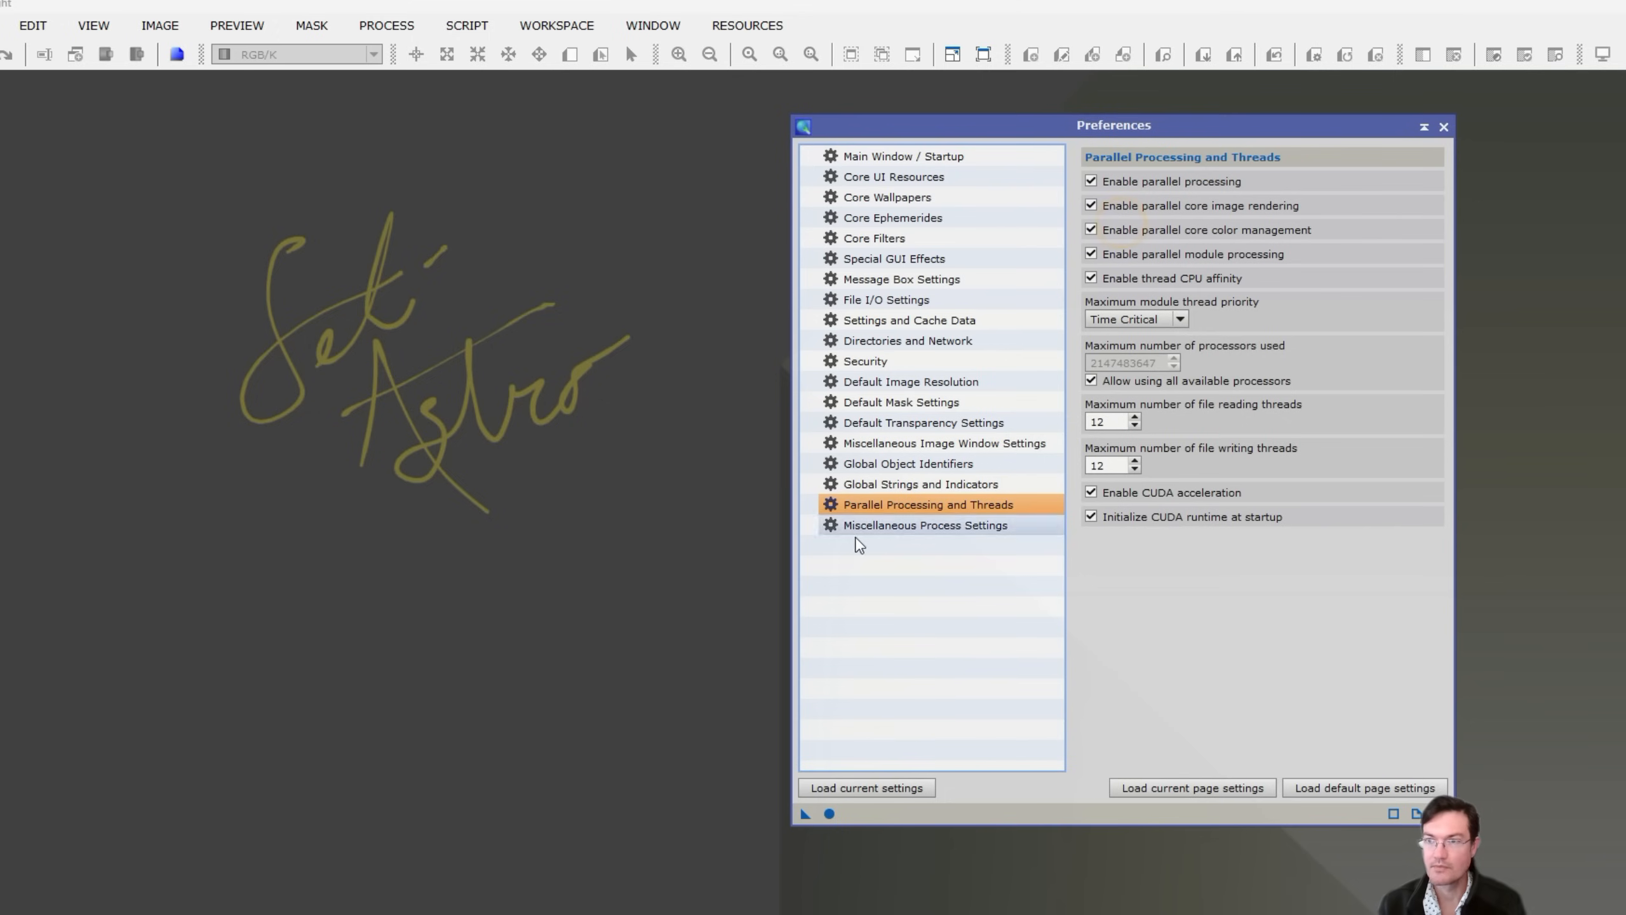
{"action": "mouse_move", "coordinate": [973, 521]}
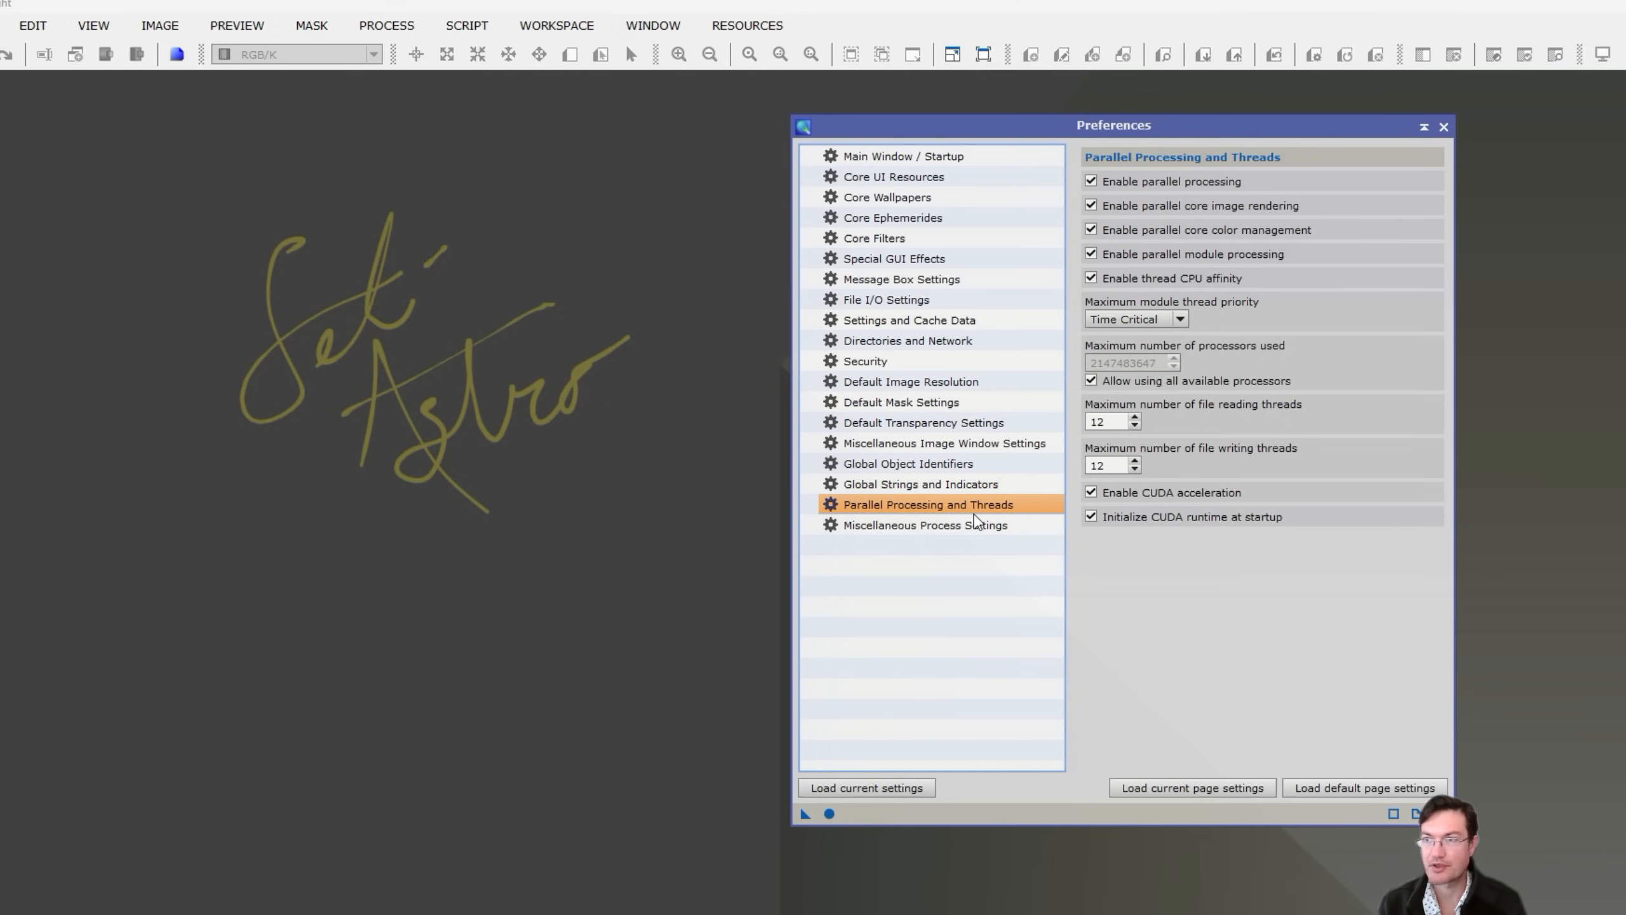
{"action": "mouse_move", "coordinate": [1219, 330]}
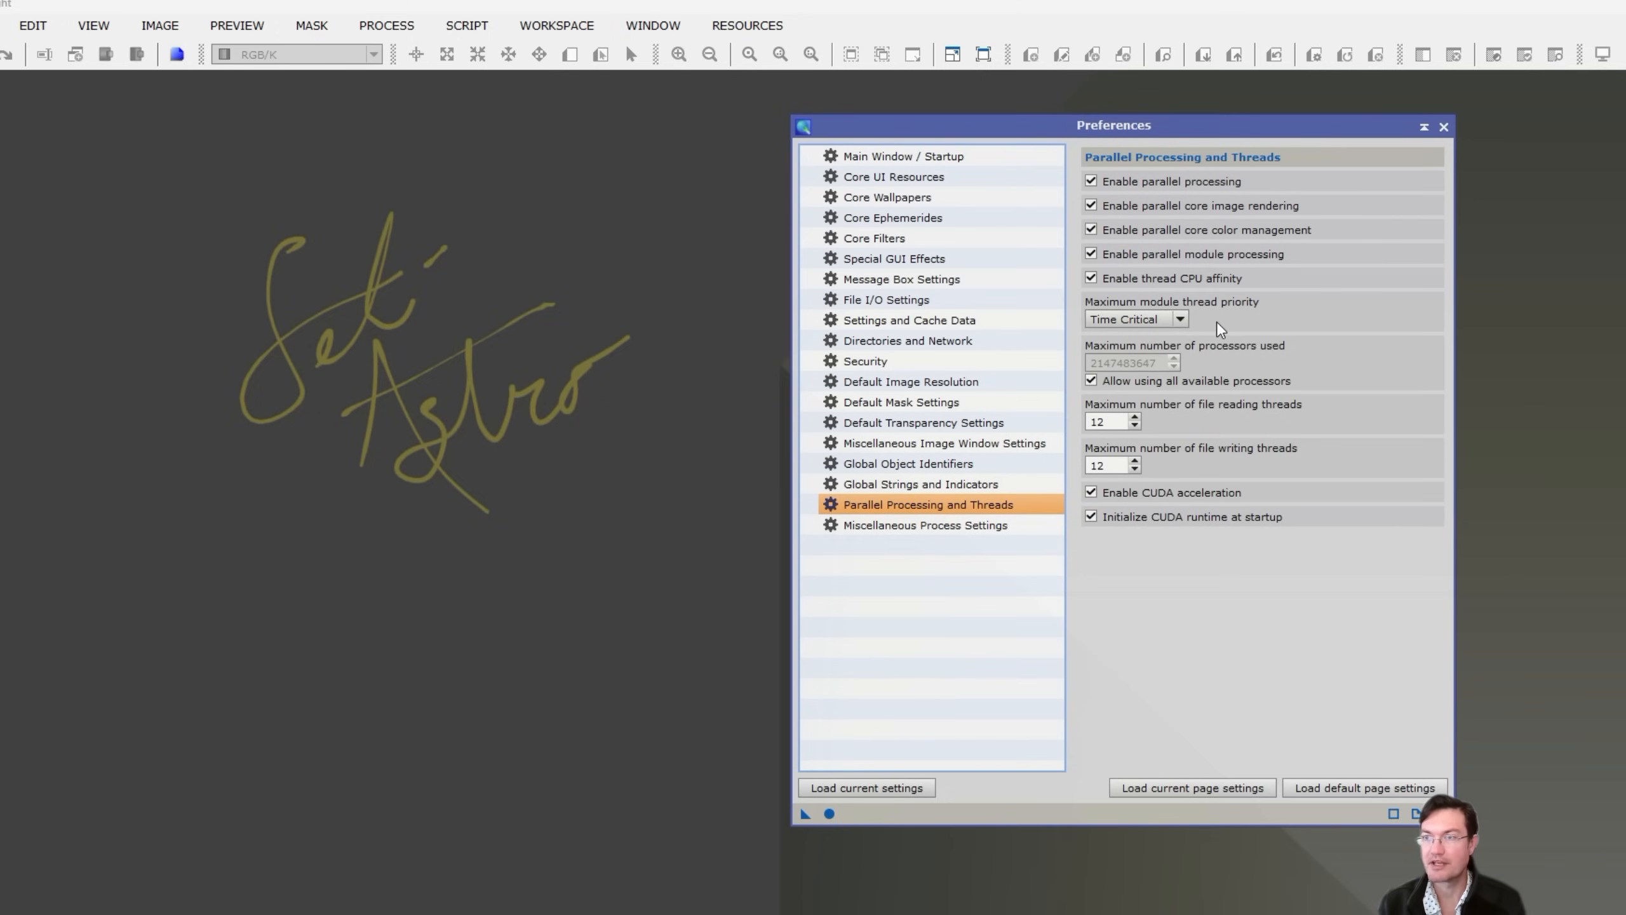
{"action": "left_click", "coordinate": [1178, 318]}
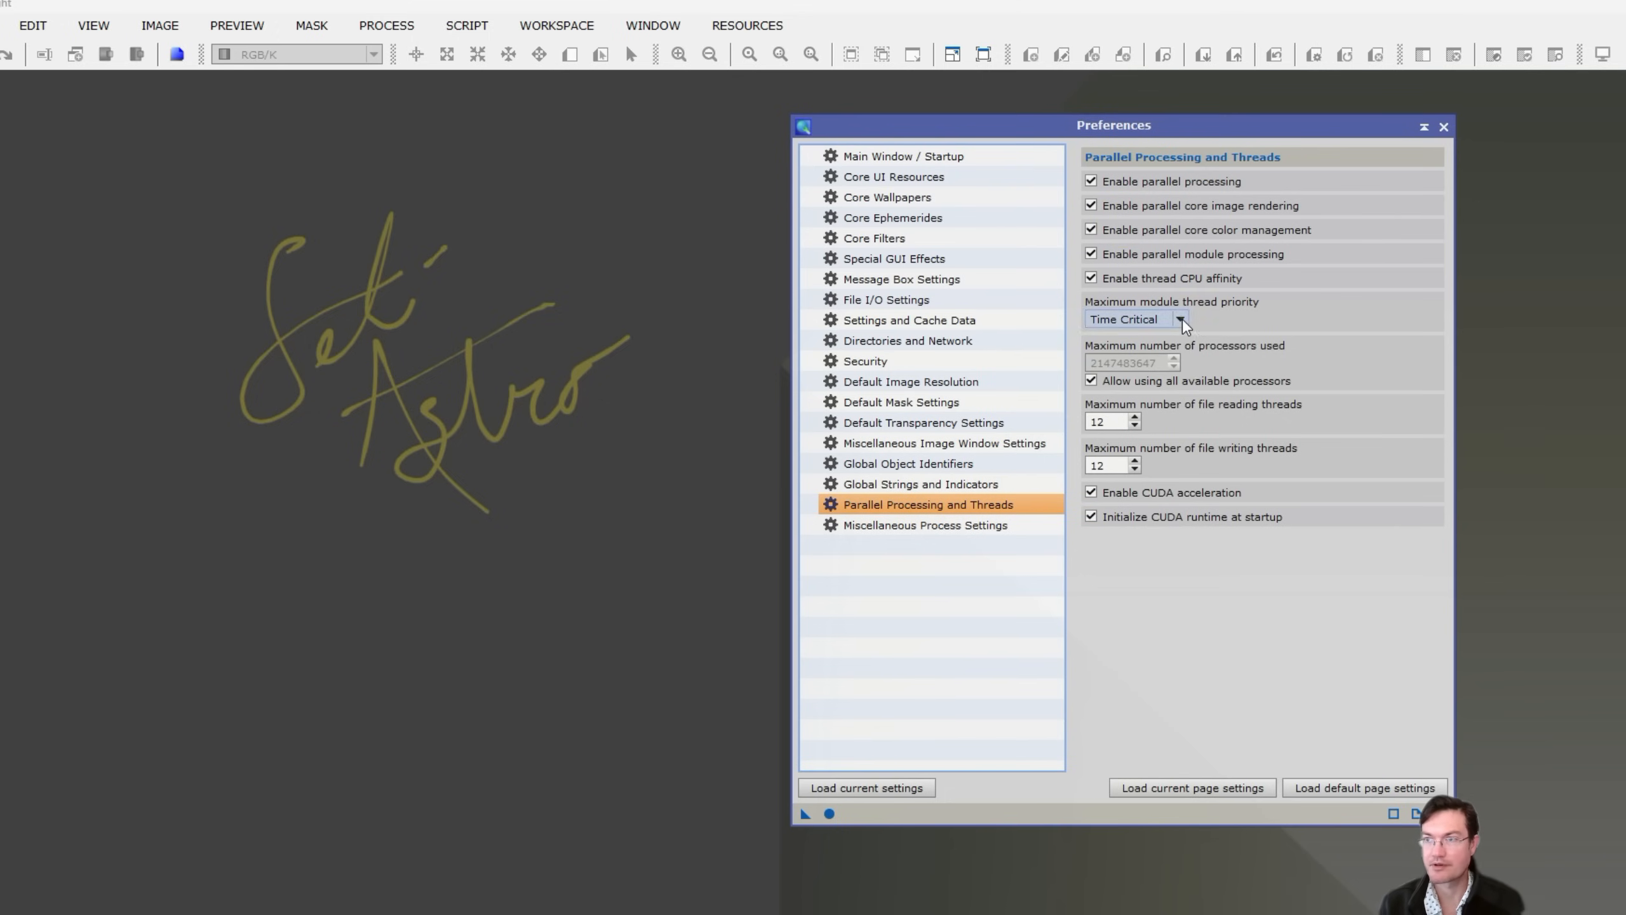
{"action": "left_click", "coordinate": [1178, 318]}
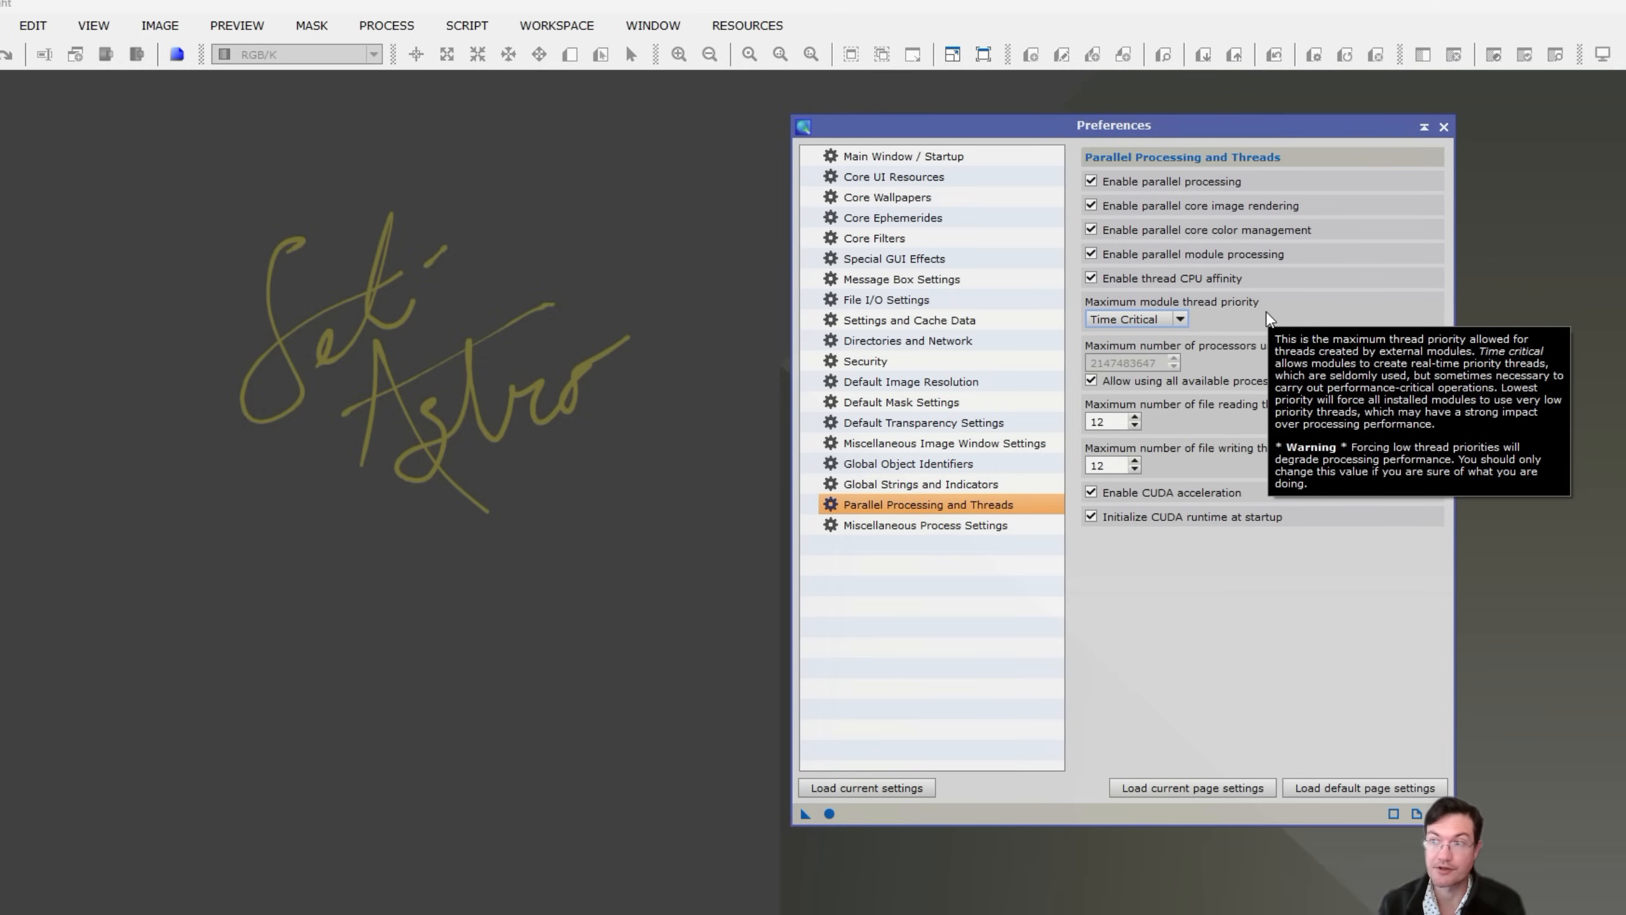
{"action": "left_click", "coordinate": [1179, 319]}
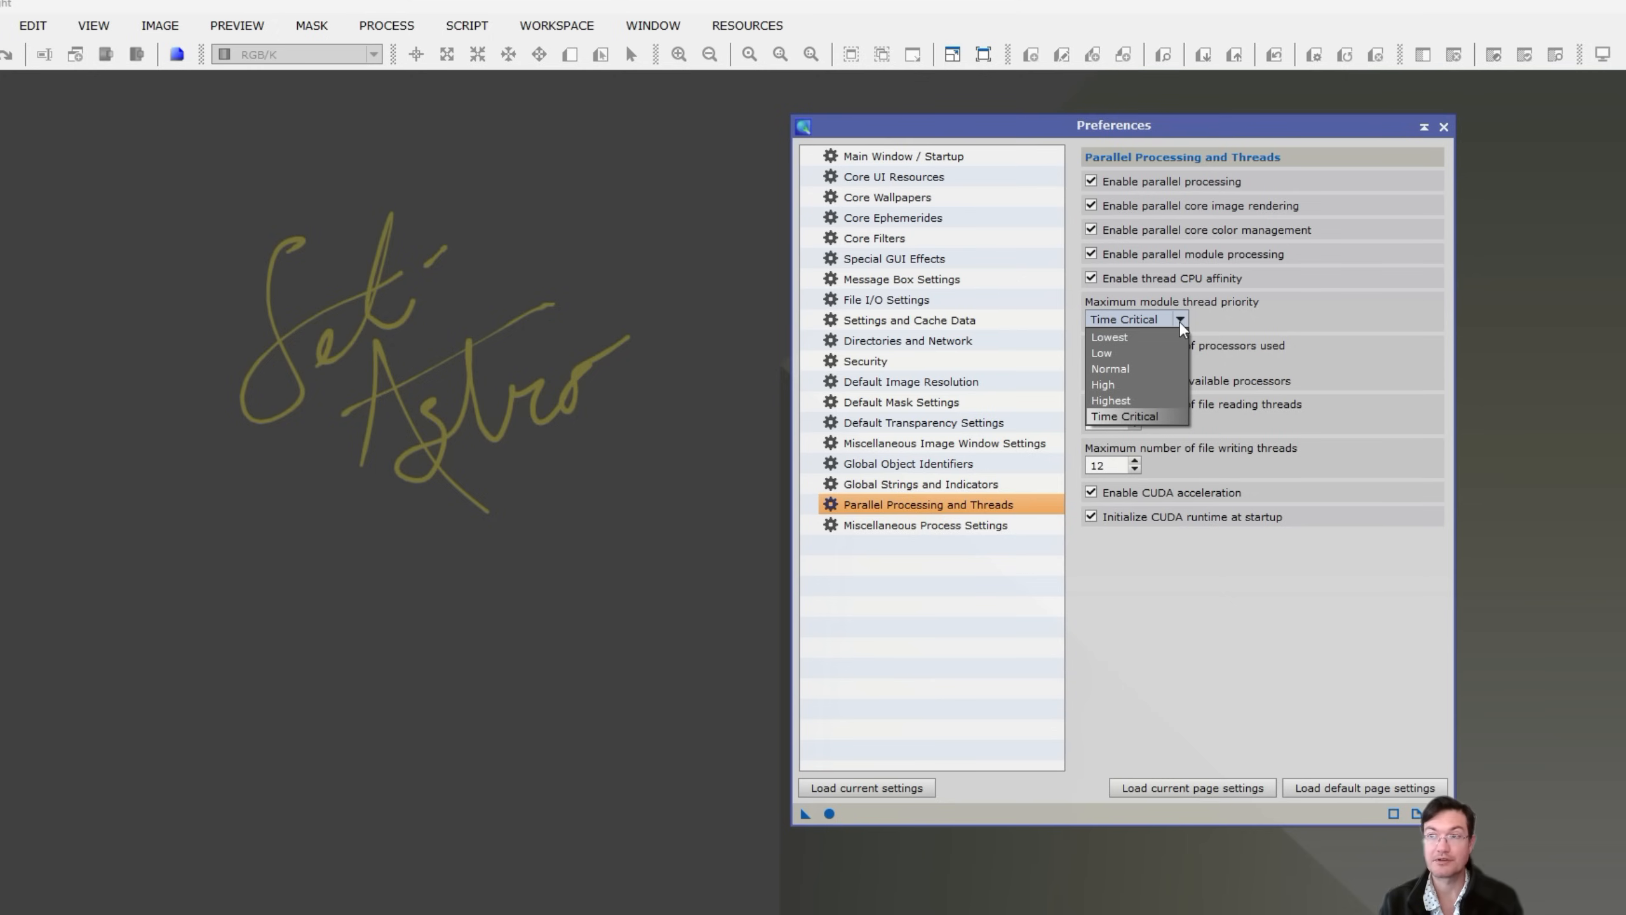
{"action": "mouse_move", "coordinate": [1133, 423]}
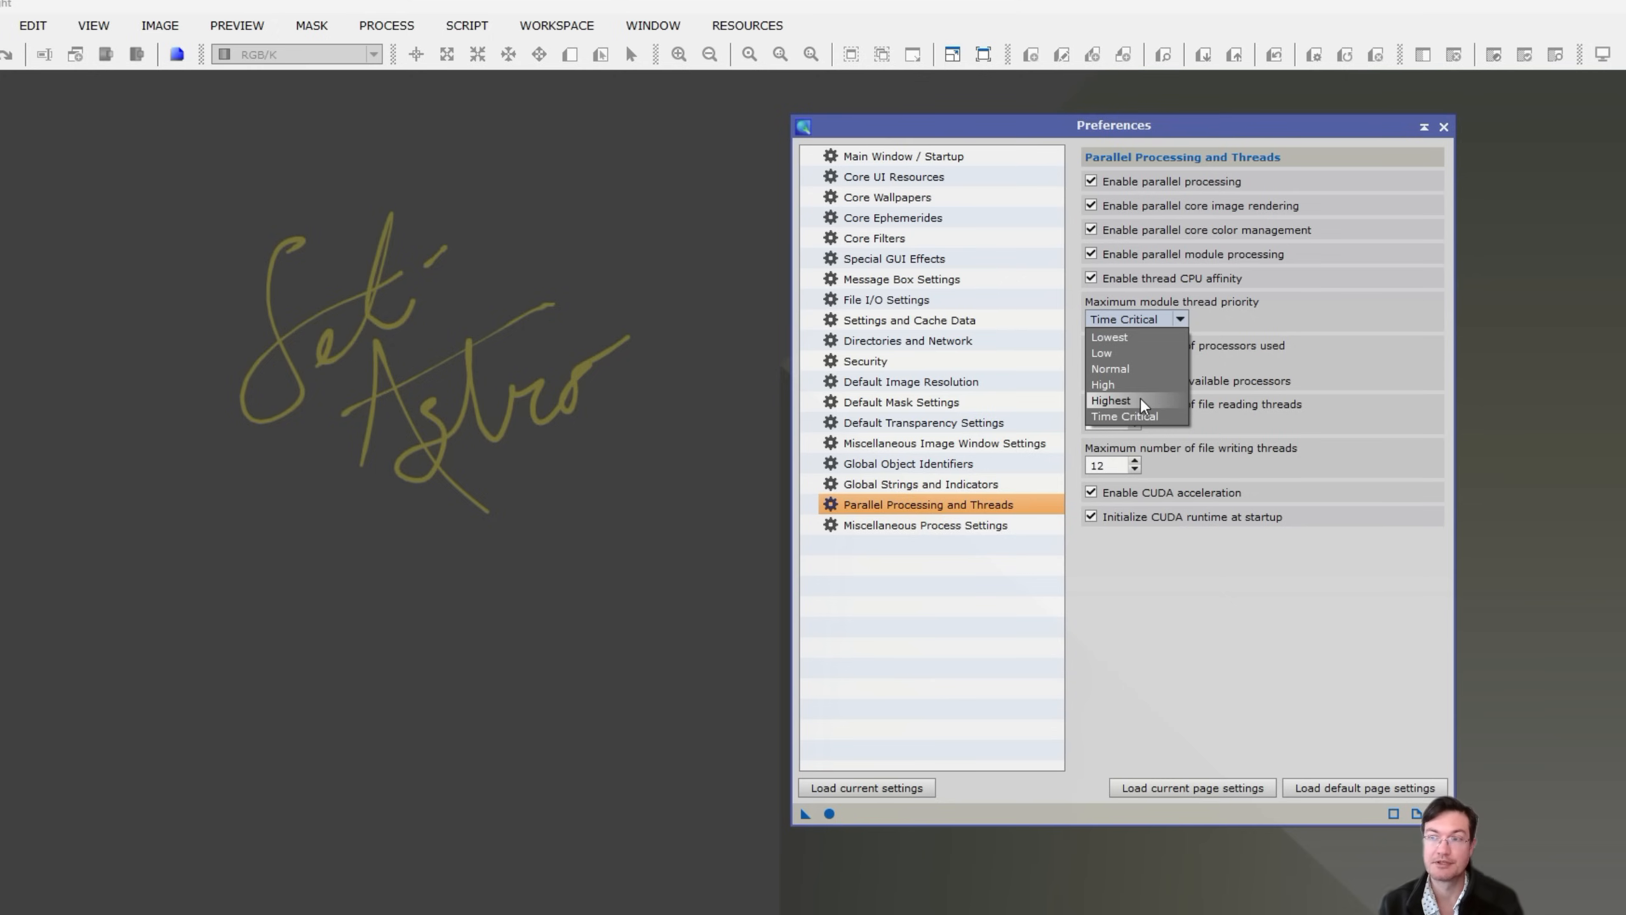
{"action": "left_click", "coordinate": [1109, 401]}
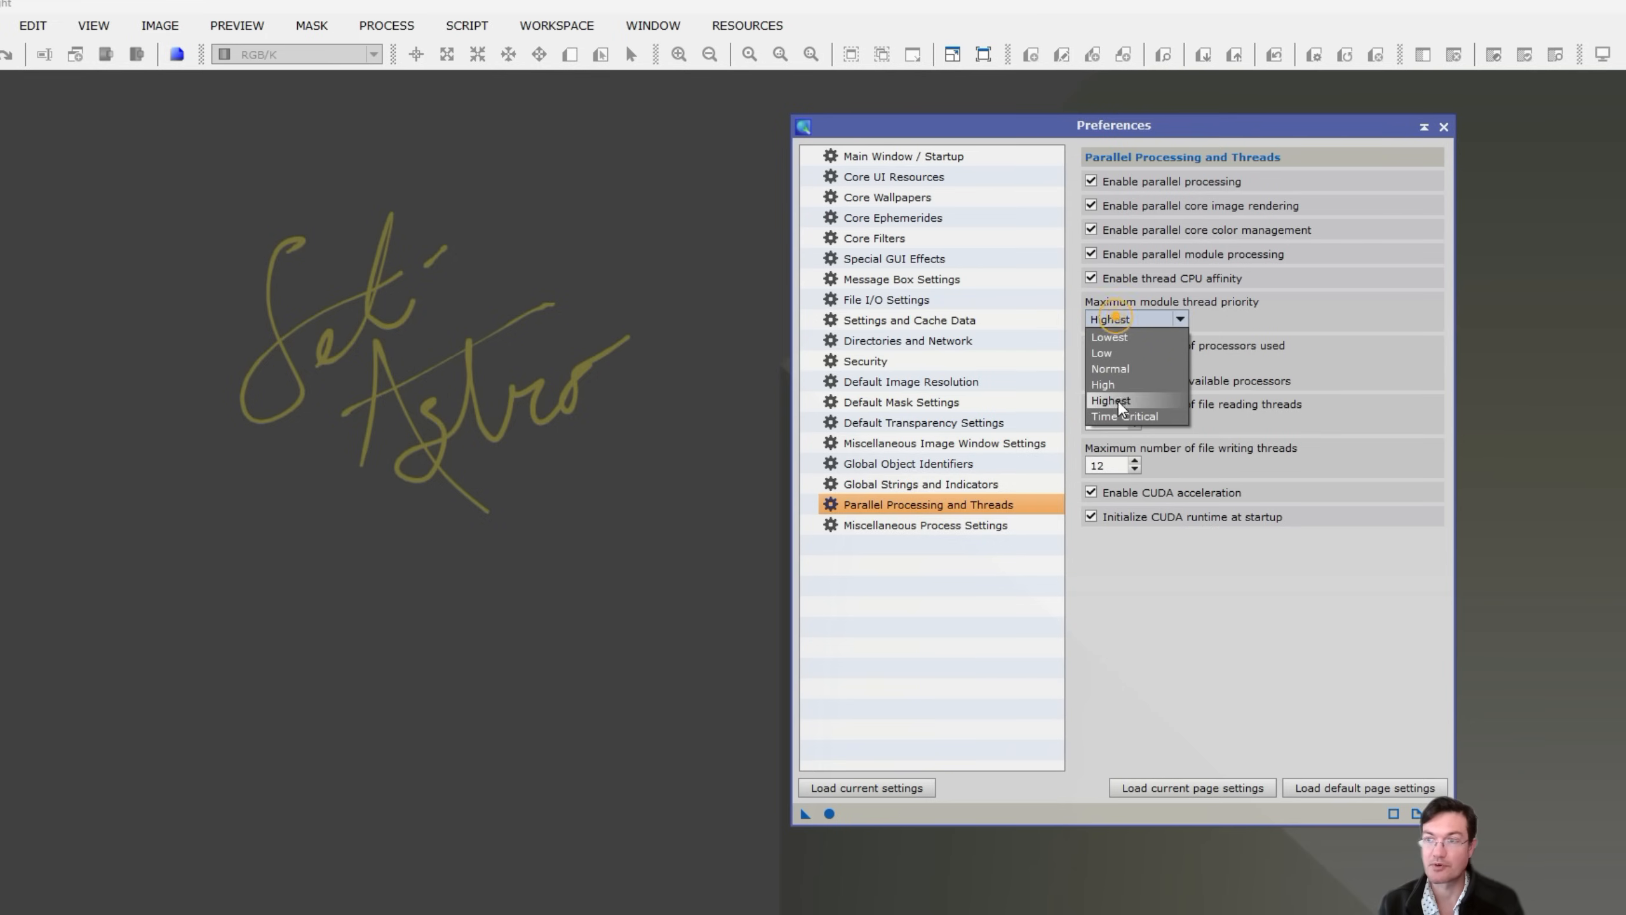
{"action": "left_click", "coordinate": [1124, 416]}
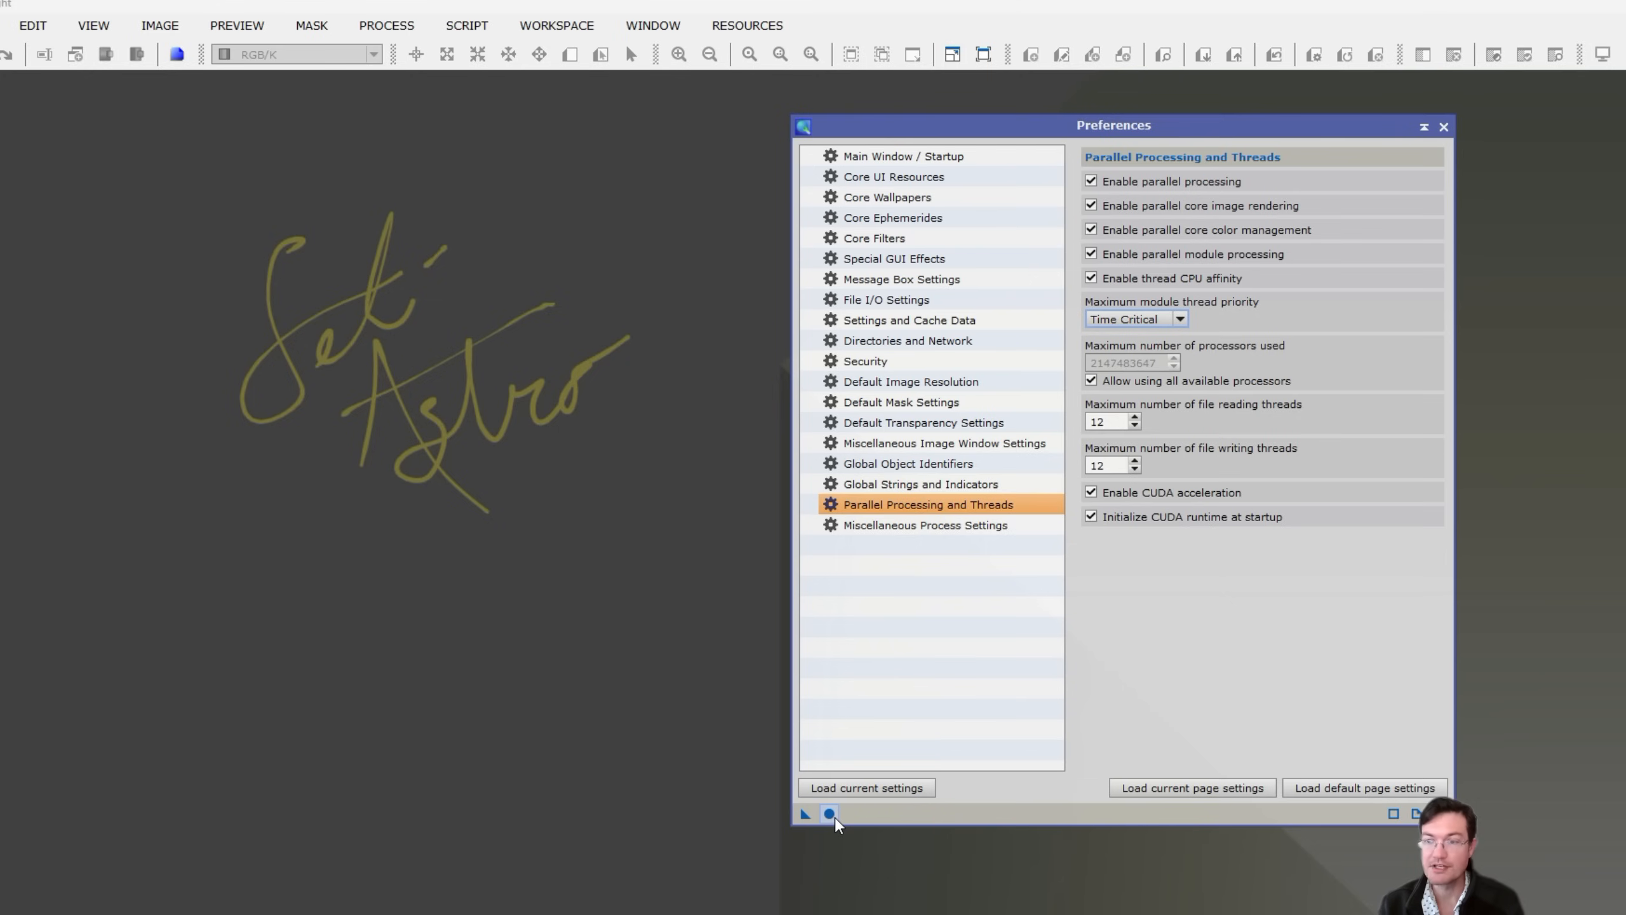
{"action": "mouse_move", "coordinate": [830, 814]}
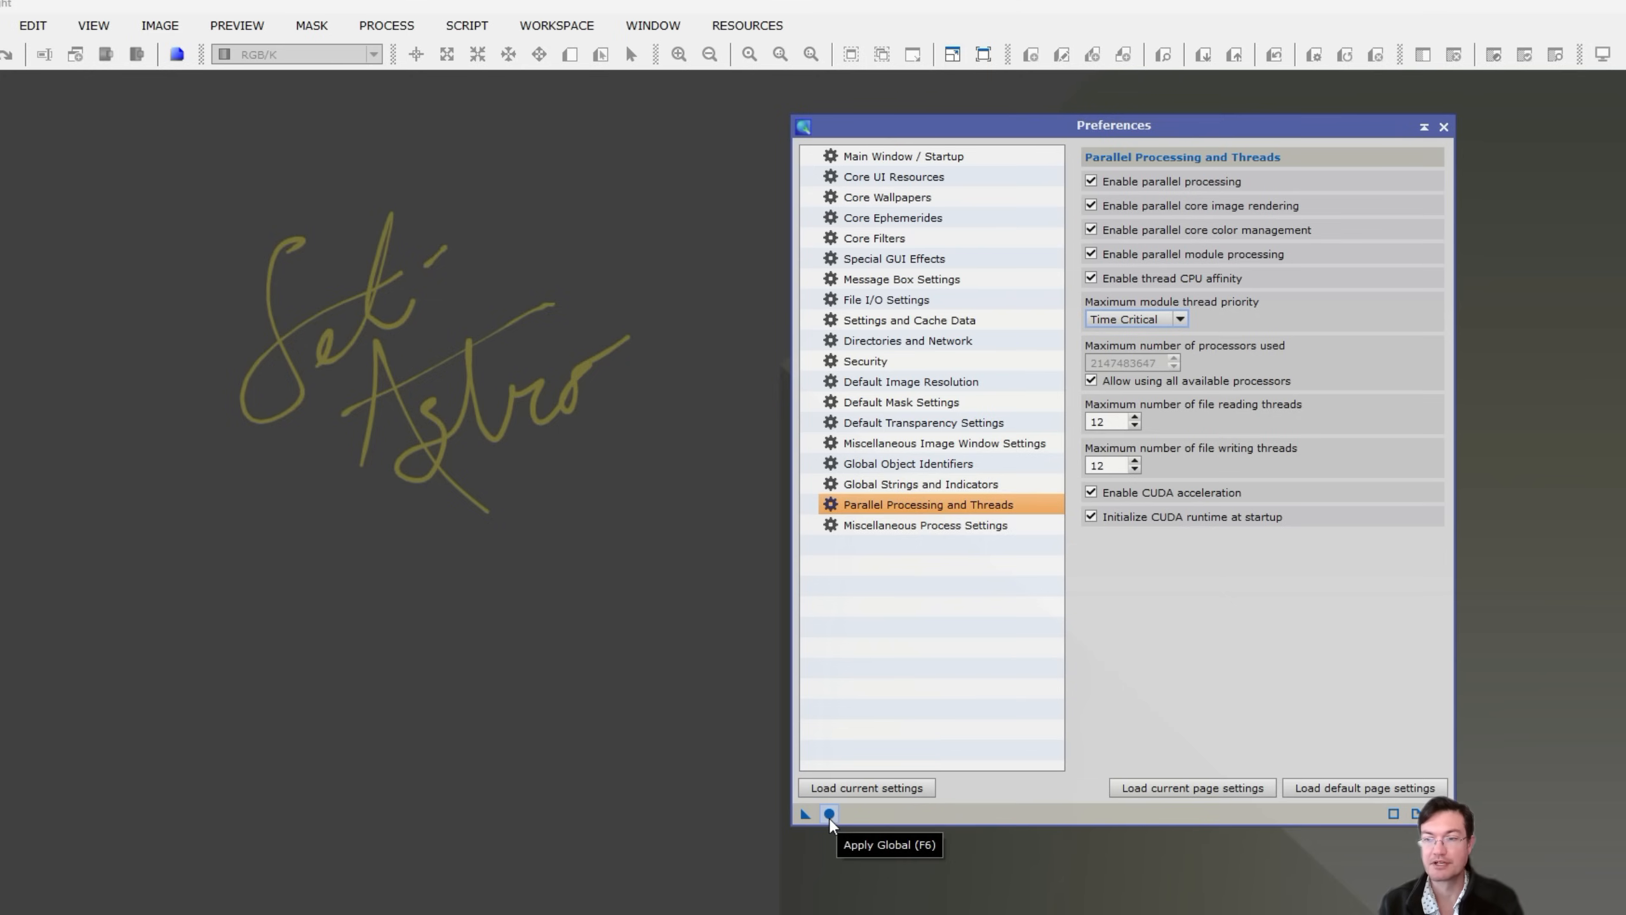